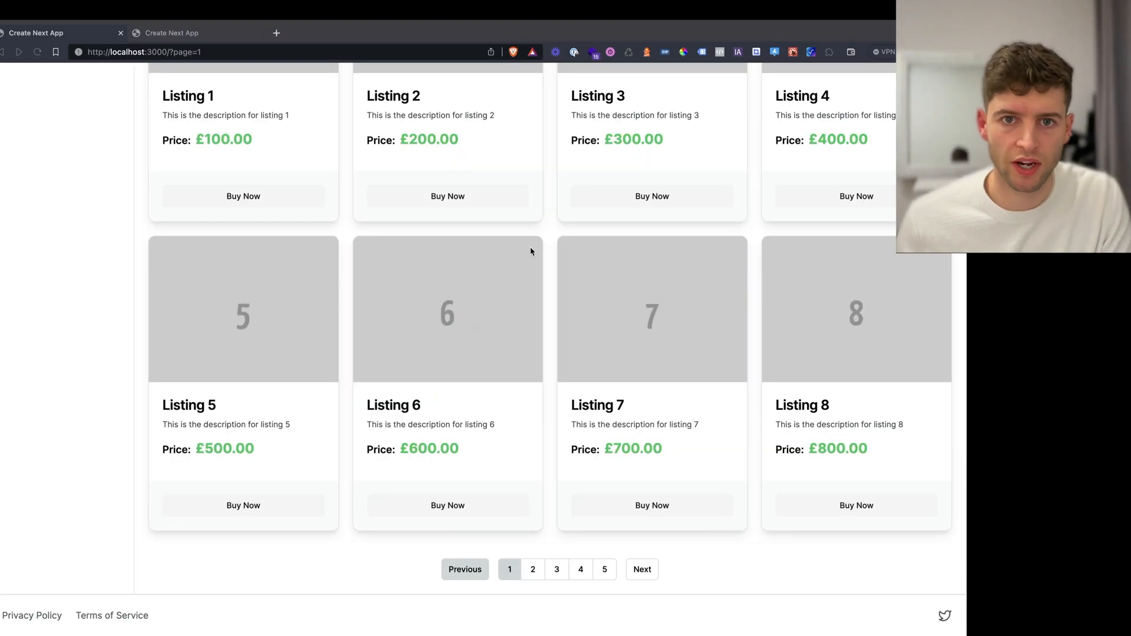
pyautogui.moveTo(314, 351)
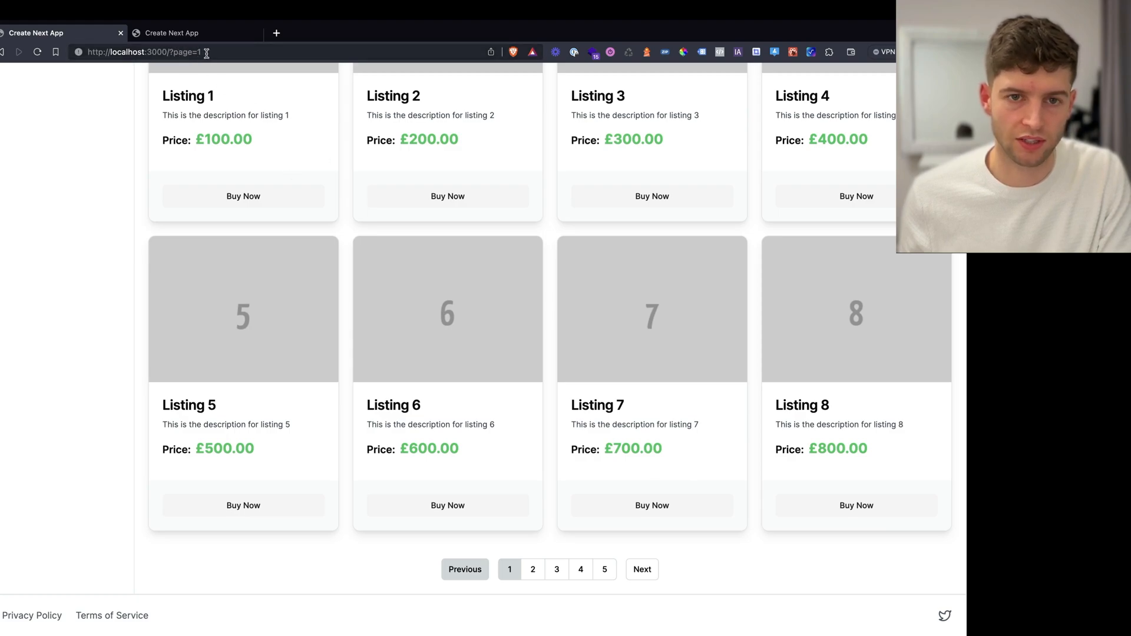
pyautogui.moveTo(532, 553)
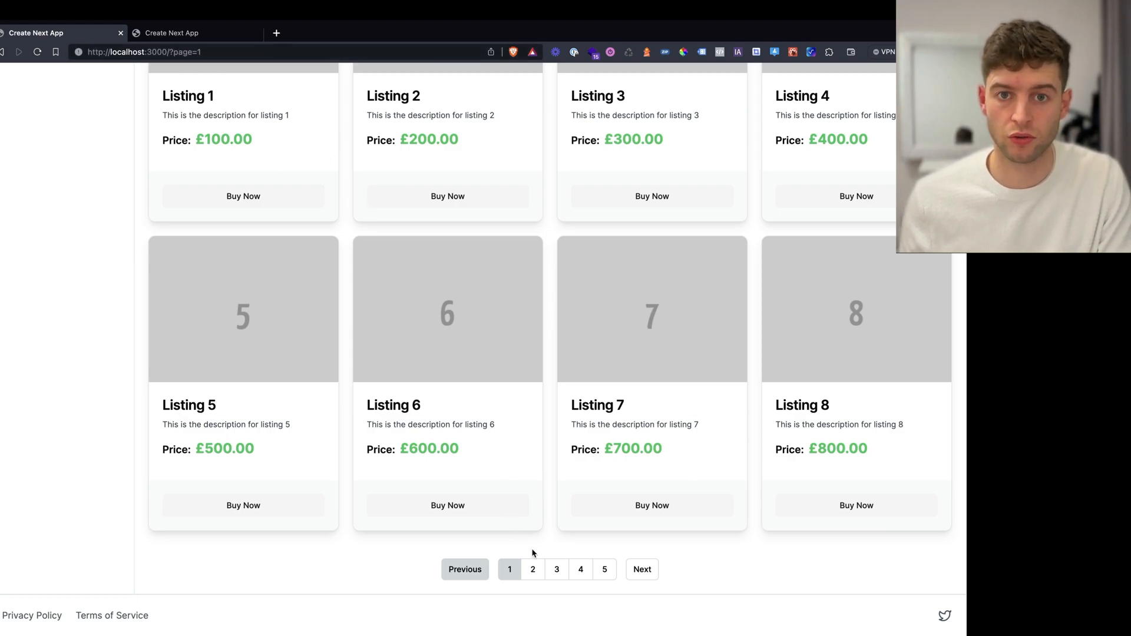
# Page through listing pages 2, 3, 4 and 5, ending on Listings 33–40
pyautogui.click(533, 569)
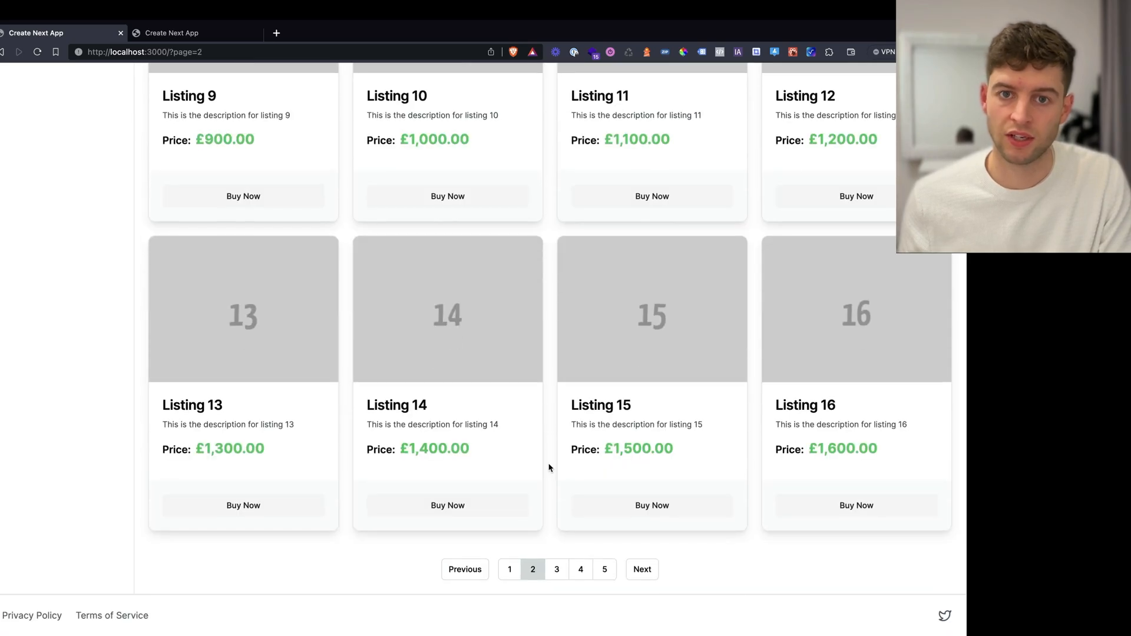
pyautogui.click(556, 569)
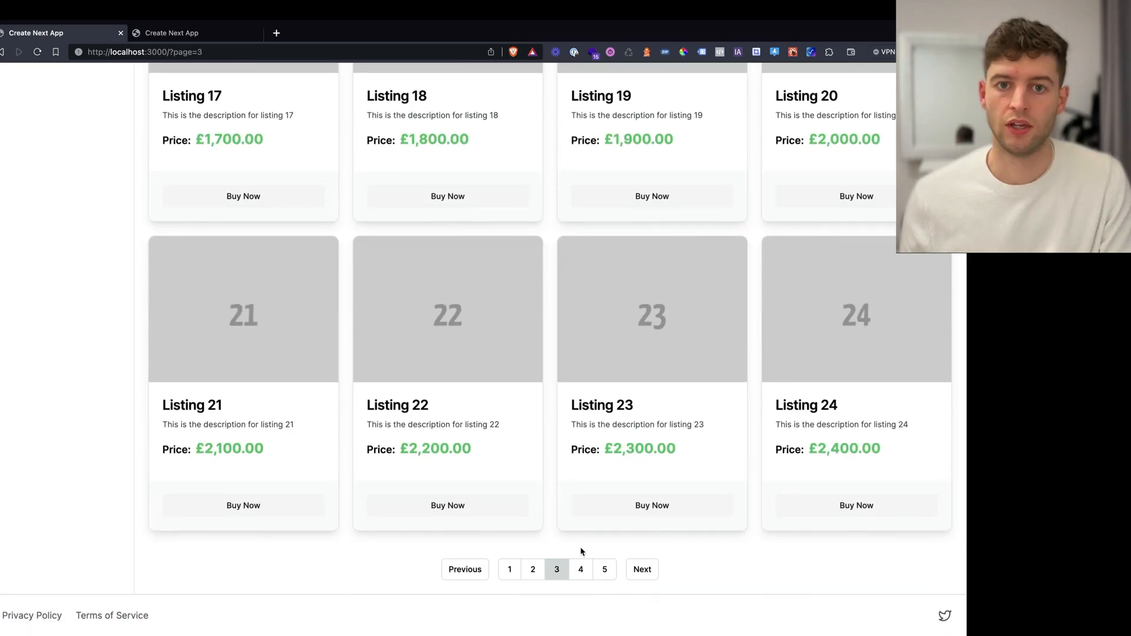
pyautogui.click(557, 569)
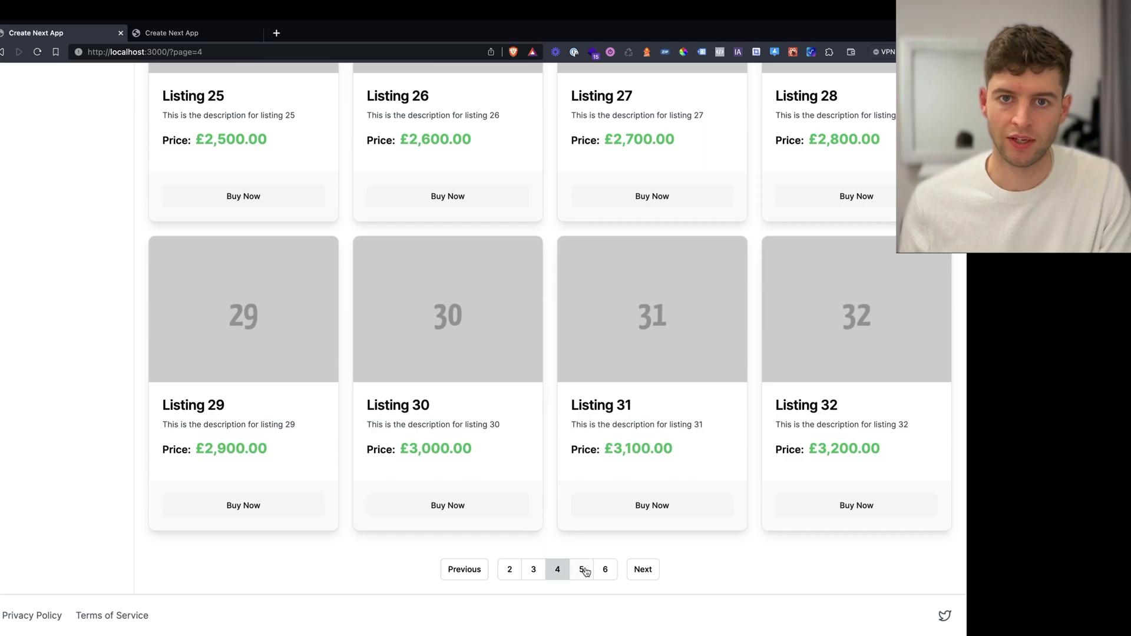
pyautogui.click(581, 569)
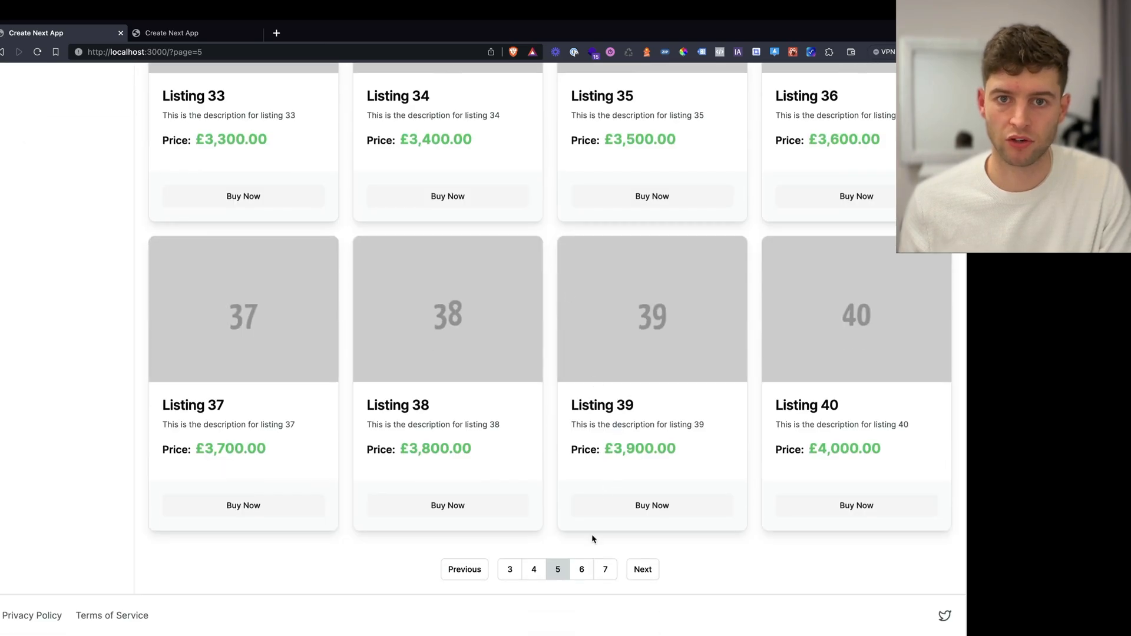
pyautogui.click(582, 568)
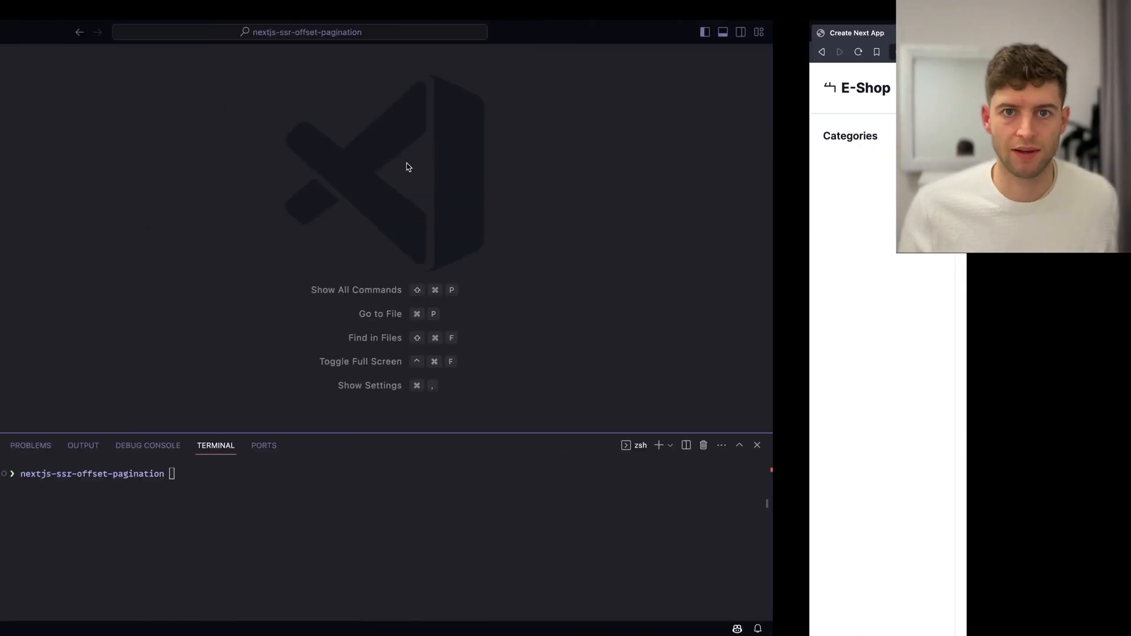
# Show the Explorer file tree and run bun install, installing 437 packages
pyautogui.click(8, 59)
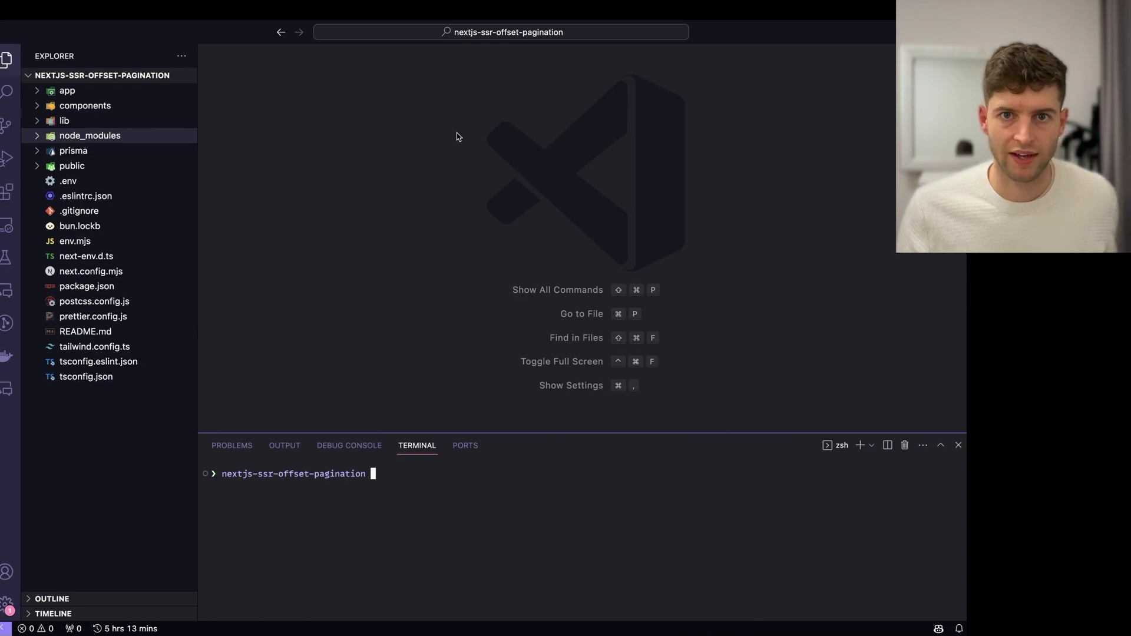
pyautogui.moveTo(572, 498)
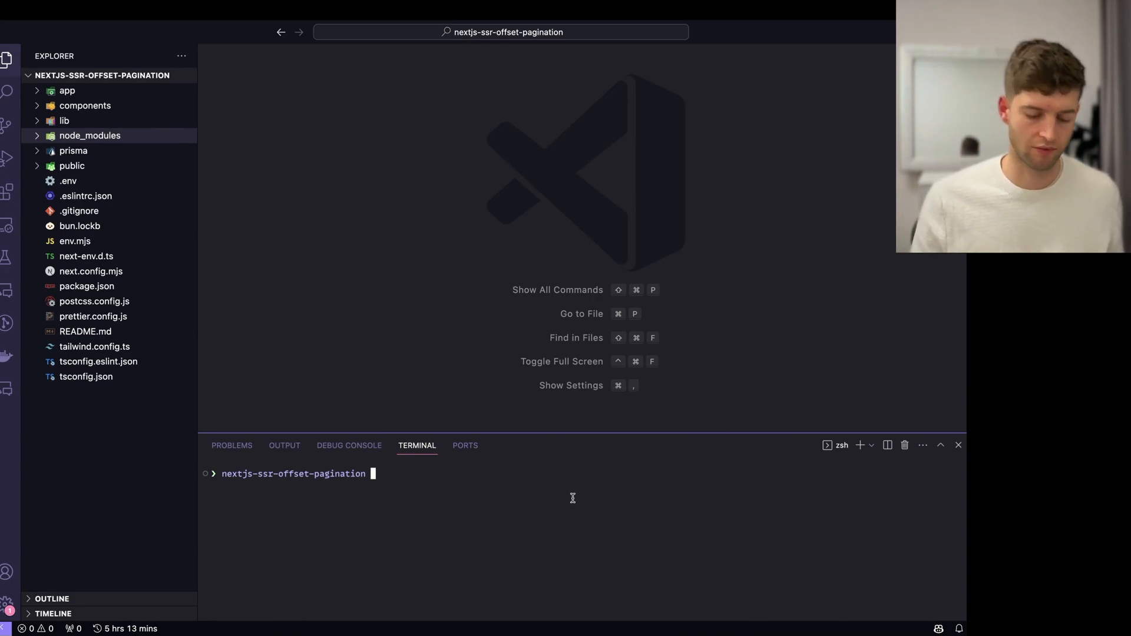
pyautogui.write('npx create-next-app@latest')
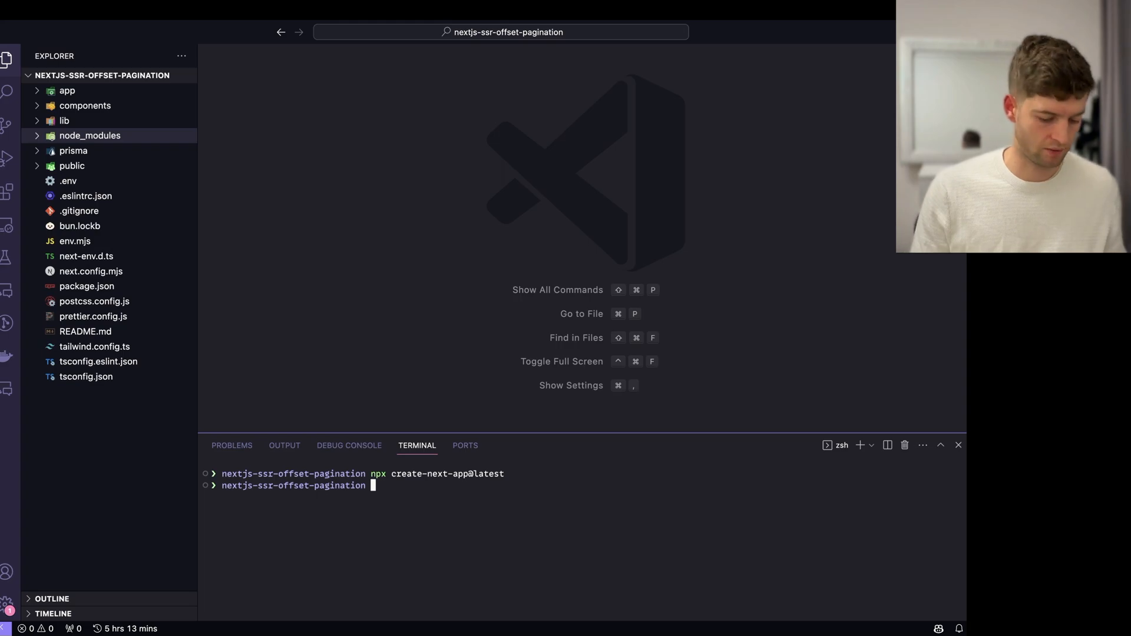
pyautogui.write('bun install')
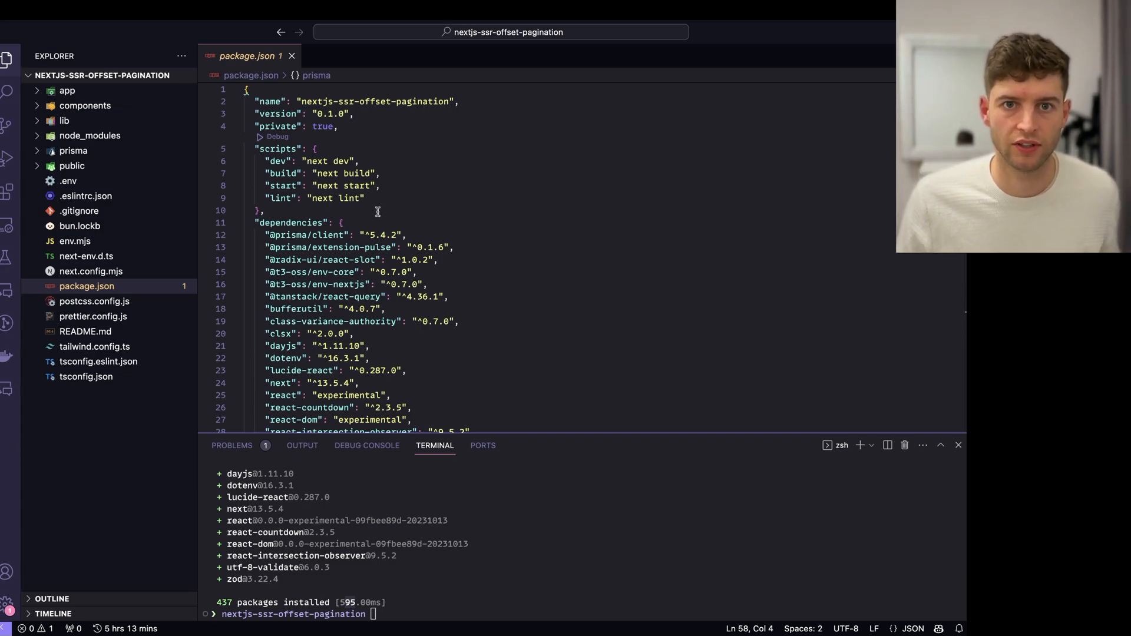
# Close package.json, then open prisma/schema.prisma and the .env file
pyautogui.click(292, 56)
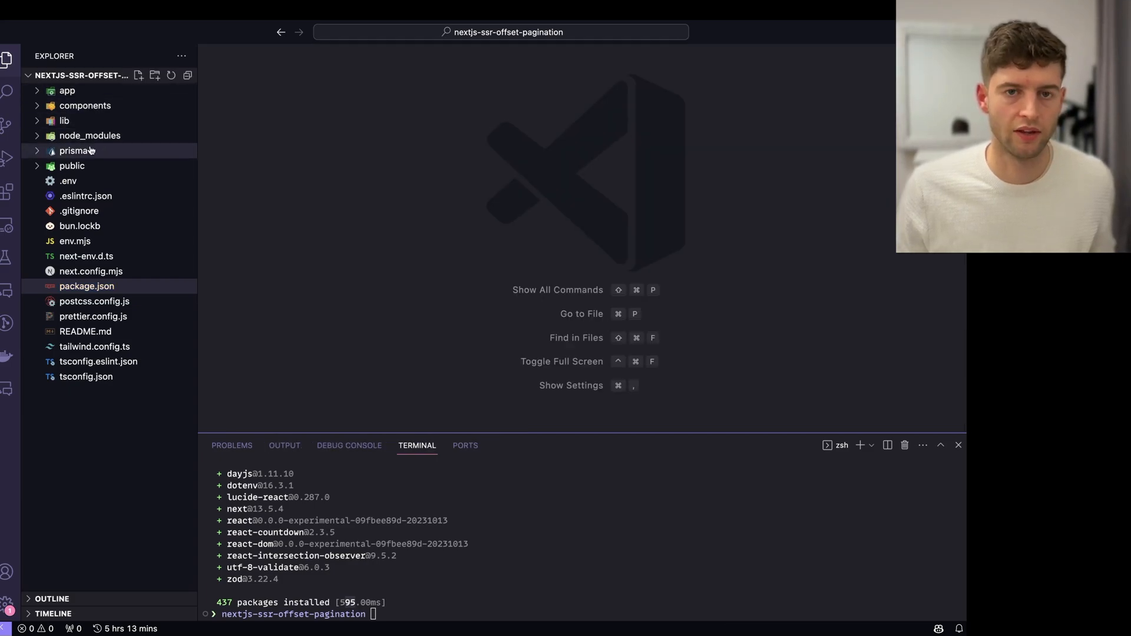
pyautogui.click(73, 150)
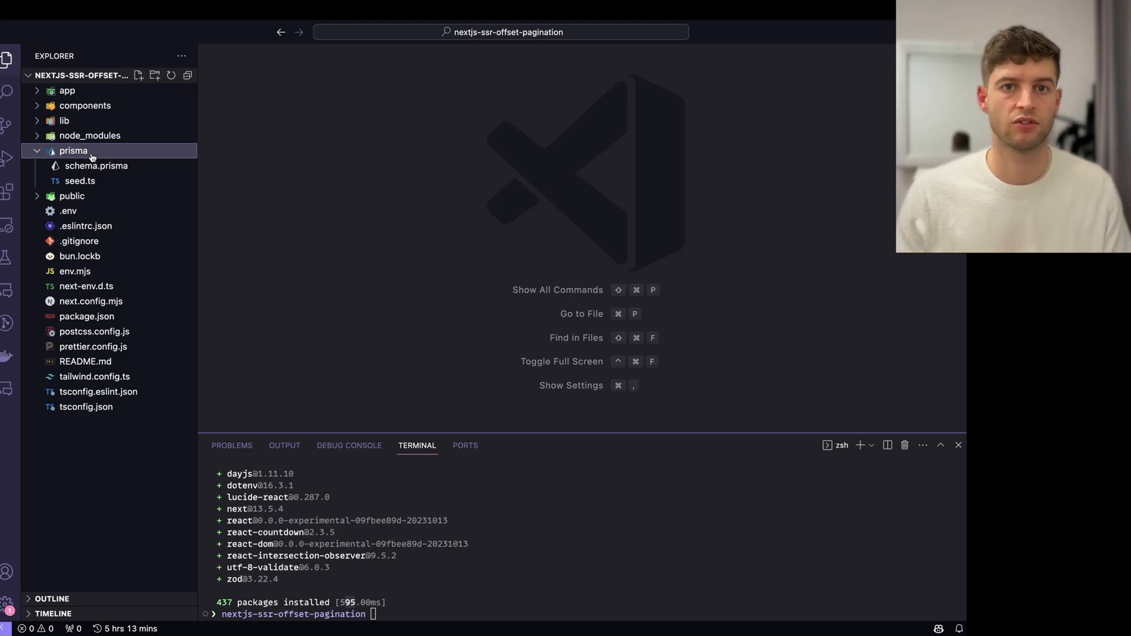
pyautogui.click(96, 165)
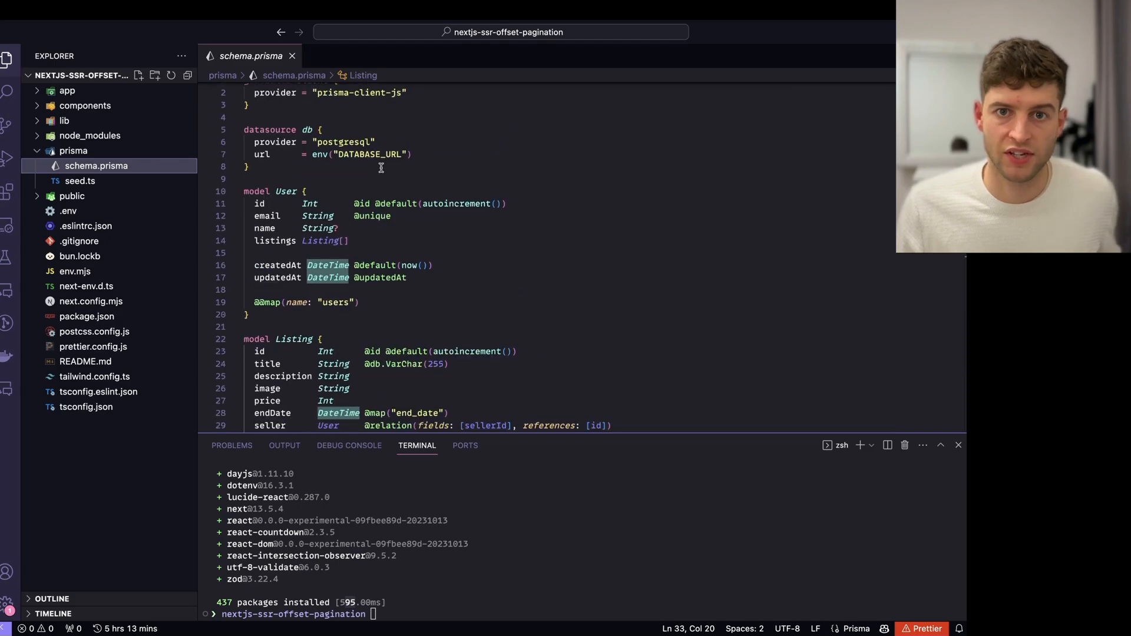
pyautogui.click(67, 211)
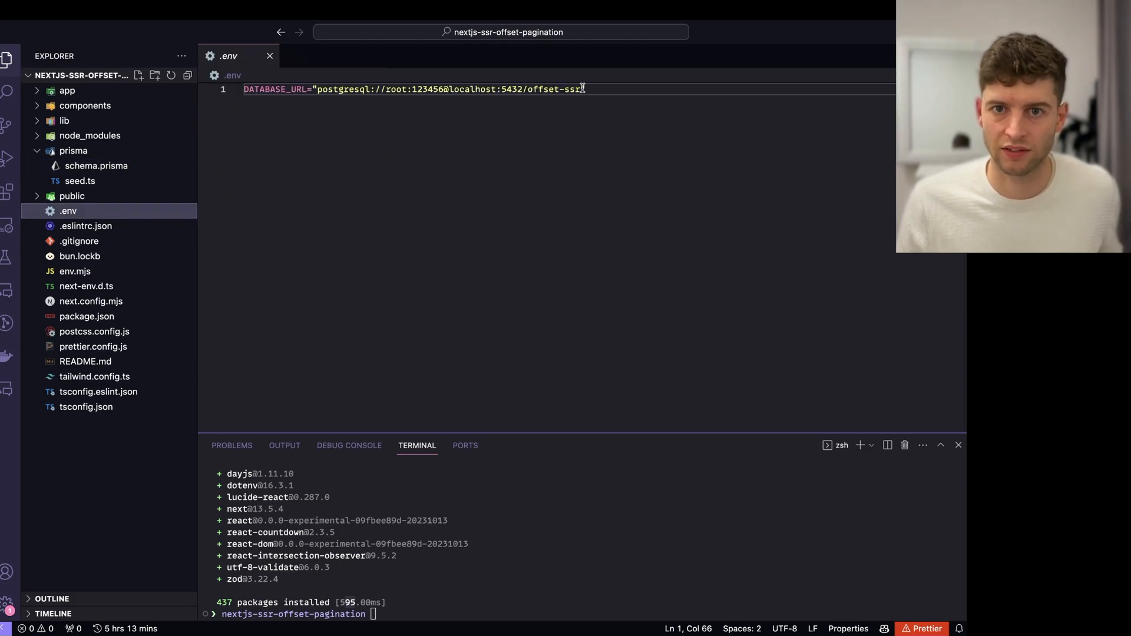
# Create the offset-ssr database with createdb and connect to it using psql
pyautogui.doubleClick(554, 89)
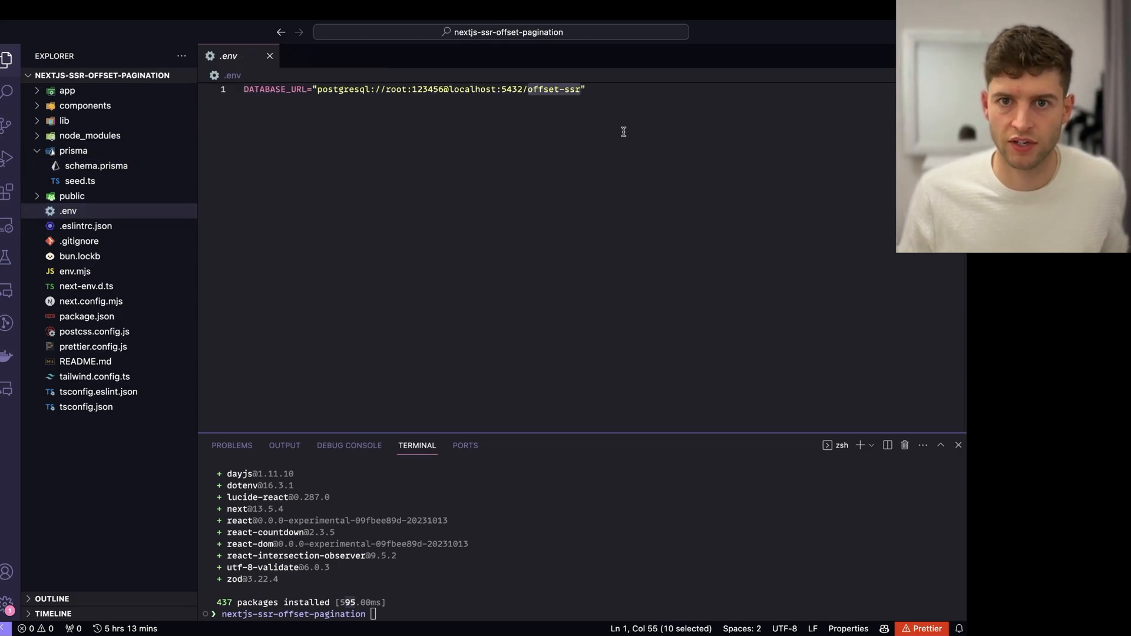
pyautogui.click(280, 88)
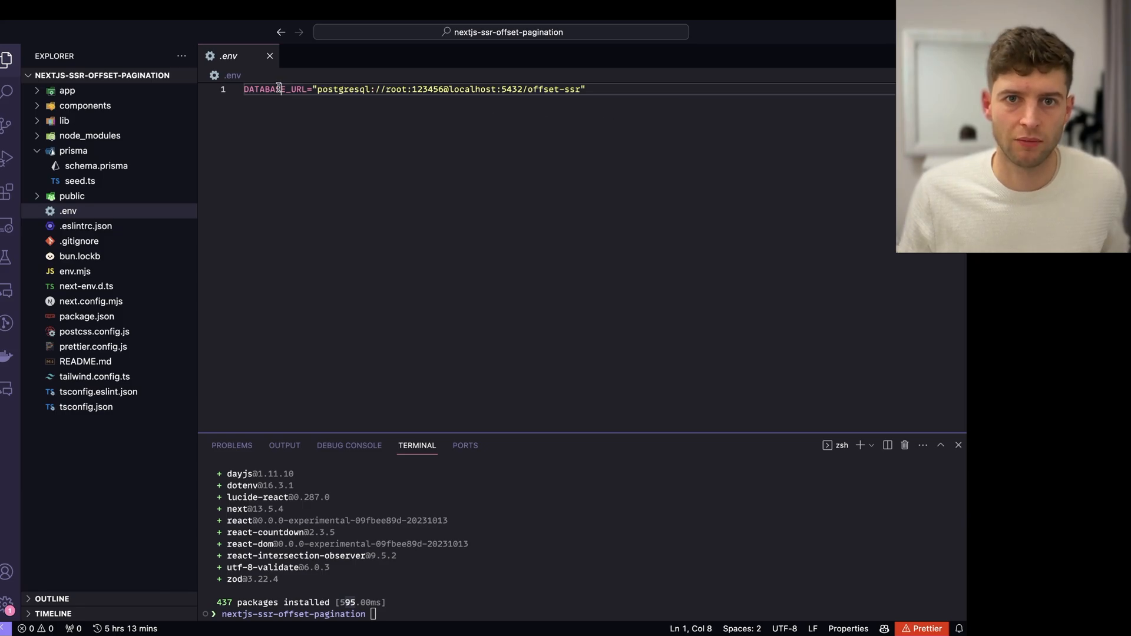
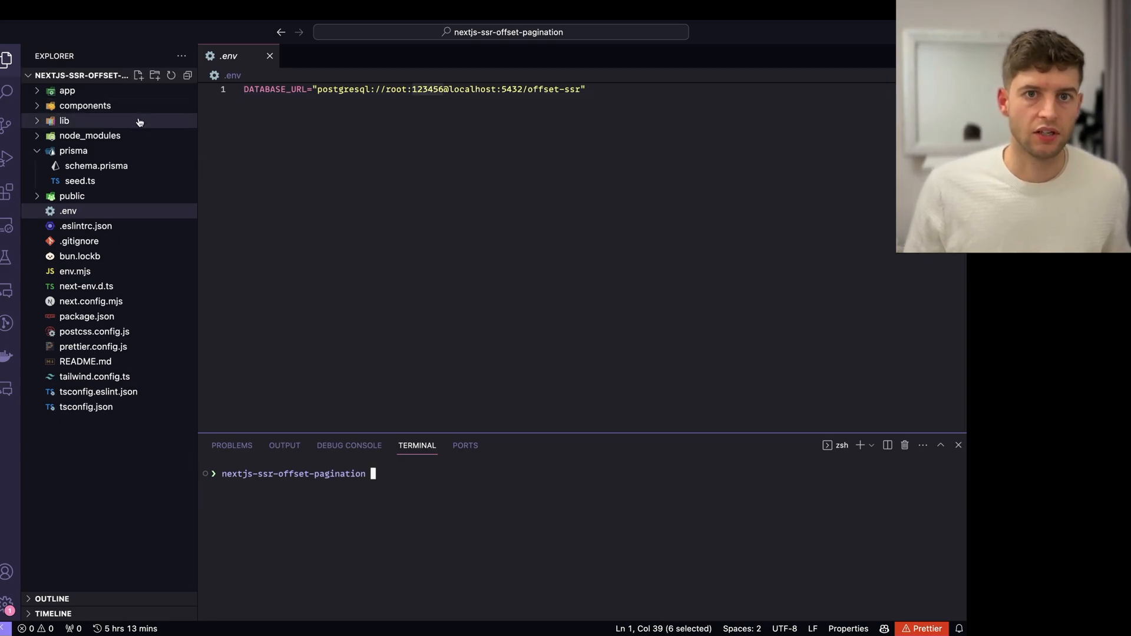
pyautogui.click(73, 150)
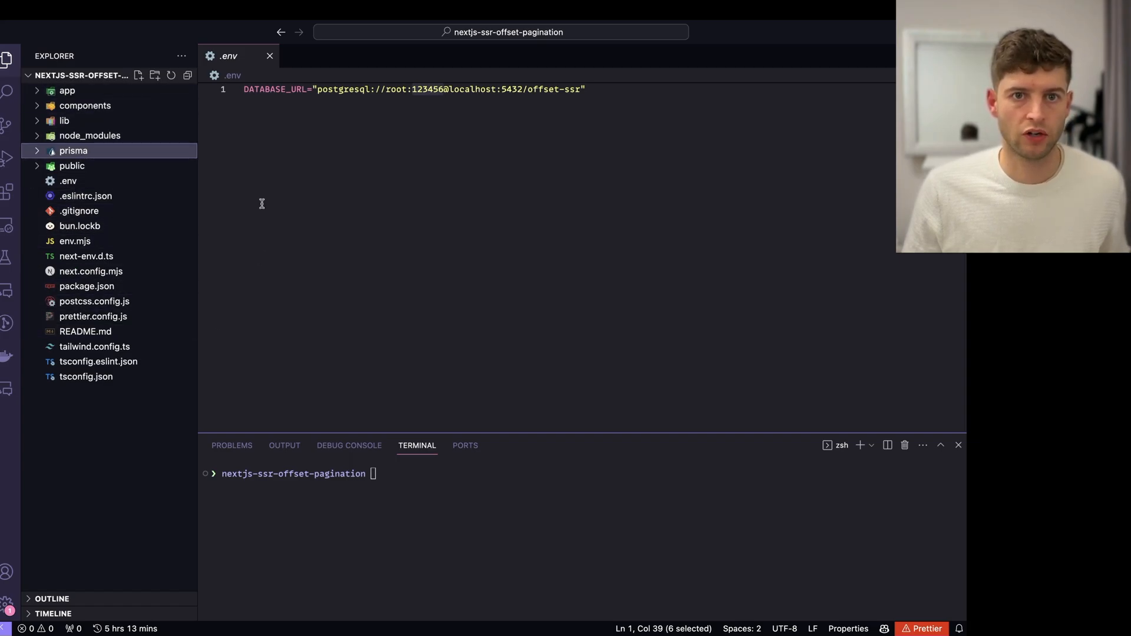
# Open env.mjs and inspect the DATABASE_URL server variable's URL validation
pyautogui.click(74, 241)
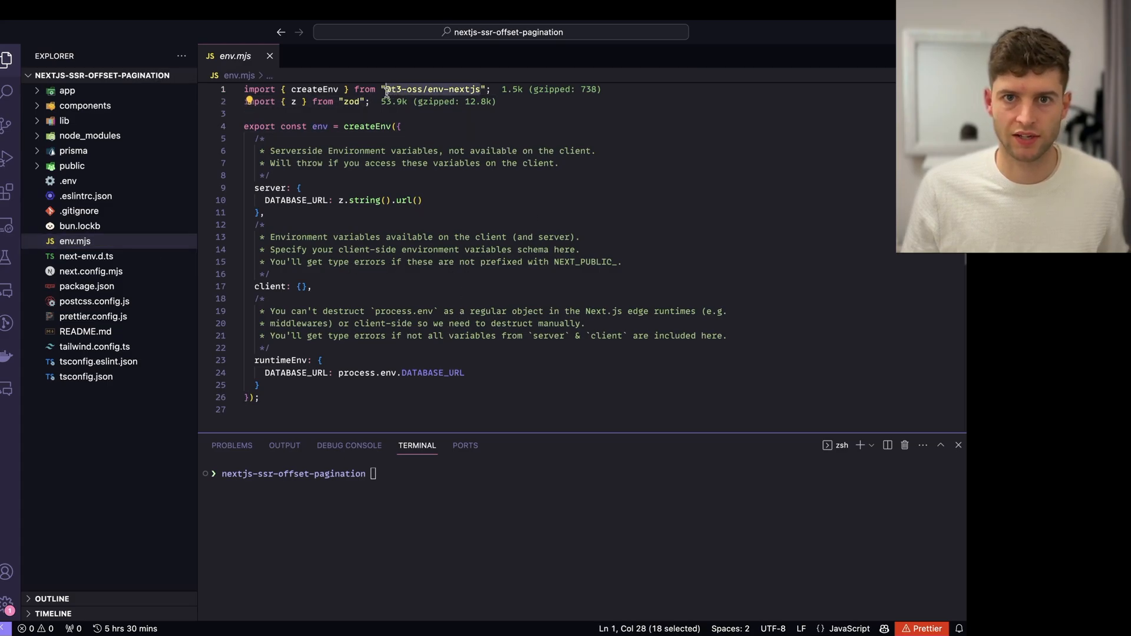
pyautogui.moveTo(433, 89)
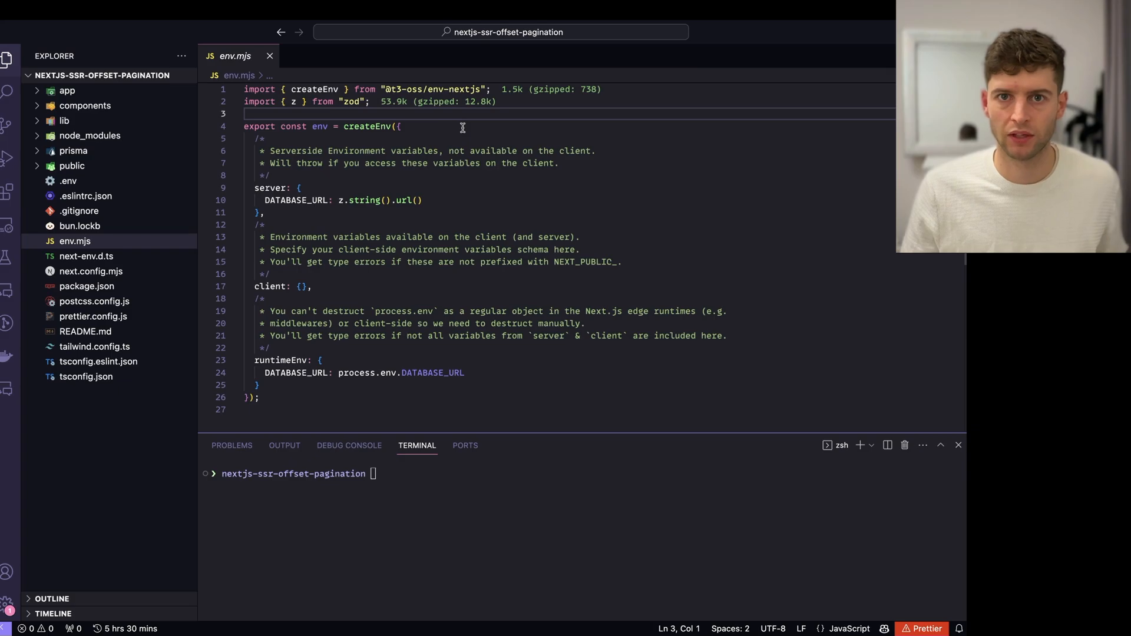
pyautogui.doubleClick(433, 89)
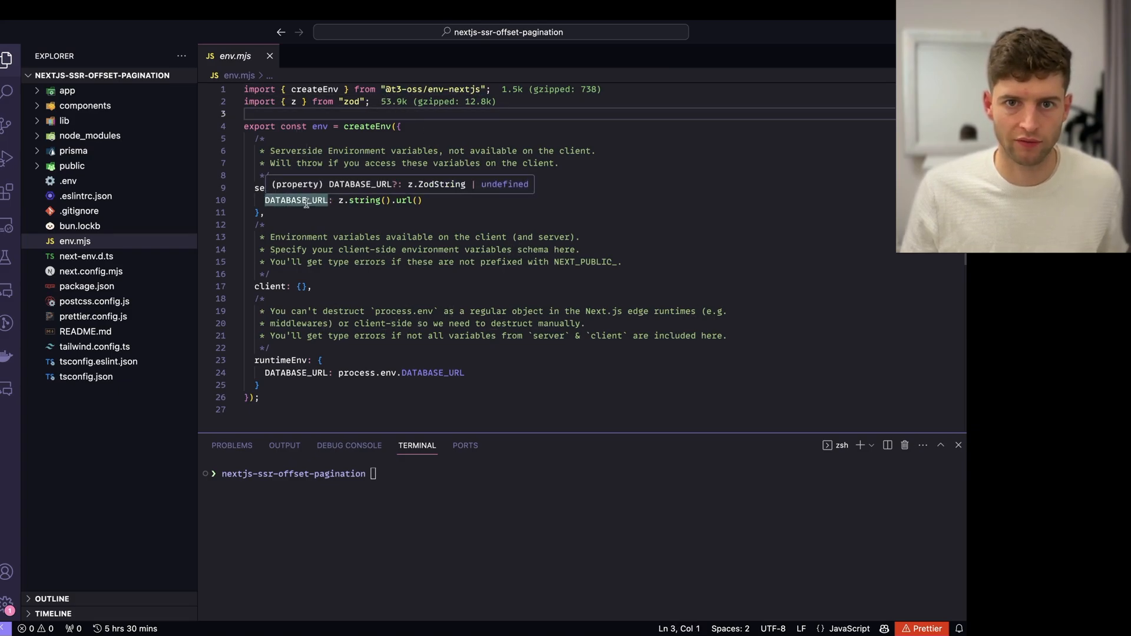
pyautogui.moveTo(346, 138)
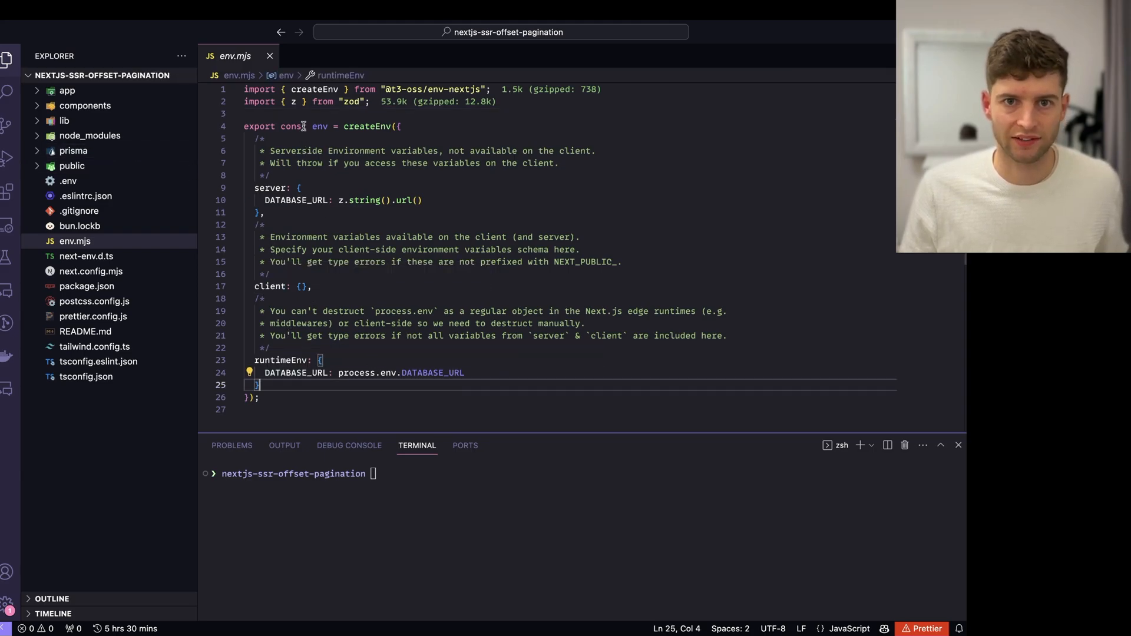
pyautogui.moveTo(317, 126)
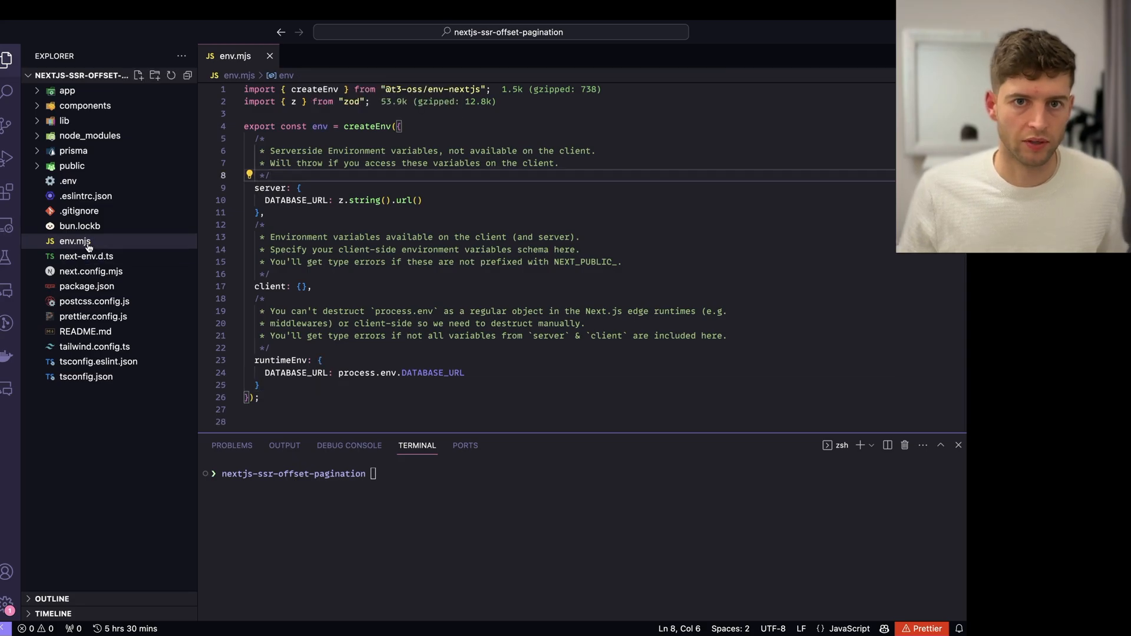
# Review next.config.mjs's fakeimg.pl image domain, then tsconfig.json and tailwind.config.ts
pyautogui.click(91, 271)
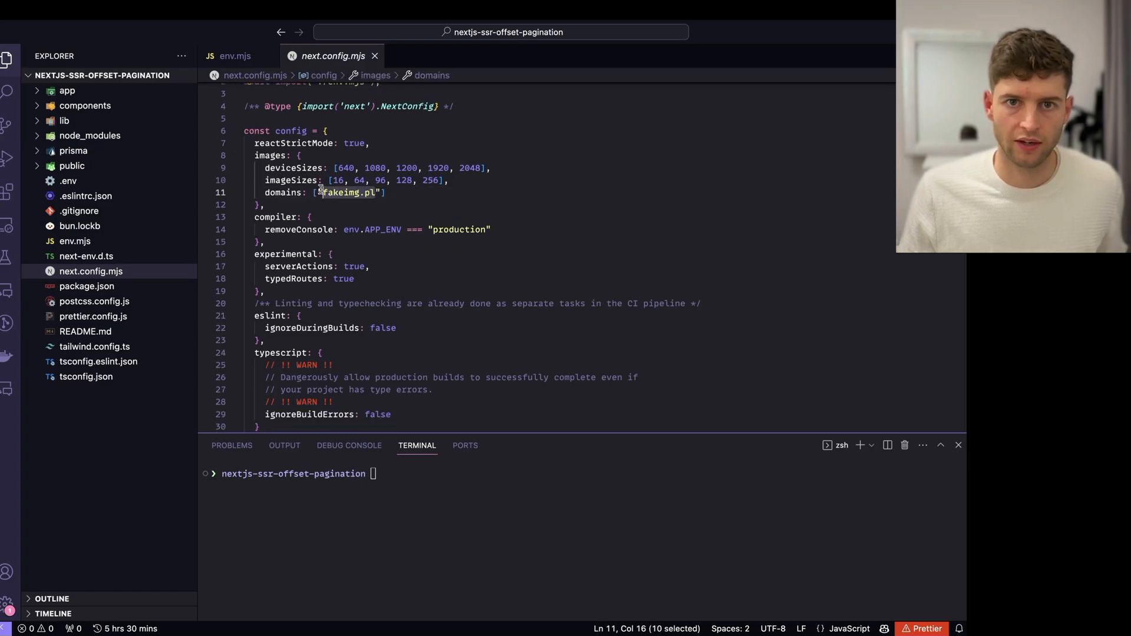
pyautogui.scroll(-3)
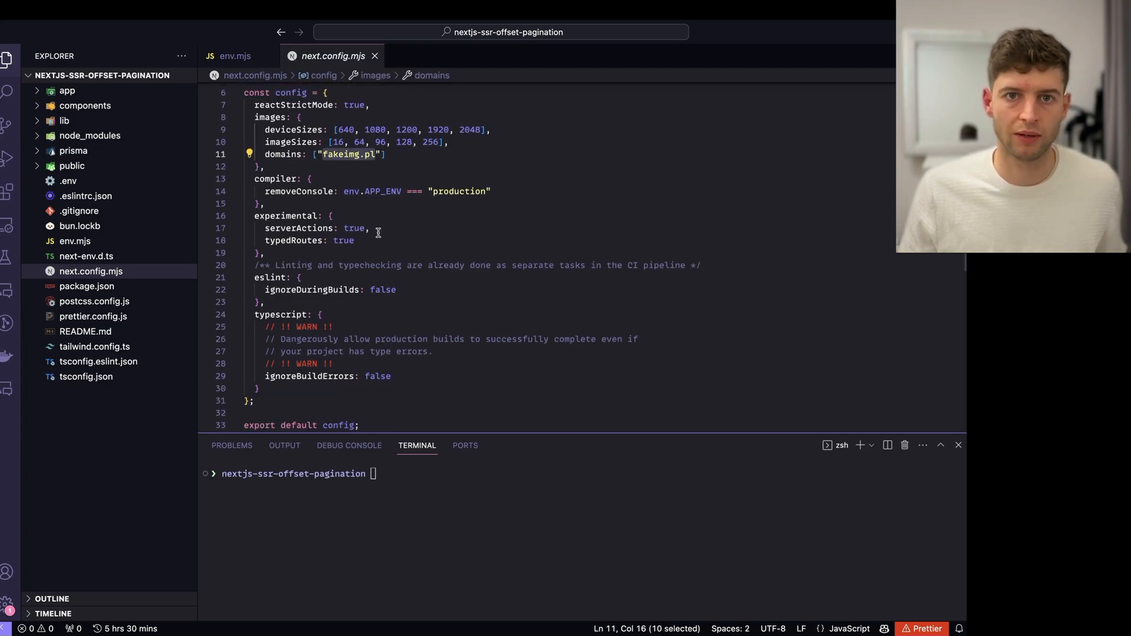
pyautogui.doubleClick(299, 228)
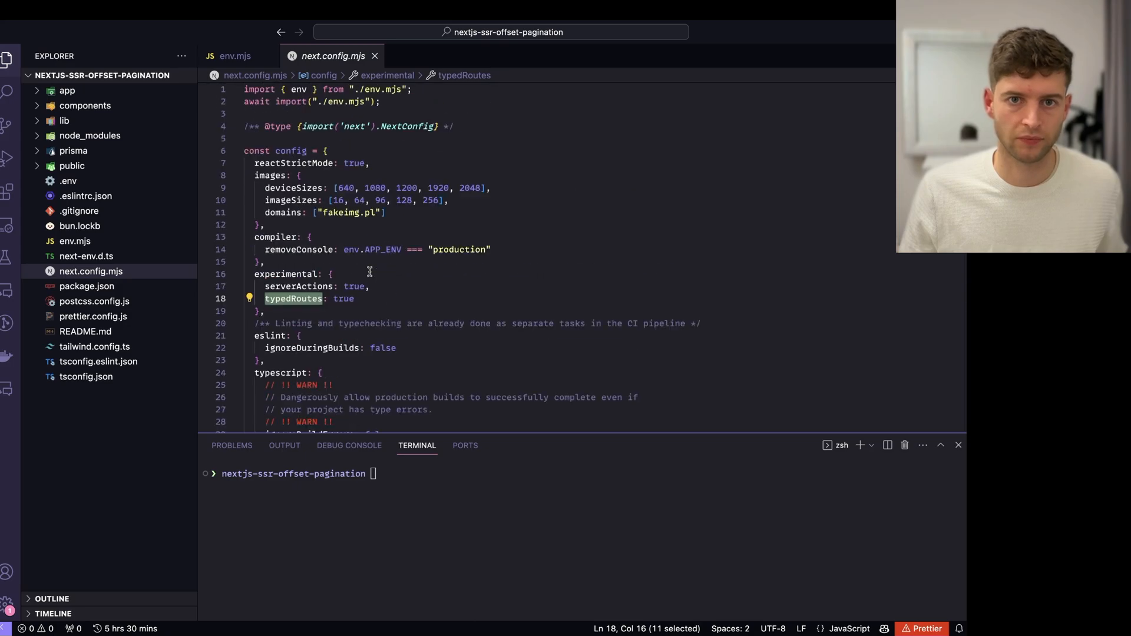
pyautogui.click(85, 377)
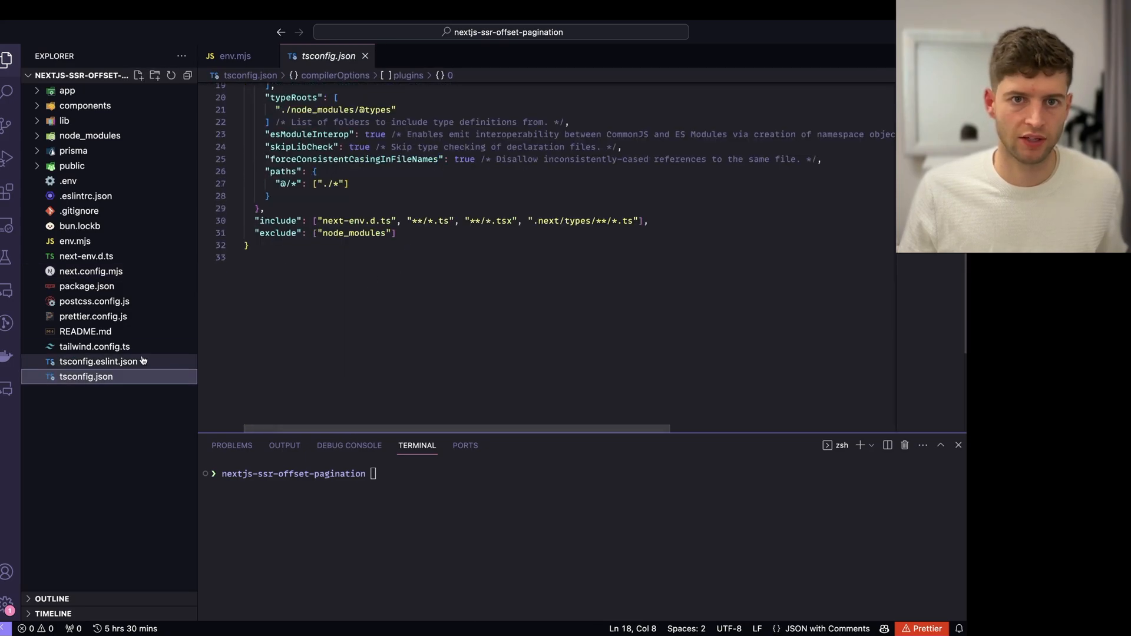
pyautogui.click(94, 347)
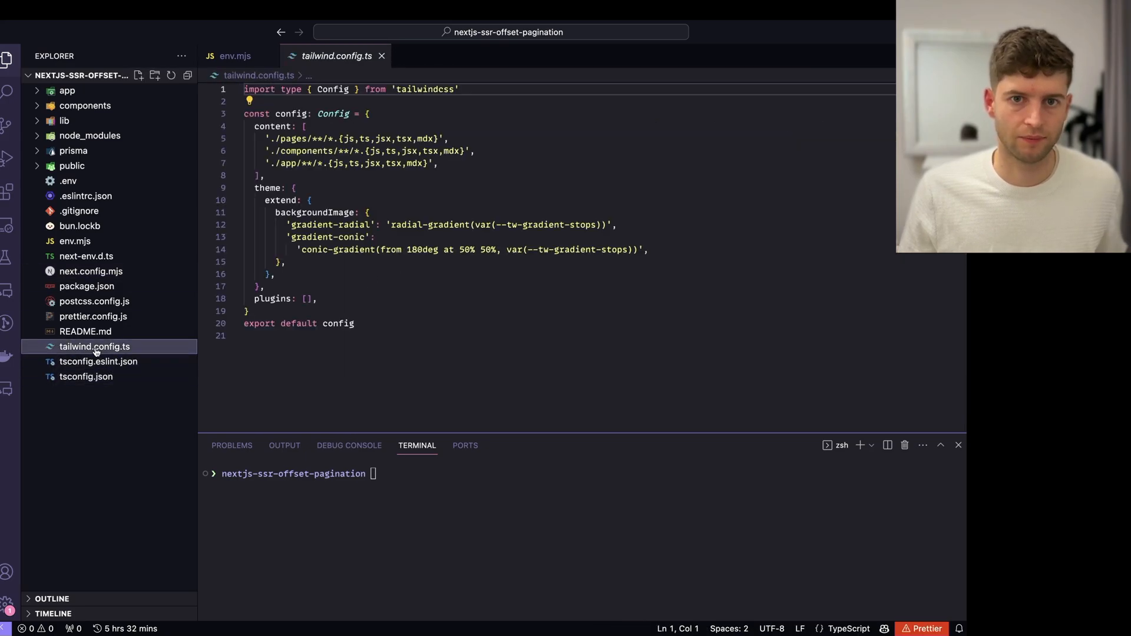
pyautogui.click(93, 315)
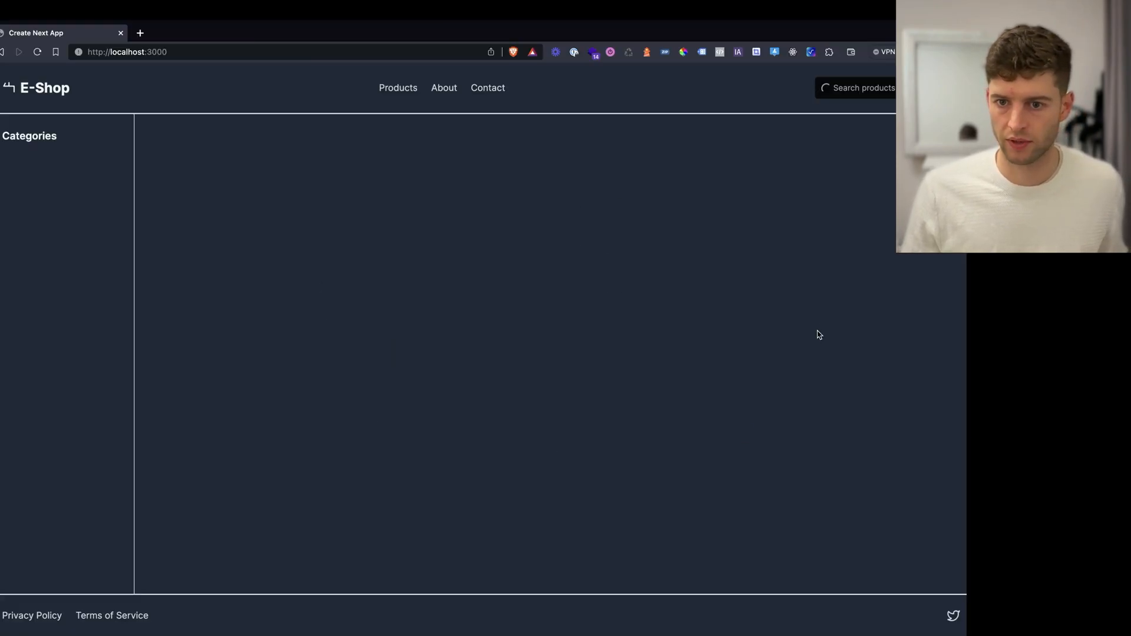
pyautogui.moveTo(953, 622)
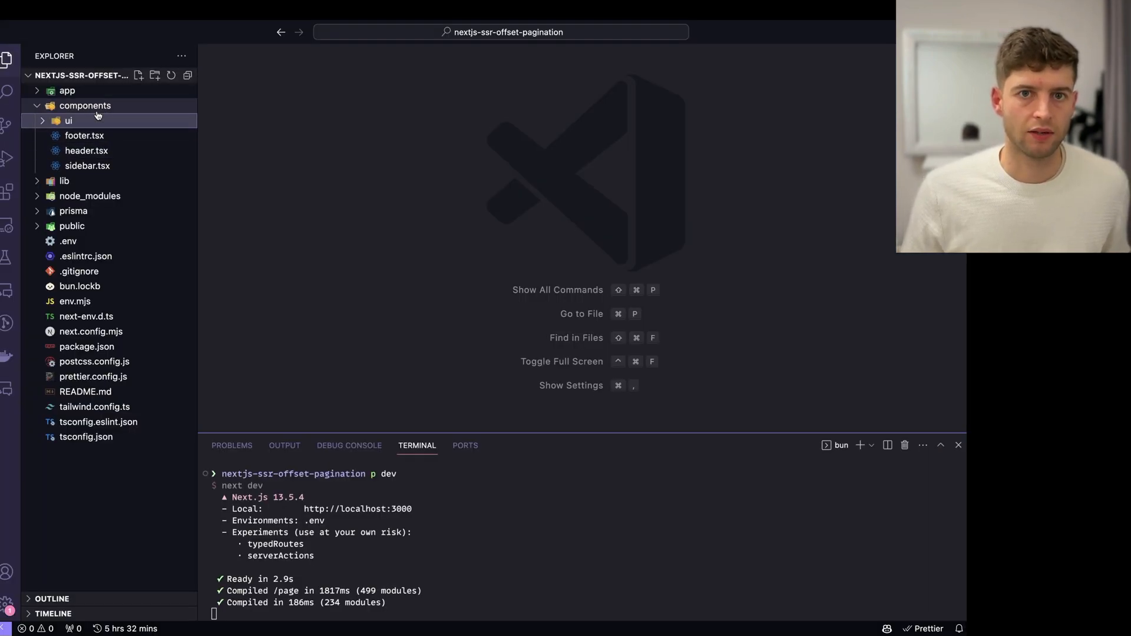
# Open app/page.tsx and layout.tsx and compare the two files
pyautogui.click(66, 90)
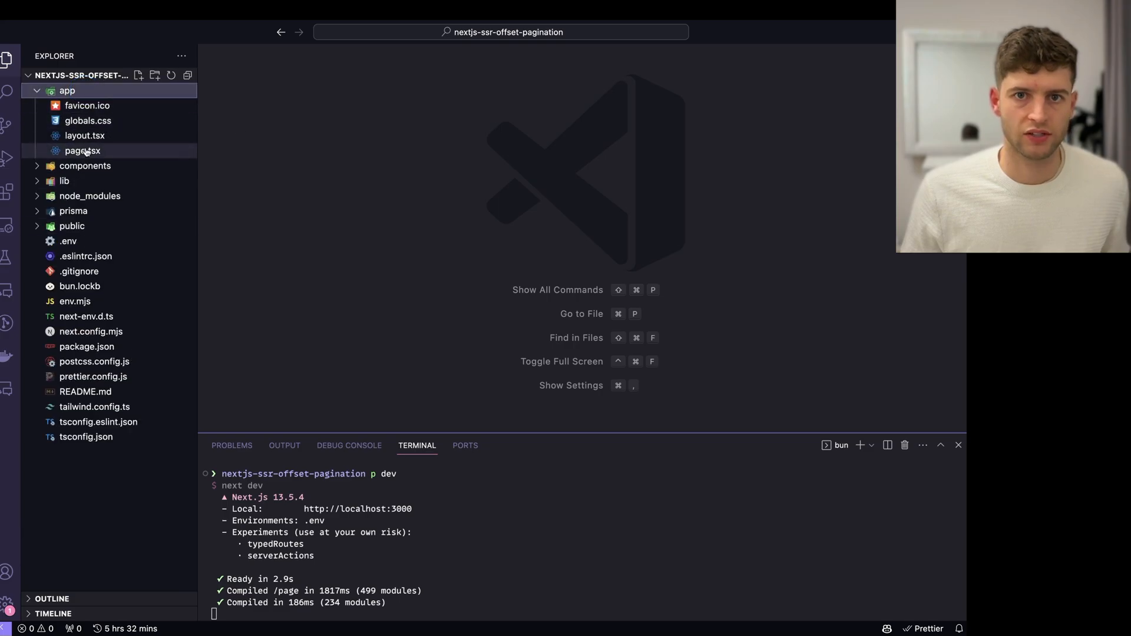
pyautogui.click(81, 151)
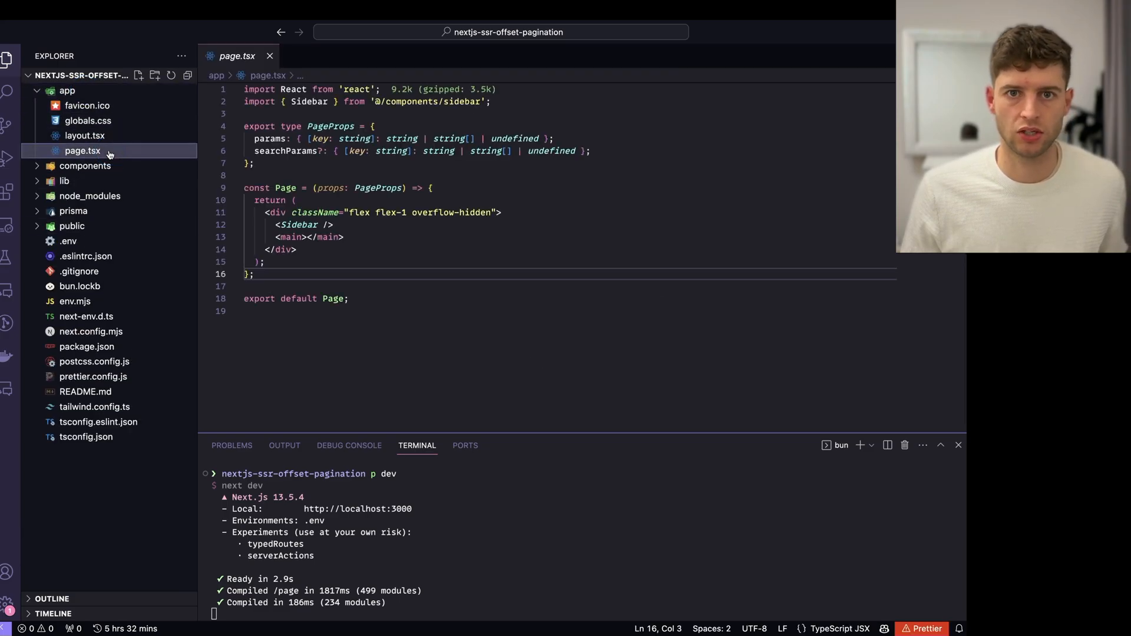
pyautogui.click(84, 135)
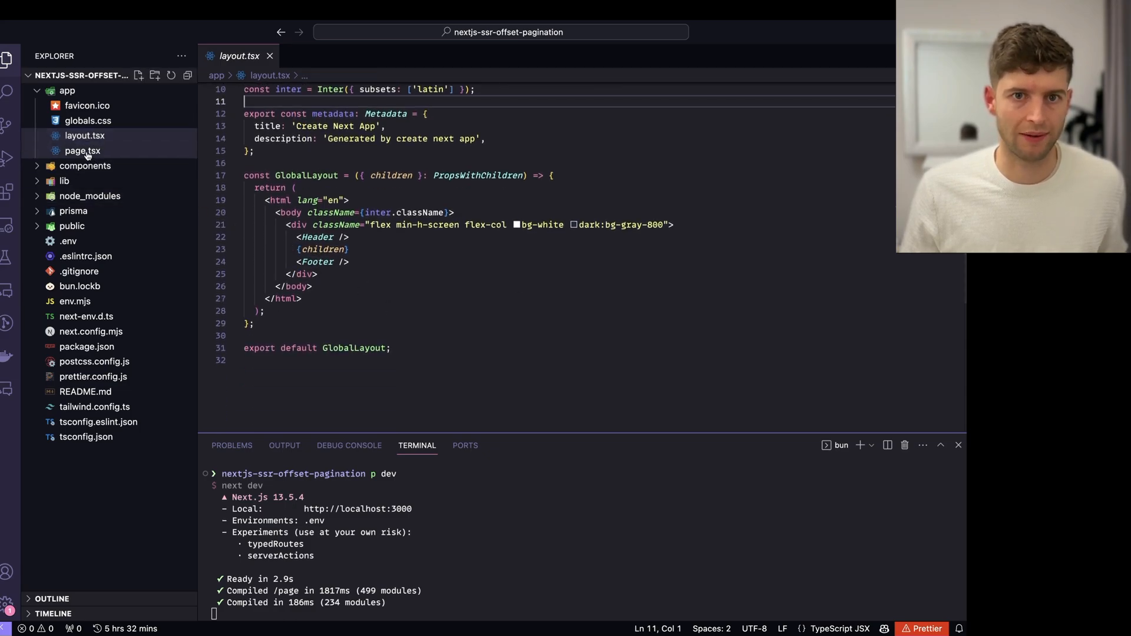
pyautogui.click(82, 150)
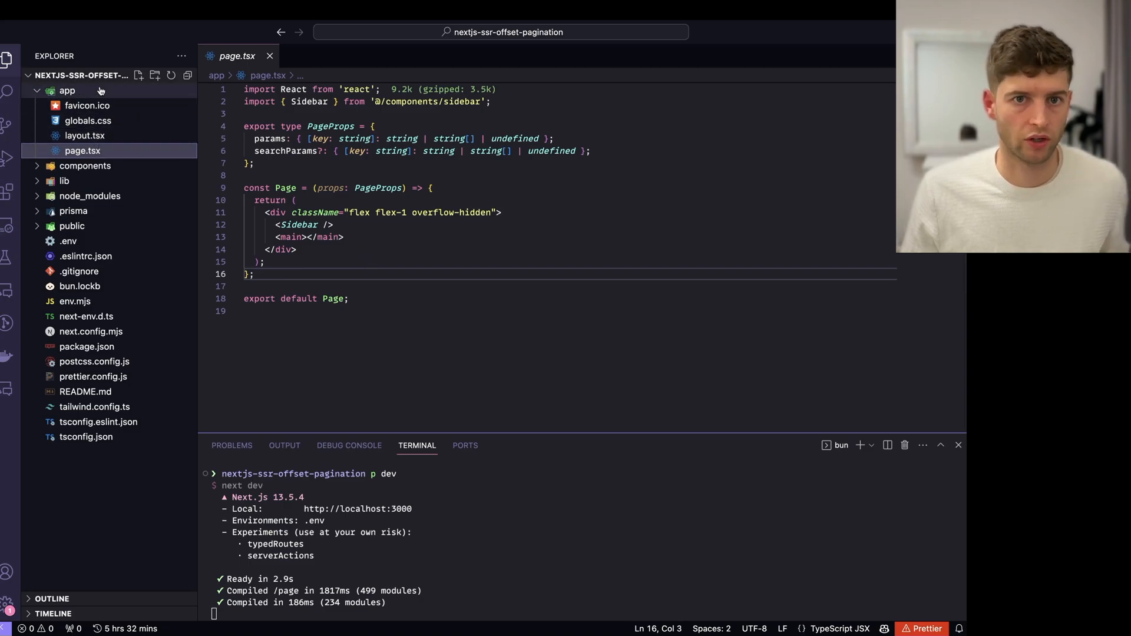
pyautogui.click(84, 136)
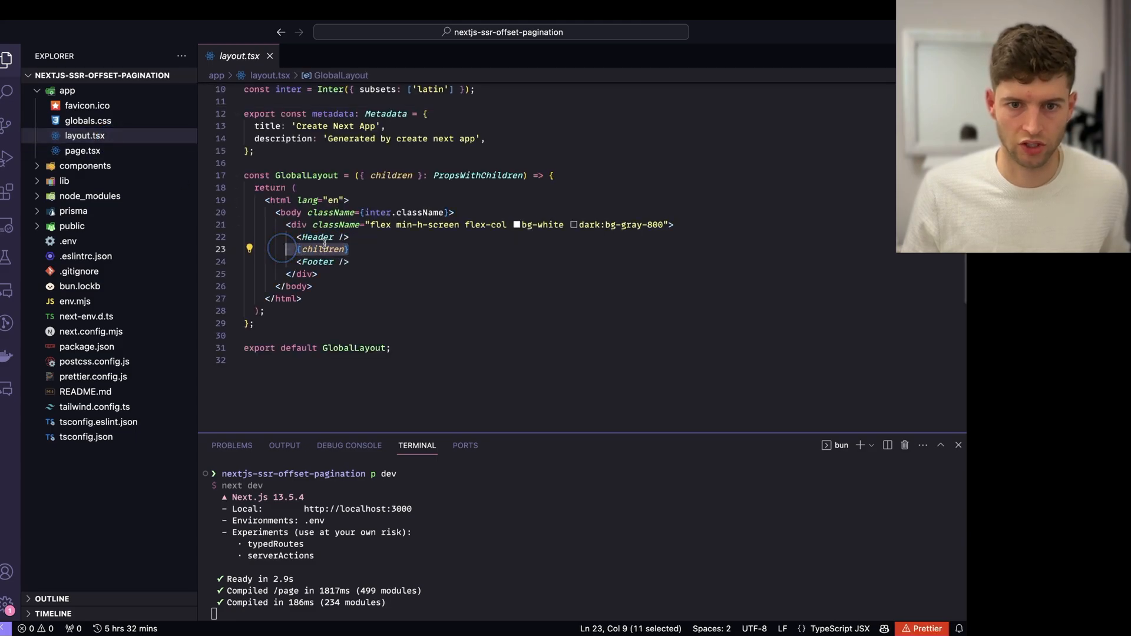
pyautogui.click(82, 150)
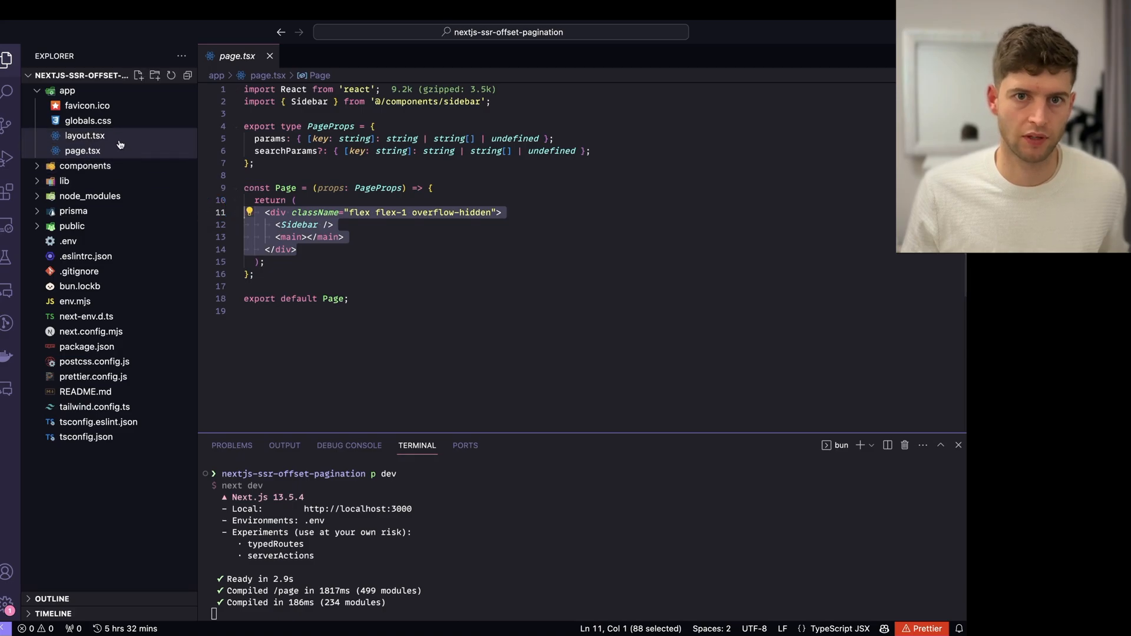
pyautogui.click(84, 135)
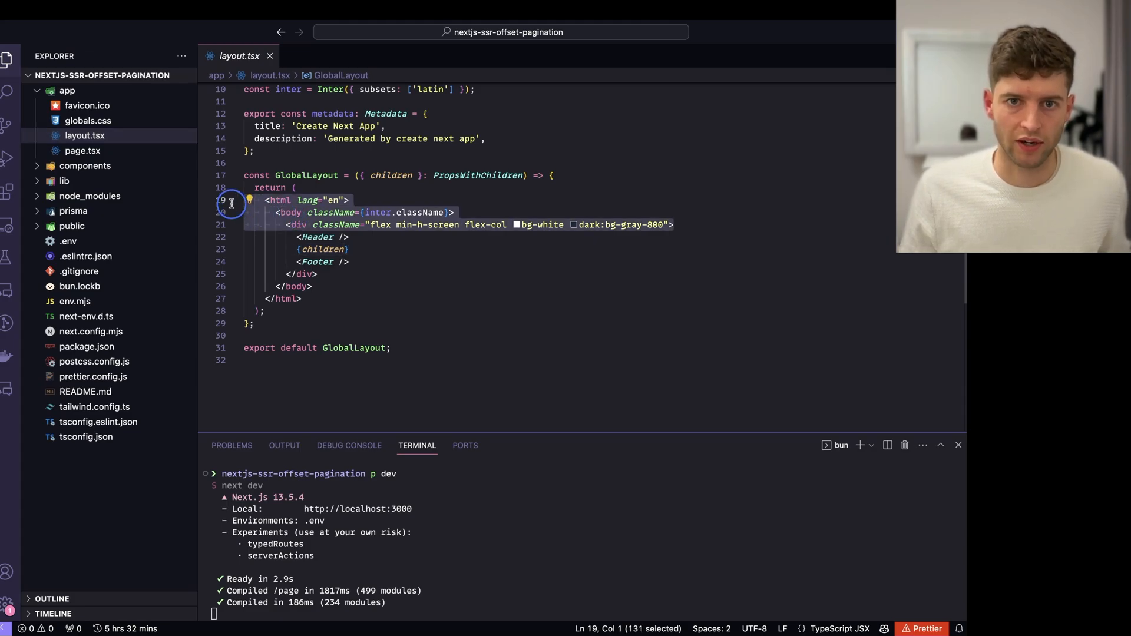
pyautogui.click(82, 150)
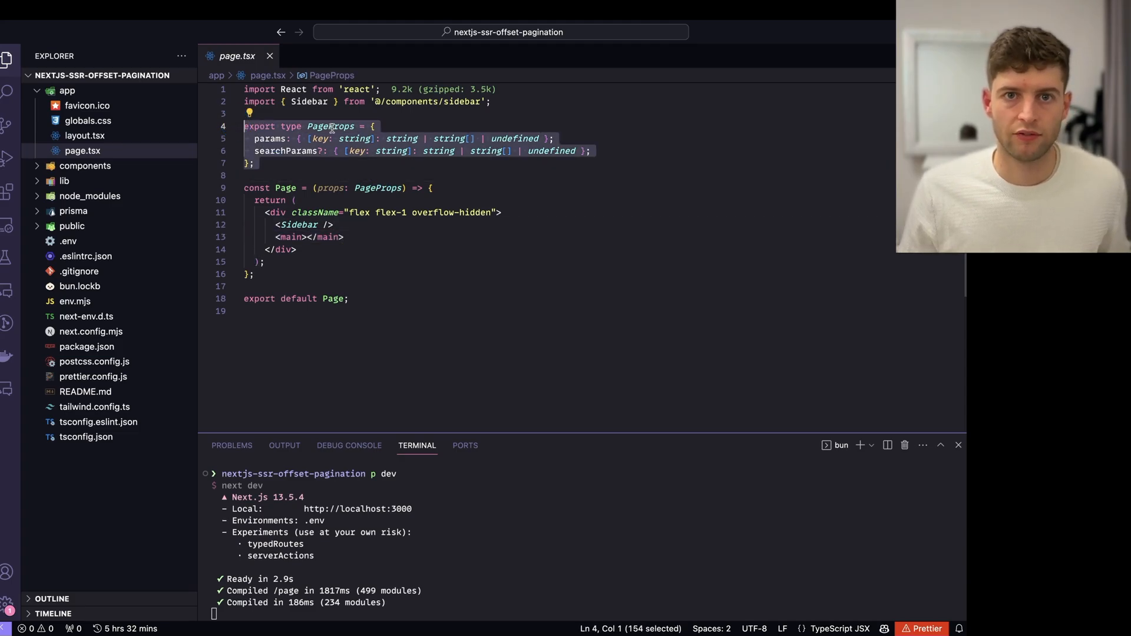
# Add console.log({ props }) at the start of the Page component
pyautogui.click(249, 175)
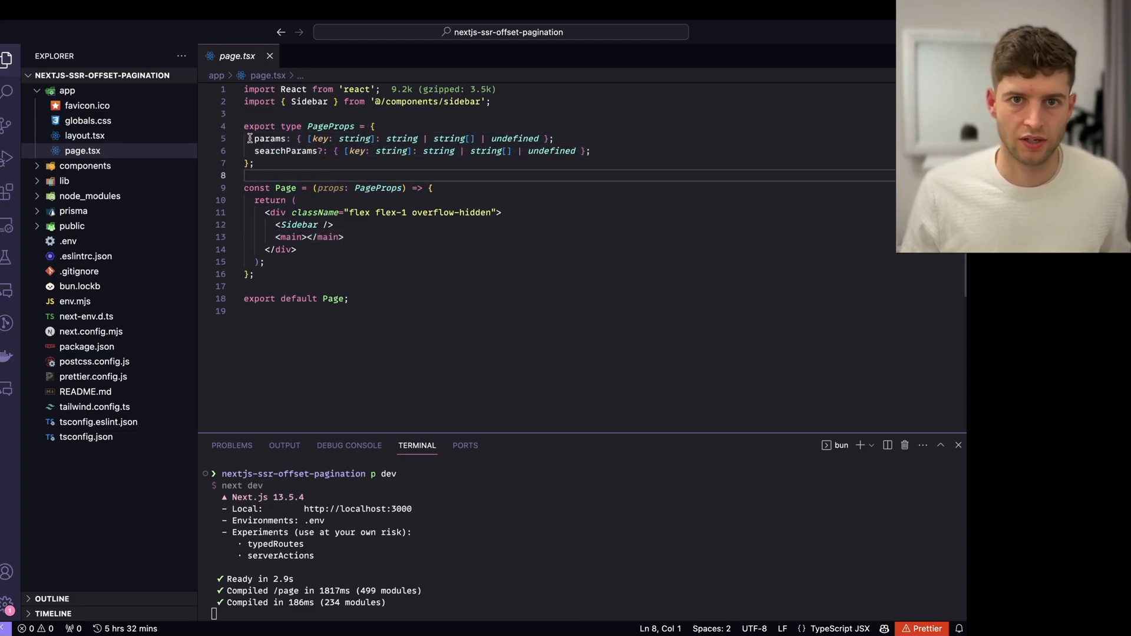
pyautogui.click(433, 188)
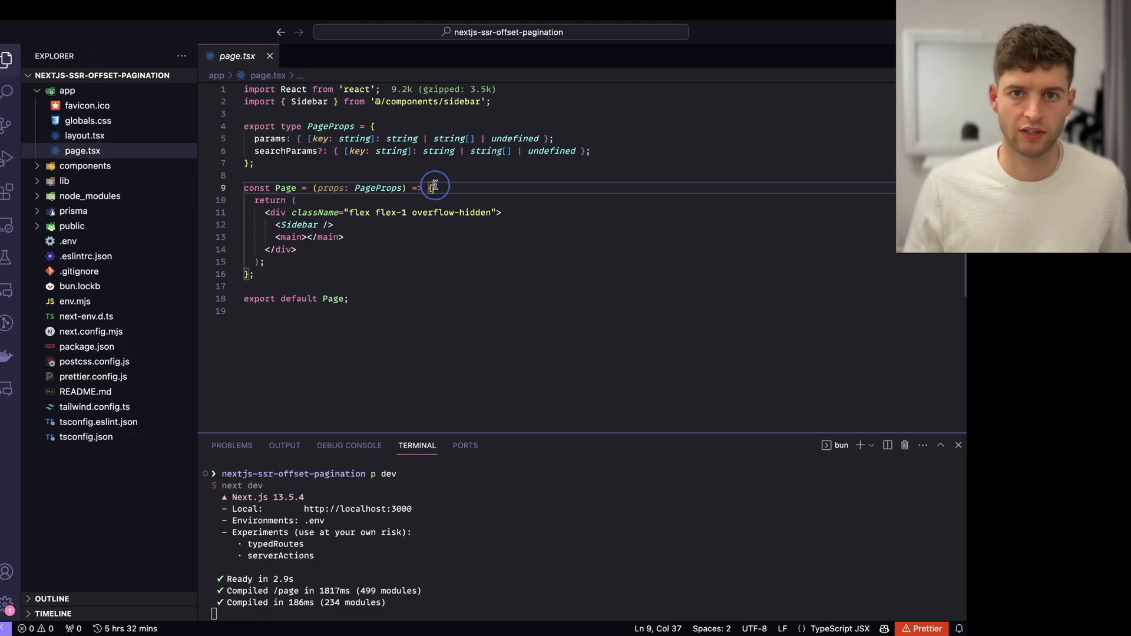
pyautogui.write('console.log()')
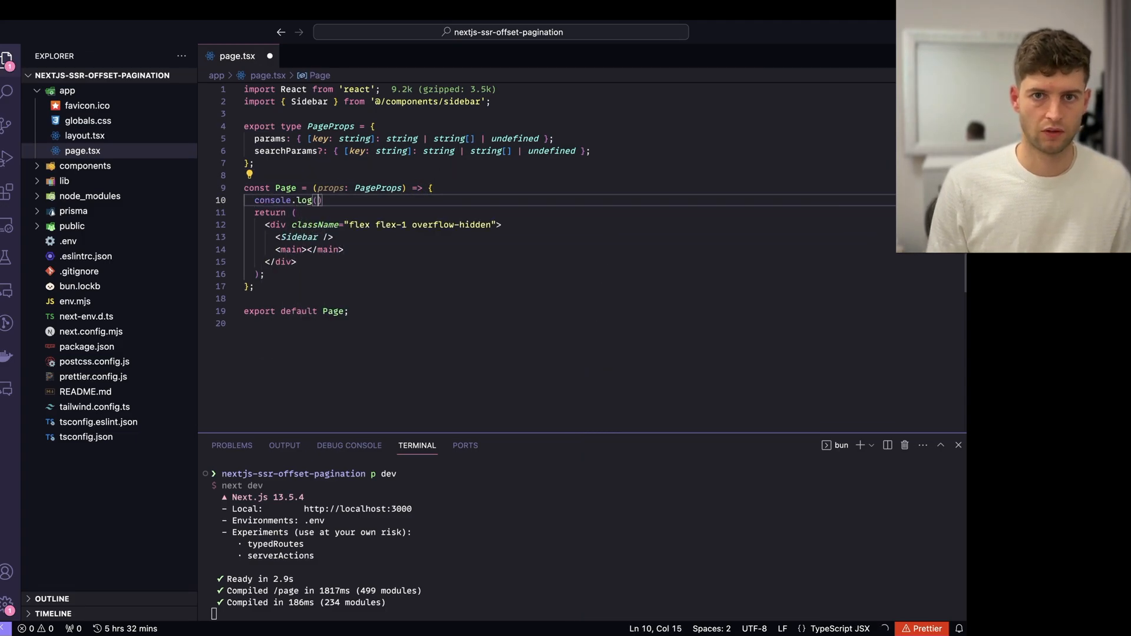
pyautogui.write('{ props }')
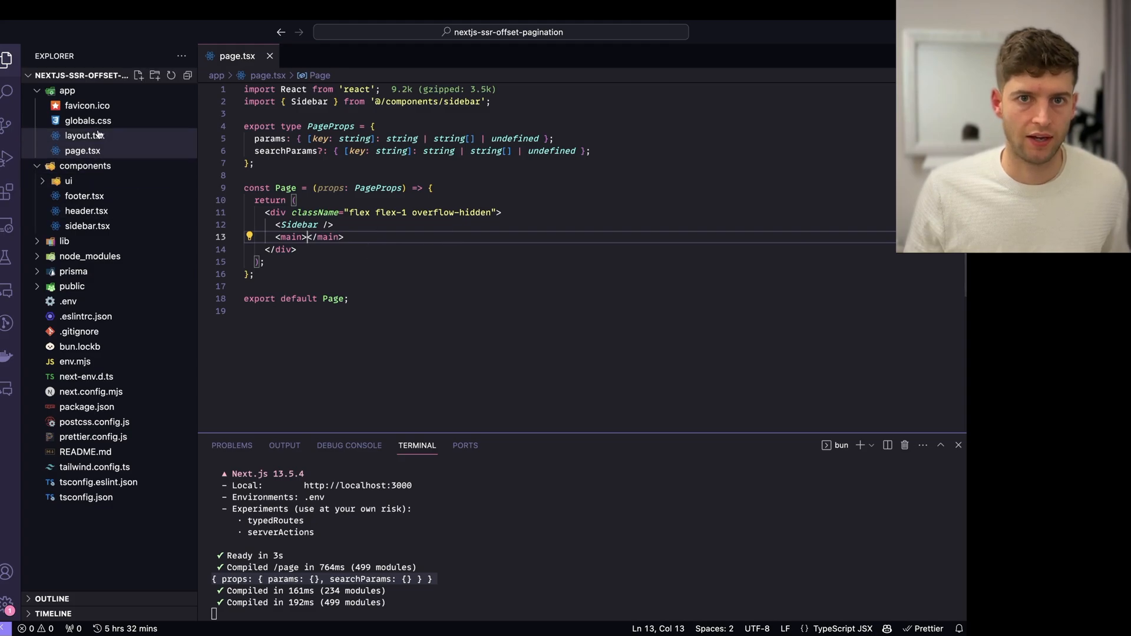
# Create components/feed.tsx and import Feed from '@/components/feed' in page.tsx
pyautogui.rightClick(85, 165)
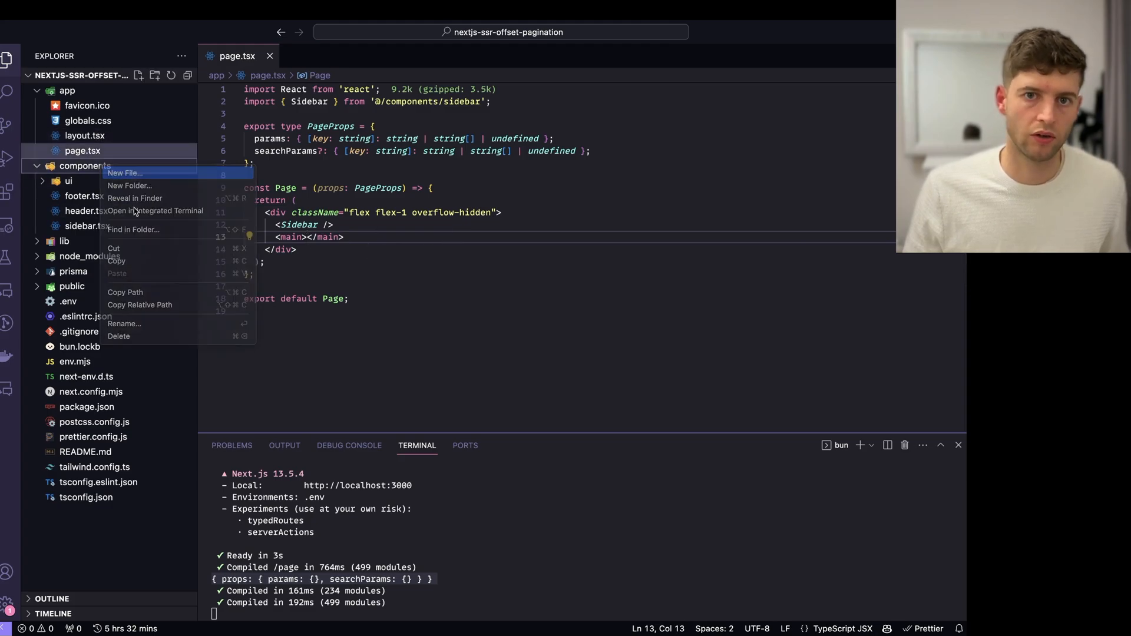
pyautogui.click(124, 173)
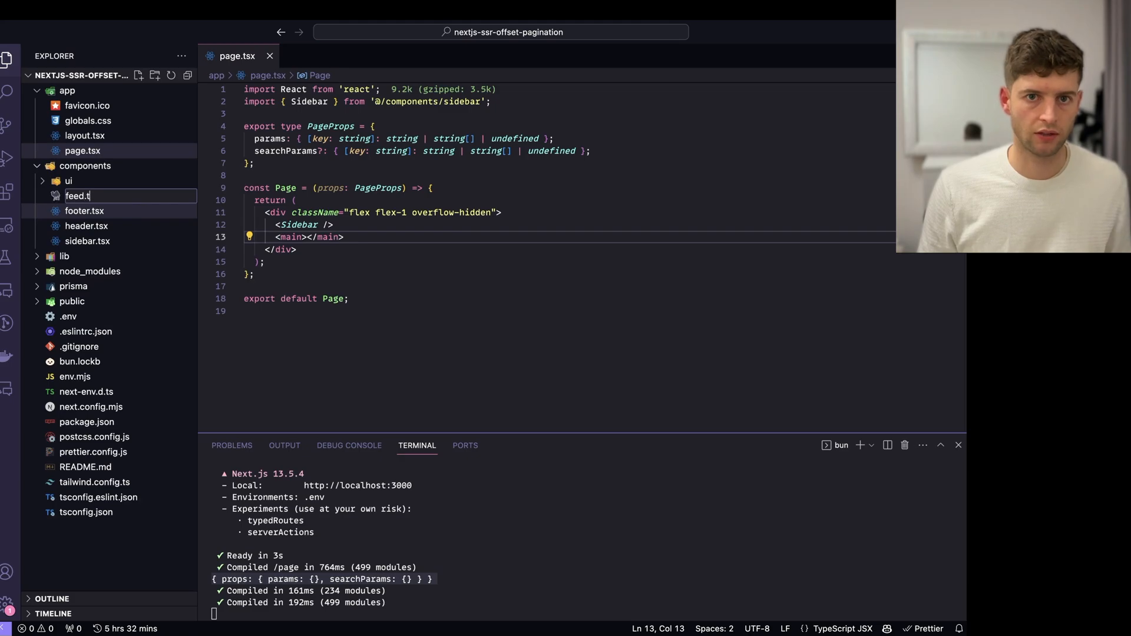
pyautogui.press('Enter')
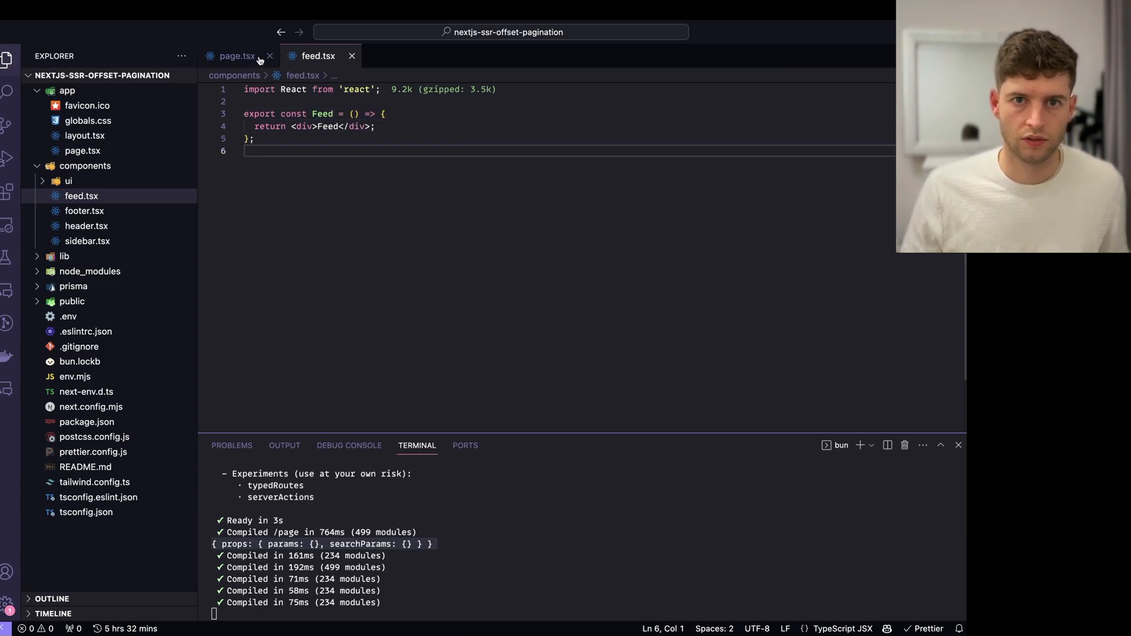
pyautogui.click(236, 55)
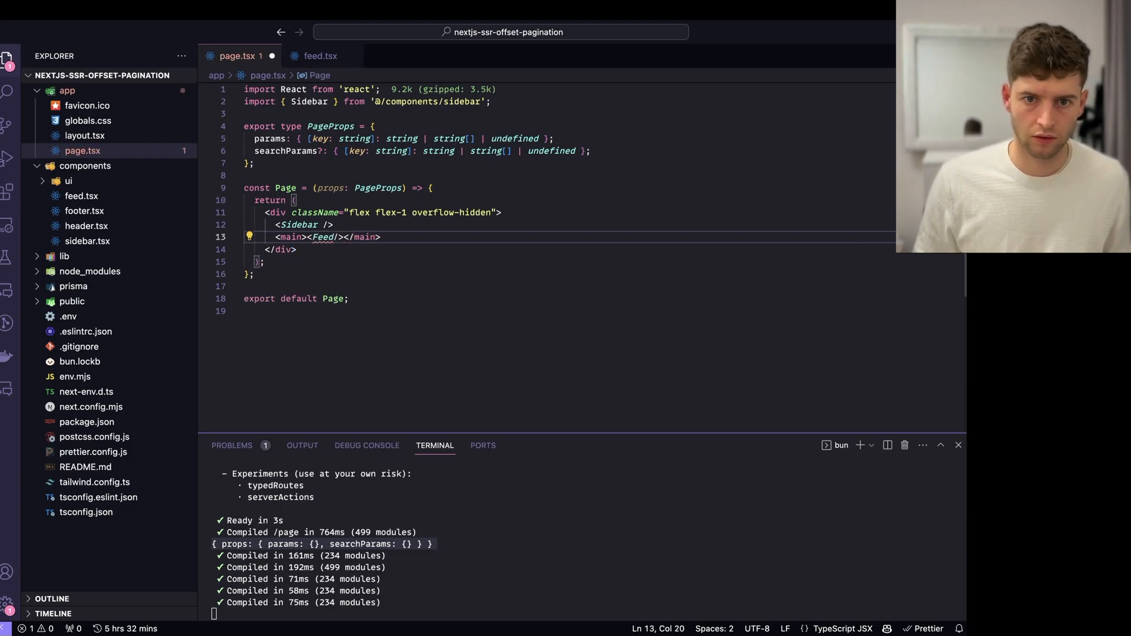
pyautogui.write("import { Feed } from '@/components/feed';")
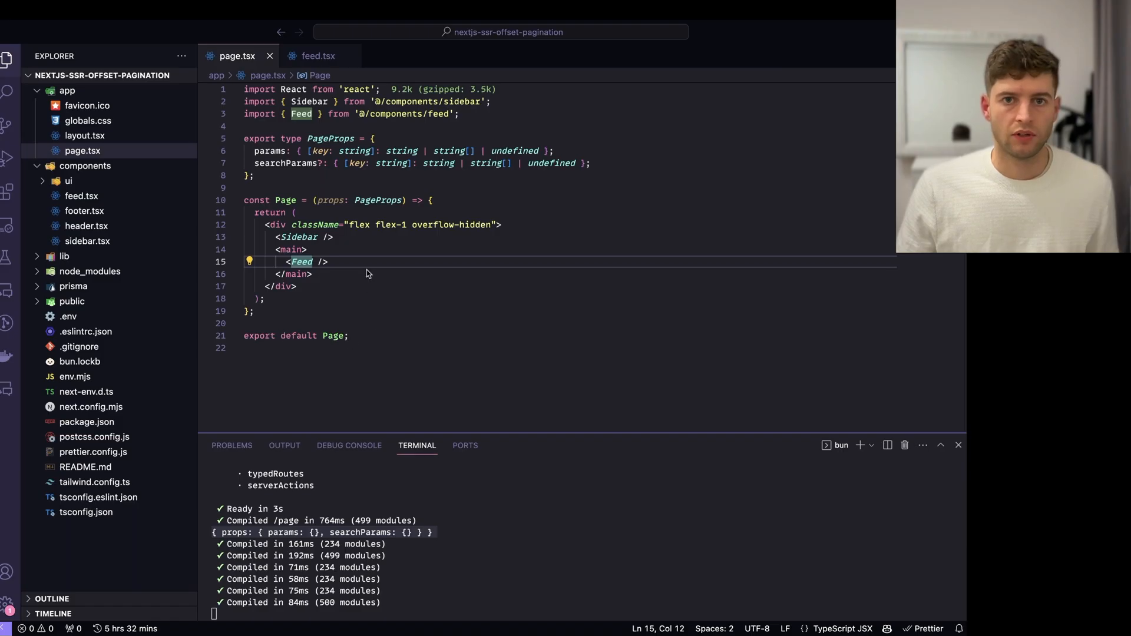
# Add a fetchFeed function to feed.tsx taking take and skip options
pyautogui.click(315, 55)
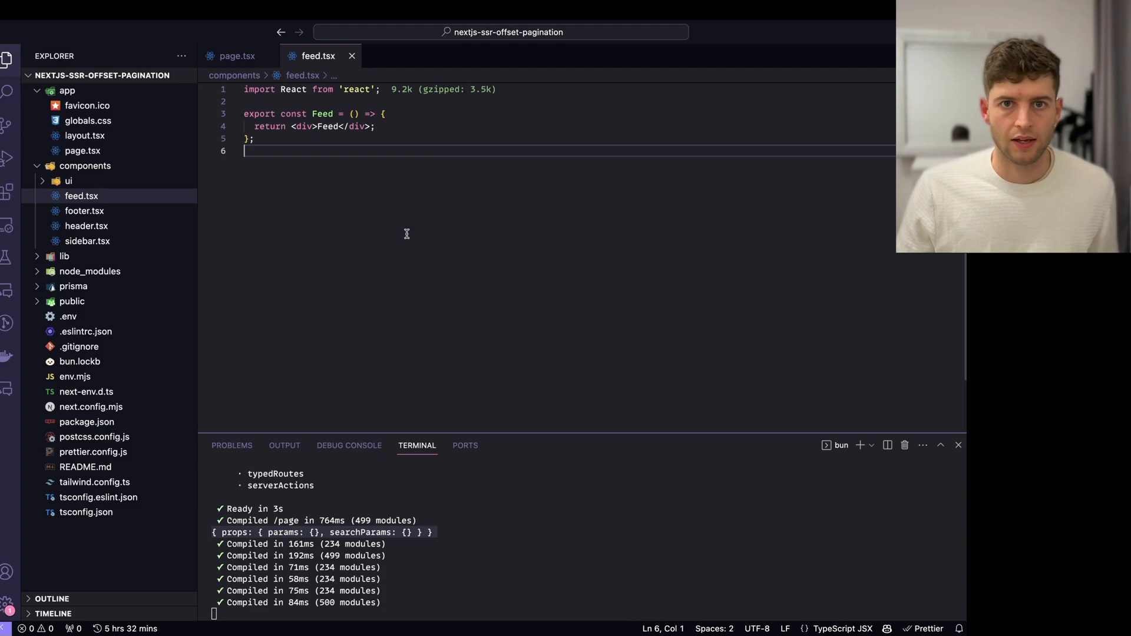
pyautogui.press('Enter')
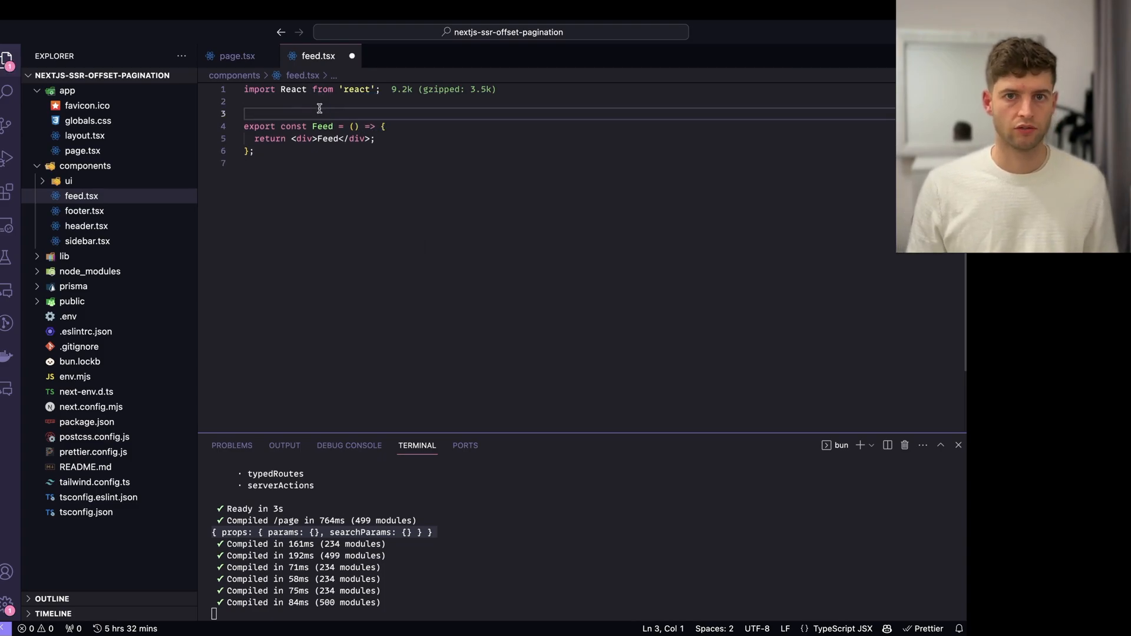
pyautogui.write('const fetchFeed')
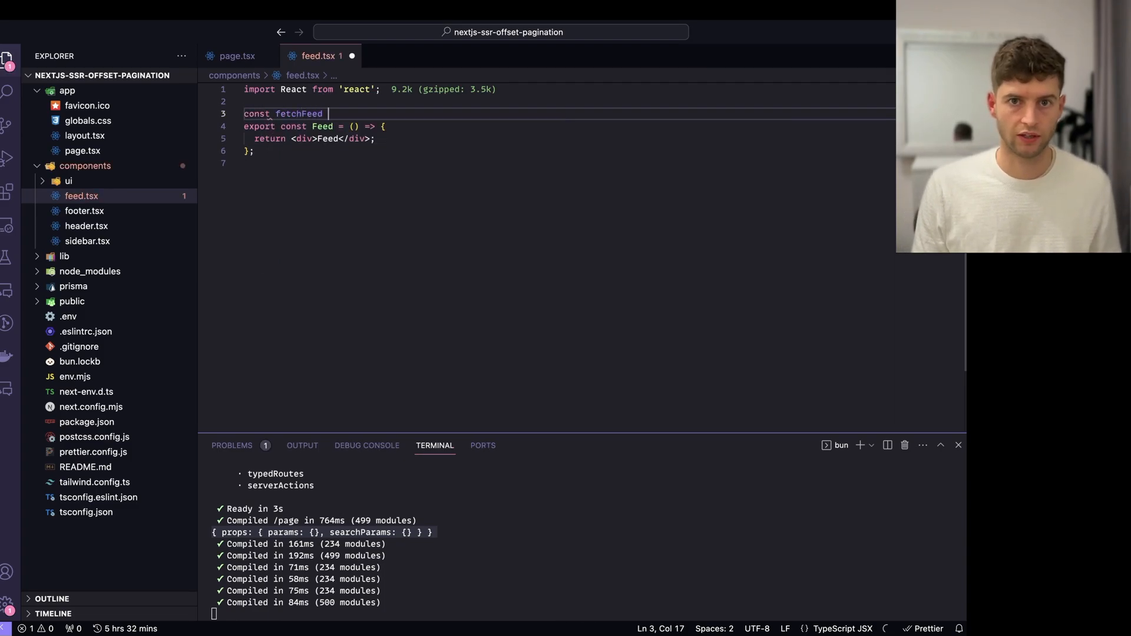
pyautogui.write('= () => {')
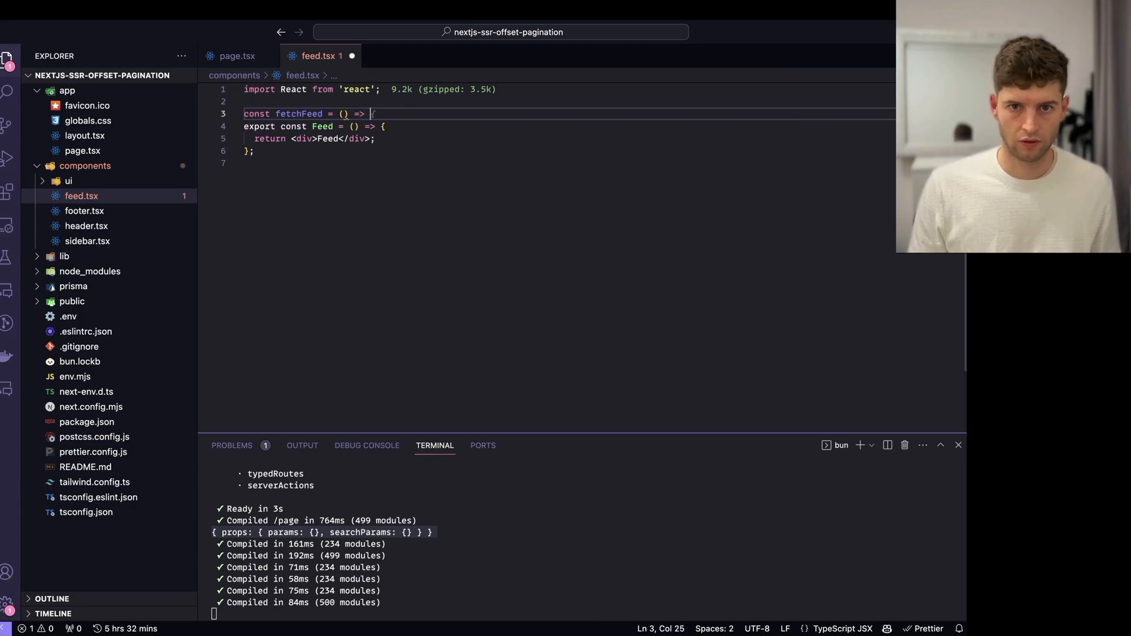
pyautogui.press('Enter')
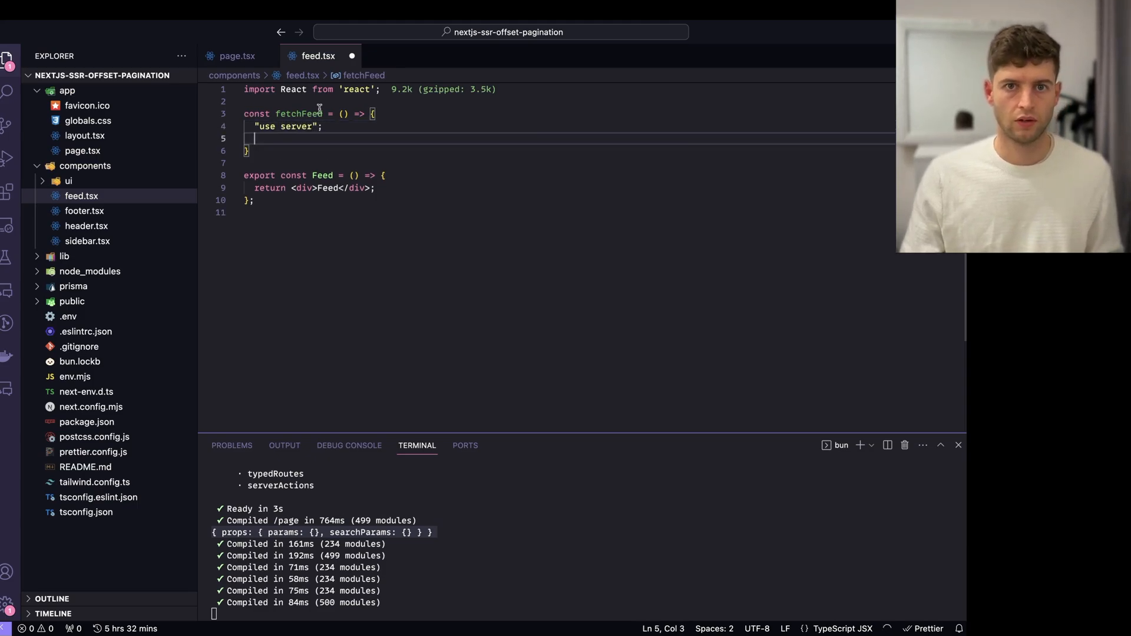
pyautogui.doubleClick(299, 113)
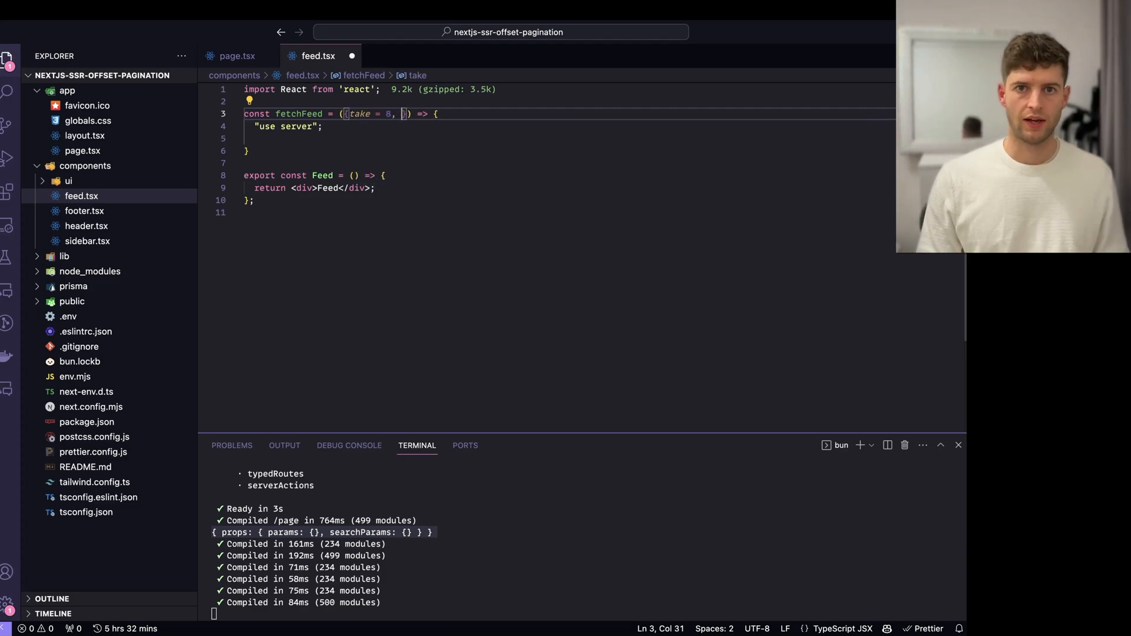
pyautogui.write('skip')
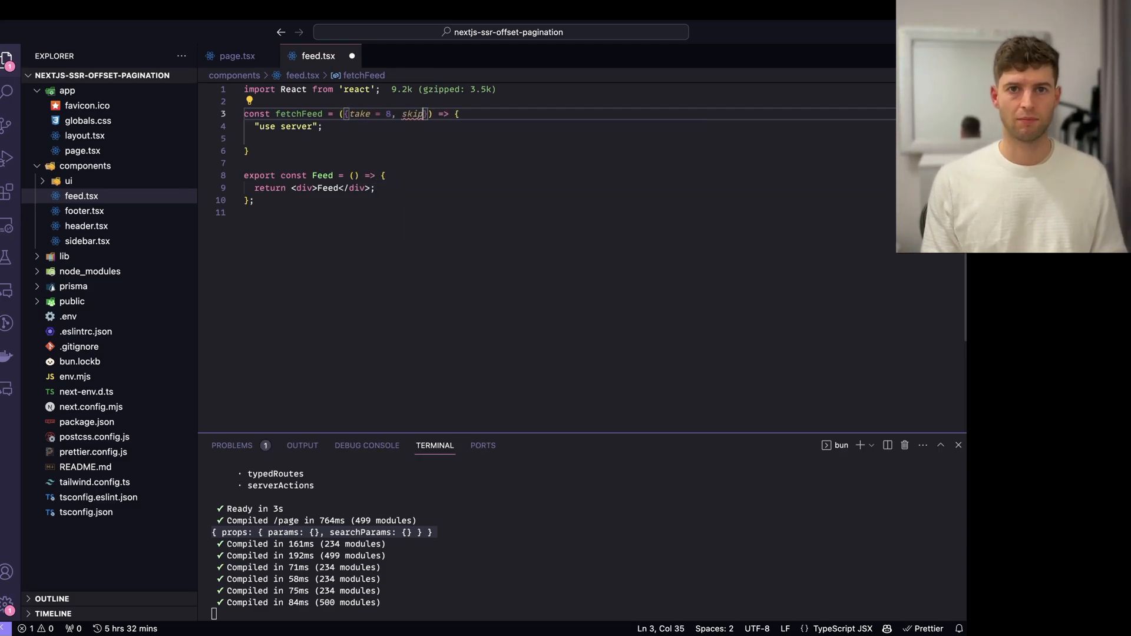
pyautogui.write('const db = require("@/lib/db.ts");')
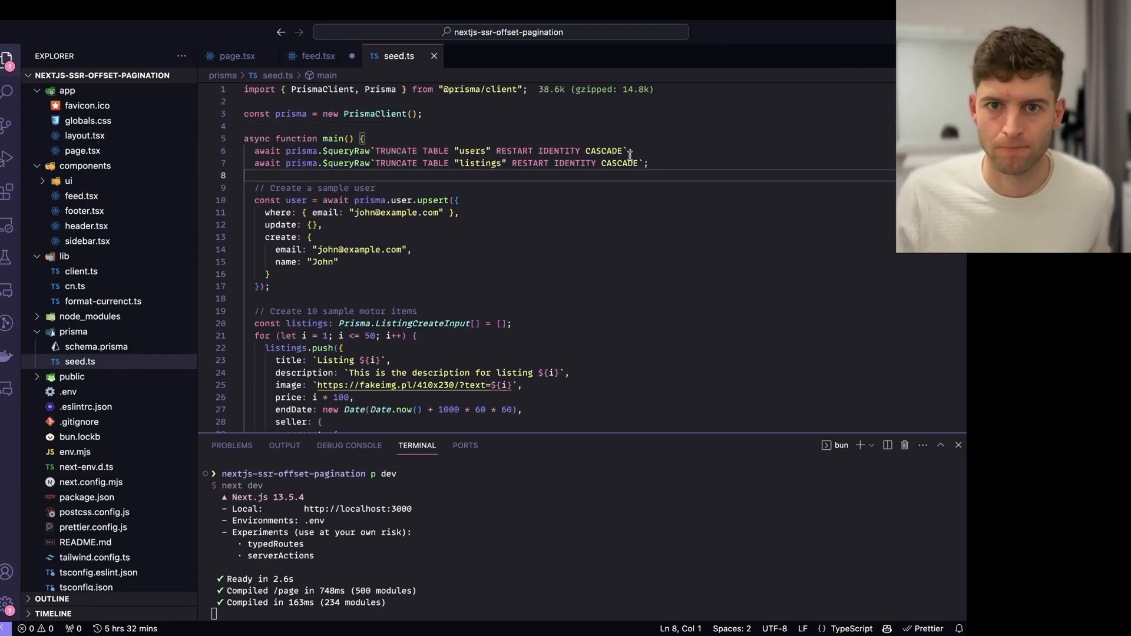
# Review the seed script and schema.prisma through Quick Open
pyautogui.scroll(-3)
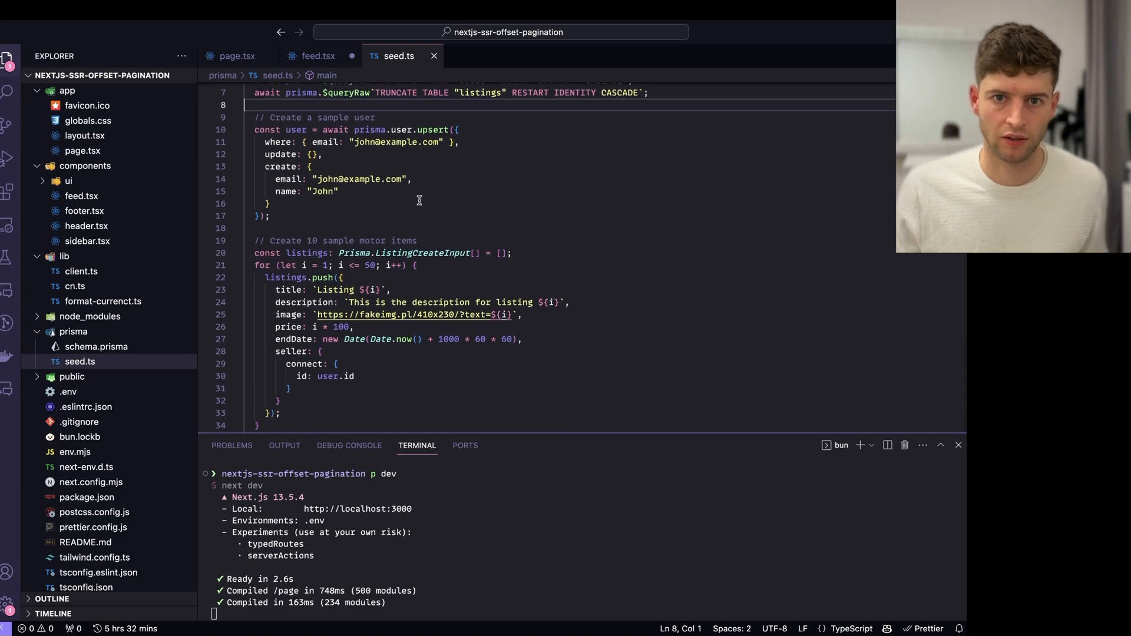
pyautogui.scroll(-3)
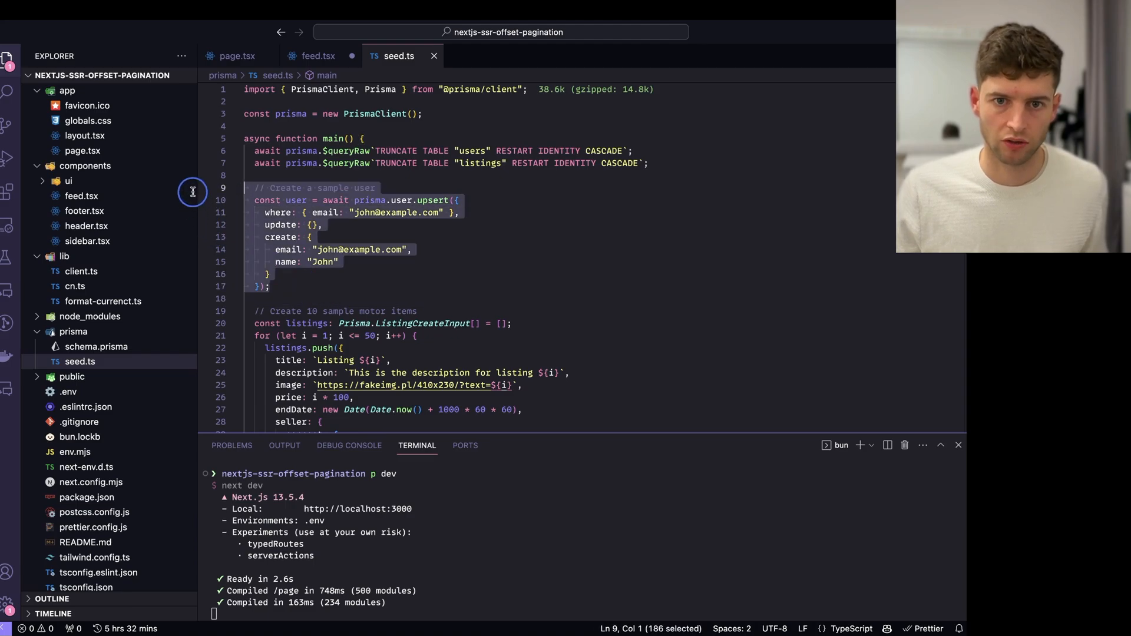
pyautogui.scroll(-3)
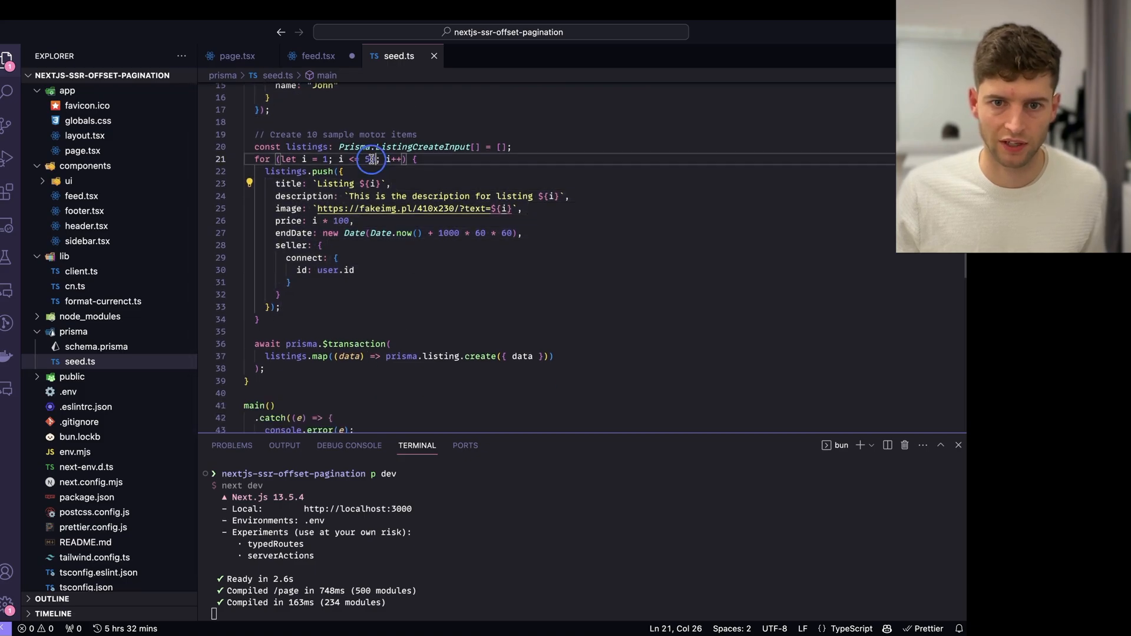
pyautogui.write('prism')
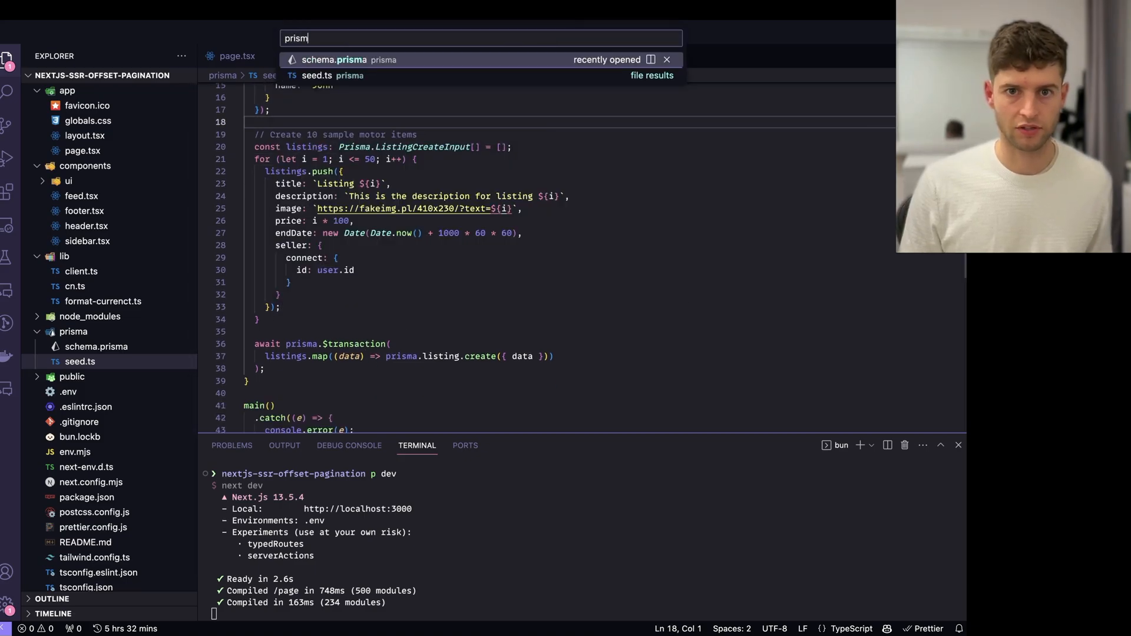
pyautogui.click(334, 60)
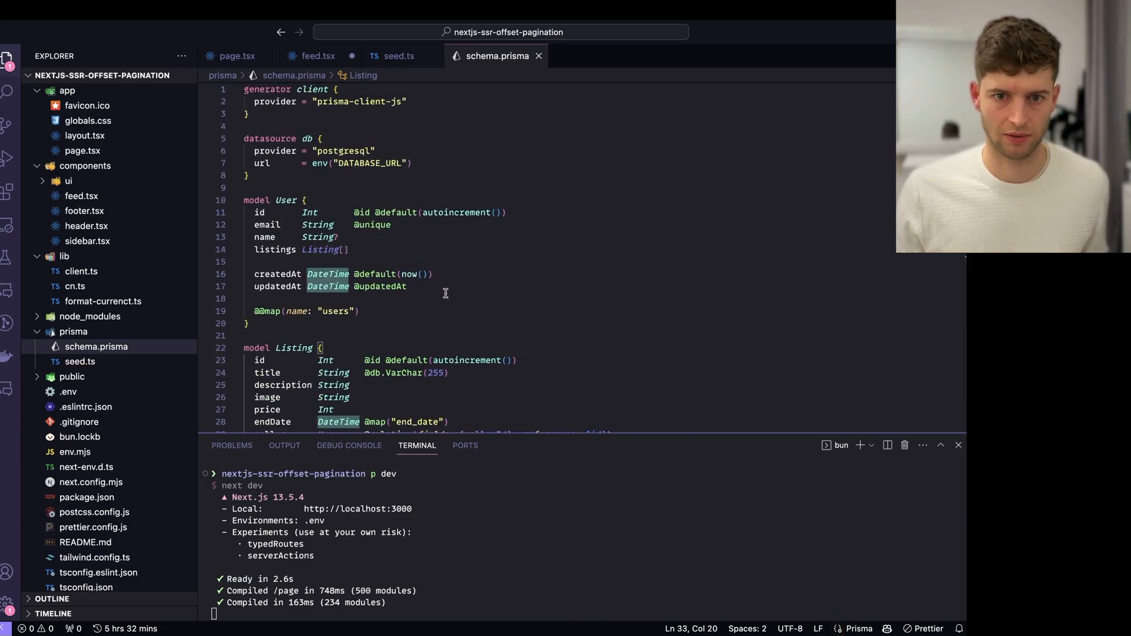
pyautogui.click(397, 55)
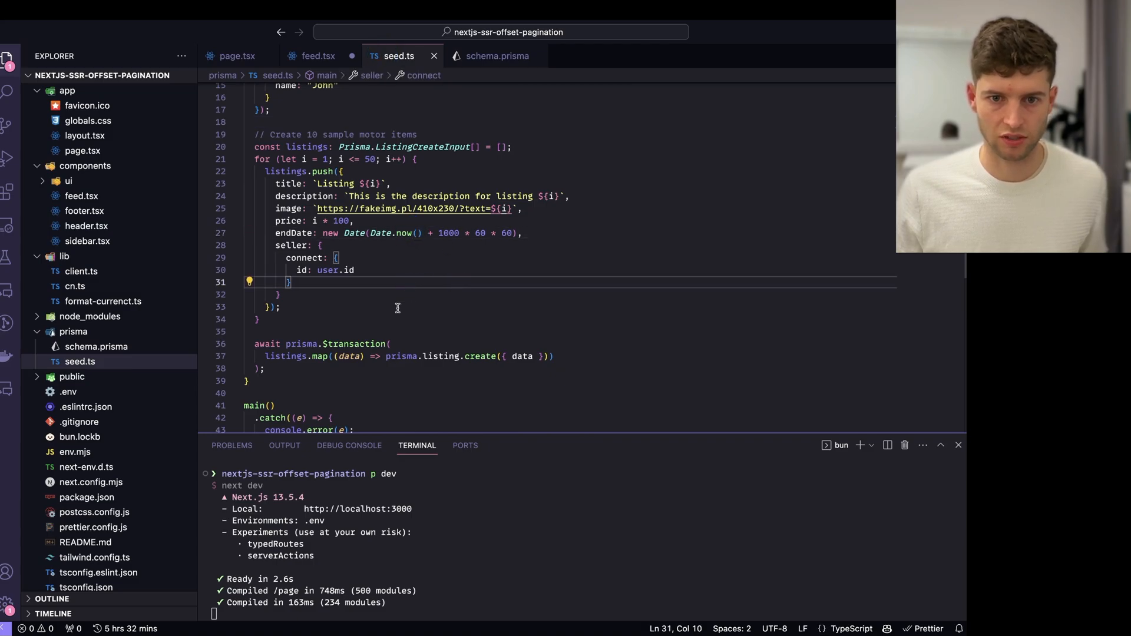
# Seed the database and restart the next dev server
pyautogui.click(496, 55)
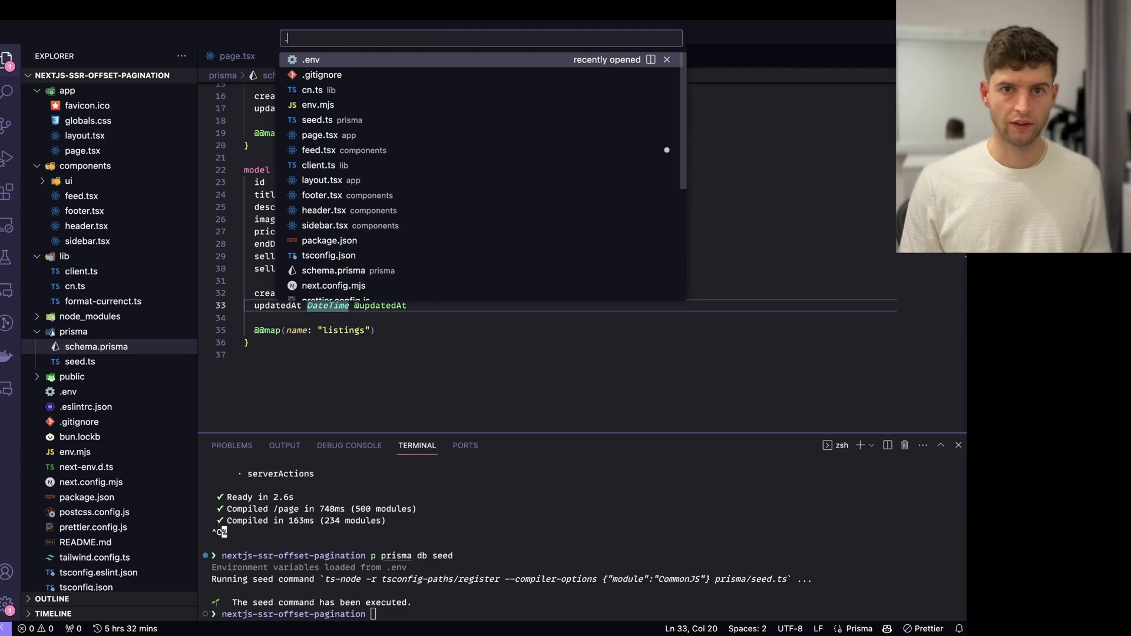
pyautogui.click(329, 240)
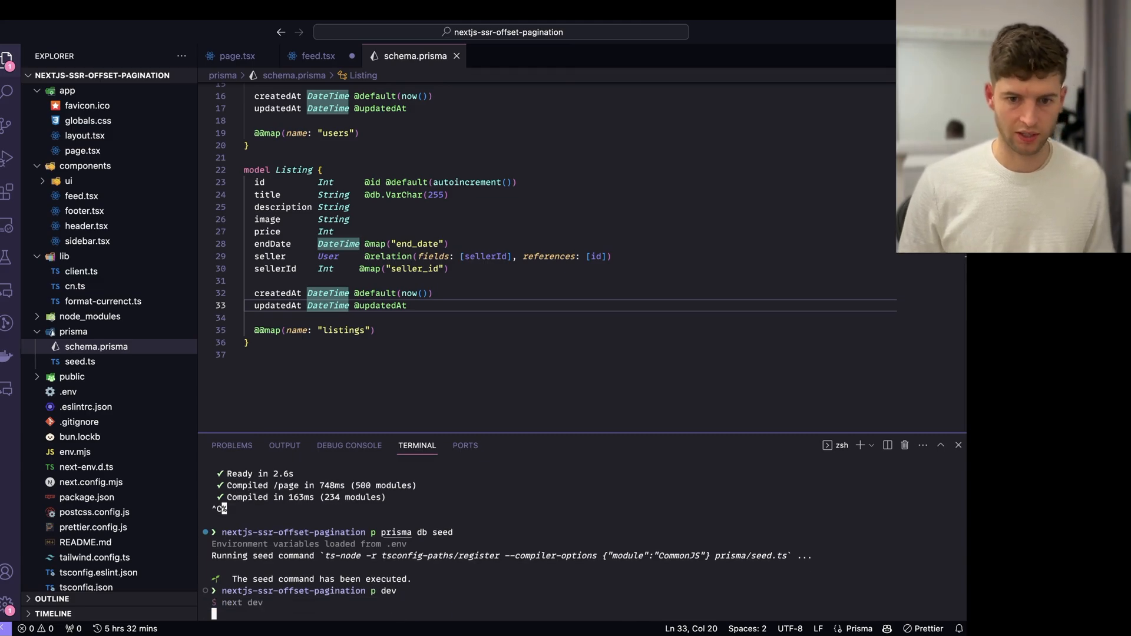
pyautogui.click(317, 56)
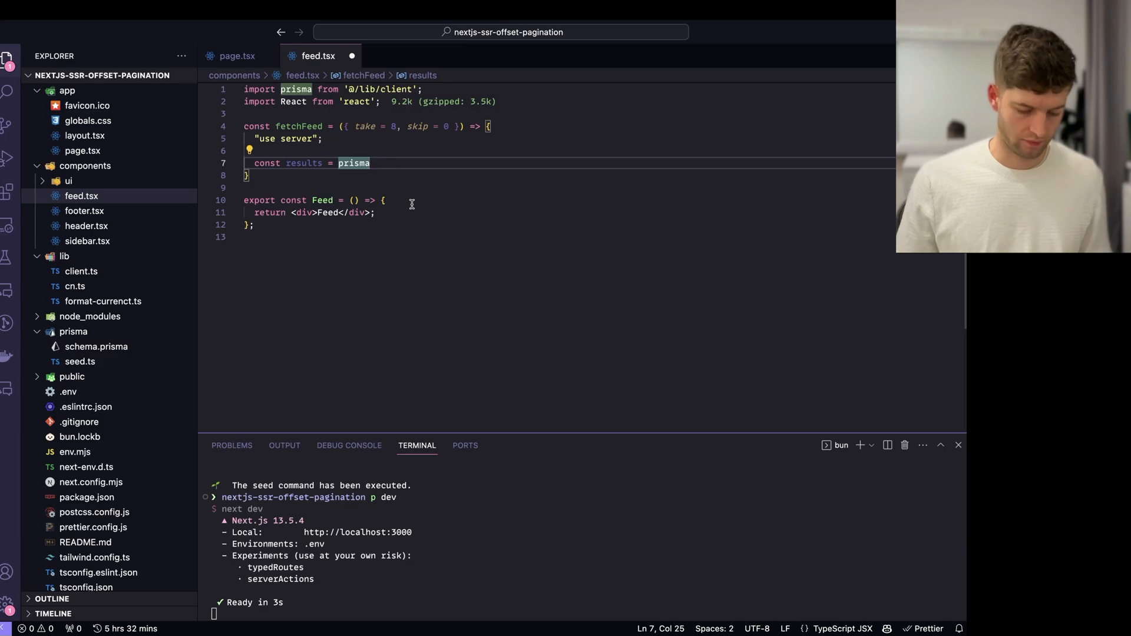
# Write prisma.listing.findMany({ take, skip }) in fetchFeed, ordering by price ascending
pyautogui.write('.listin')
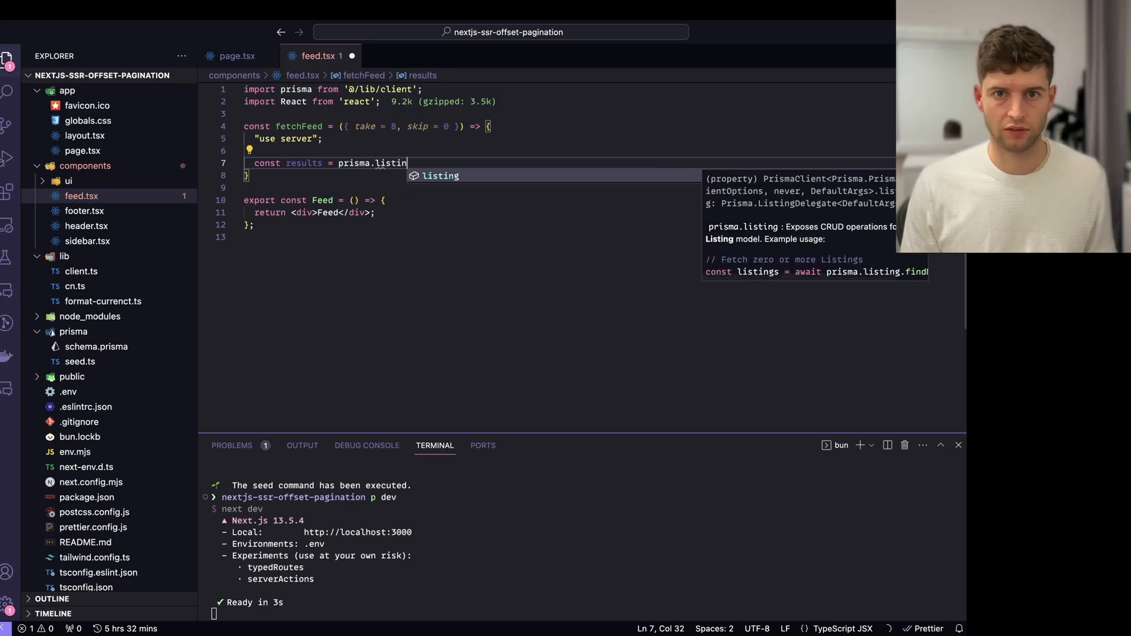
pyautogui.write('gs.findMany')
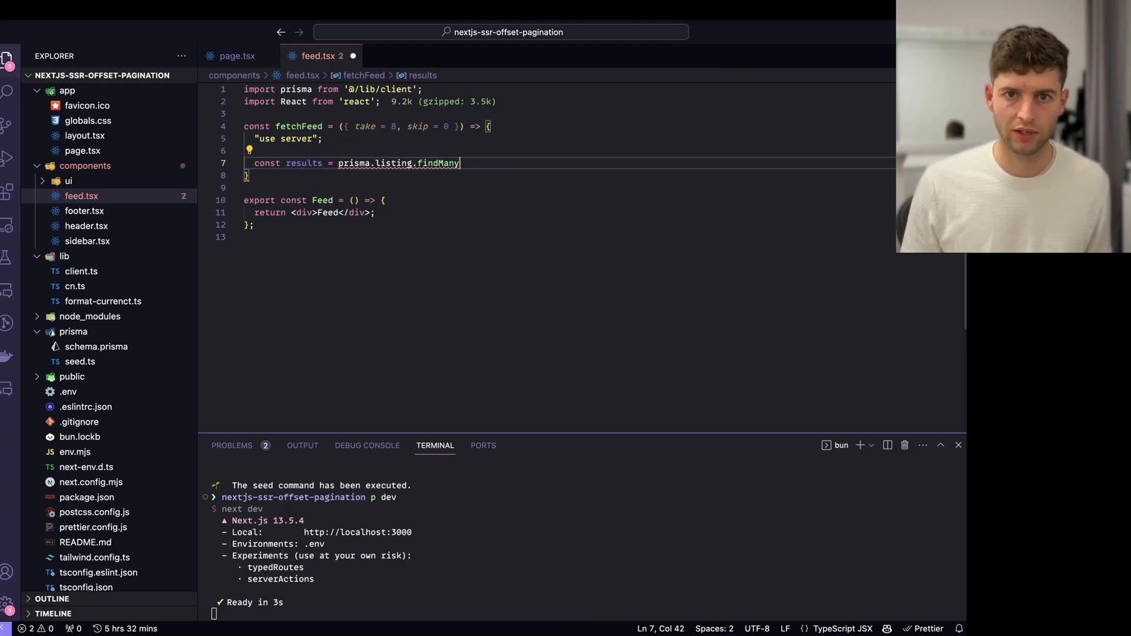
pyautogui.write('({')
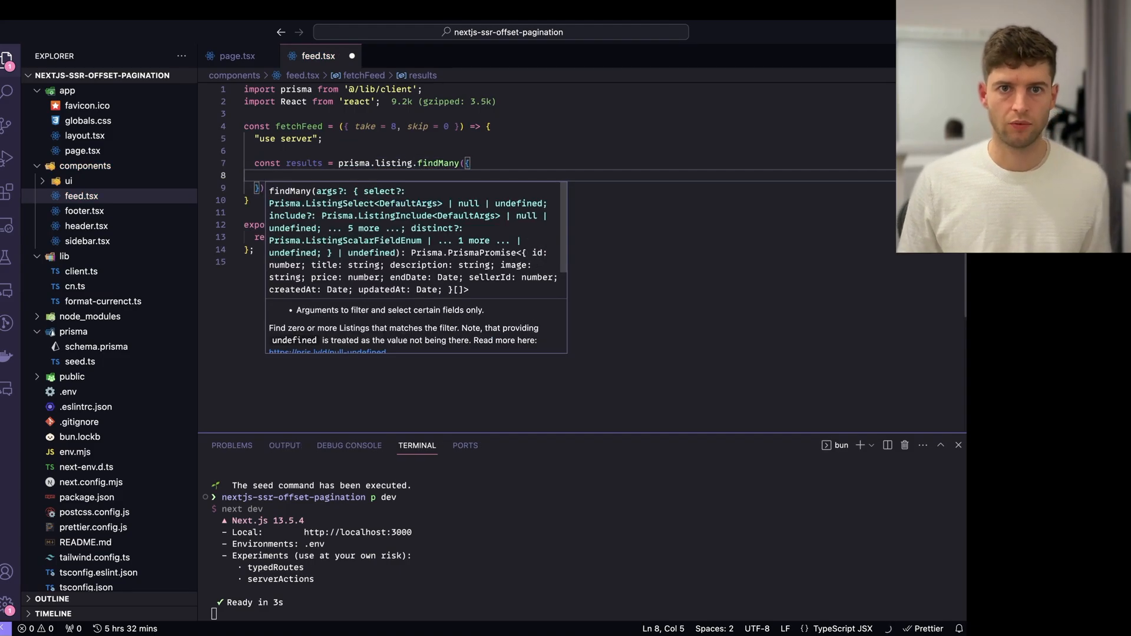
pyautogui.write('take,')
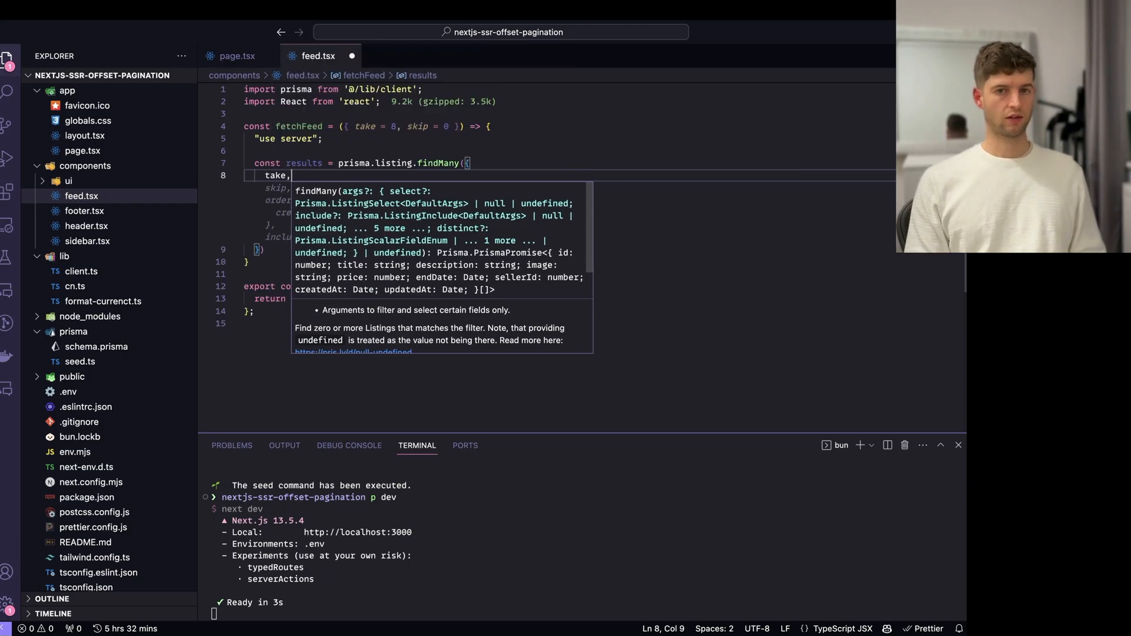
pyautogui.write('skip,')
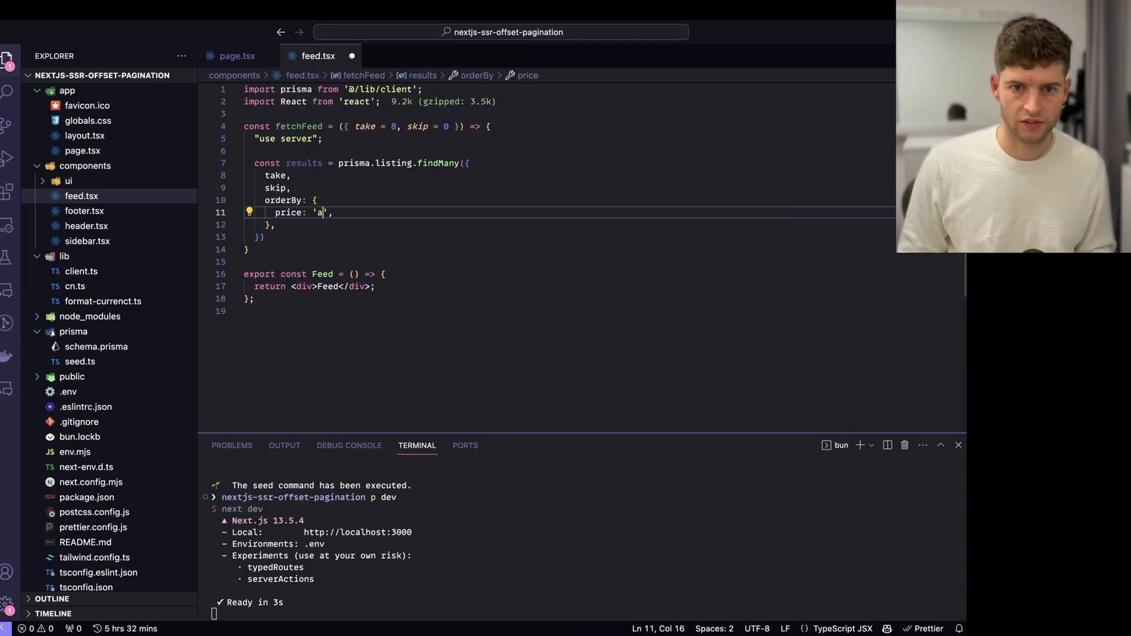
pyautogui.write('sc')
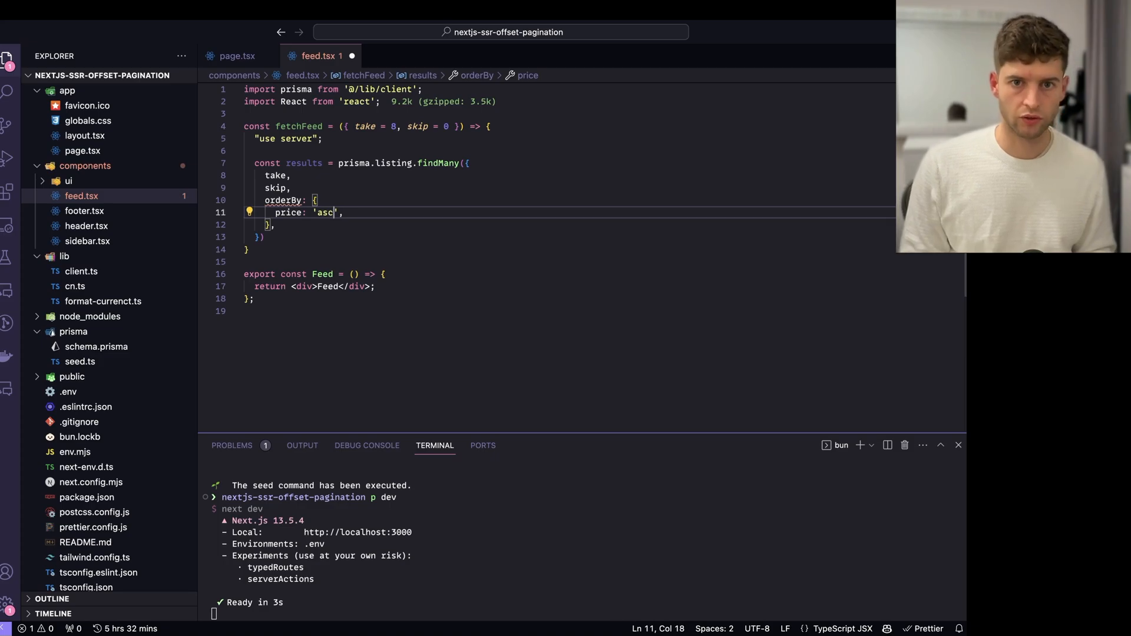
# Look over page.tsx and seed.ts, then return to feed.tsx's formatted findMany query
pyautogui.click(233, 55)
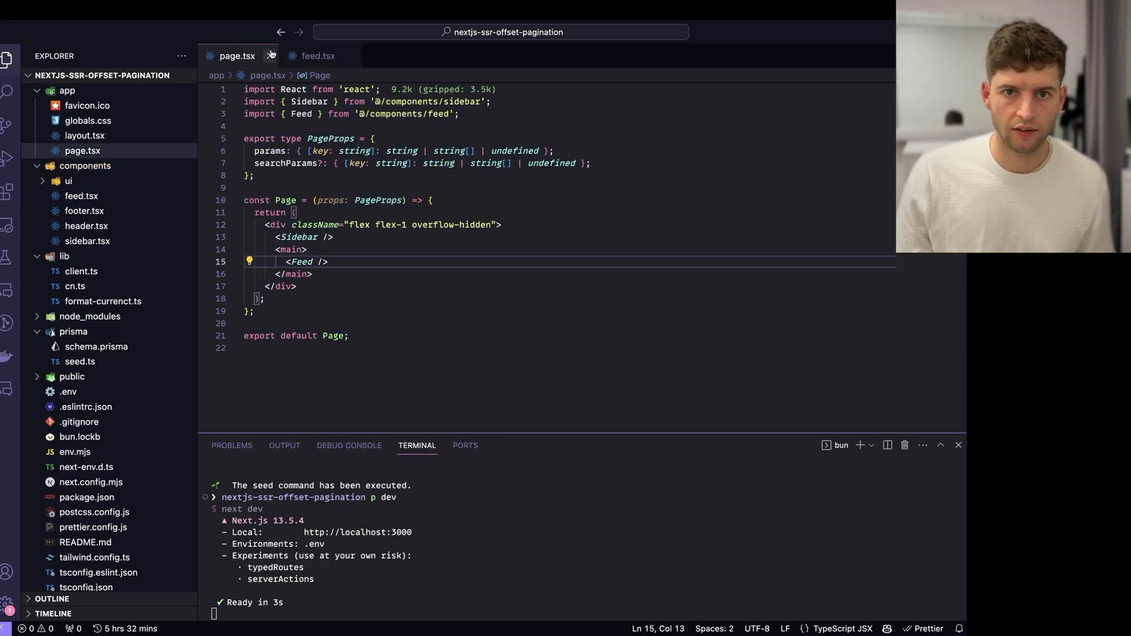
pyautogui.click(81, 361)
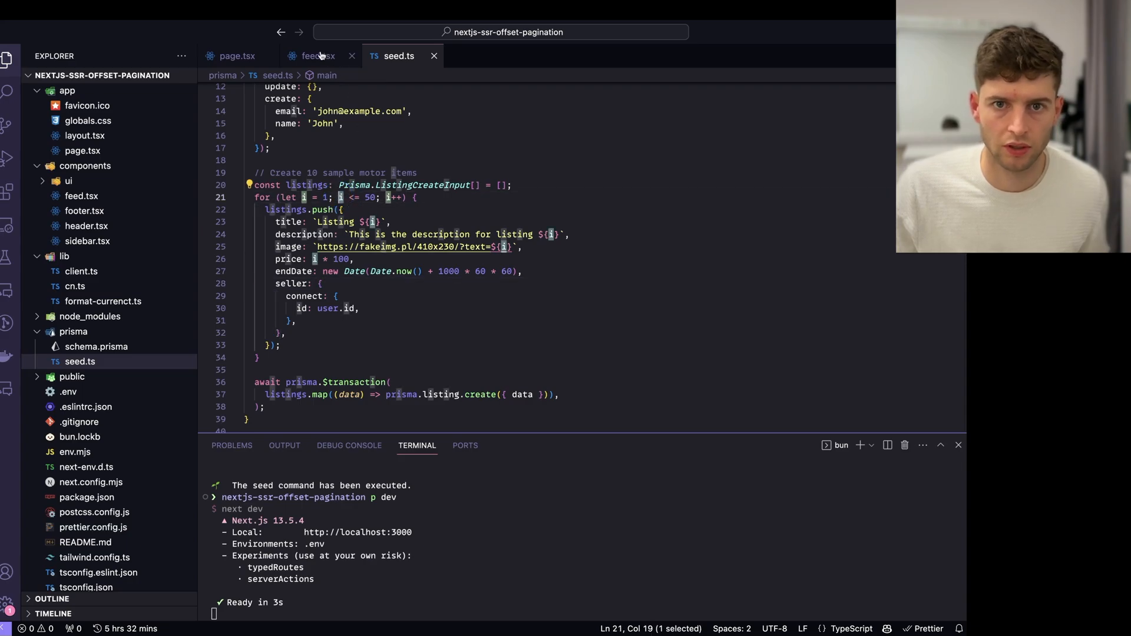
pyautogui.click(315, 55)
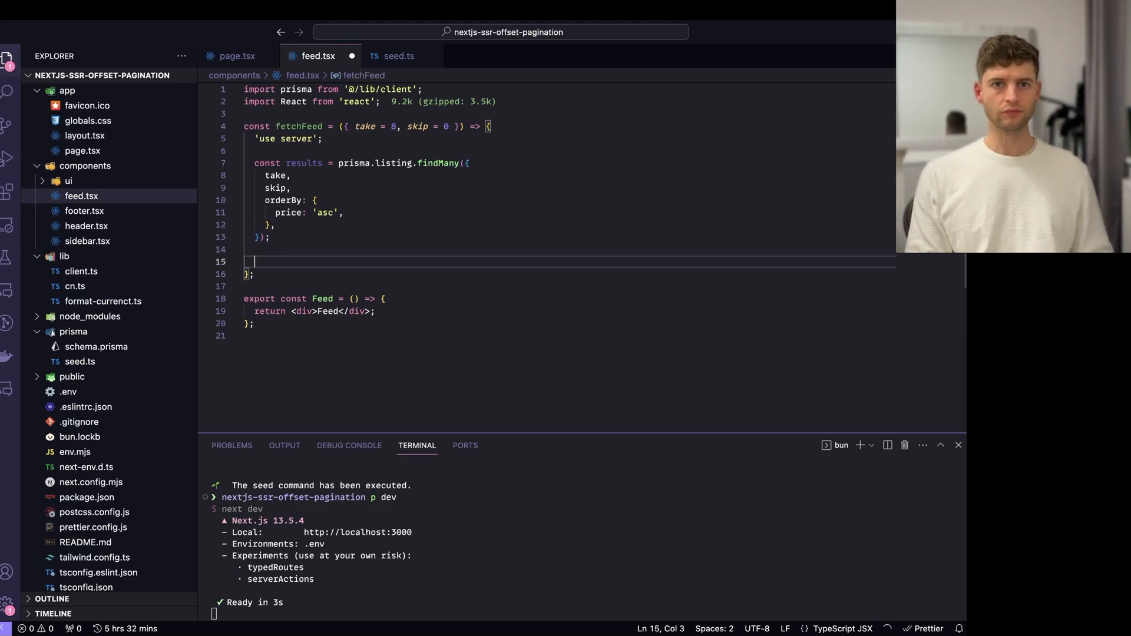
# Add a total constant that counts listings with prisma.listing.count
pyautogui.write('c')
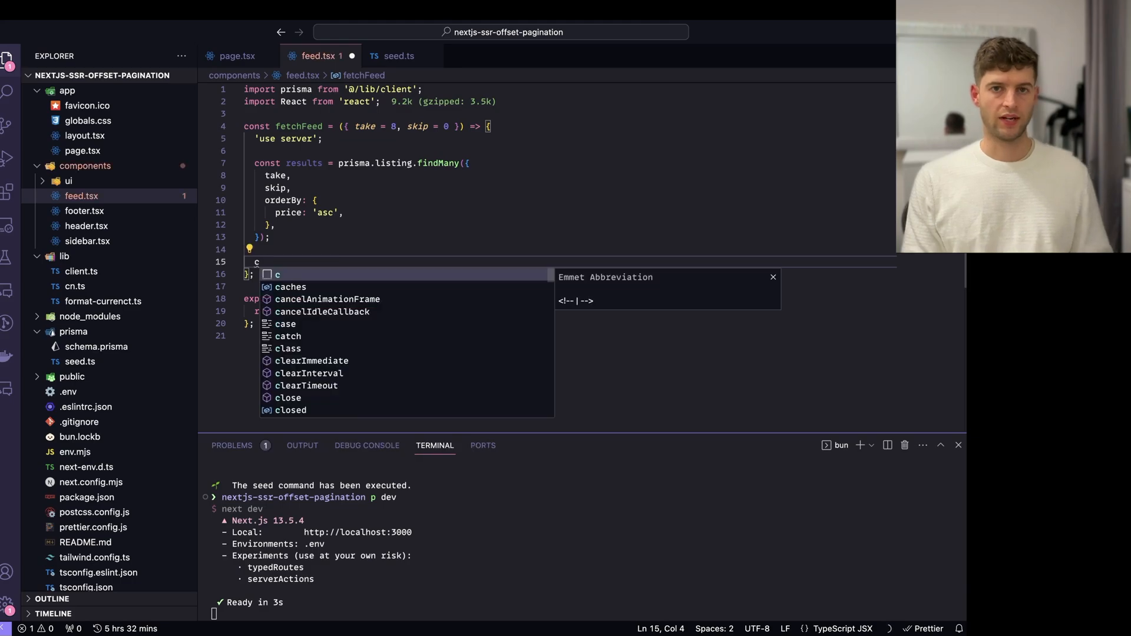
pyautogui.write('onst total')
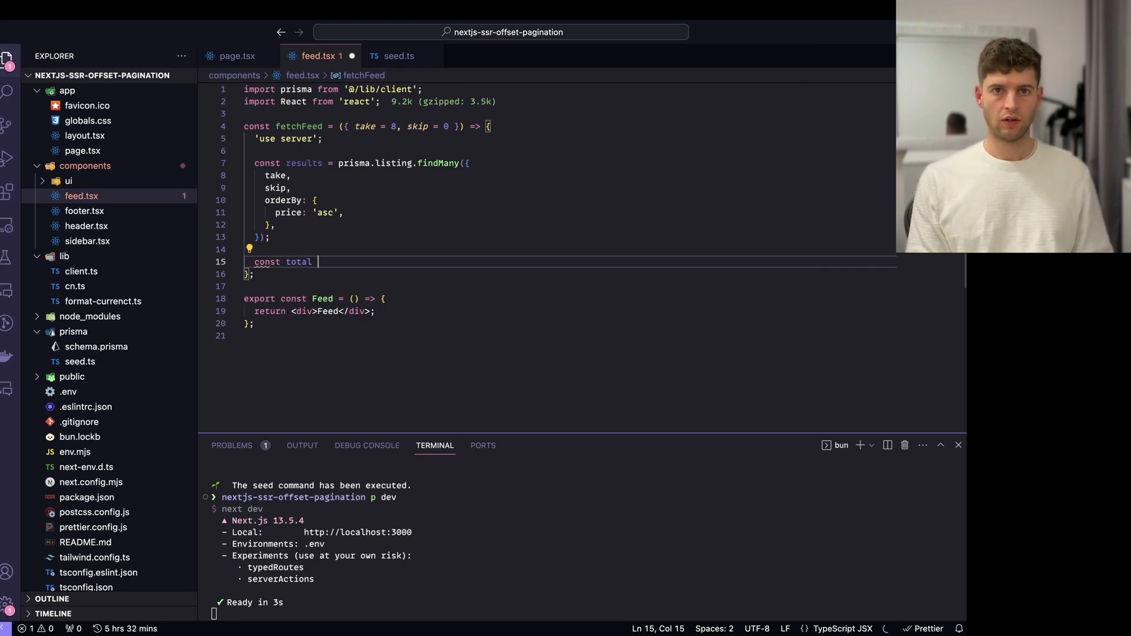
pyautogui.write('prisma.listing.count();')
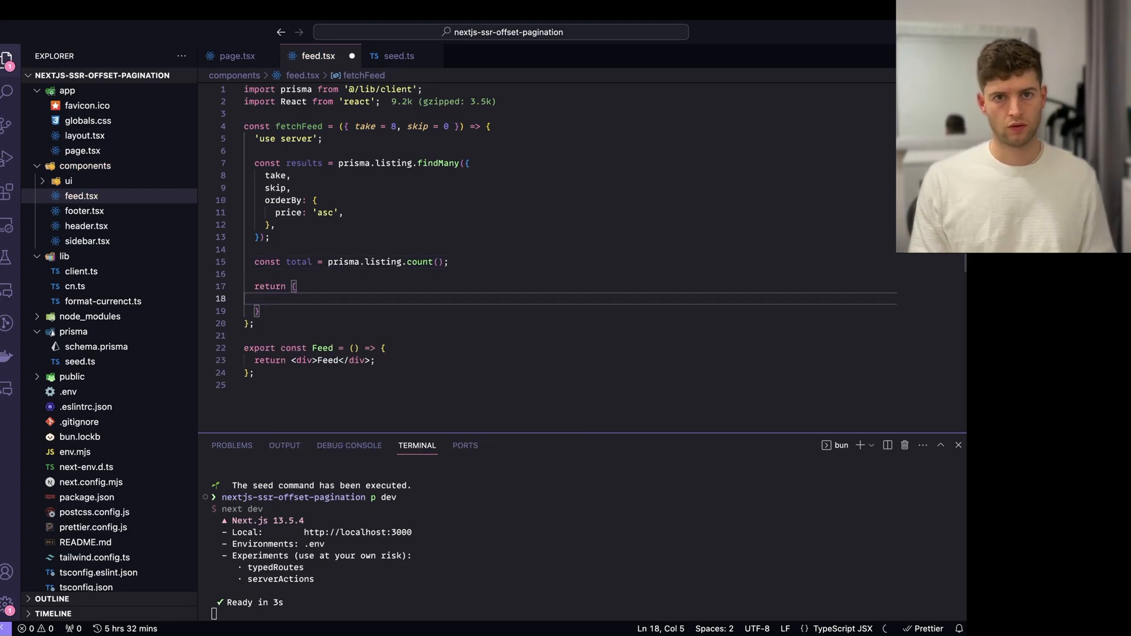
# Return data plus hasNextPage, hasPreviousPage and totalPages metadata, awaiting queries in async fetchFeed
pyautogui.write('data: results,')
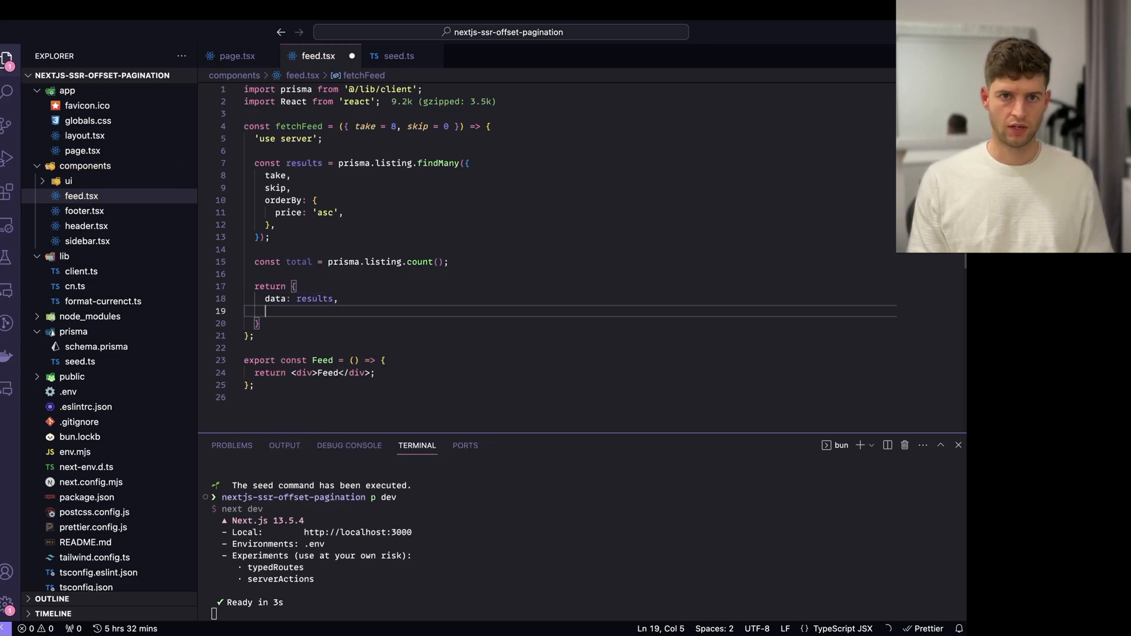
pyautogui.write('metadata: {')
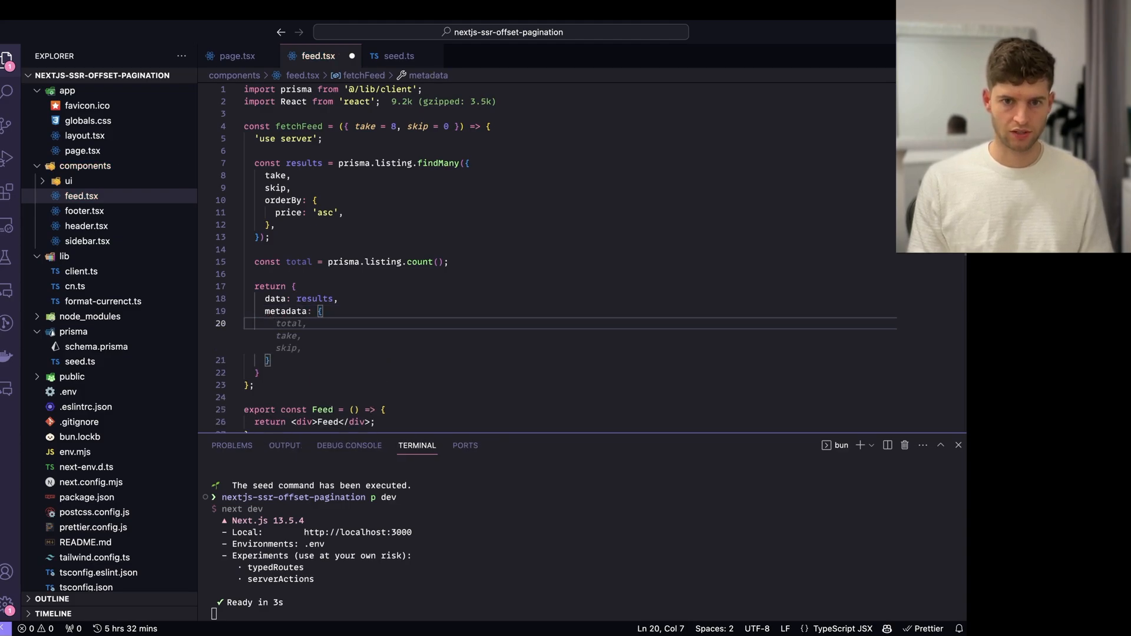
pyautogui.write('hasNex')
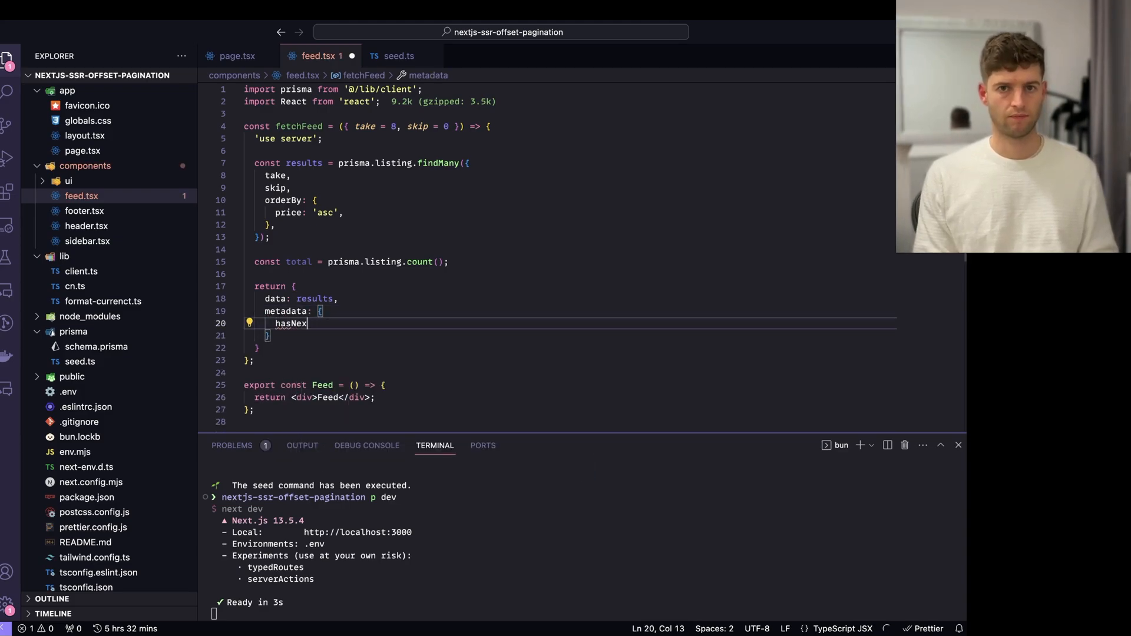
pyautogui.write('tPage: skip + take < total,')
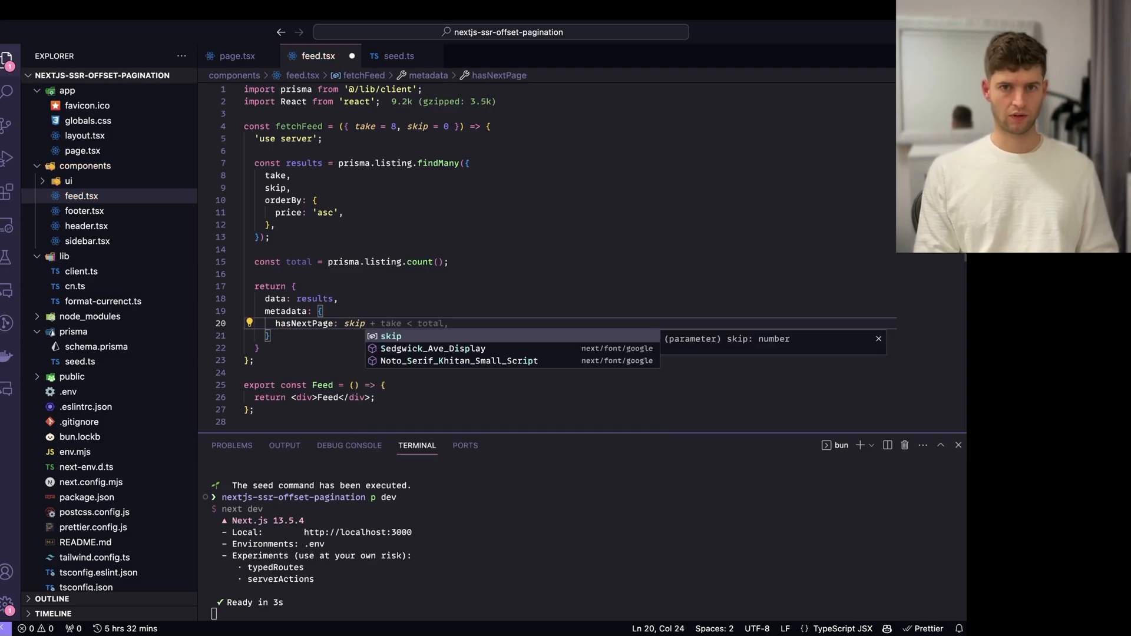
pyautogui.write(',')
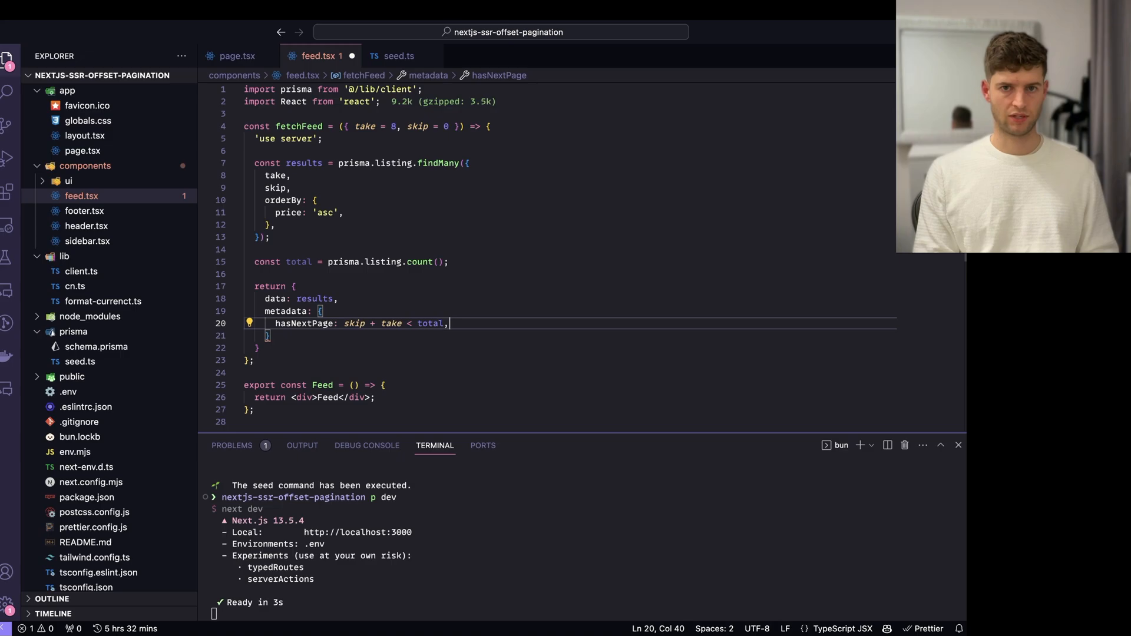
pyautogui.write('hasPreviousPage: skip > 0,')
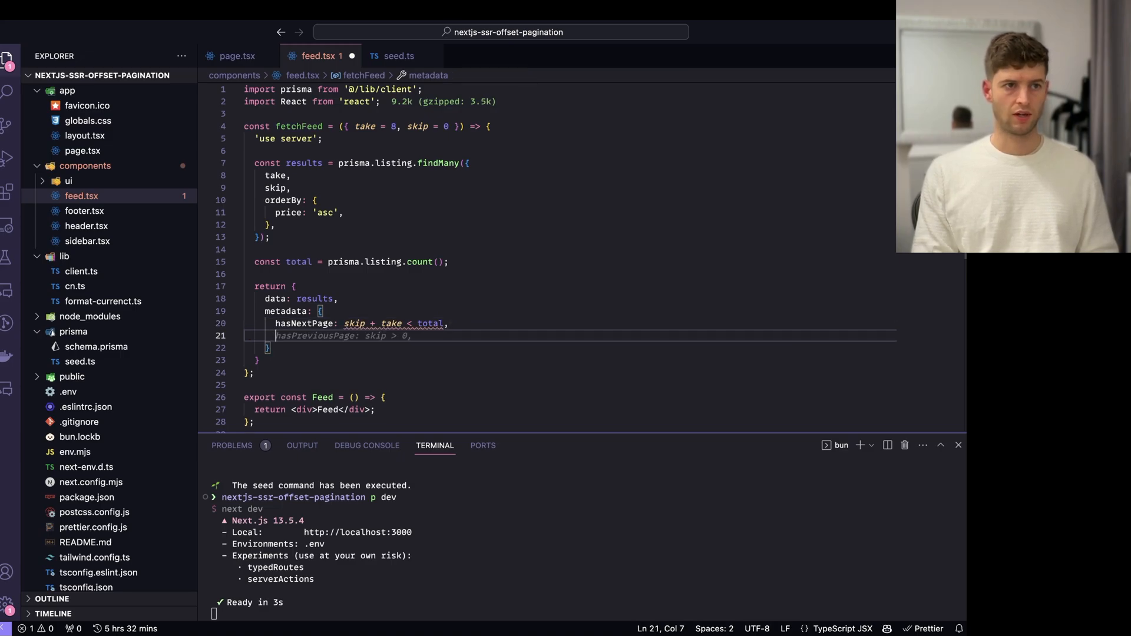
pyautogui.write('totalPages: Math.ceil(total / take),')
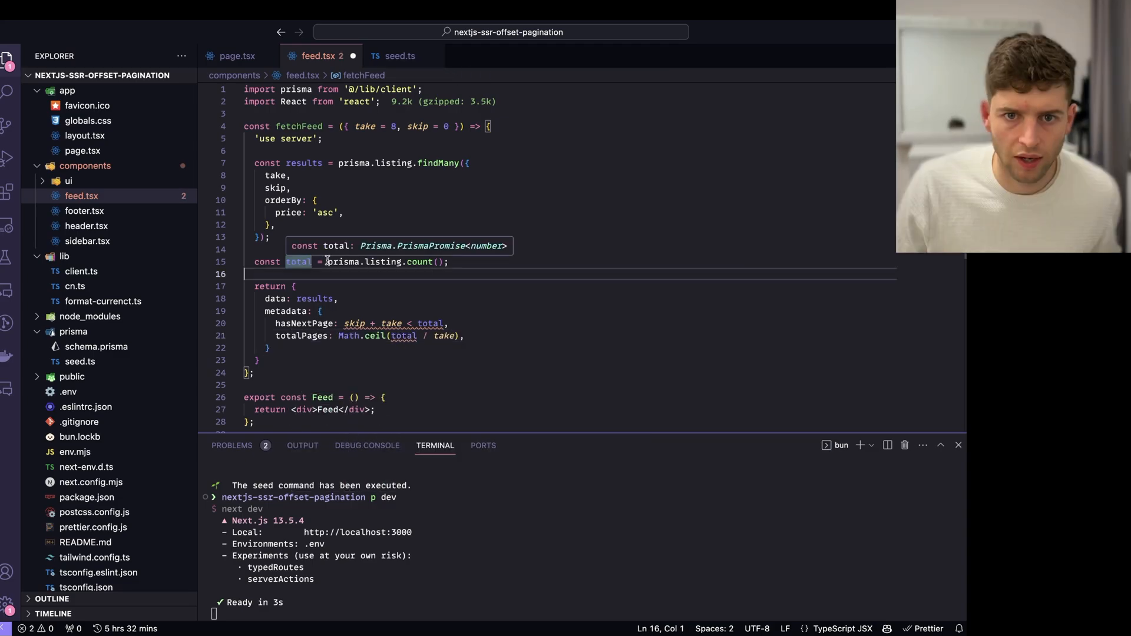
pyautogui.write('await')
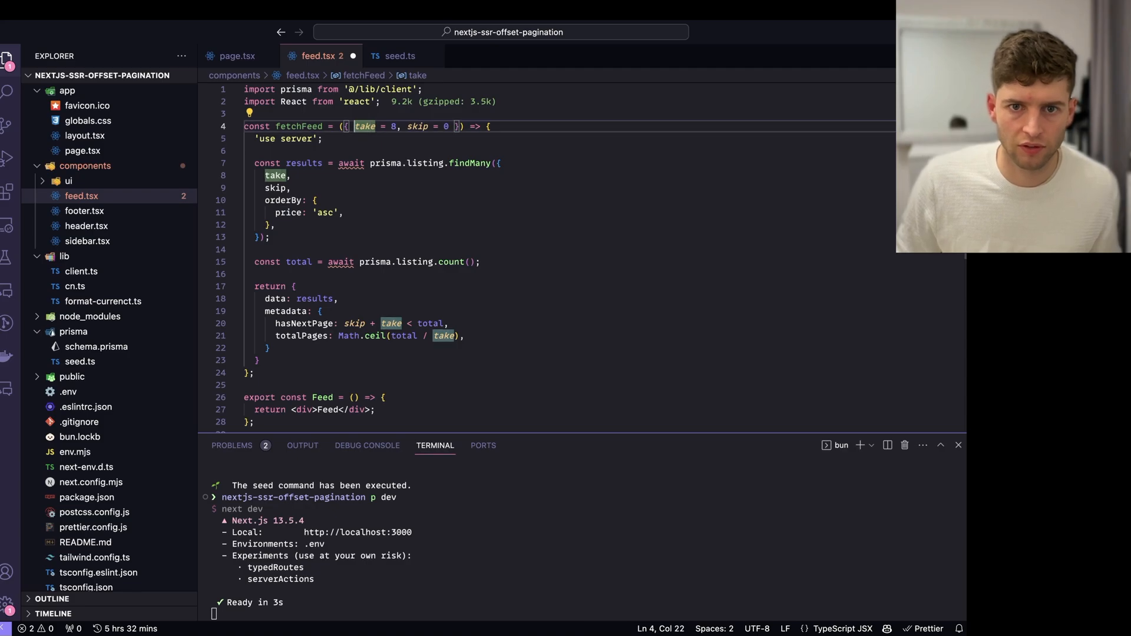
pyautogui.write('async')
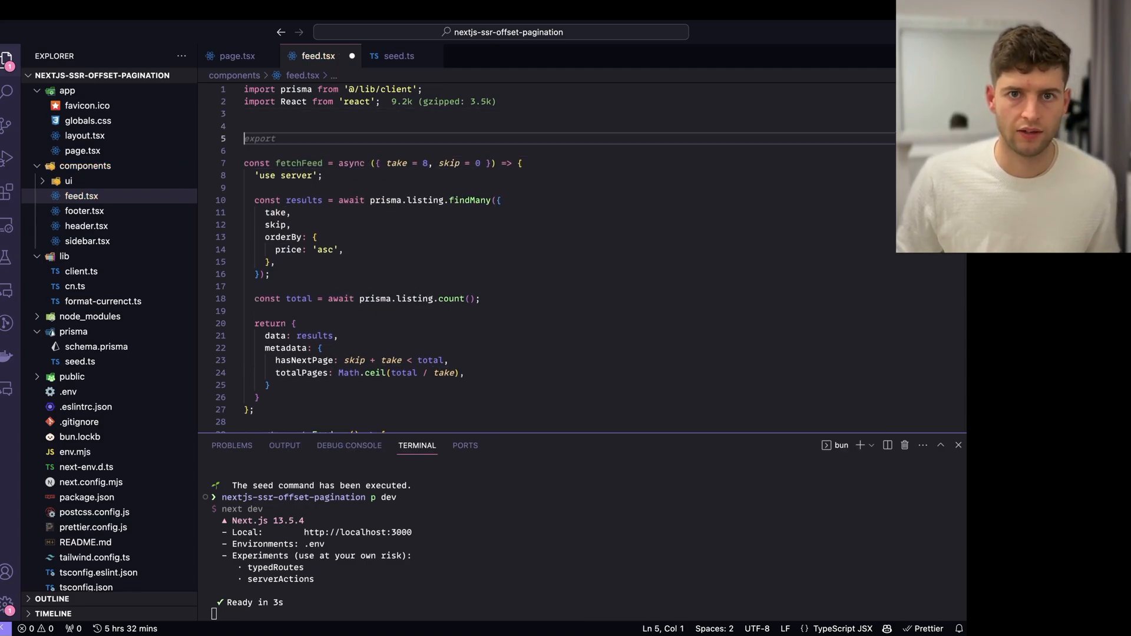
# Declare type FetchFeedType = typeof fetchFeed and empty the div Feed returns
pyautogui.write('type FeedProps = {')
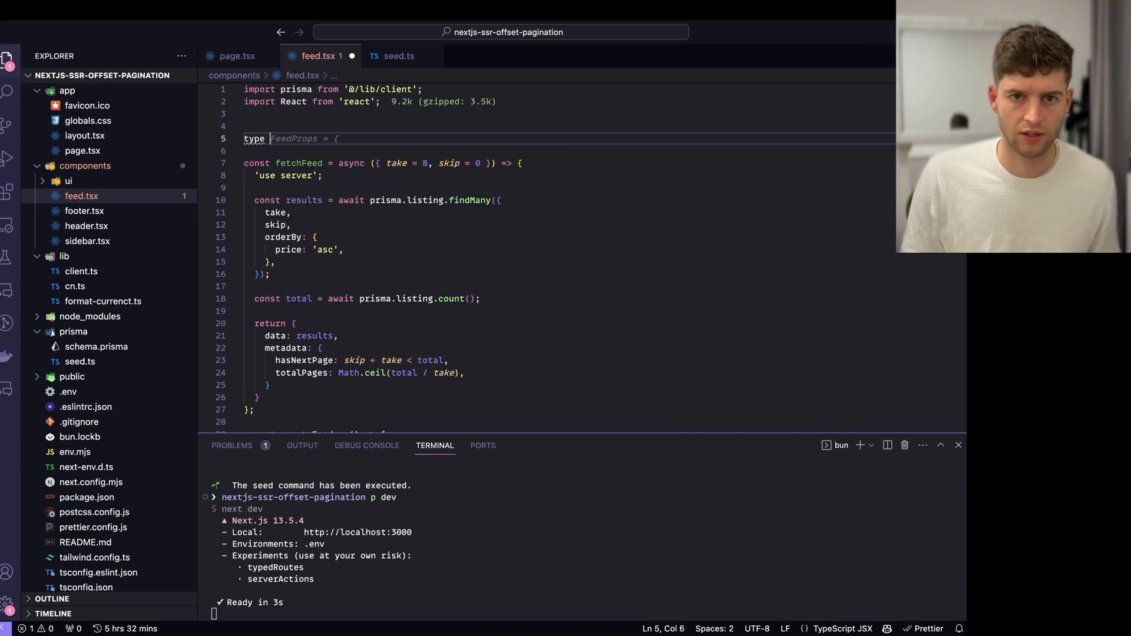
pyautogui.write('Fetch')
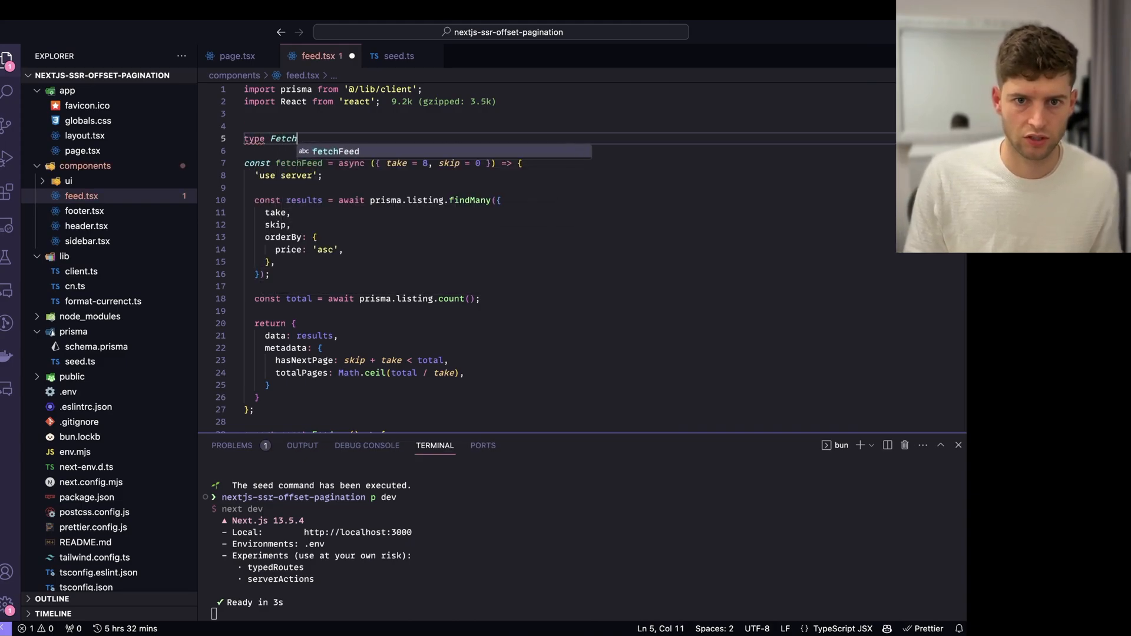
pyautogui.write('FeedReturn = {')
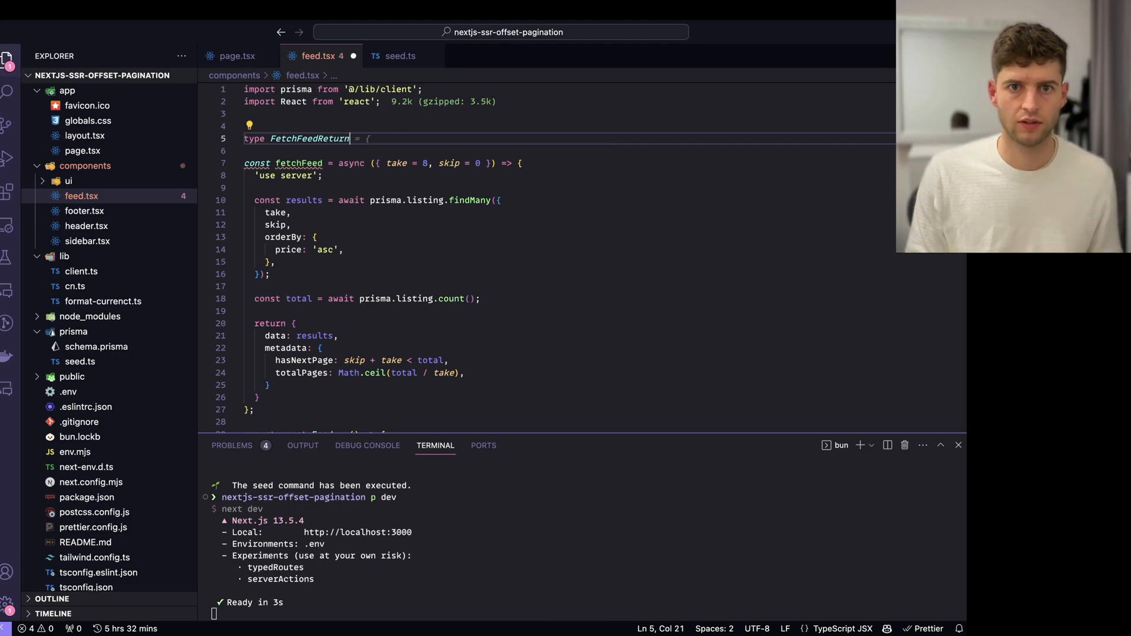
pyautogui.write('Type')
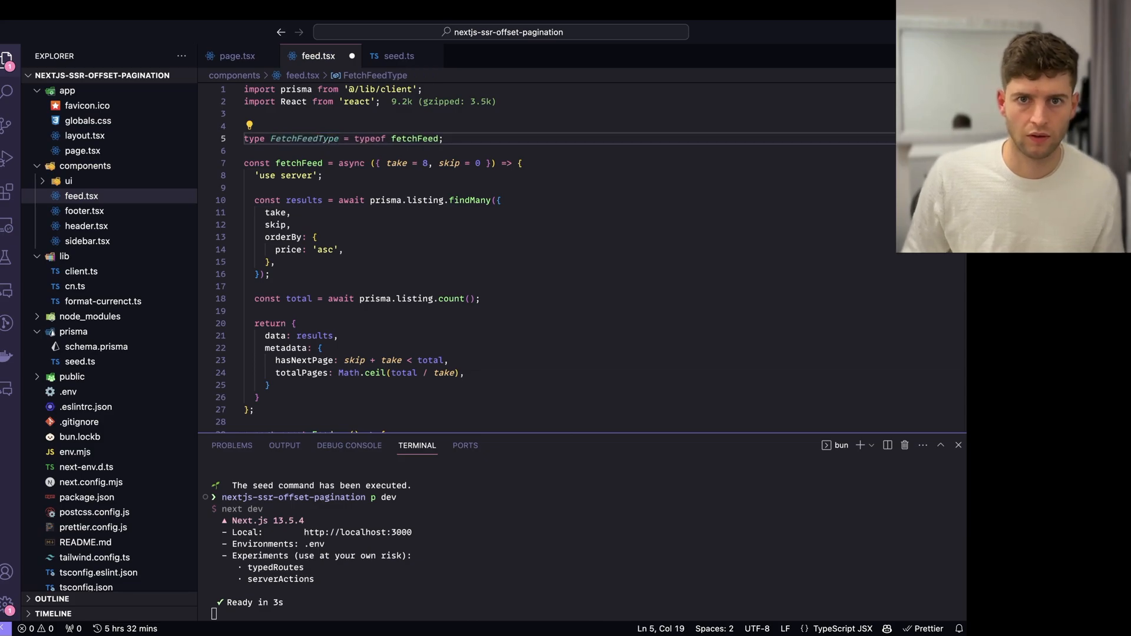
pyautogui.write('ex')
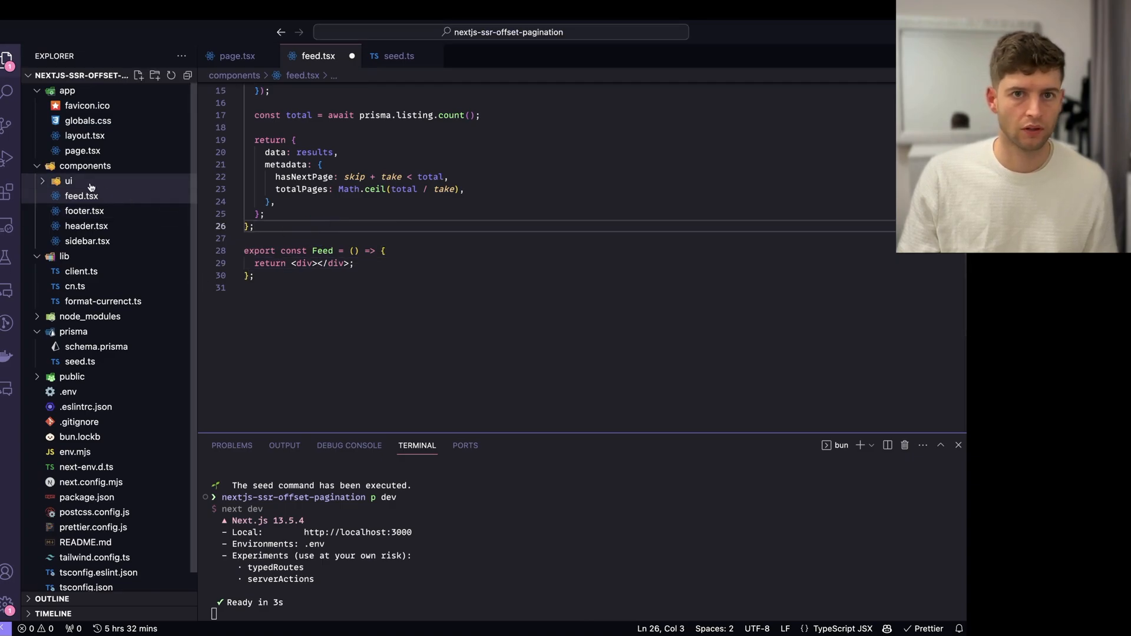
# Render ten placeholder Cards in Feed by mapping Array.from({ length: 10 })
pyautogui.click(69, 180)
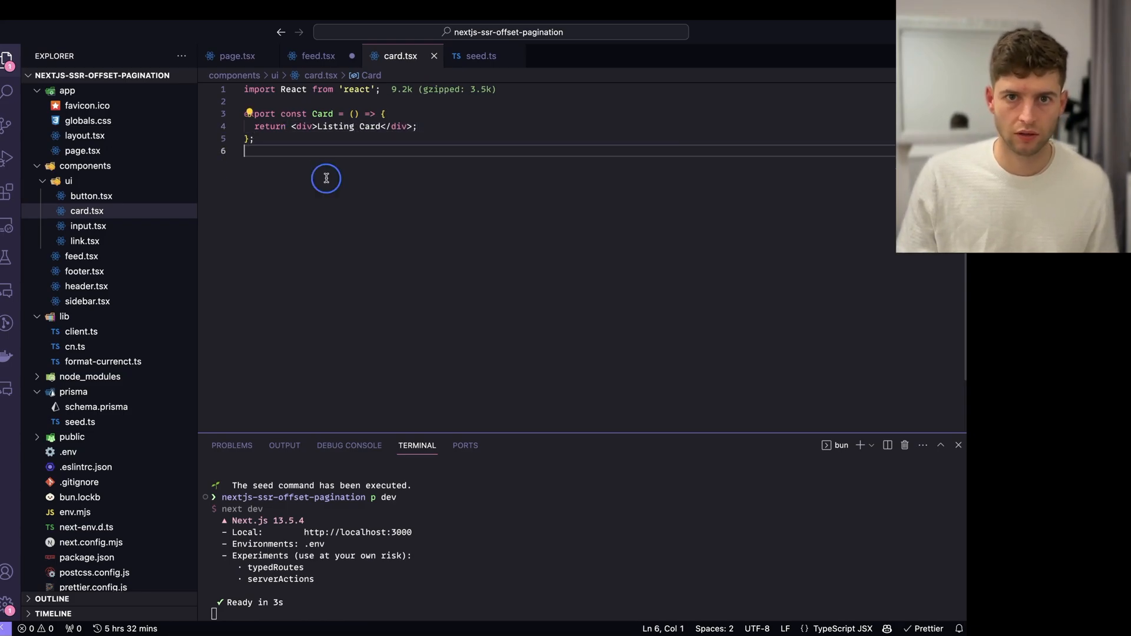
pyautogui.click(316, 56)
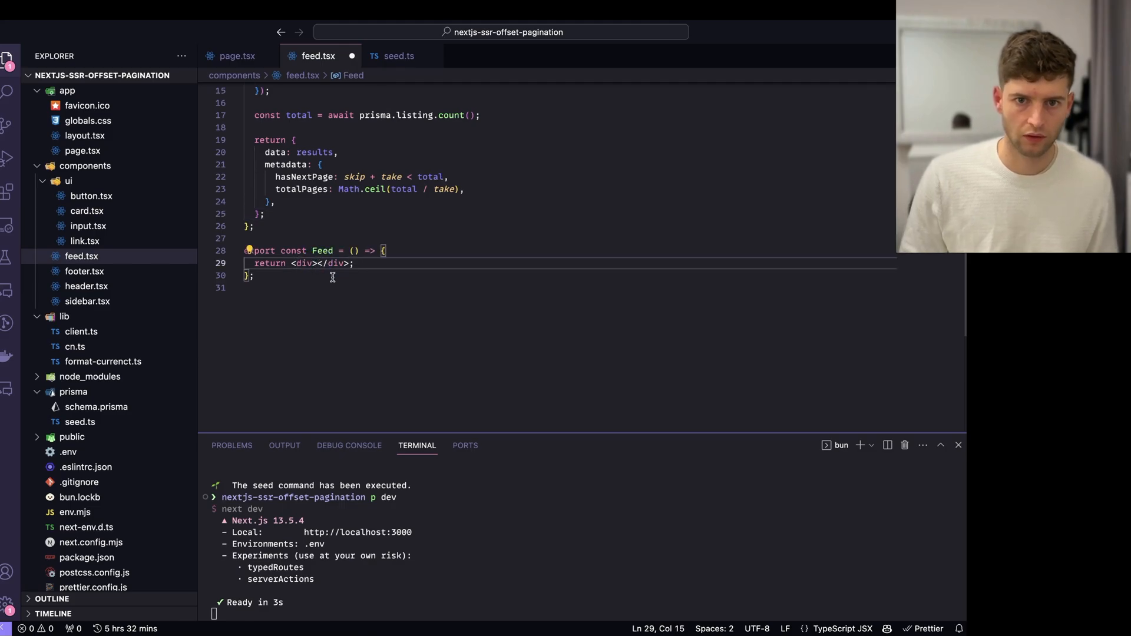
pyautogui.write('Arr}')
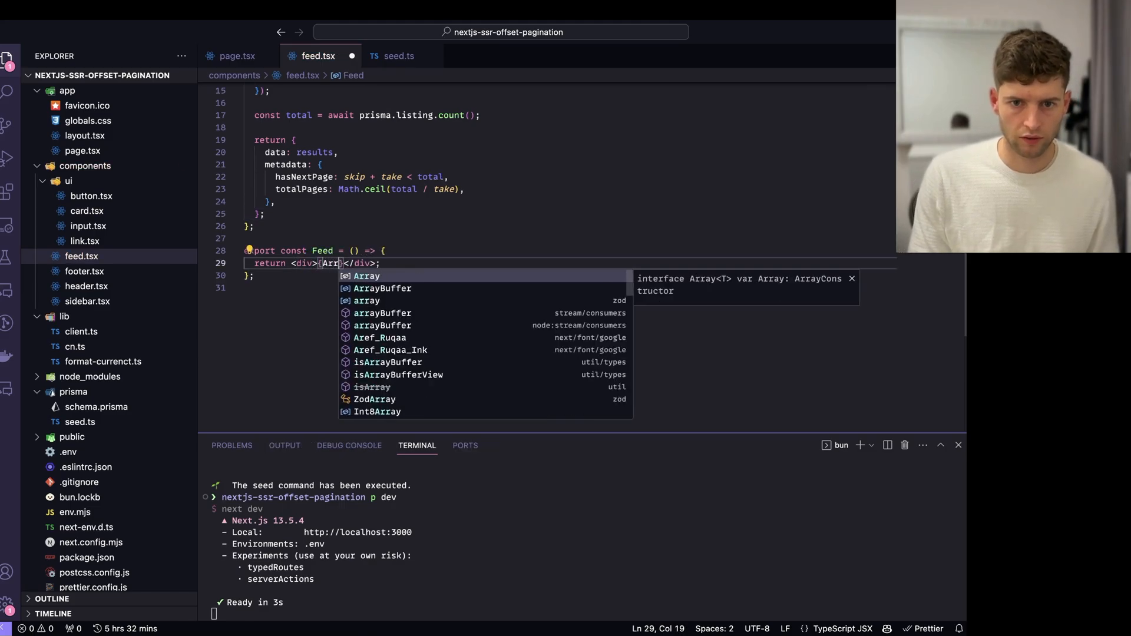
pyautogui.write('ay.from({length:')
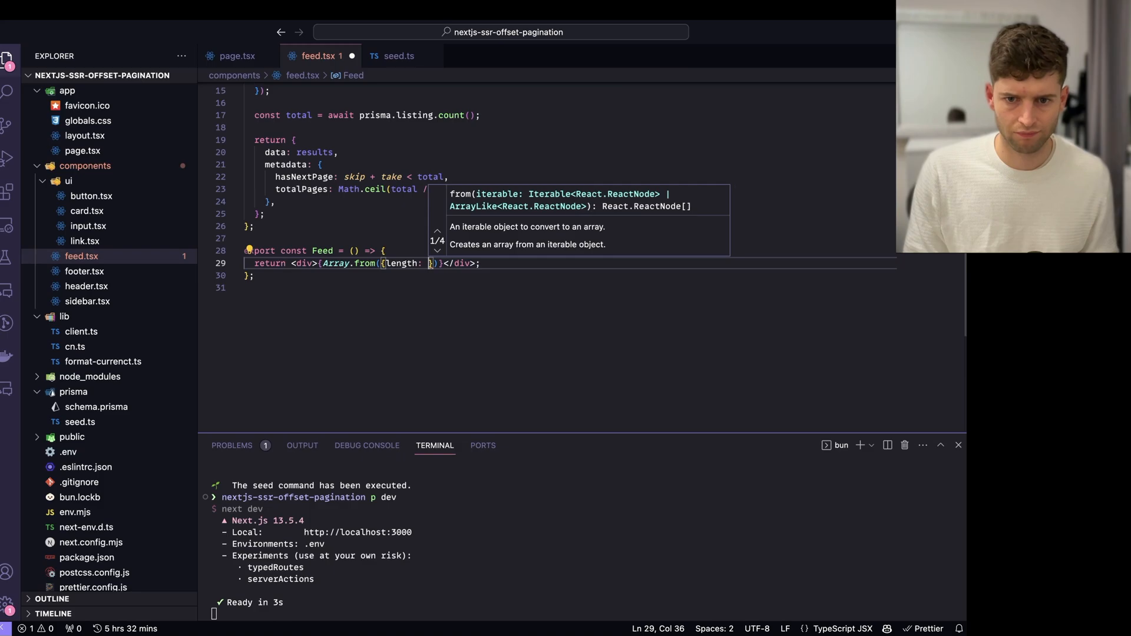
pyautogui.write('10}).map((')
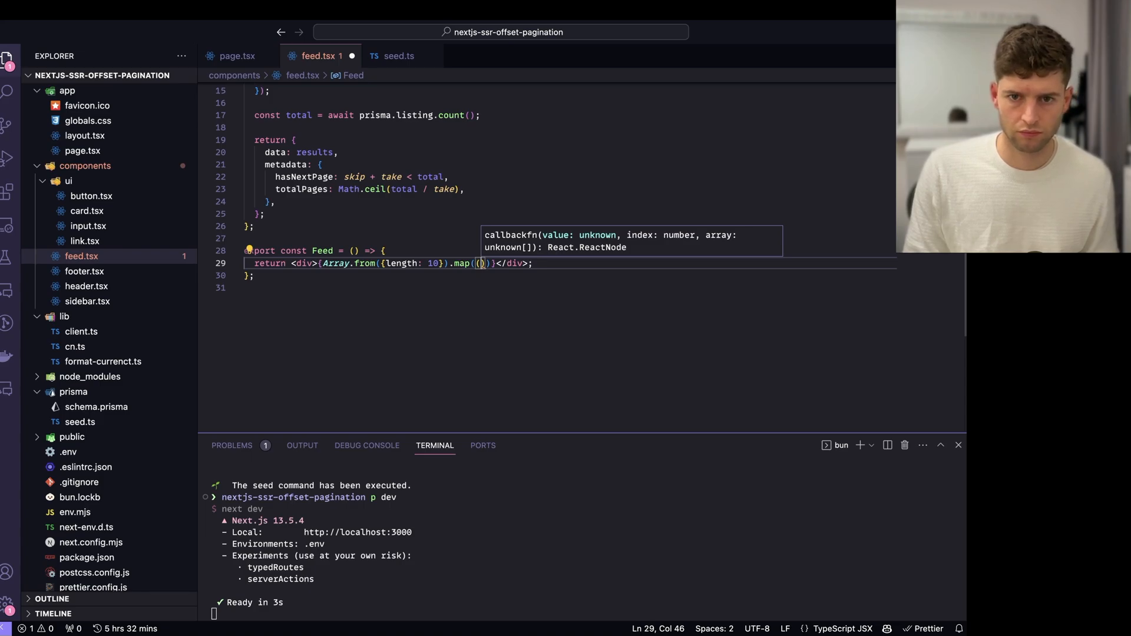
pyautogui.write('_, i)')
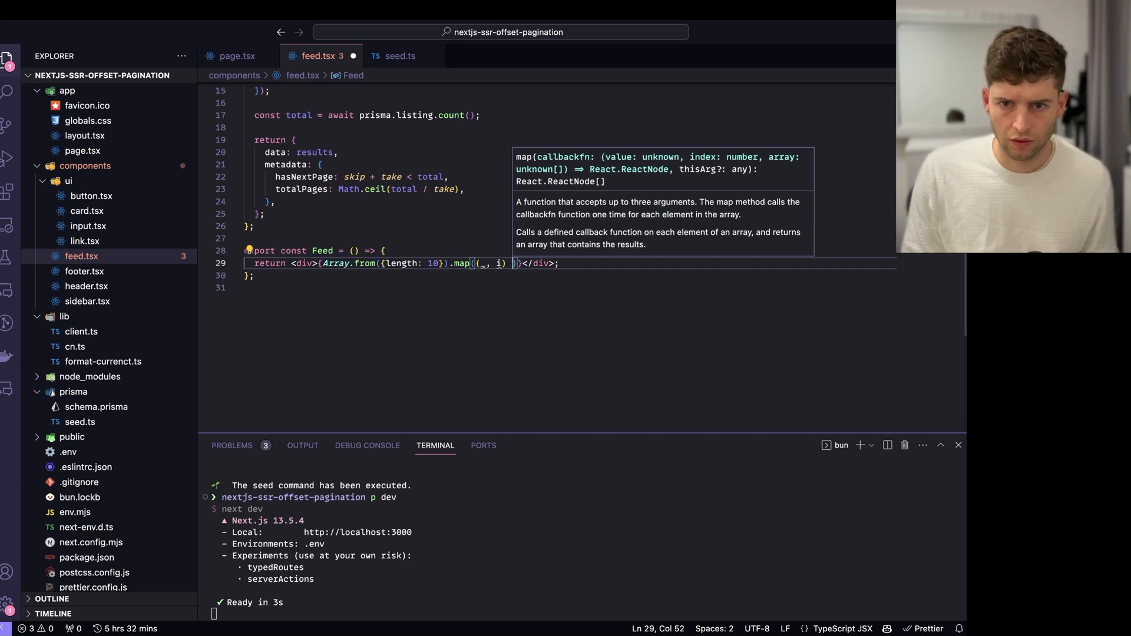
pyautogui.write('=> ()')
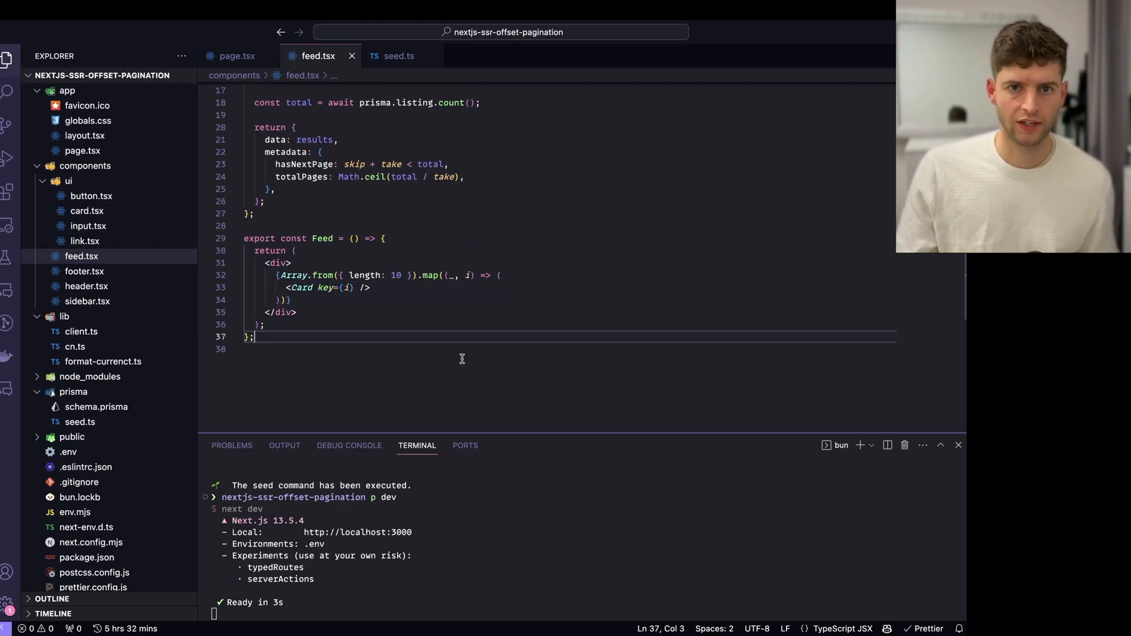
pyautogui.click(235, 55)
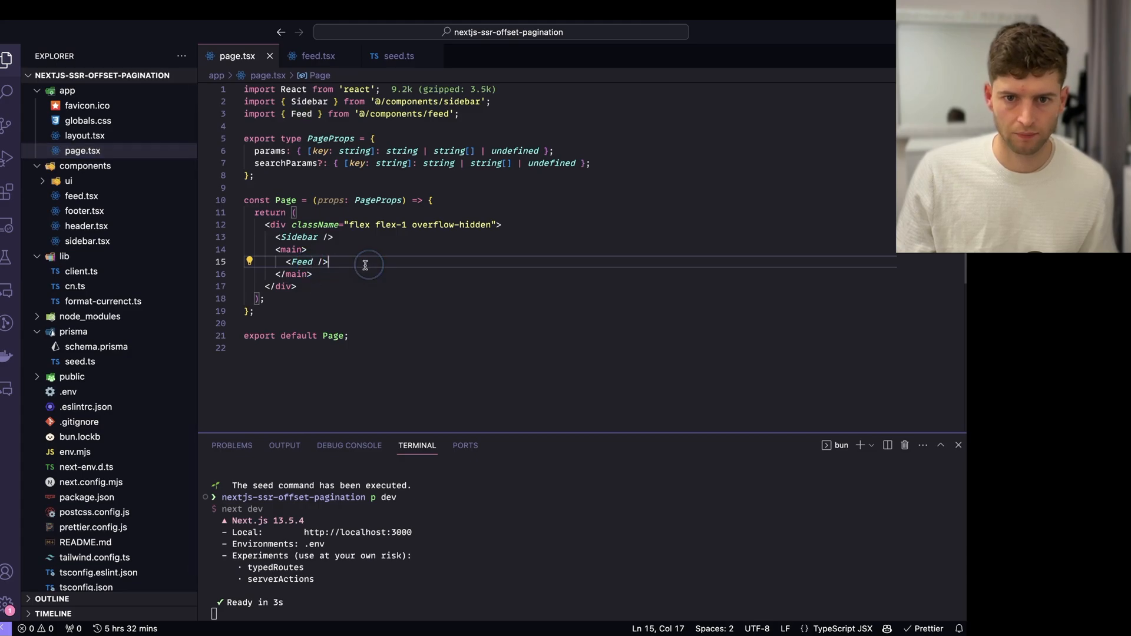
# Change page.tsx to <Feed {...props} /> and type Feed's parameter as PageProps
pyautogui.doubleClick(302, 261)
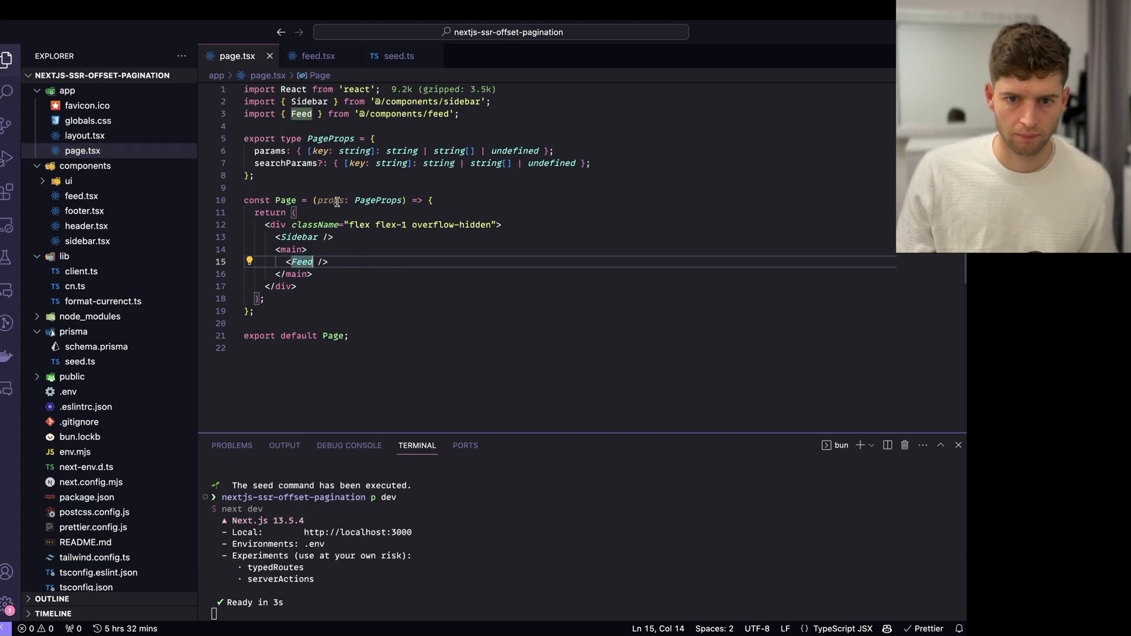
pyautogui.write('{}')
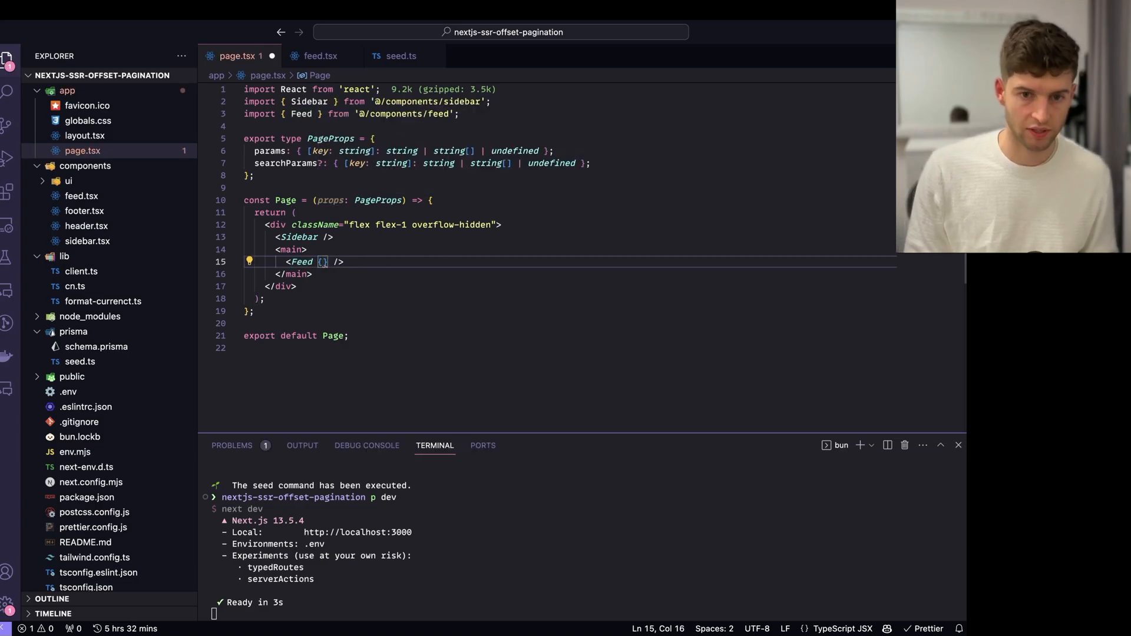
pyautogui.write('...props')
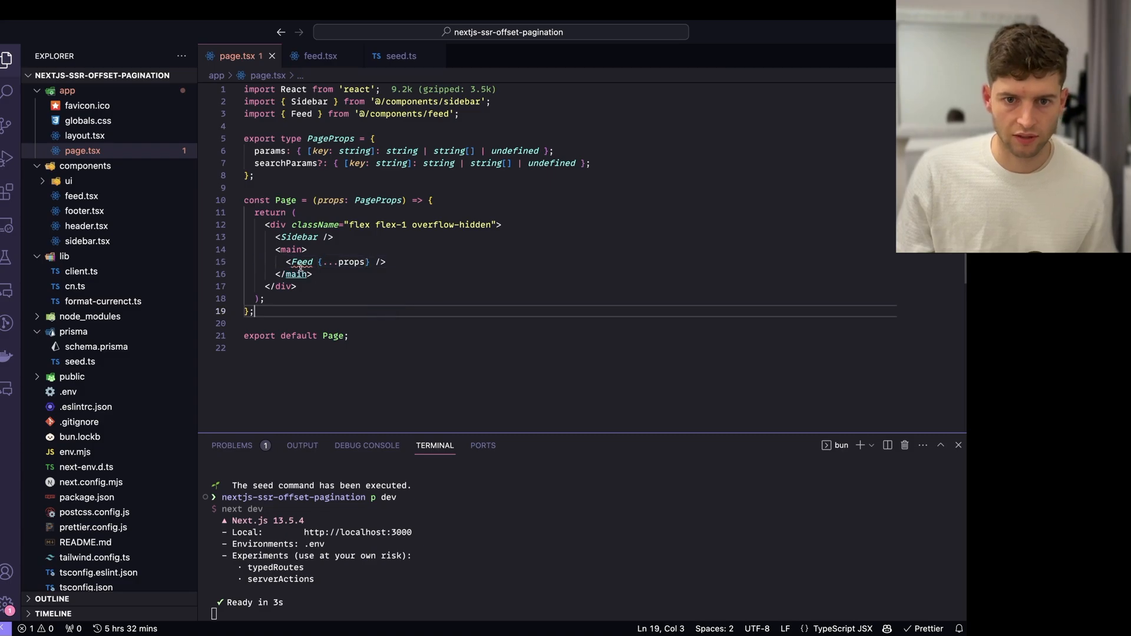
pyautogui.click(318, 56)
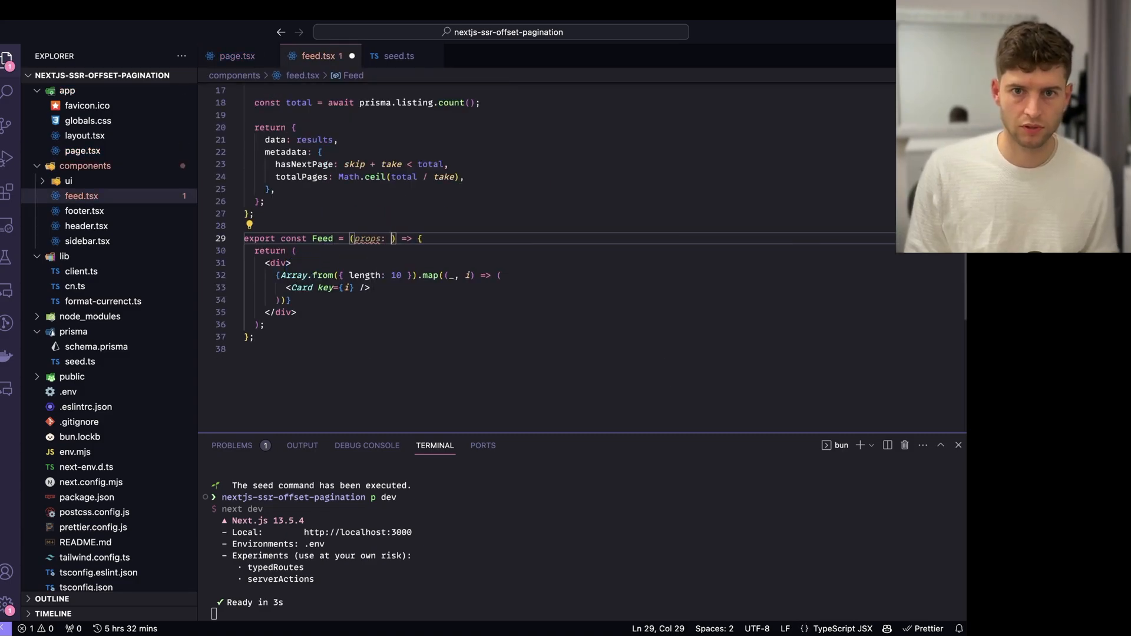
pyautogui.write('PageProp')
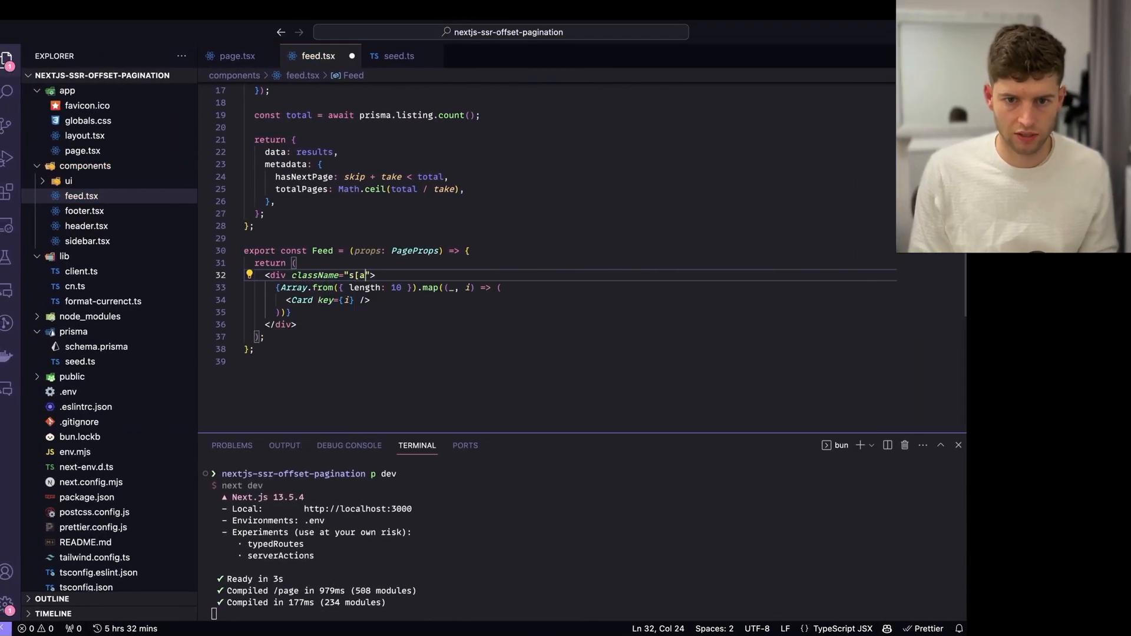
# Give Feed's wrapper div space-y-12 and add a responsive grid-cols gap-6 grid div
pyautogui.write('space-y')
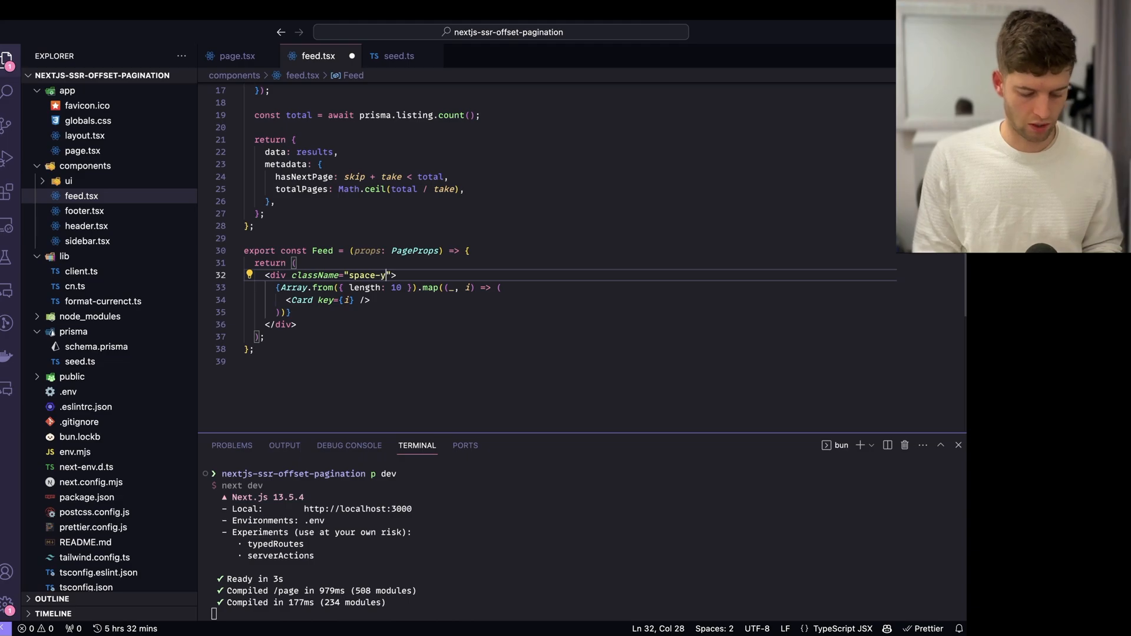
pyautogui.write('12')
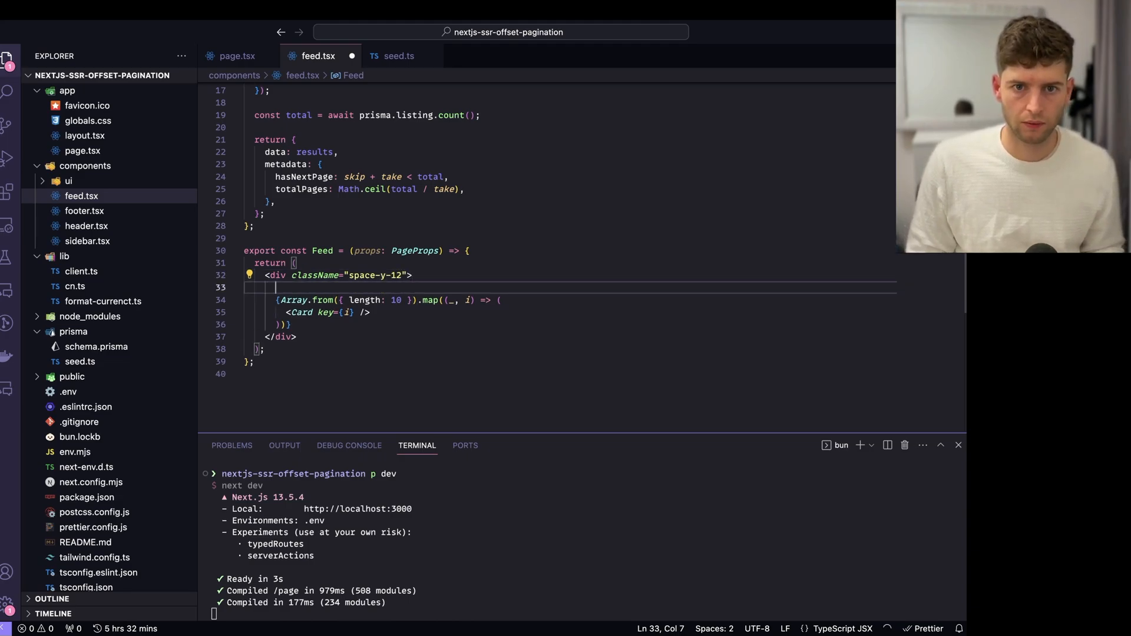
pyautogui.write('<div className="grid grid-cols-1 gap-6 sm:grid-cols-2 lg:grid-cols-3 xl:grid-cols-4">')
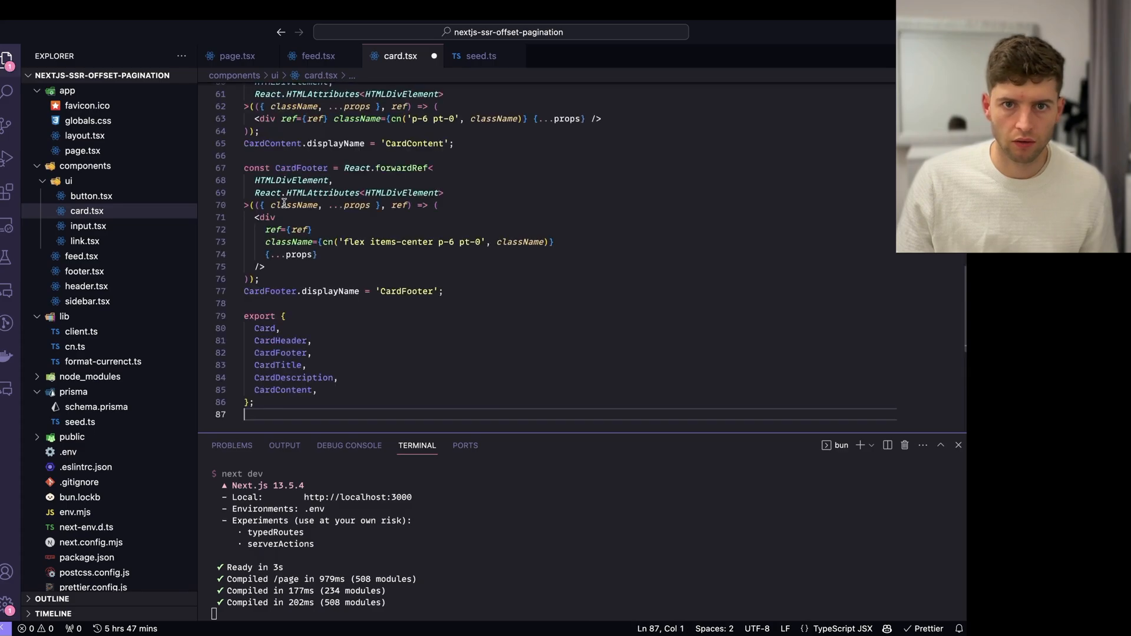
# Create components/listing-card.tsx with an afc ListingCard component and review card.tsx's exports
pyautogui.scroll(3)
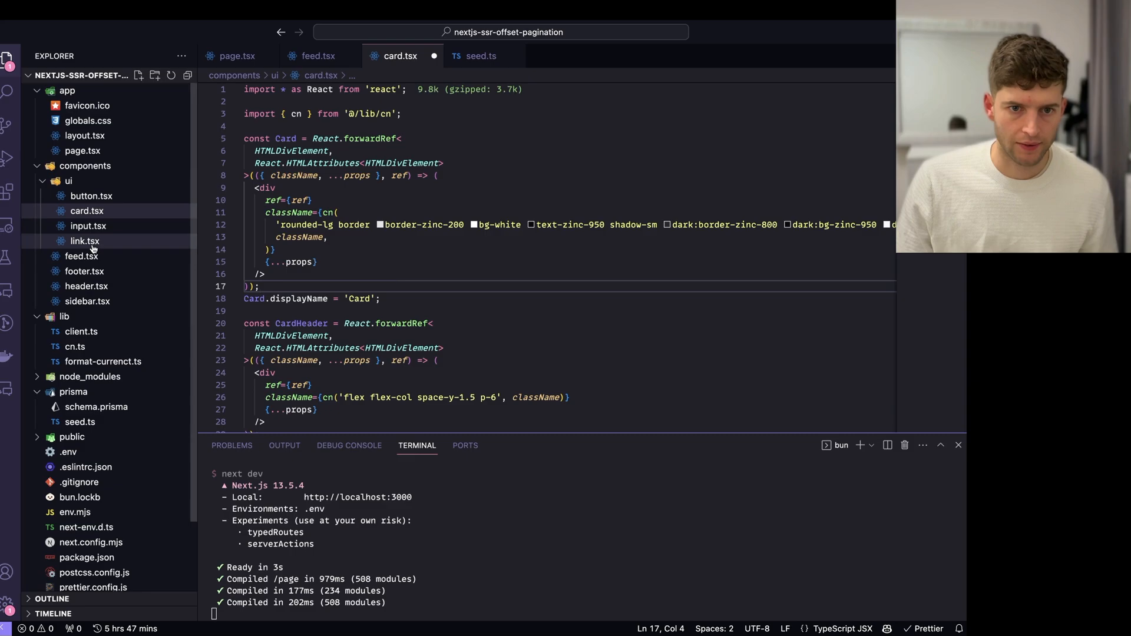
pyautogui.rightClick(84, 165)
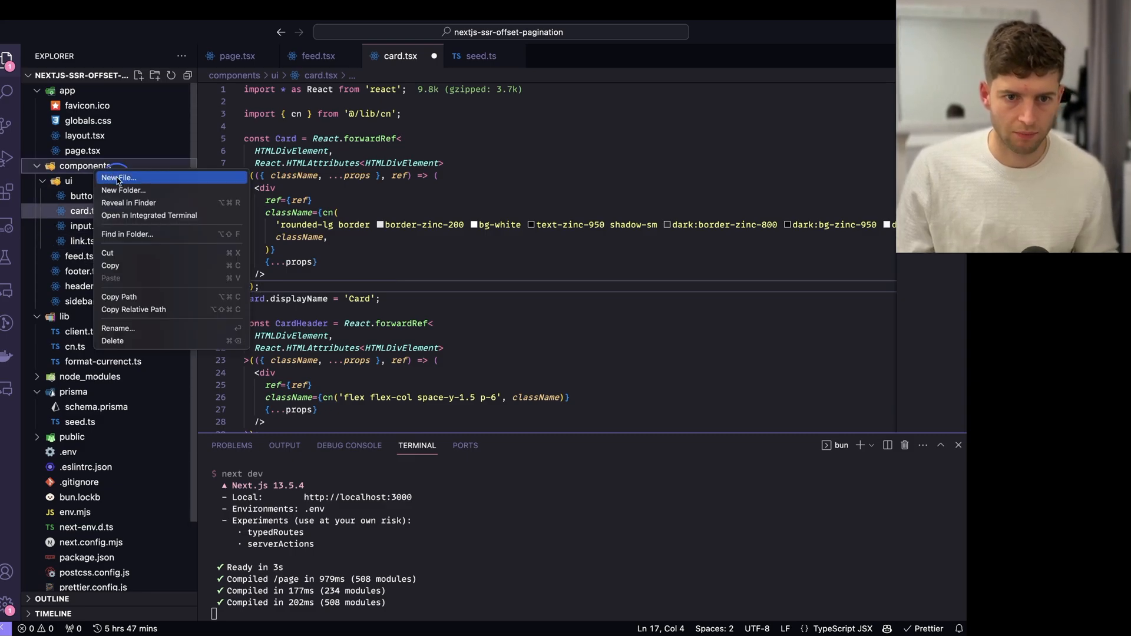
pyautogui.click(118, 178)
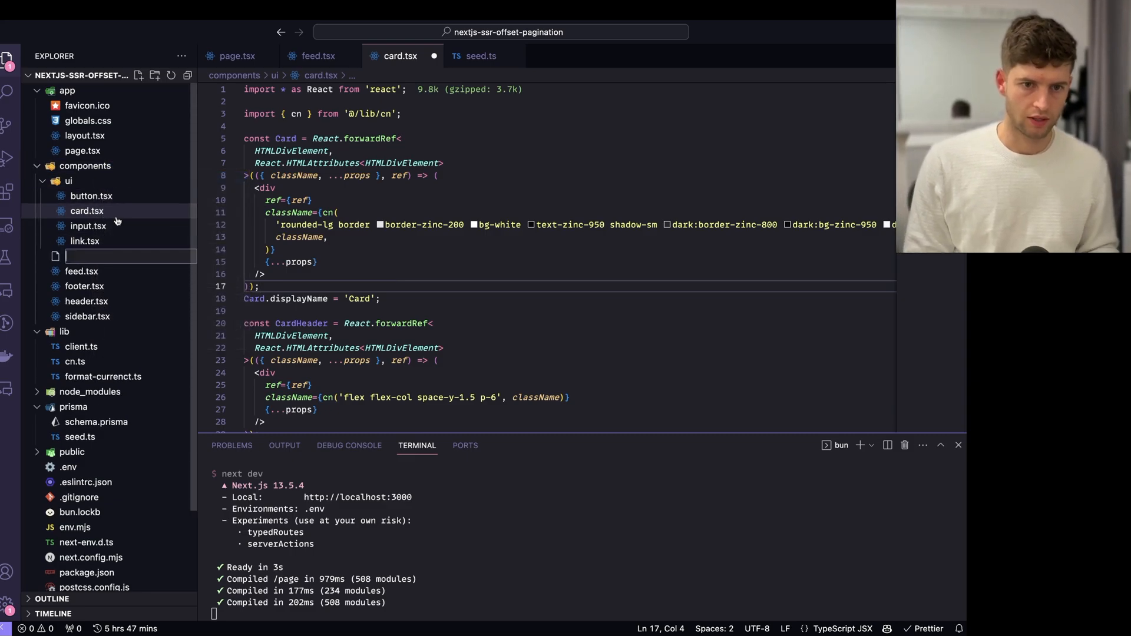
pyautogui.write('listing-card.ts')
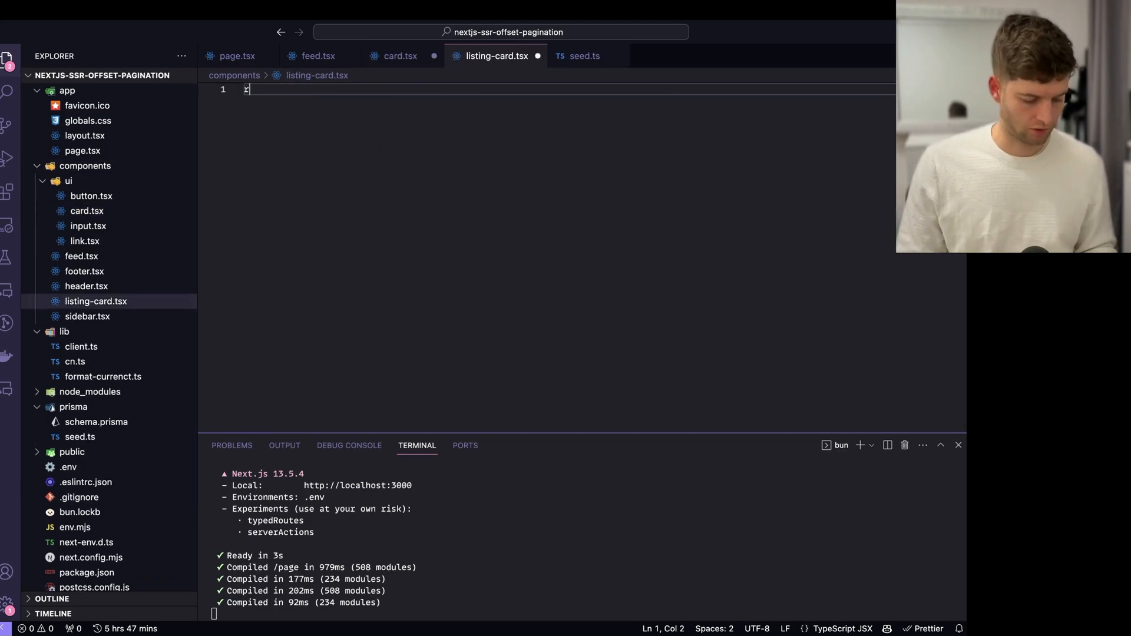
pyautogui.write('afc')
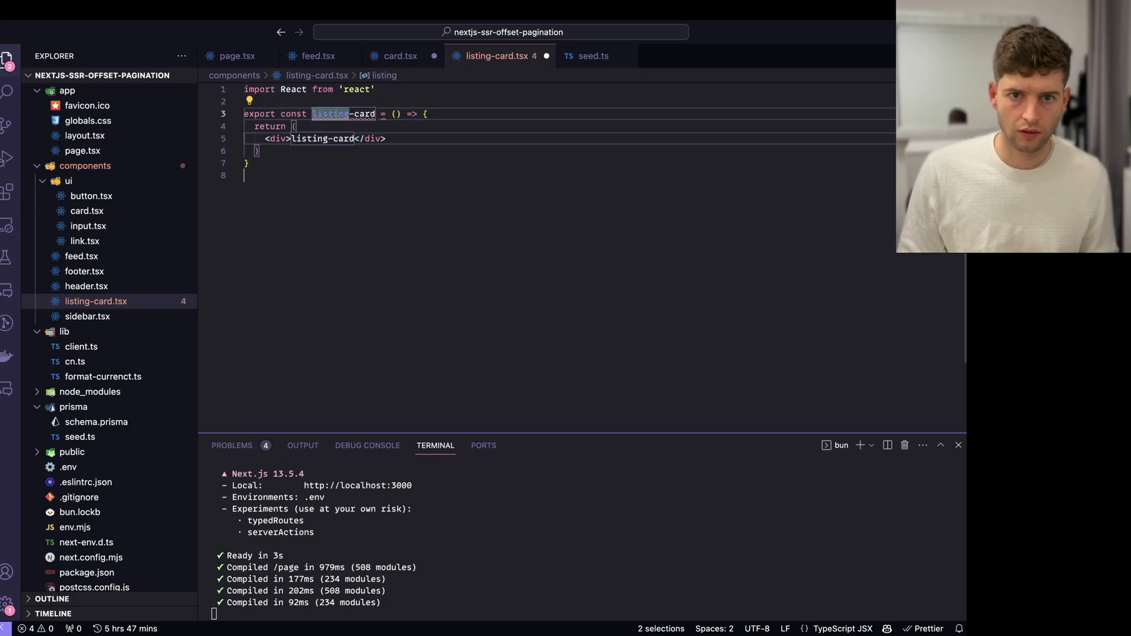
pyautogui.write('LisingCar')
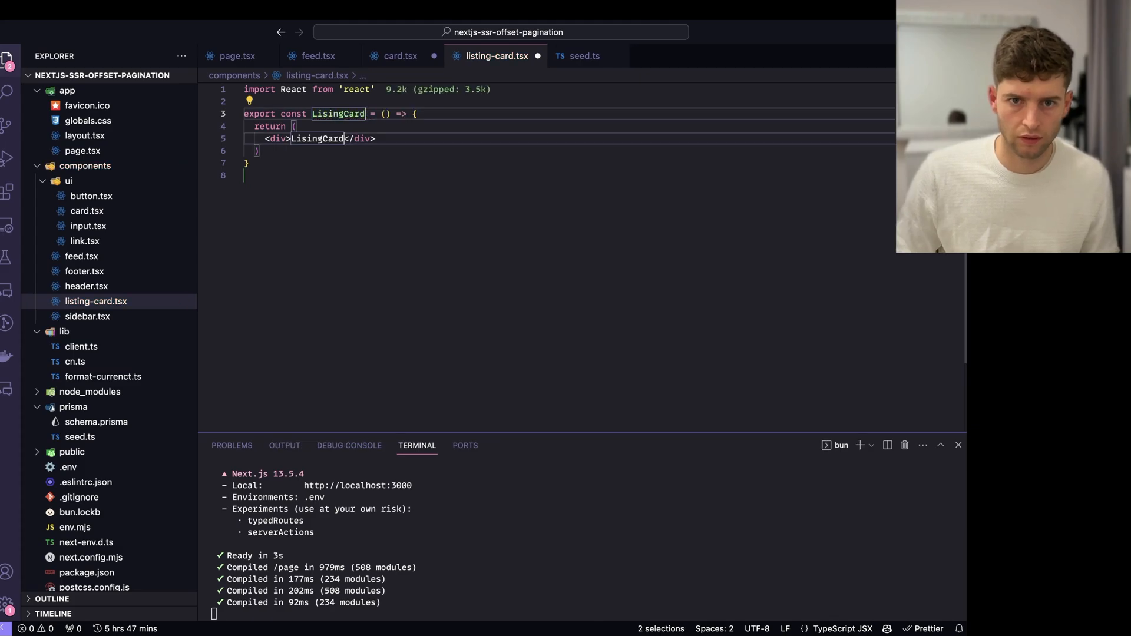
pyautogui.click(395, 55)
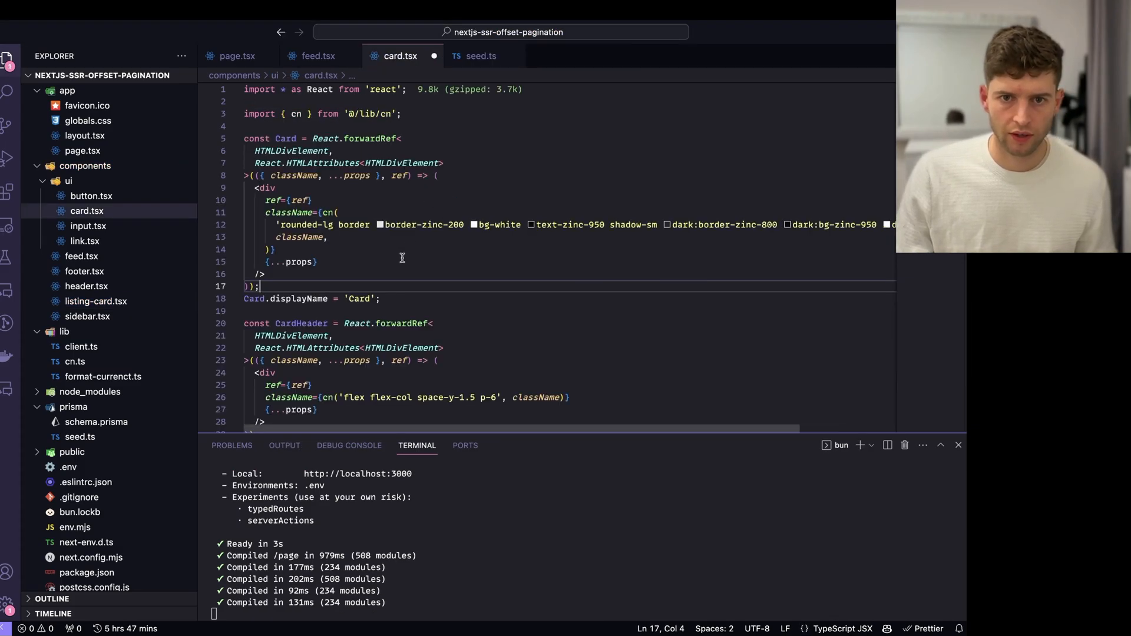
pyautogui.click(315, 55)
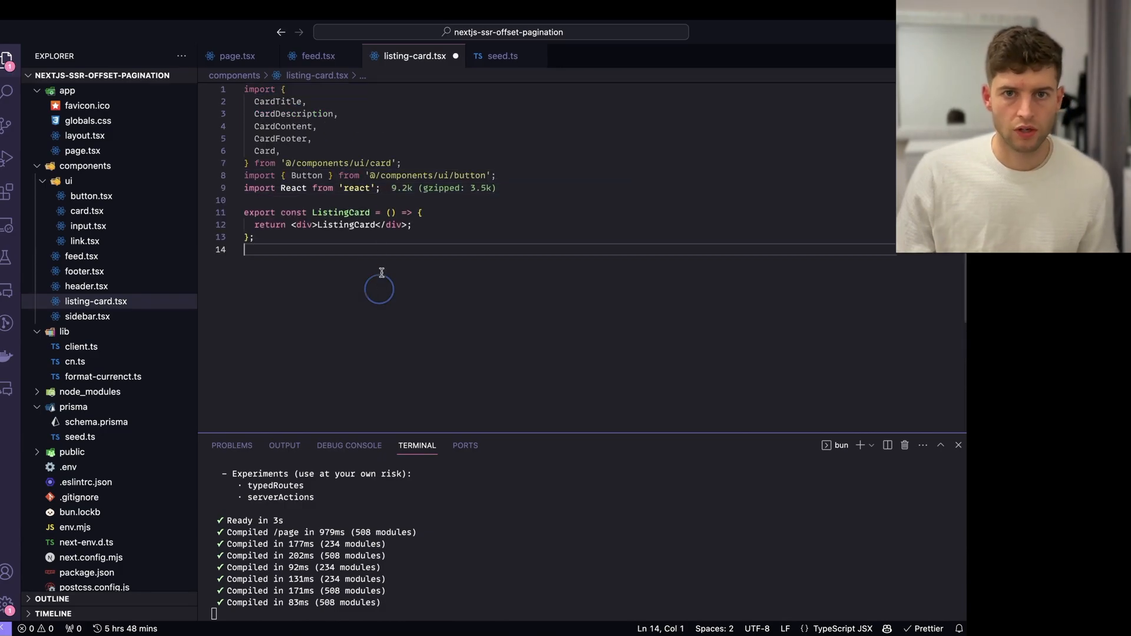
# Type ListingCard's props as Listing and destructure title, description, image and price
pyautogui.write('prop')
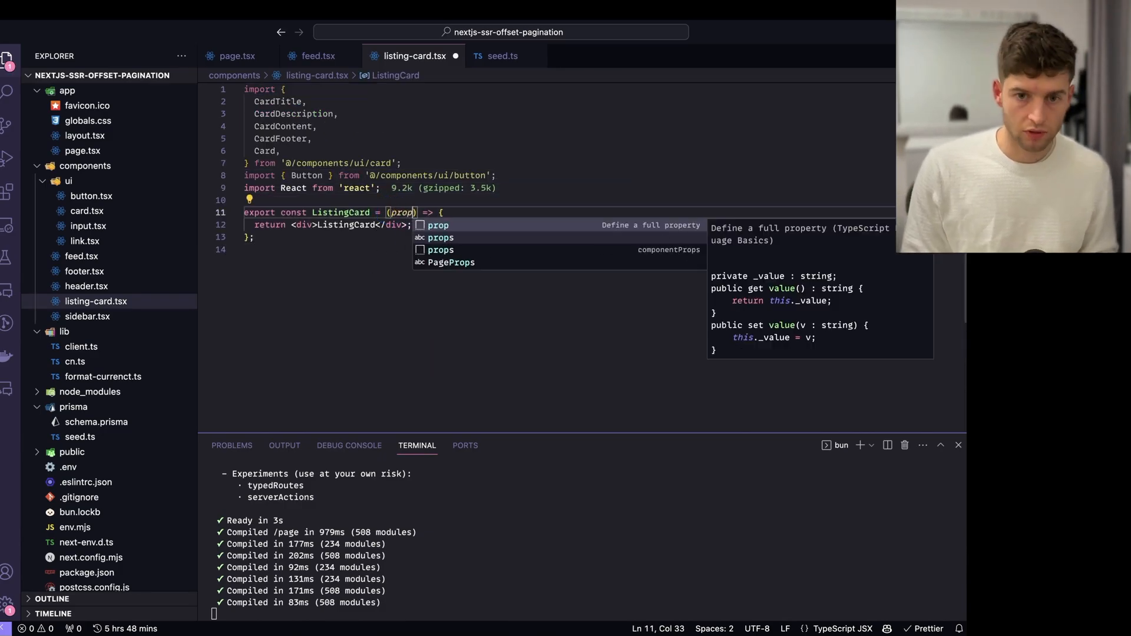
pyautogui.write('s: Listing')
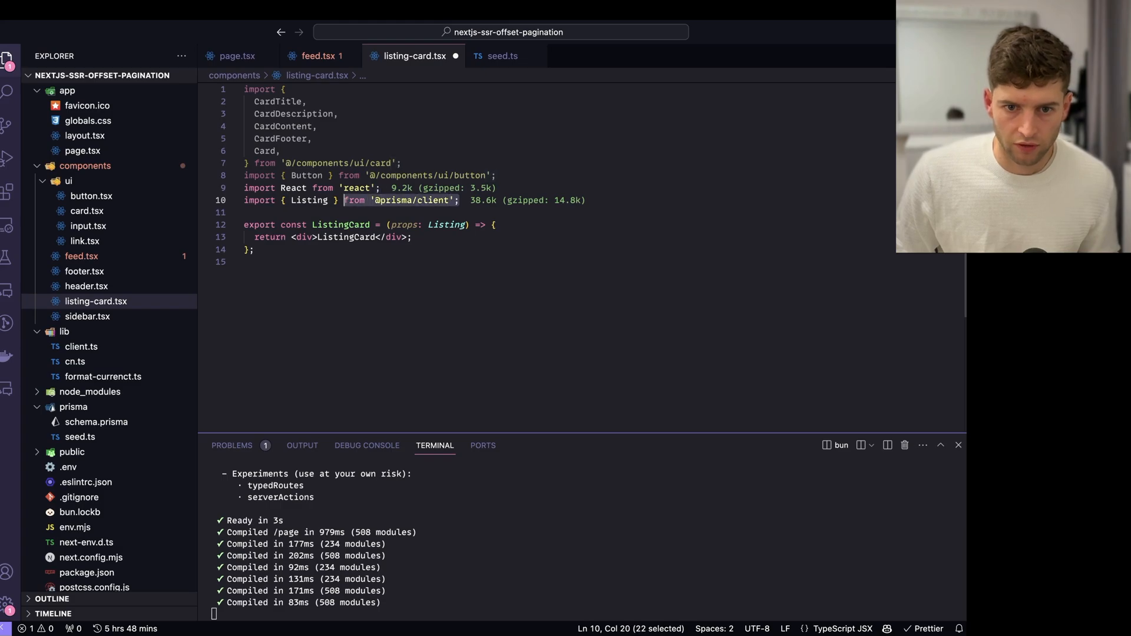
pyautogui.write('type')
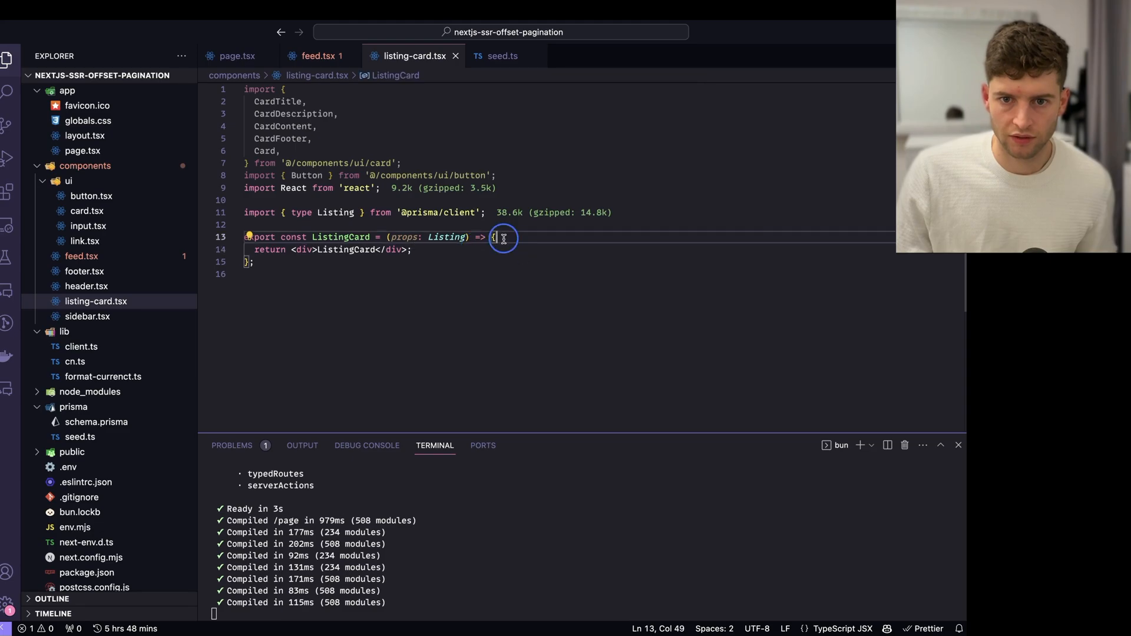
pyautogui.write('const {')
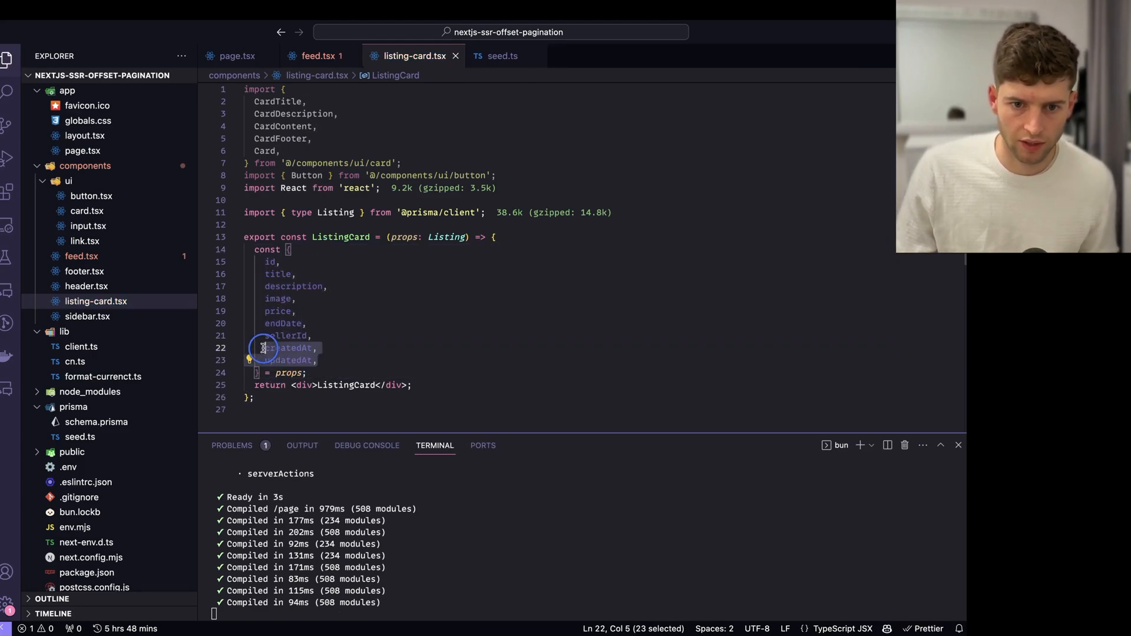
pyautogui.press('Delete')
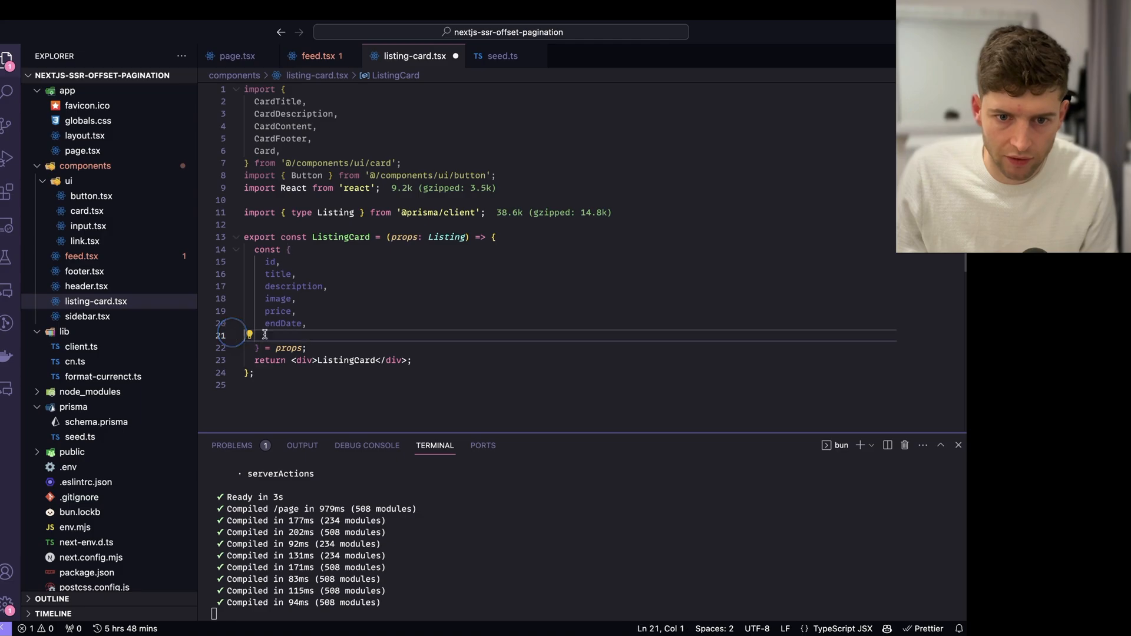
pyautogui.press('Backspace')
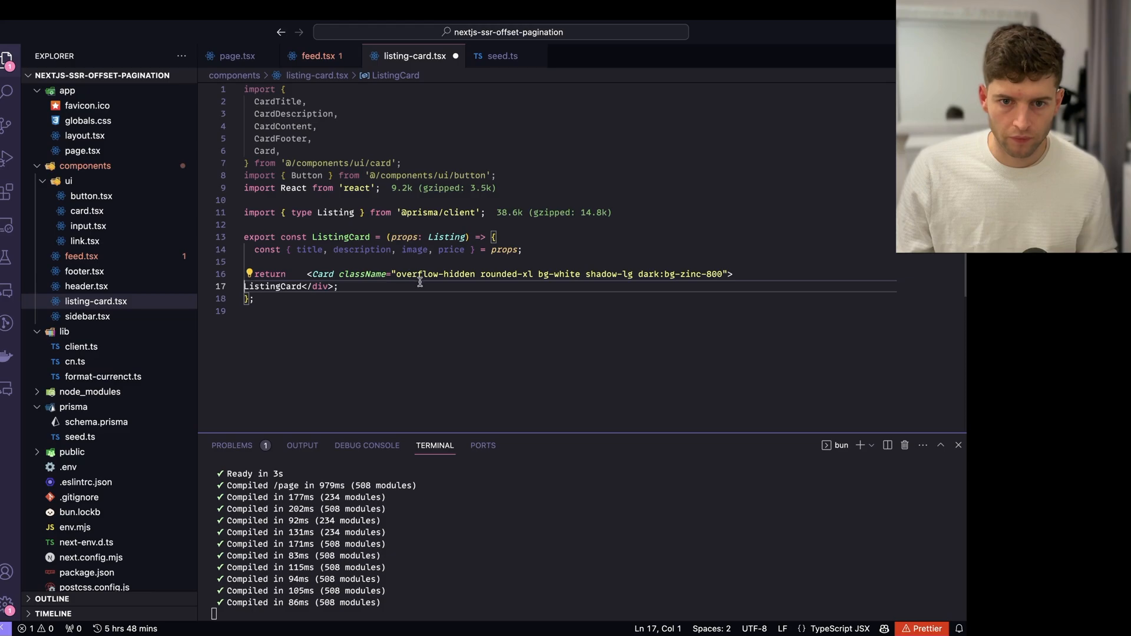
# Return a Card with overflow-hidden rounded-xl bg-white shadow-lg classes from ListingCard
pyautogui.write('Card>')
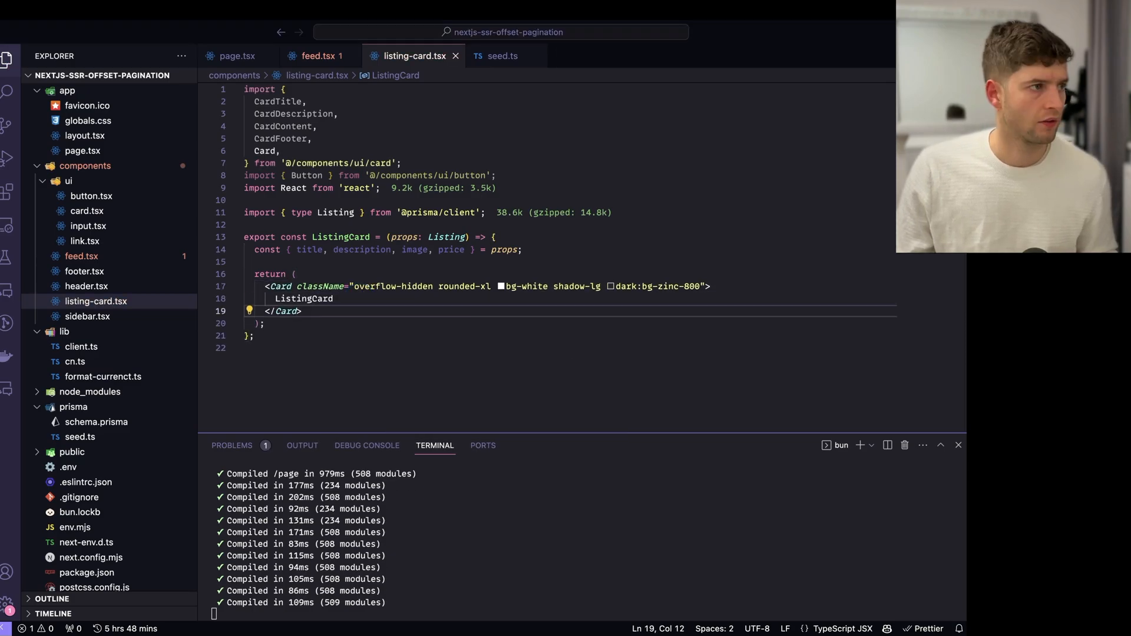
pyautogui.click(302, 311)
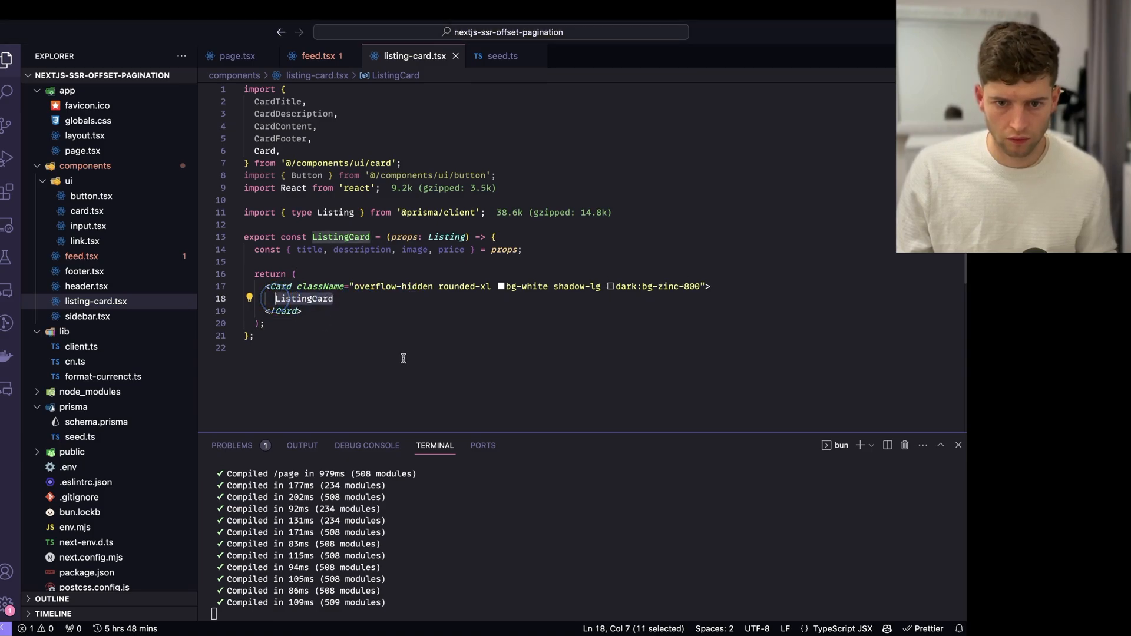
pyautogui.click(318, 55)
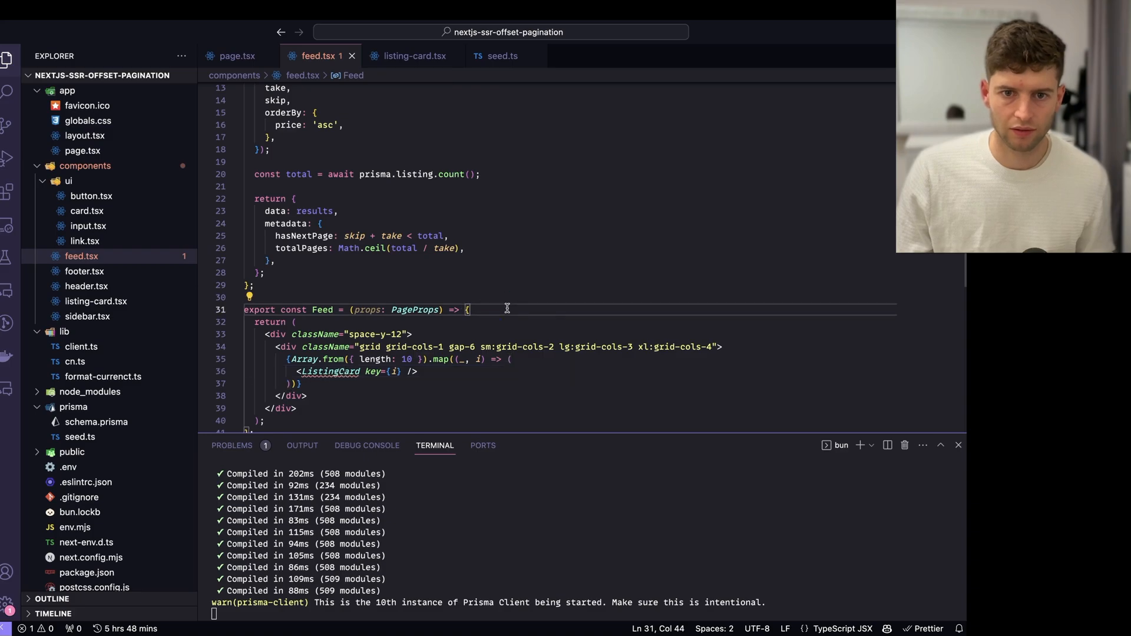
# Make Feed async, using fetchFeed({ take: 8, skip: 0 }) data, with "use server" atop feed.tsx
pyautogui.press('Enter')
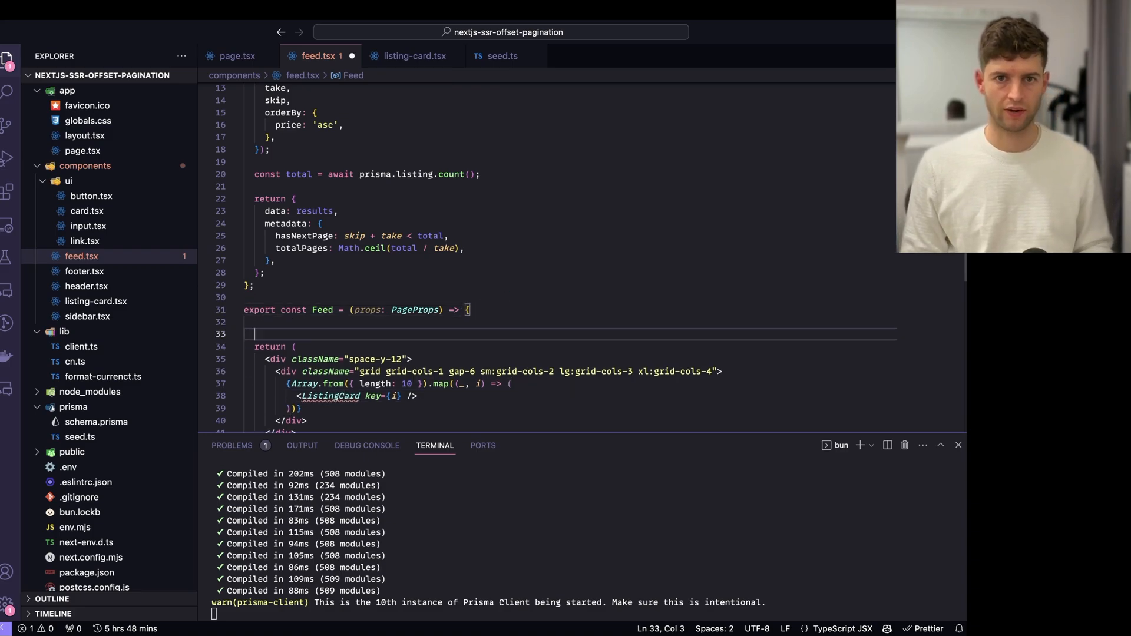
pyautogui.press('Up')
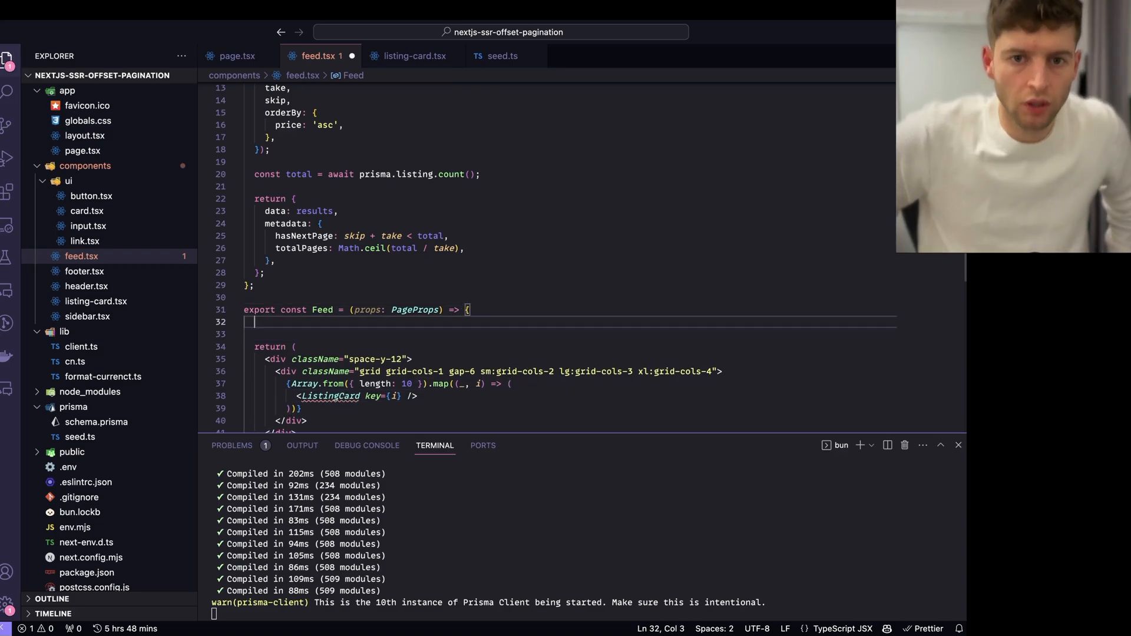
pyautogui.write('const')
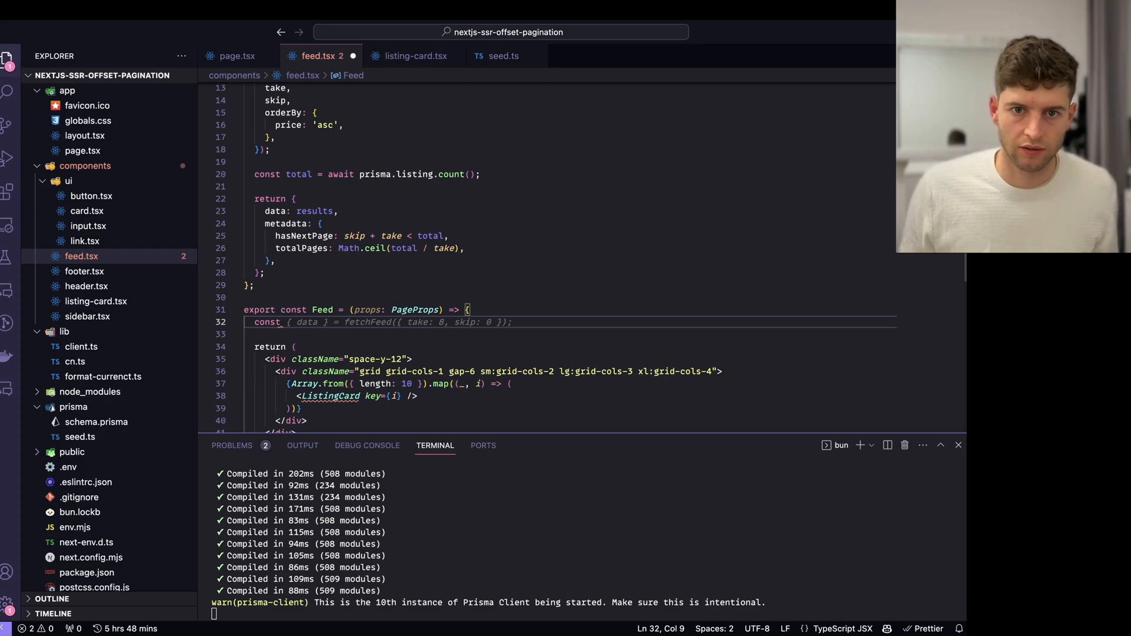
pyautogui.click(512, 322)
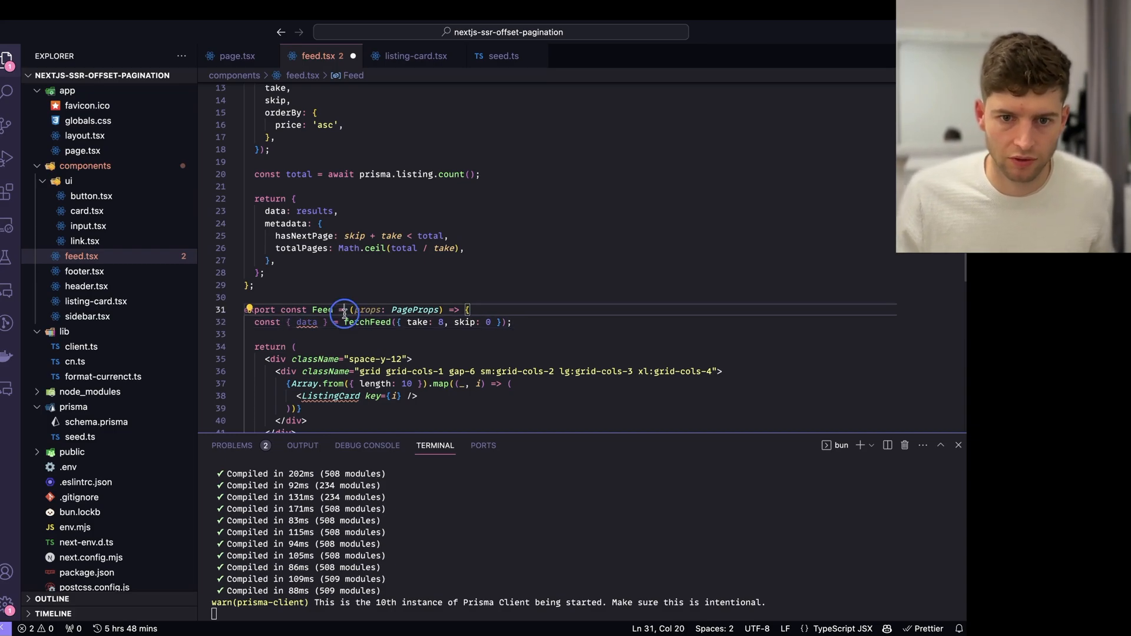
pyautogui.write('async')
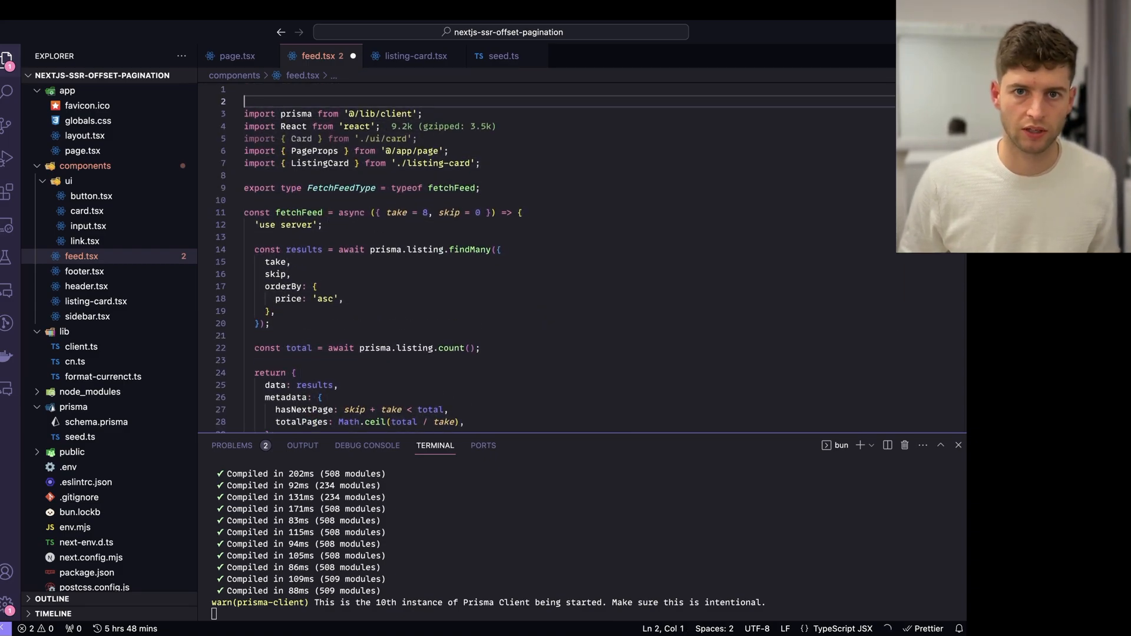
pyautogui.write('"use server"')
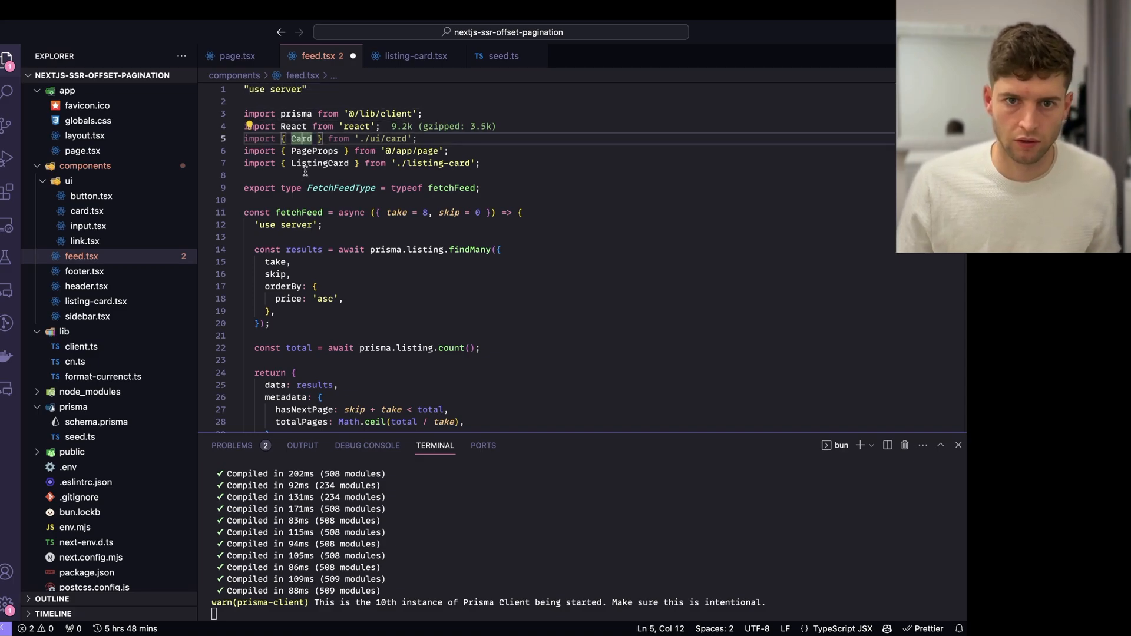
pyautogui.scroll(-3)
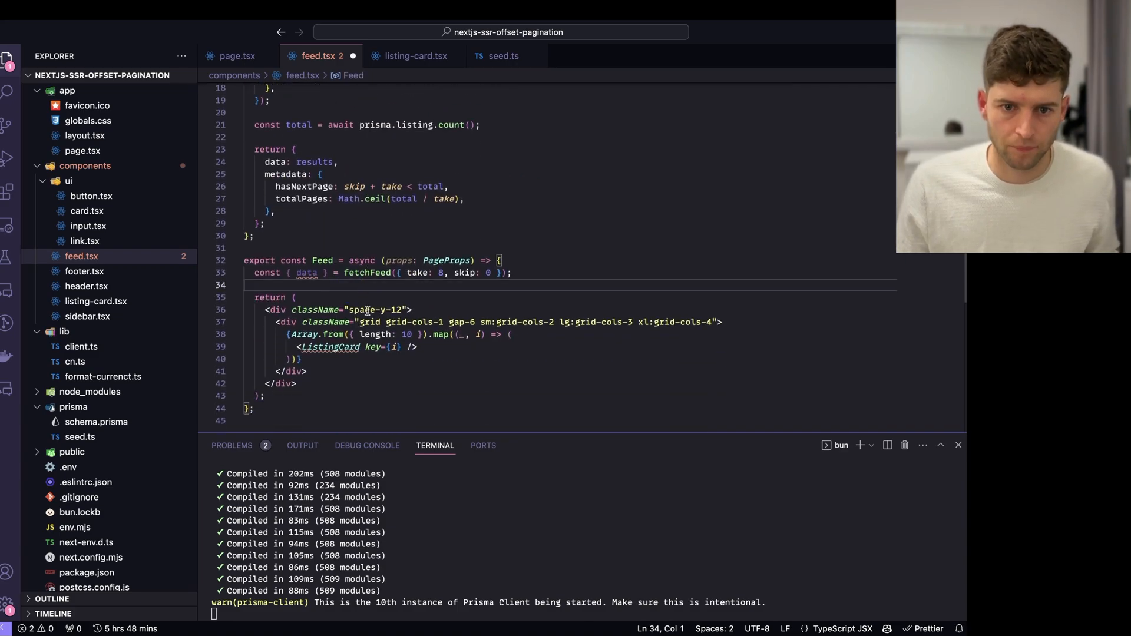
pyautogui.moveTo(306, 273)
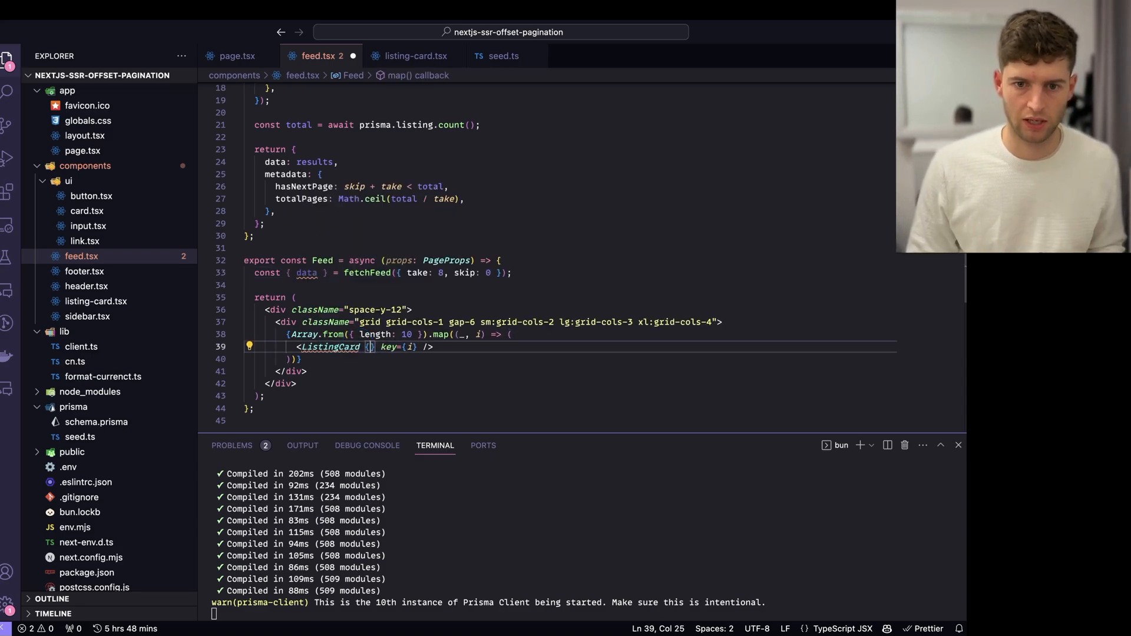
pyautogui.write('.data')
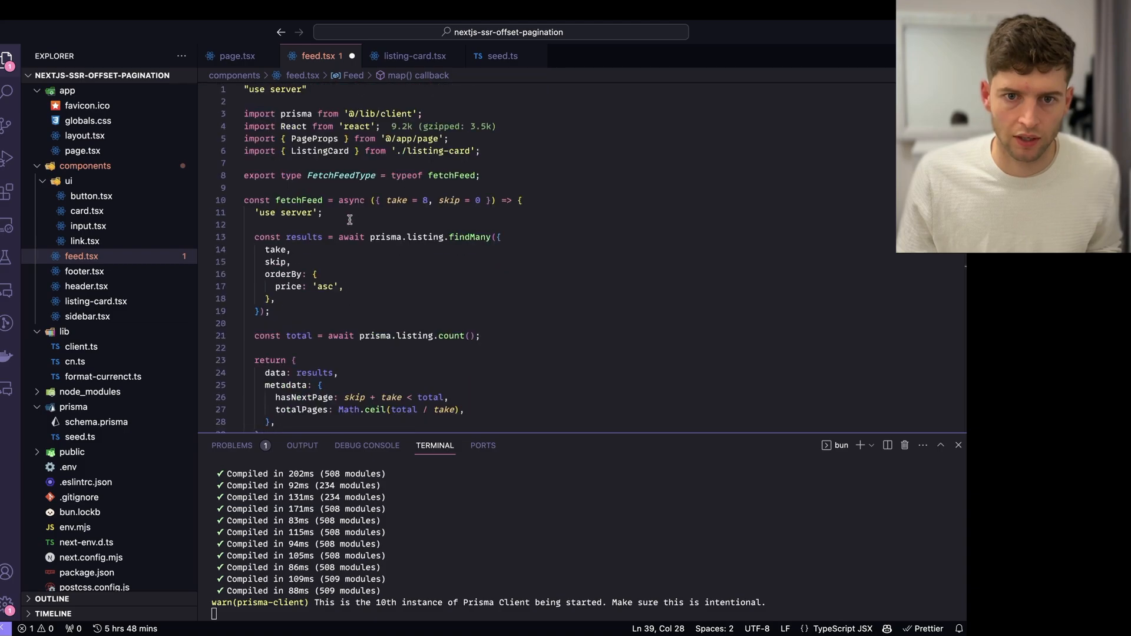
pyautogui.moveTo(452, 176)
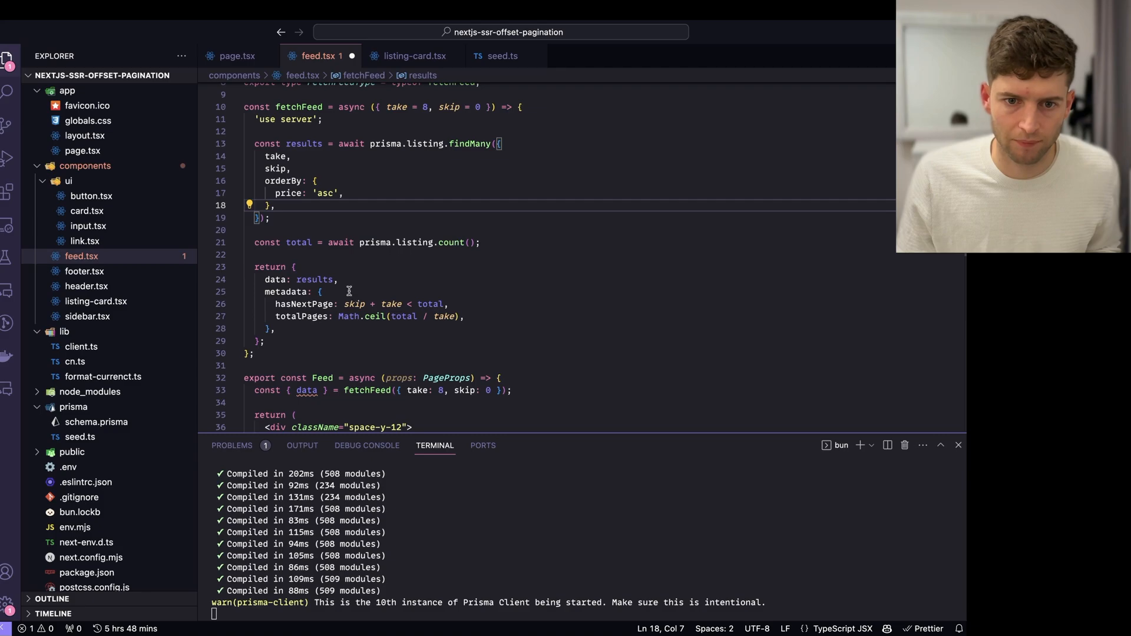
pyautogui.moveTo(469, 143)
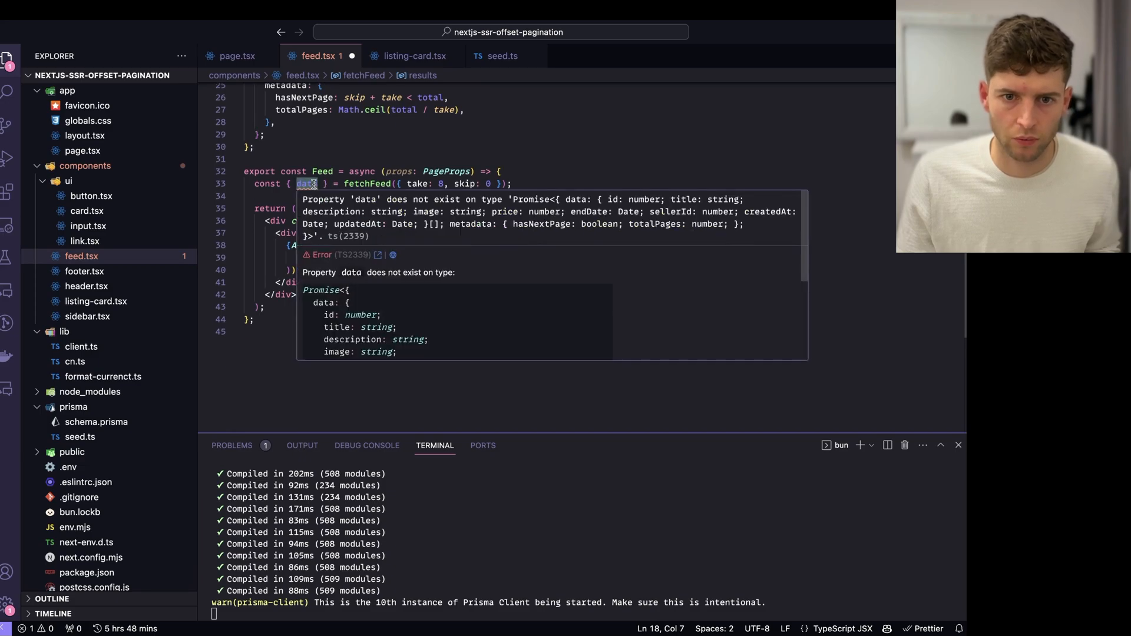
# Replace the placeholder ten-item array by mapping data into a ListingCard per listing
pyautogui.click(282, 196)
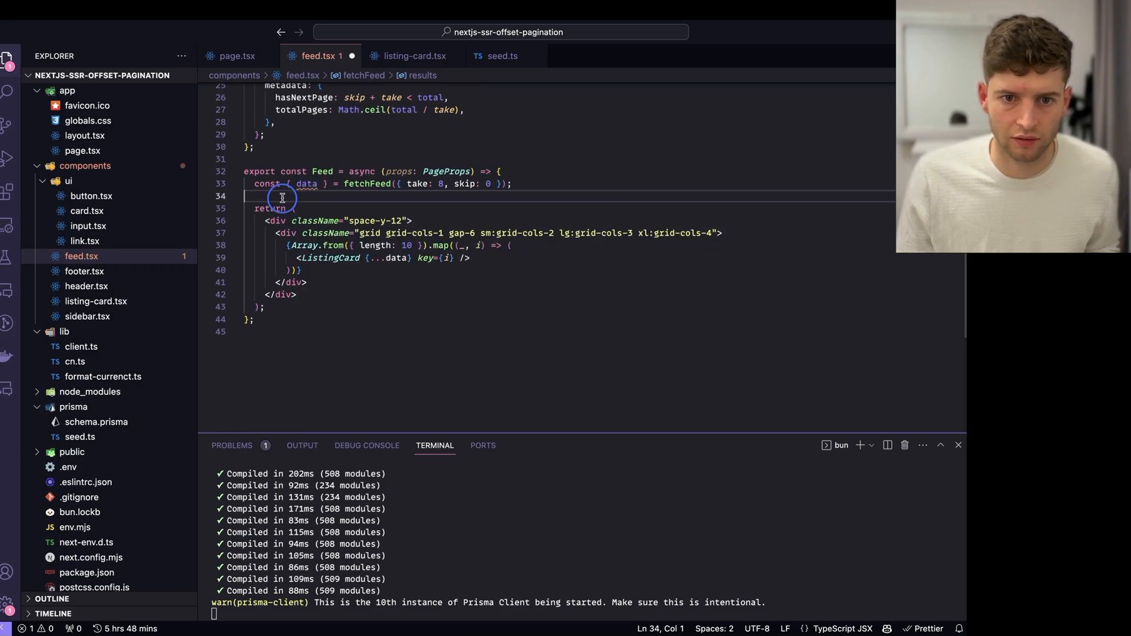
pyautogui.moveTo(334, 244)
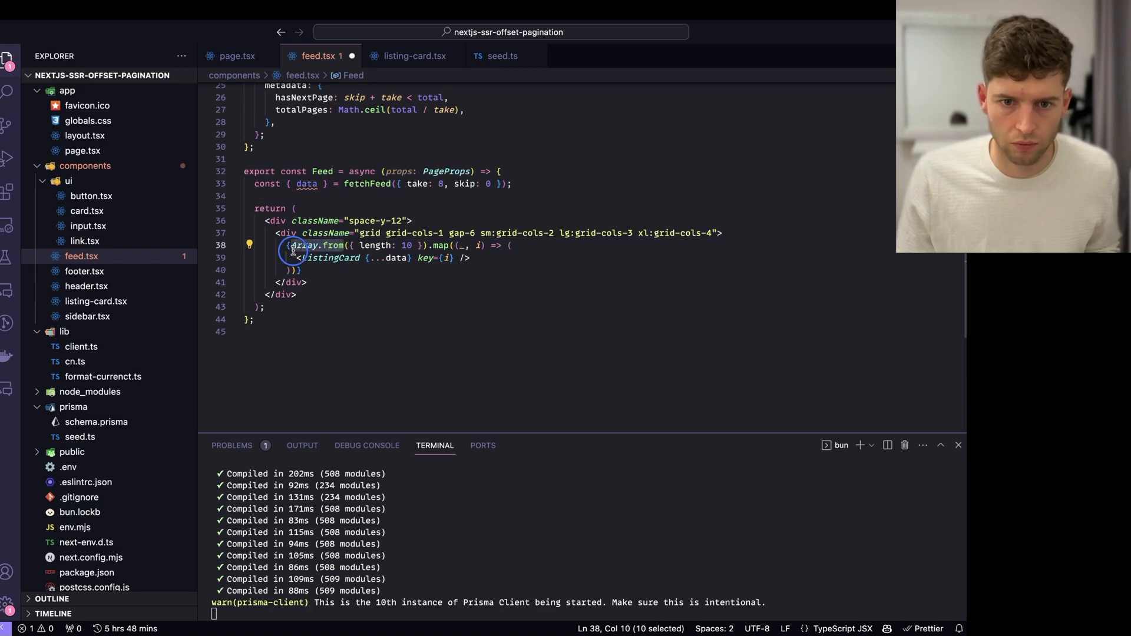
pyautogui.moveTo(292, 245); pyautogui.dragTo(433, 245)
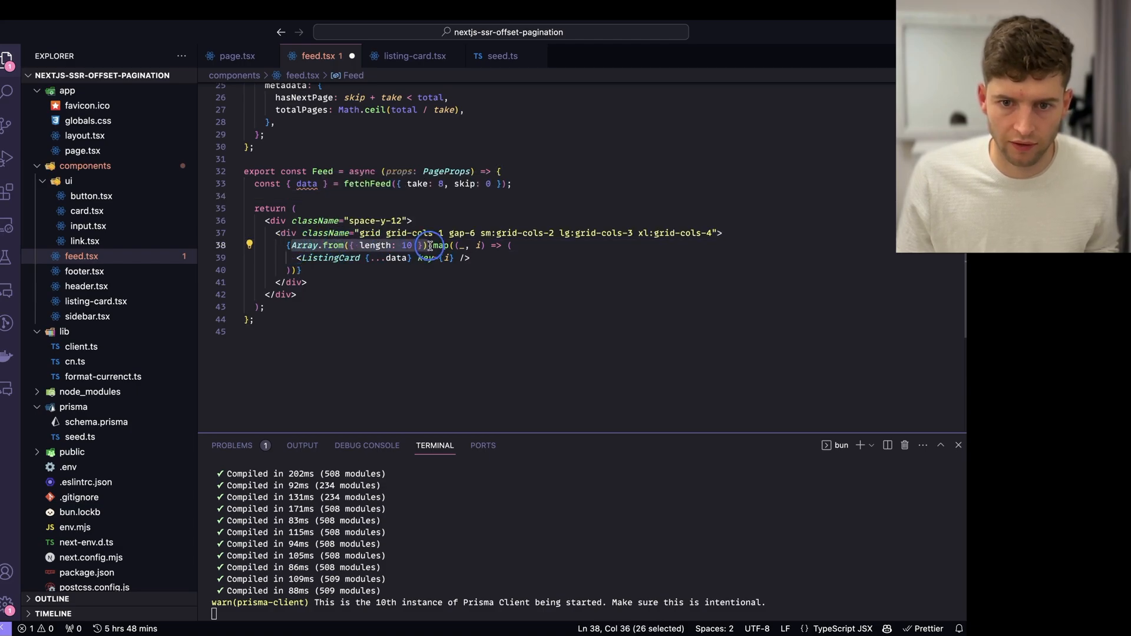
pyautogui.write('data.map((_, i) => (')
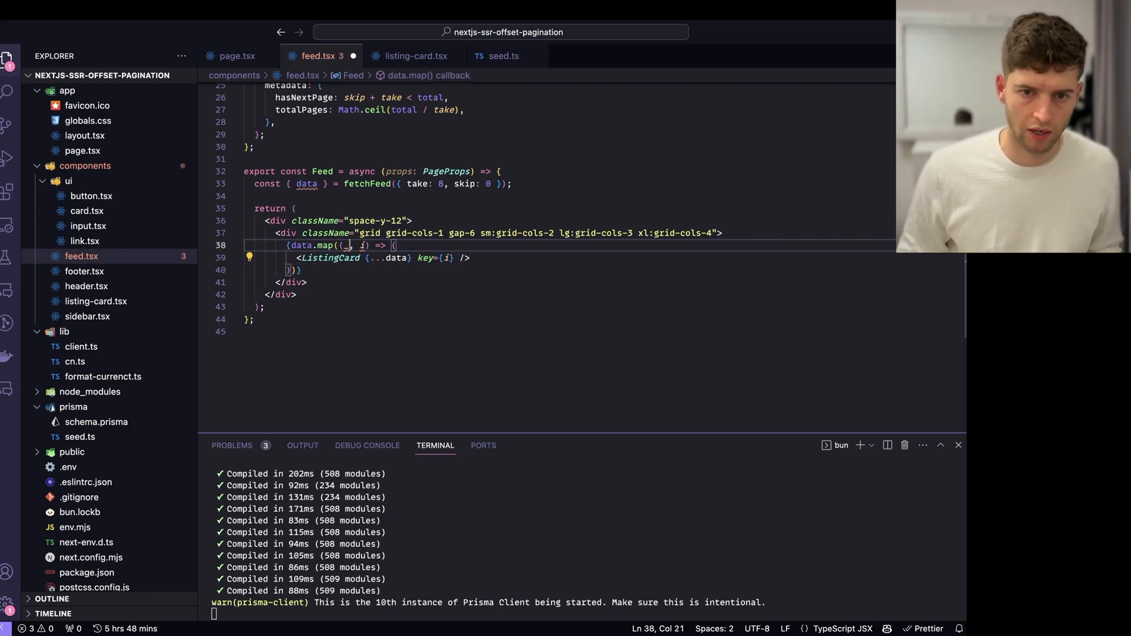
pyautogui.write('listing')
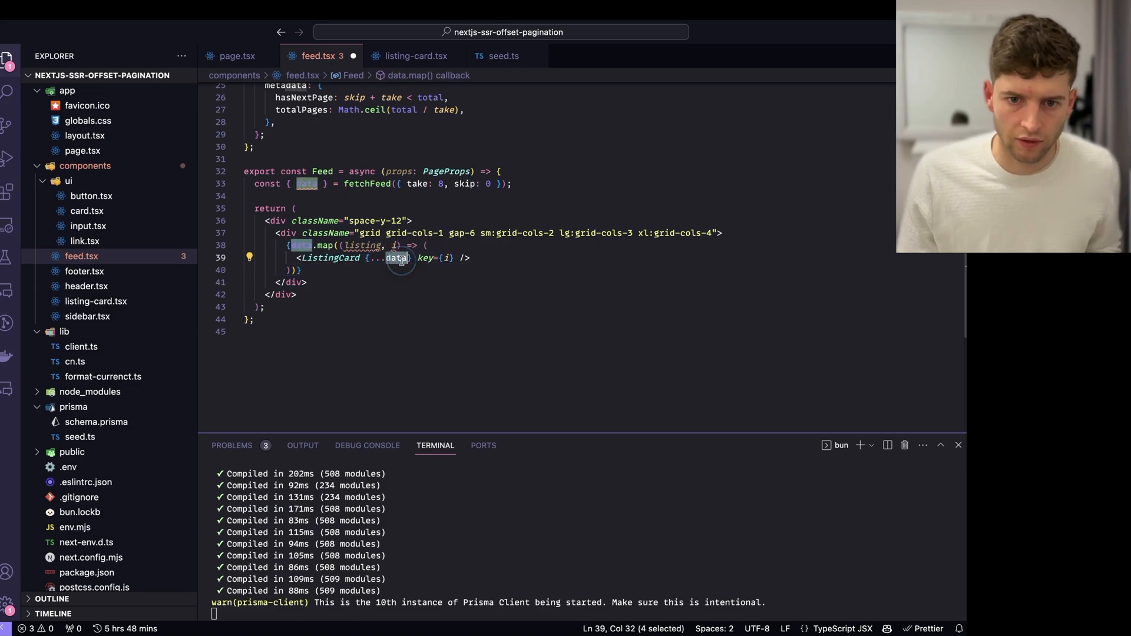
pyautogui.write('listing')
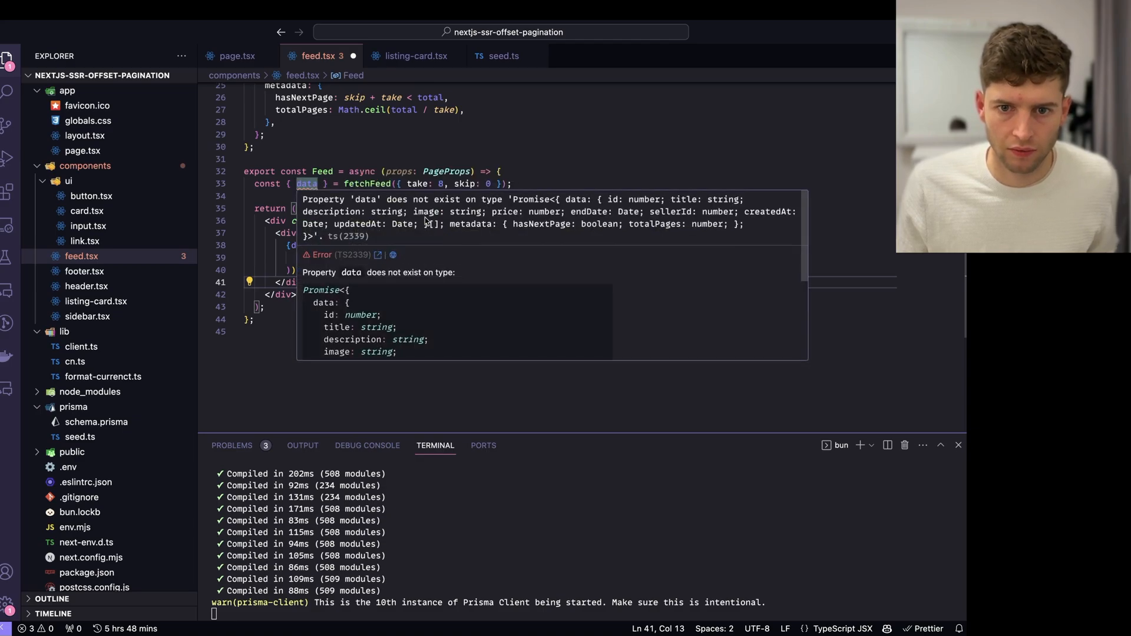
# Insert await before Feed's fetchFeed call
pyautogui.click(346, 183)
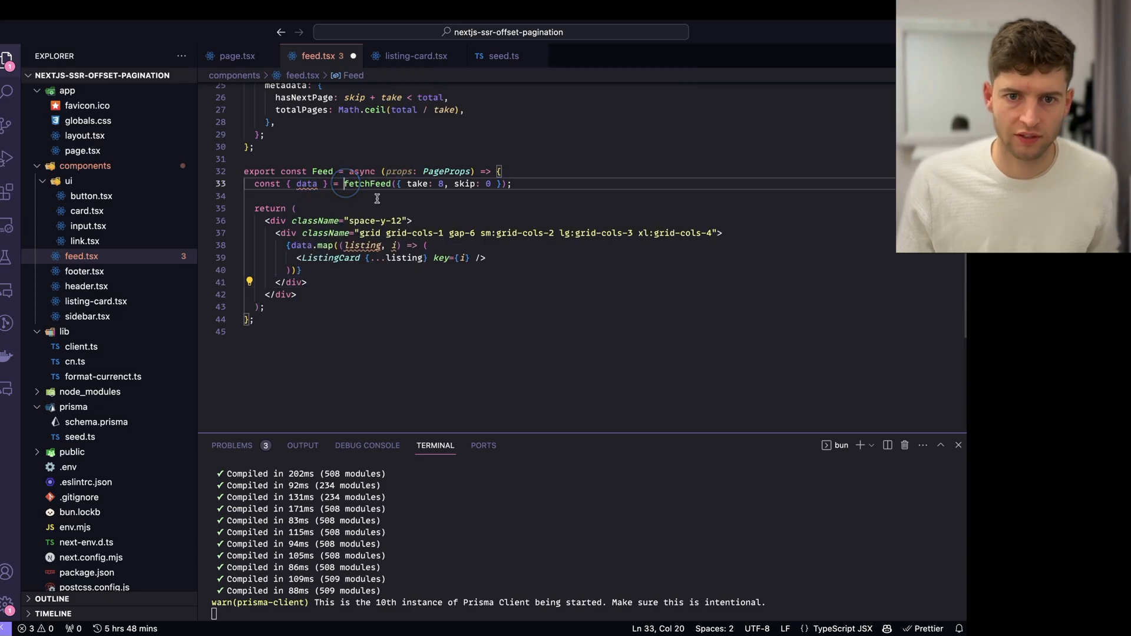
pyautogui.write('await')
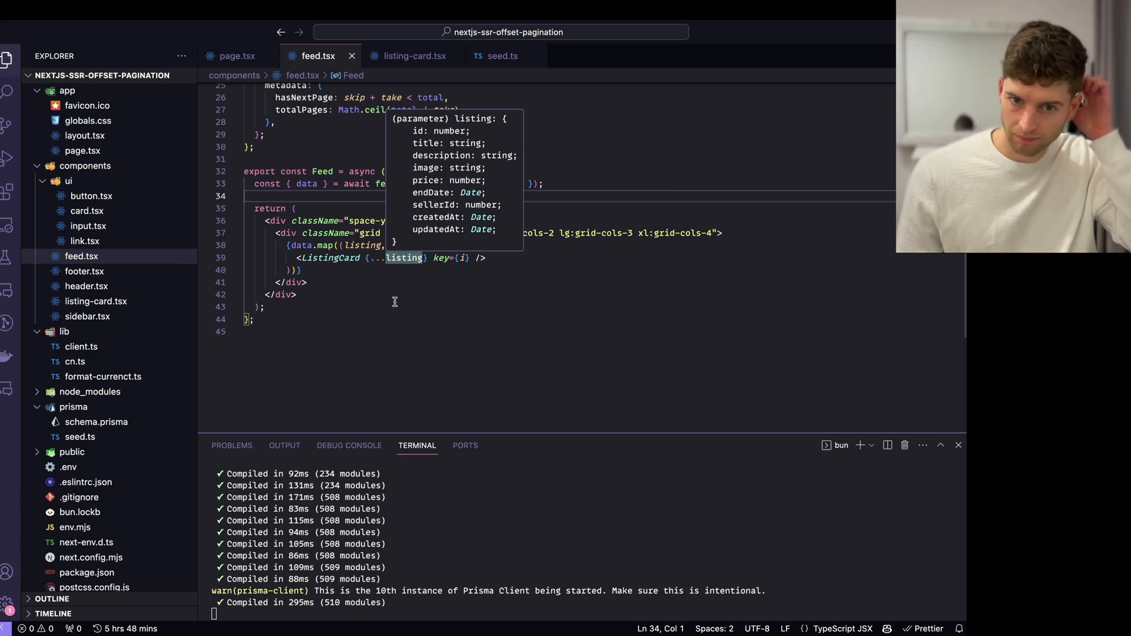
pyautogui.click(412, 55)
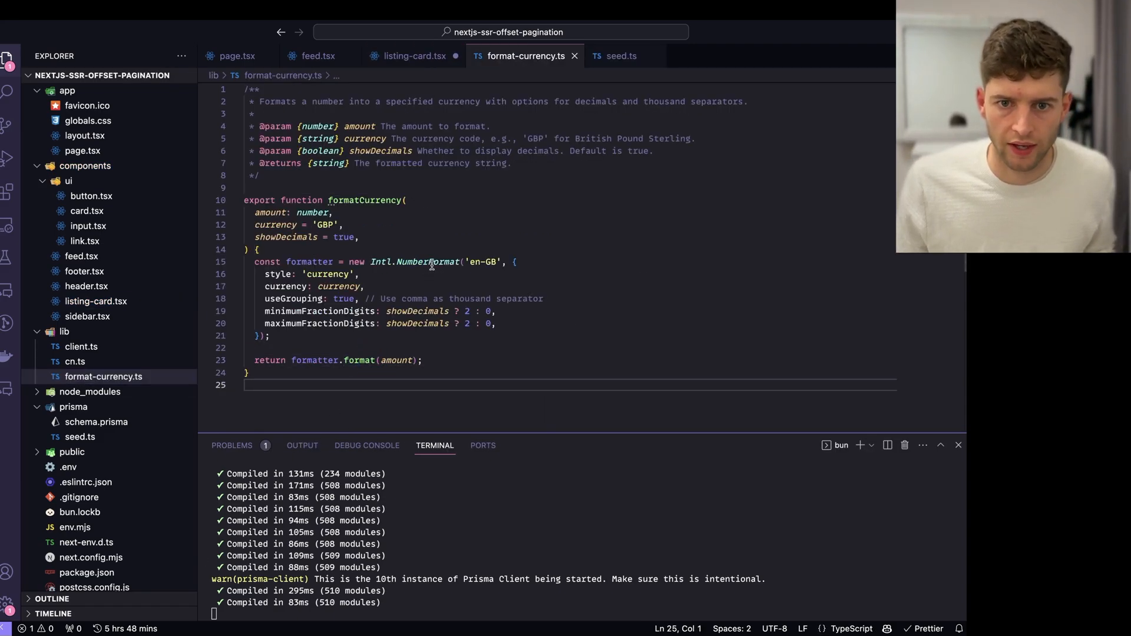
# Delete the commented-out CountdownTimer div from listing-card.tsx and save the file
pyautogui.doubleClick(427, 261)
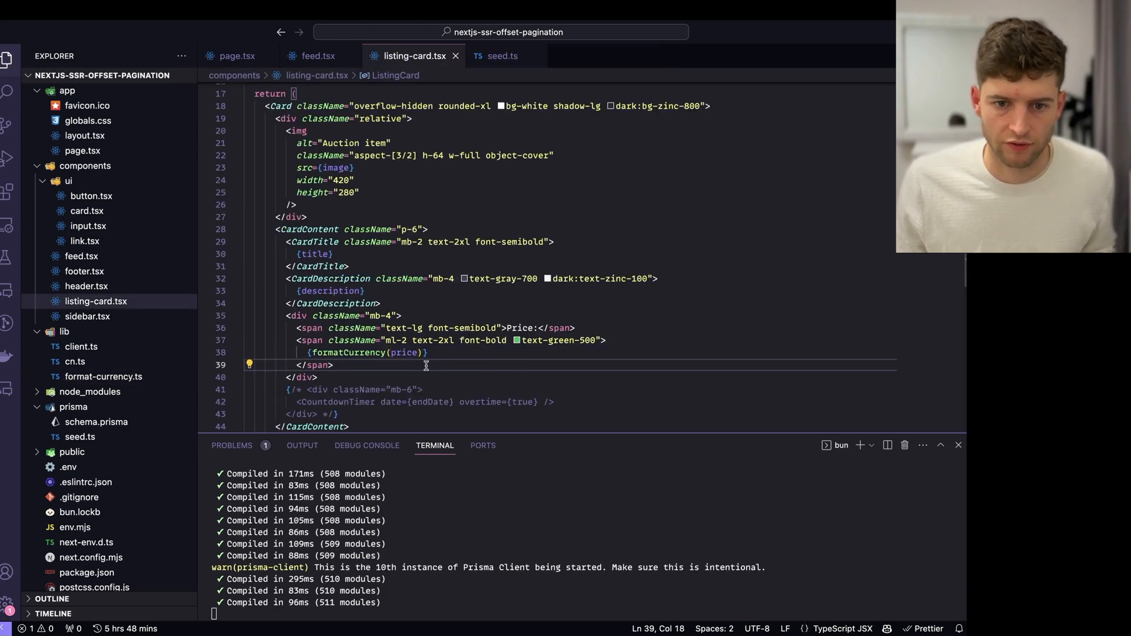
pyautogui.scroll(-3)
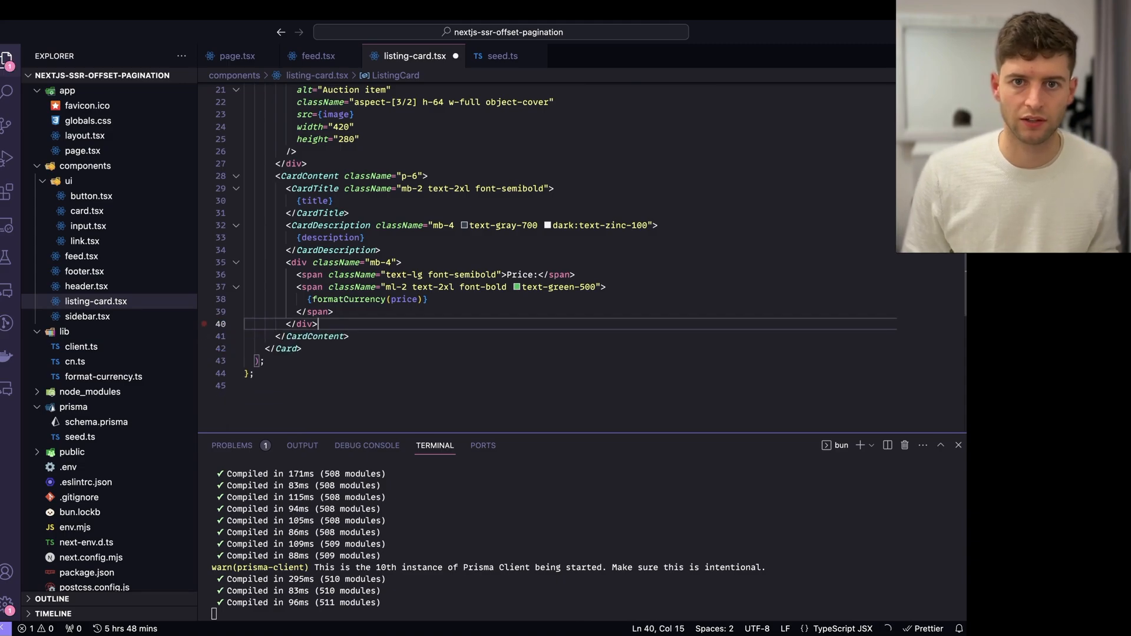
pyautogui.press('Enter')
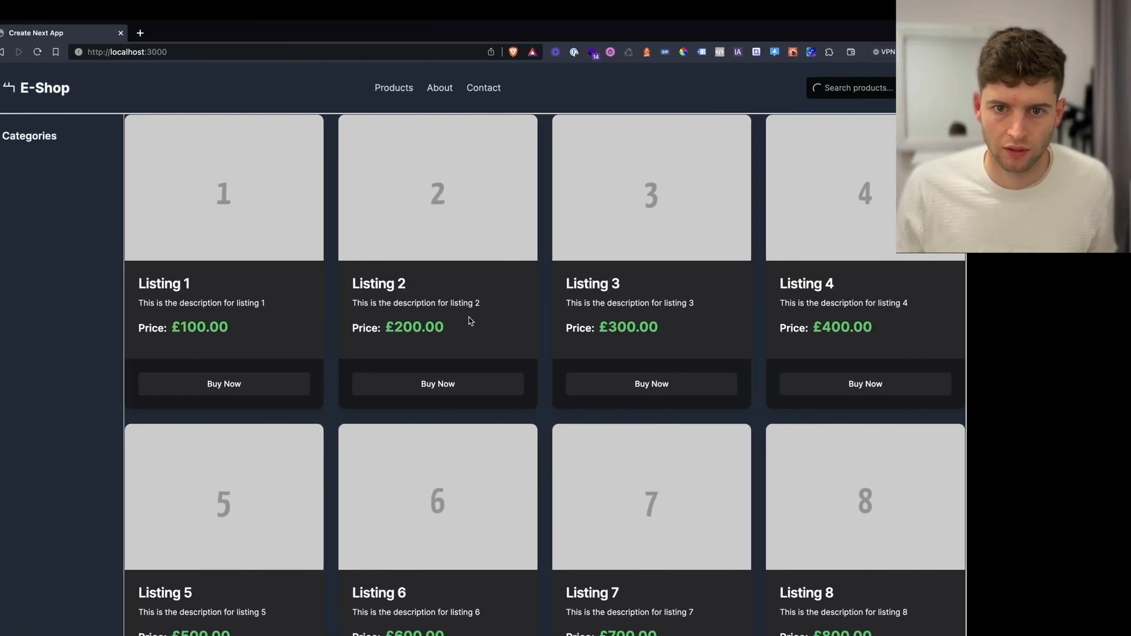
pyautogui.scroll(-3)
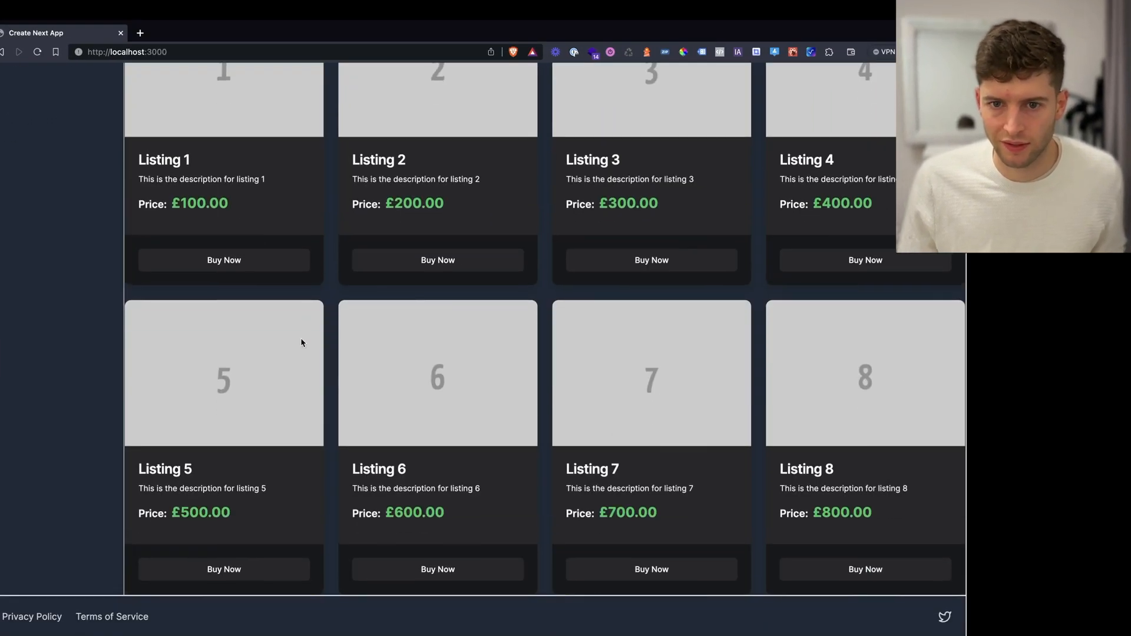
pyautogui.scroll(3)
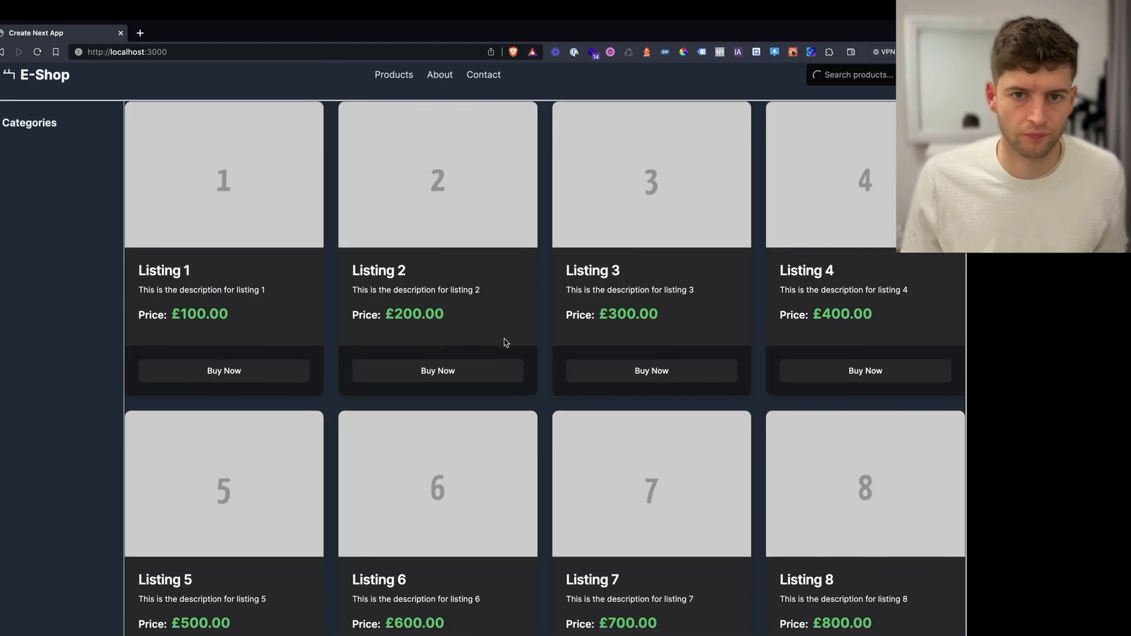
pyautogui.scroll(-3)
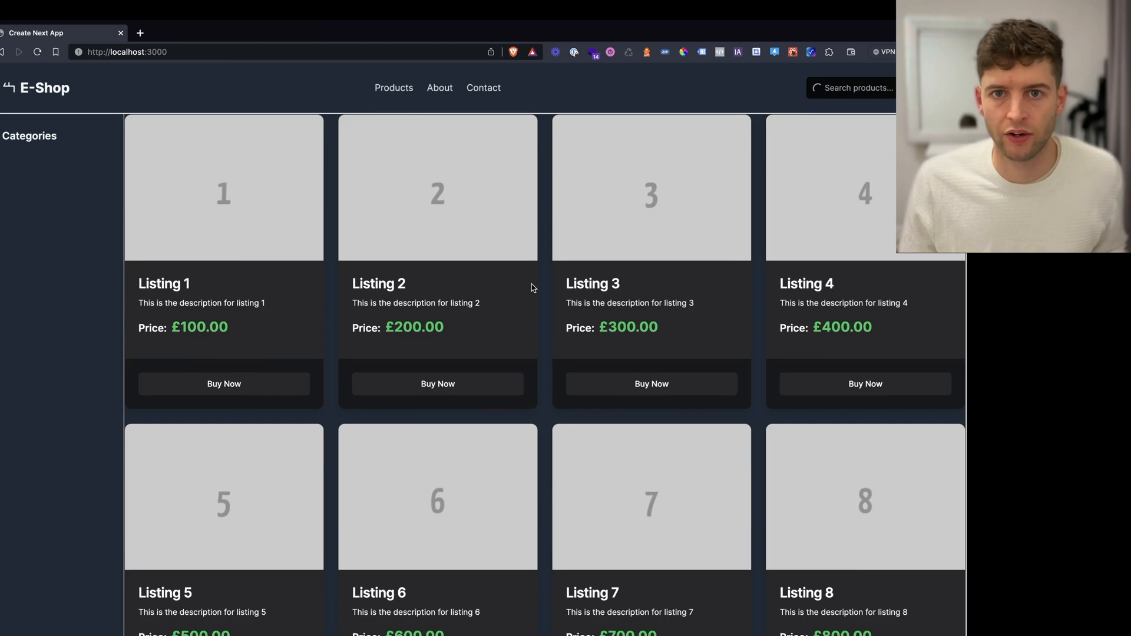
pyautogui.scroll(-3)
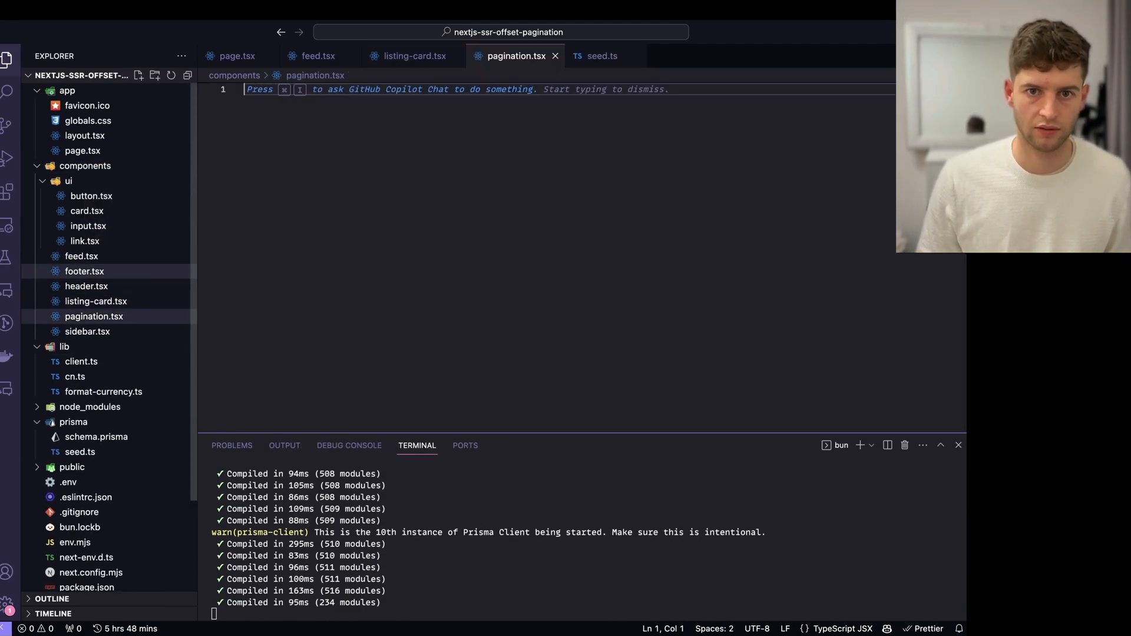
# Write a placeholder Pagination component in pagination.tsx and begin typing <Pagination under feed.tsx's grid
pyautogui.write("rt React from 'react';")
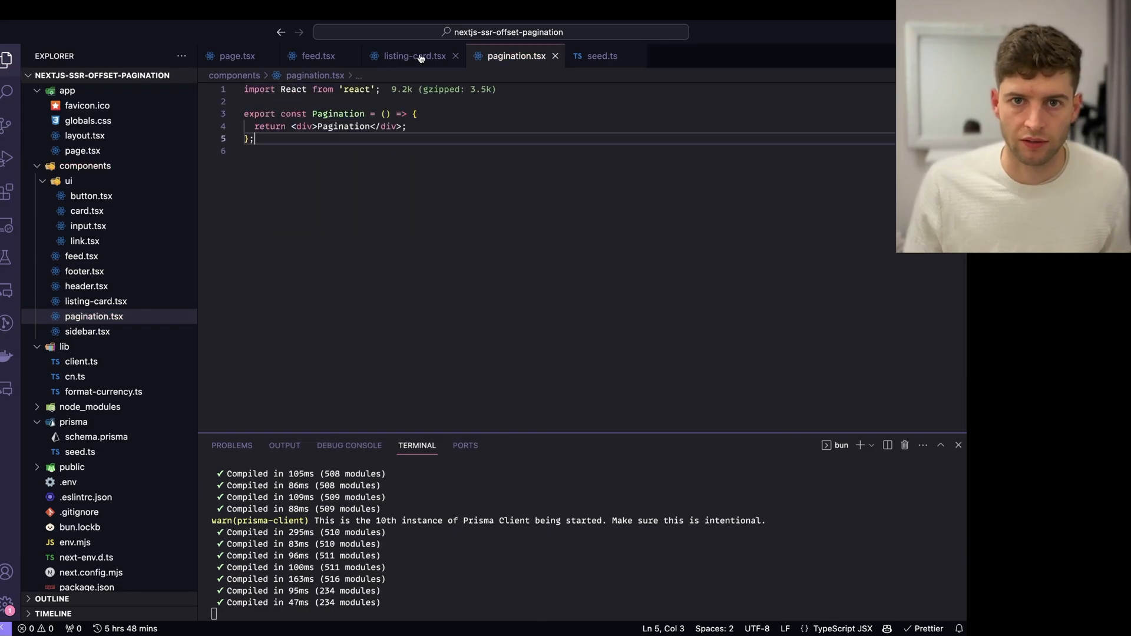
pyautogui.click(410, 55)
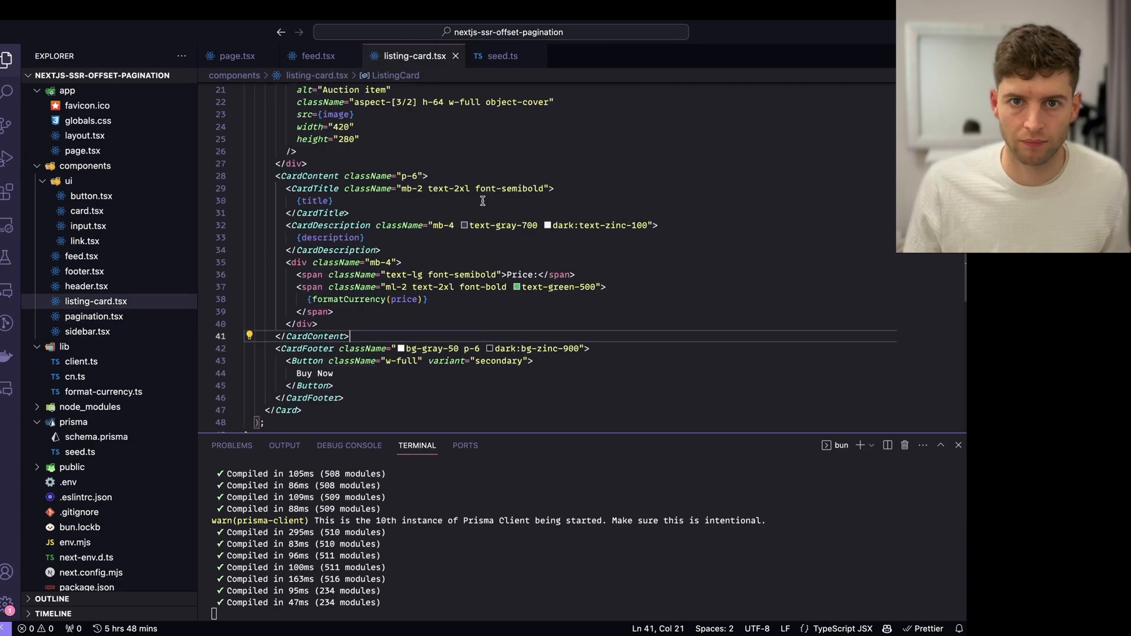
pyautogui.click(316, 56)
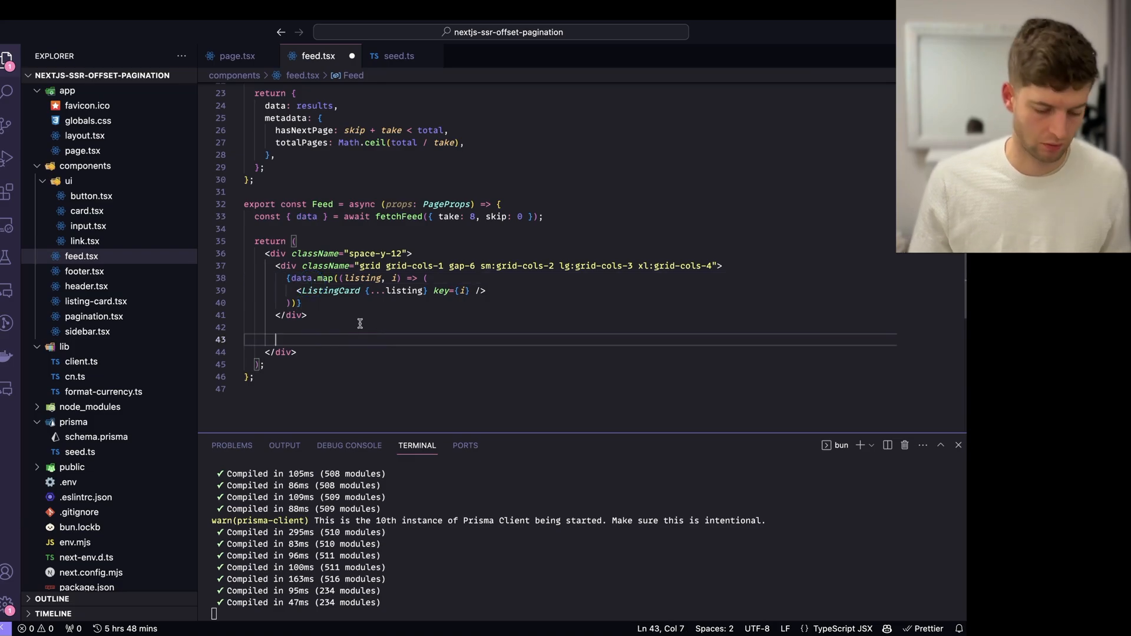
pyautogui.write('<Pagination')
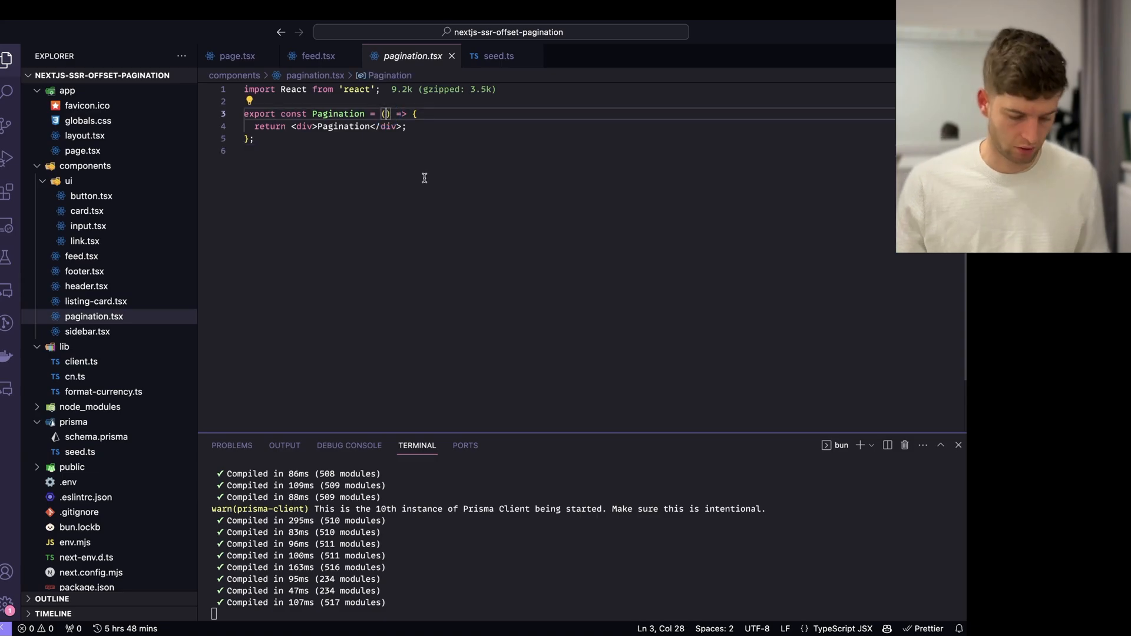
# Annotate props with PaginationProps and destructure page = 1, totalPages and hasNextPage
pyautogui.write('props: Pagina')
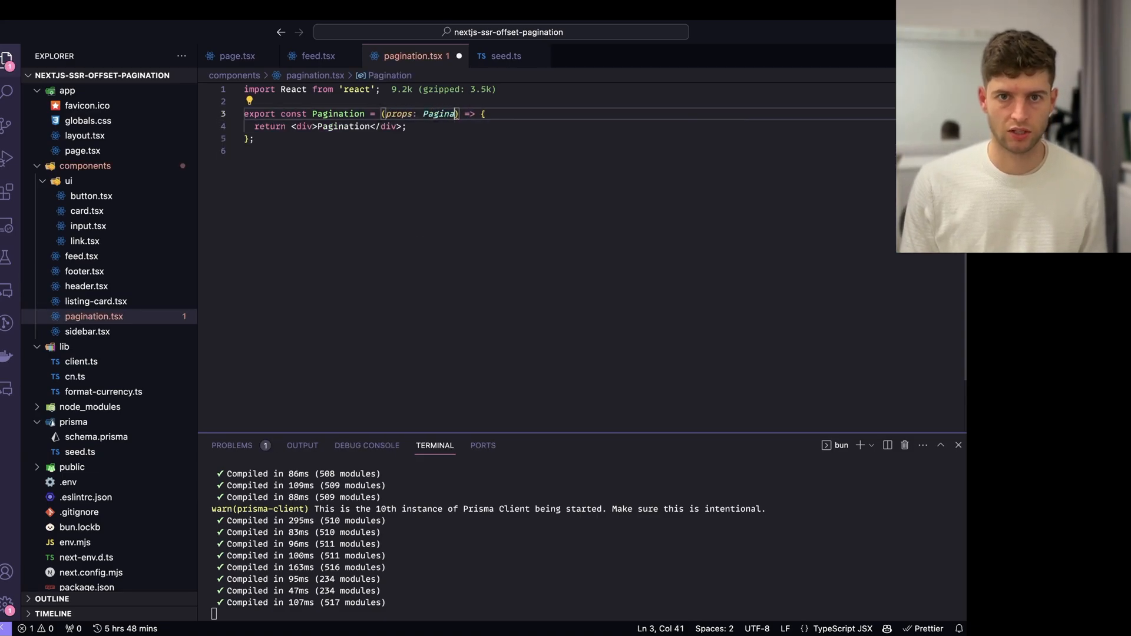
pyautogui.write('tionProps')
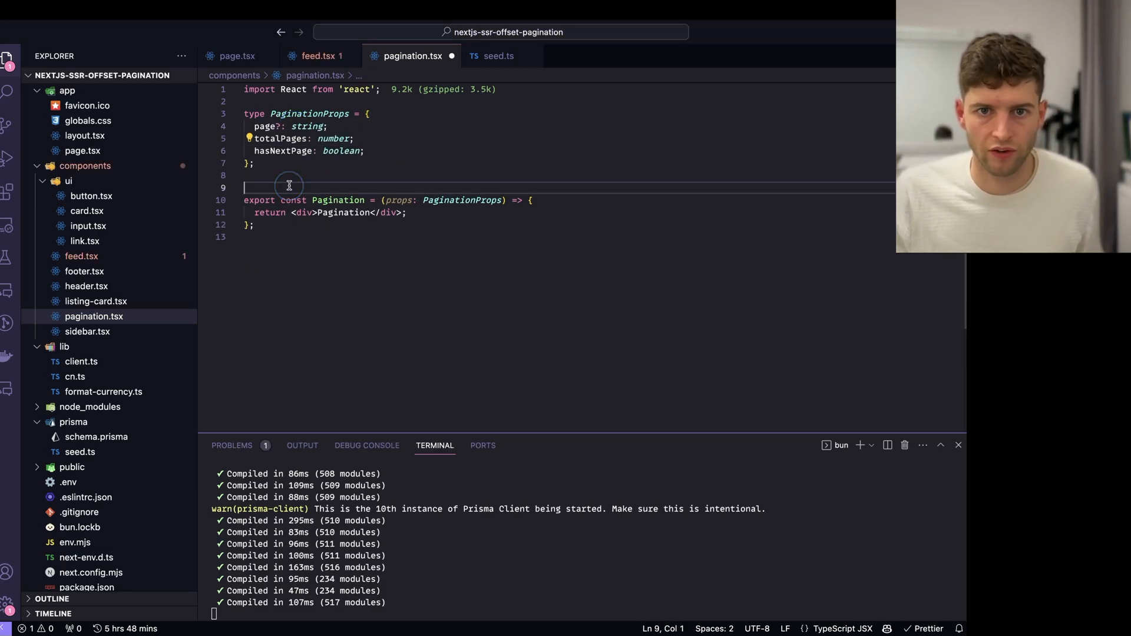
pyautogui.press('Backspace')
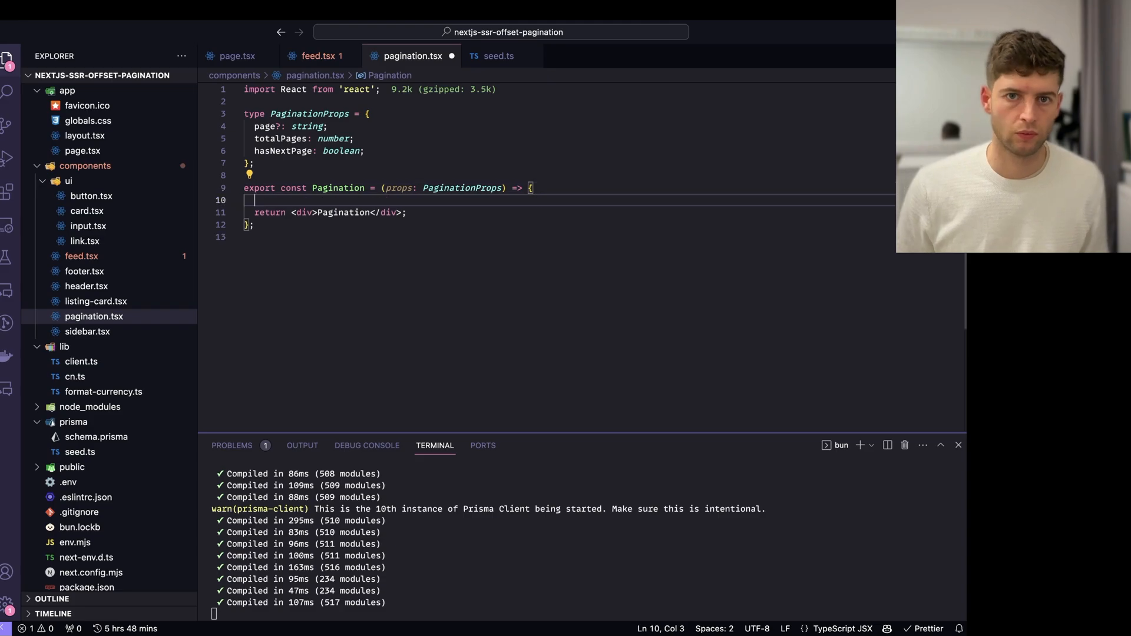
pyautogui.write('const { page, totalPages, hasNextPage } = props;')
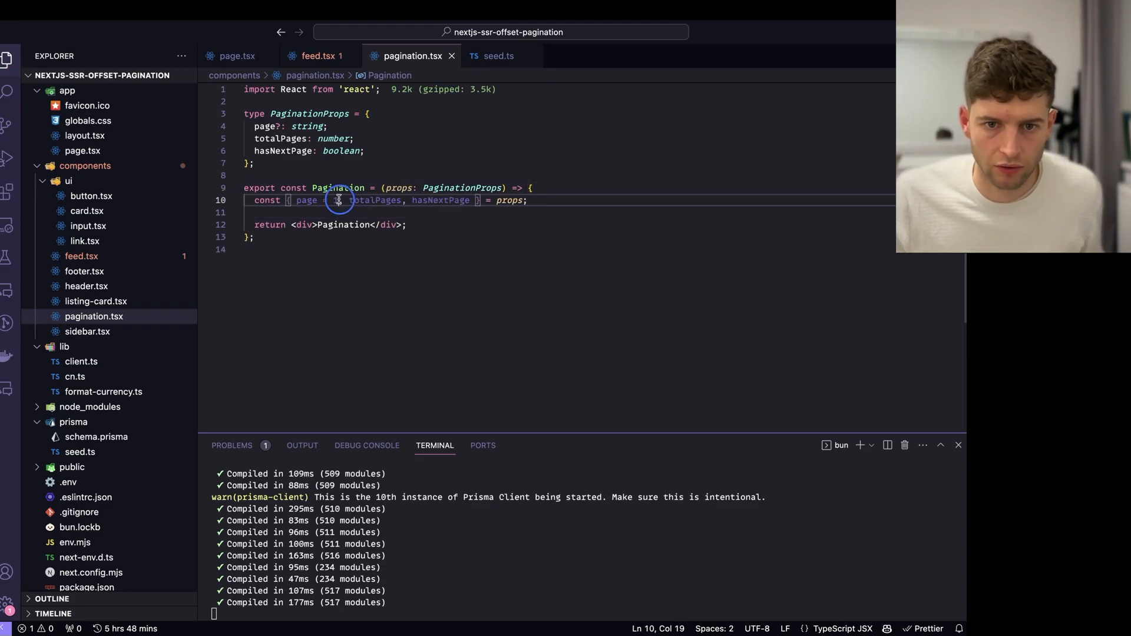
pyautogui.write('= 1,')
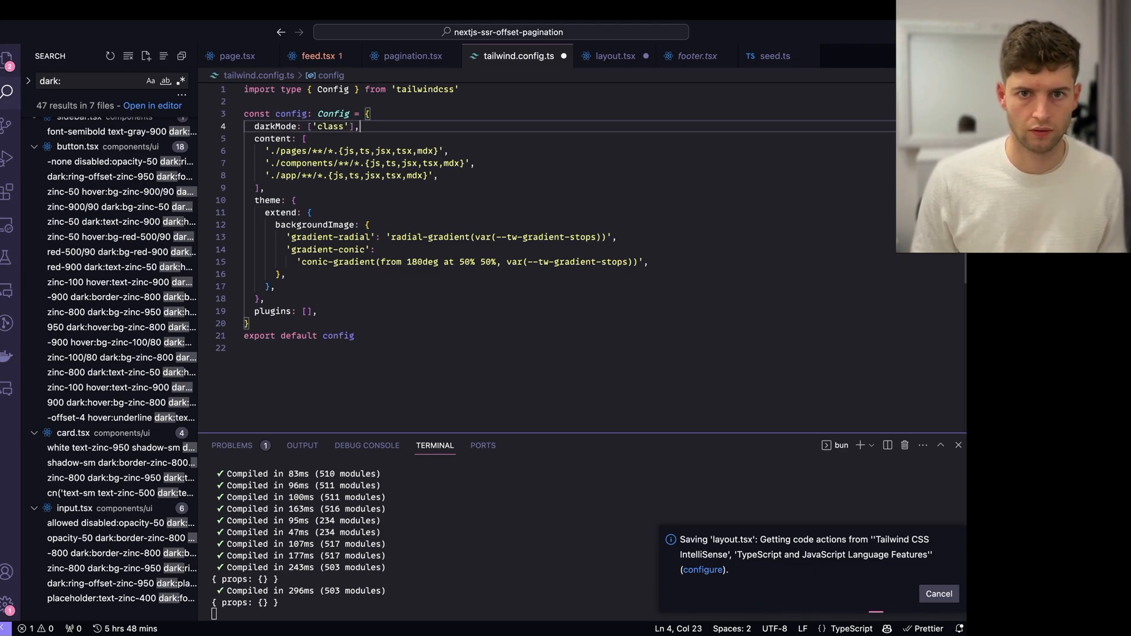
# Set darkMode: ['class'] in tailwind.config.ts and dismiss the save notification
pyautogui.click(409, 282)
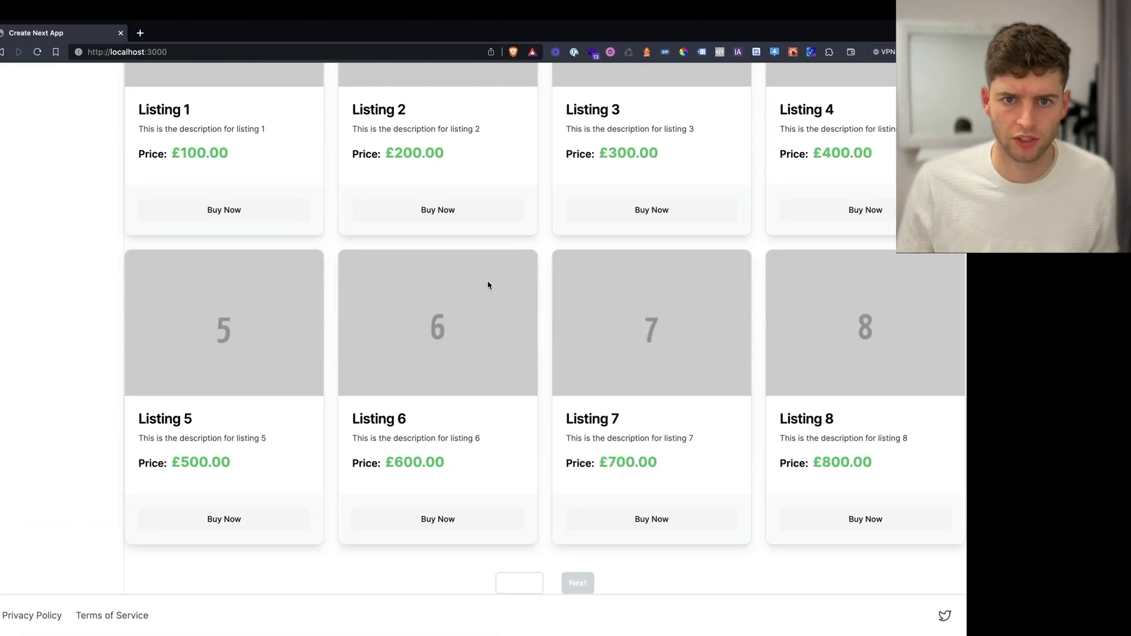
# Scroll the shop page in Brave down to the Next button, then return to VS Code
pyautogui.click(578, 583)
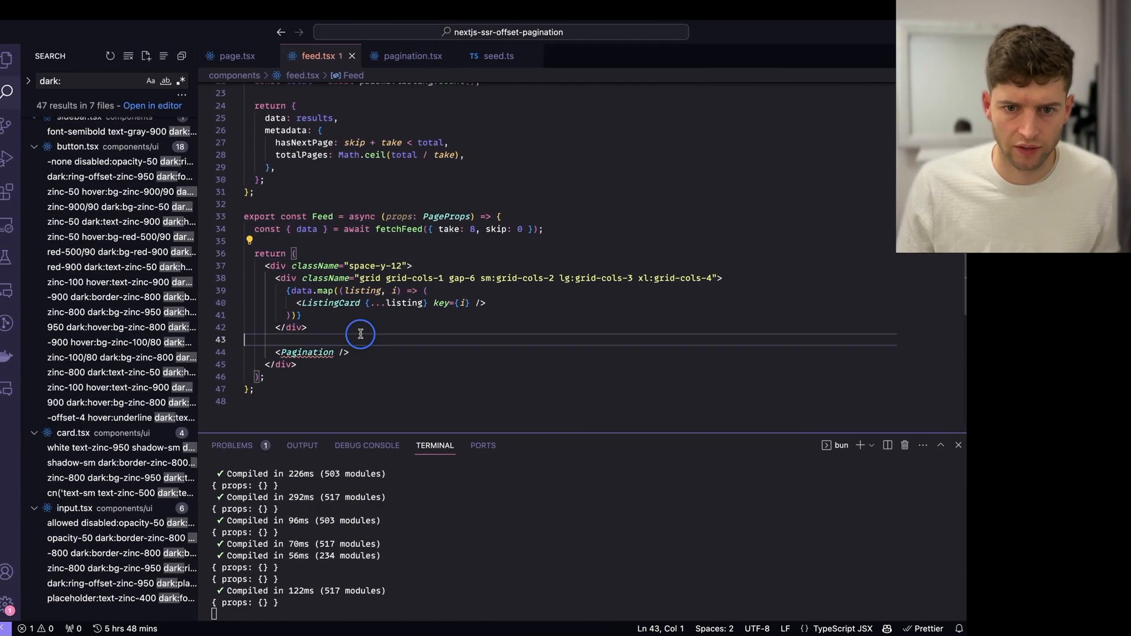
# Add text-black to Pagination's wrapper className and inspect the missing-props error in feed.tsx
pyautogui.click(412, 55)
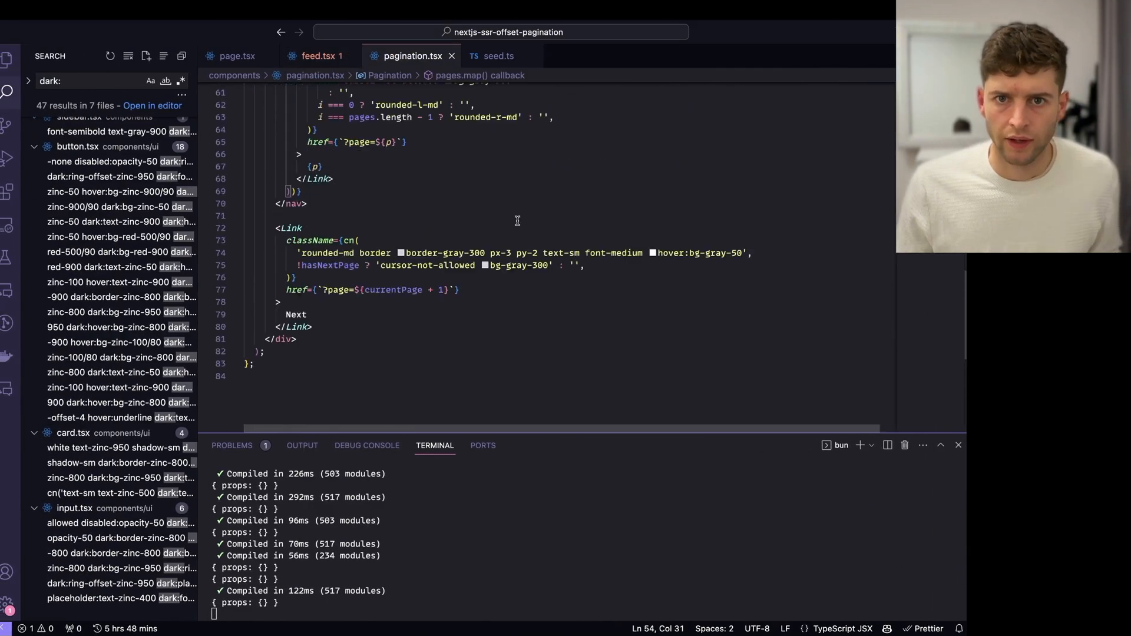
pyautogui.write('t')
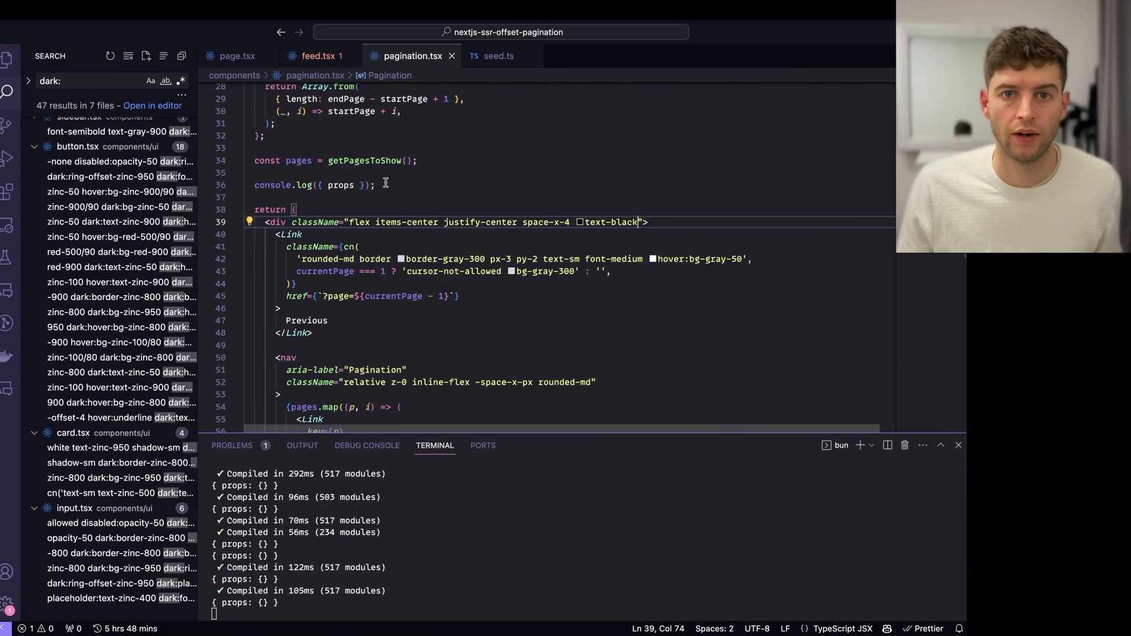
pyautogui.click(317, 56)
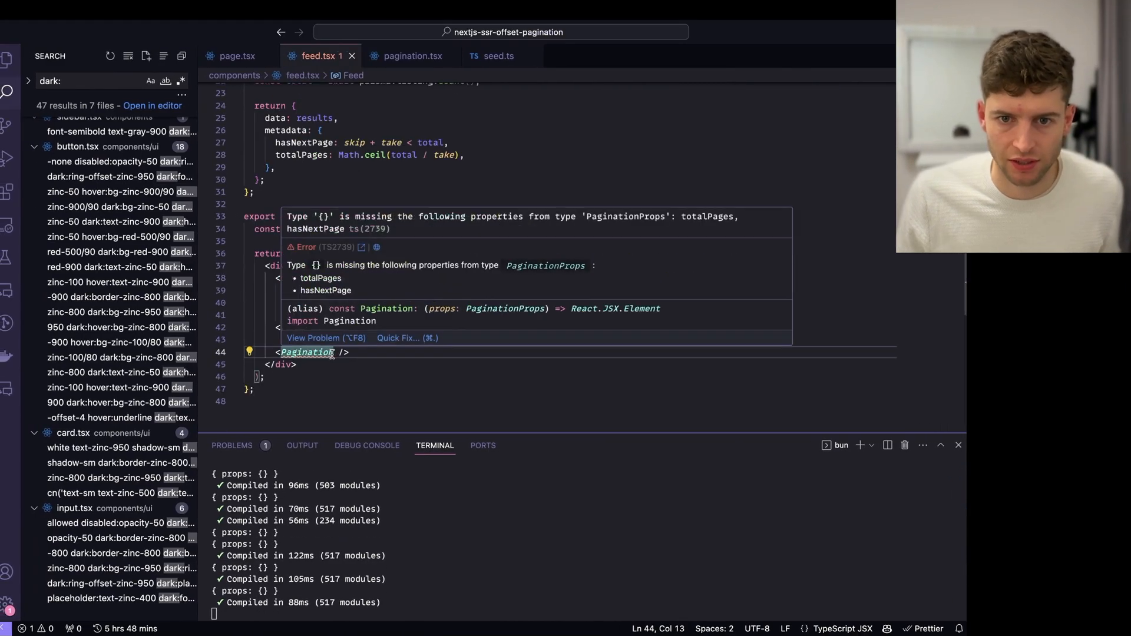
pyautogui.click(412, 55)
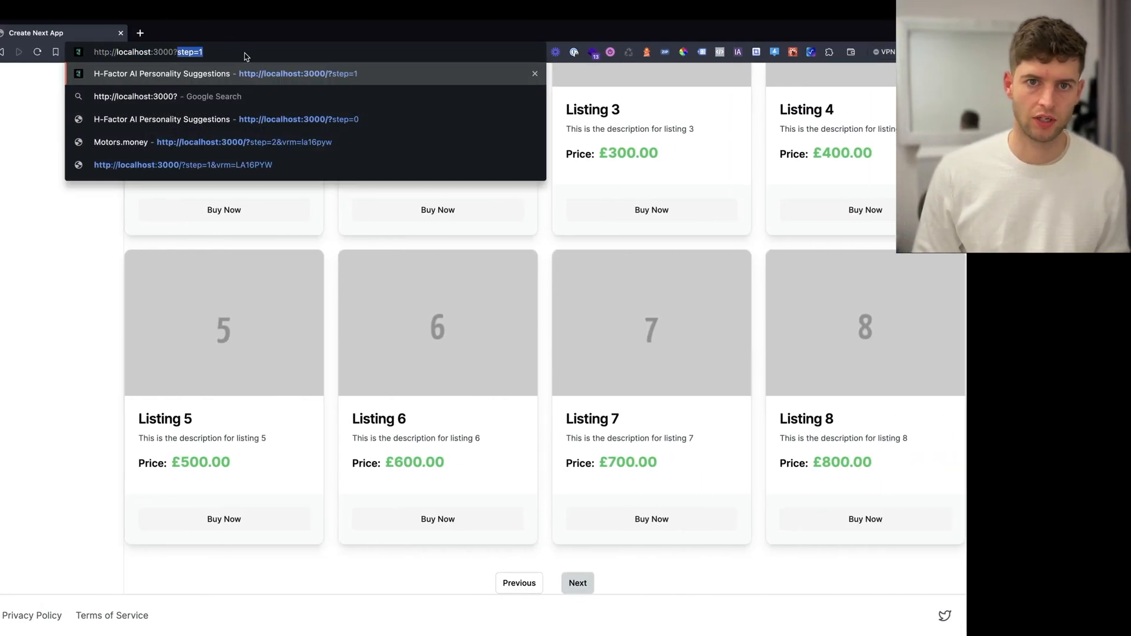
# Open localhost:3000/?page=1 in Brave and scroll through Listings 1–8
pyautogui.write('pag')
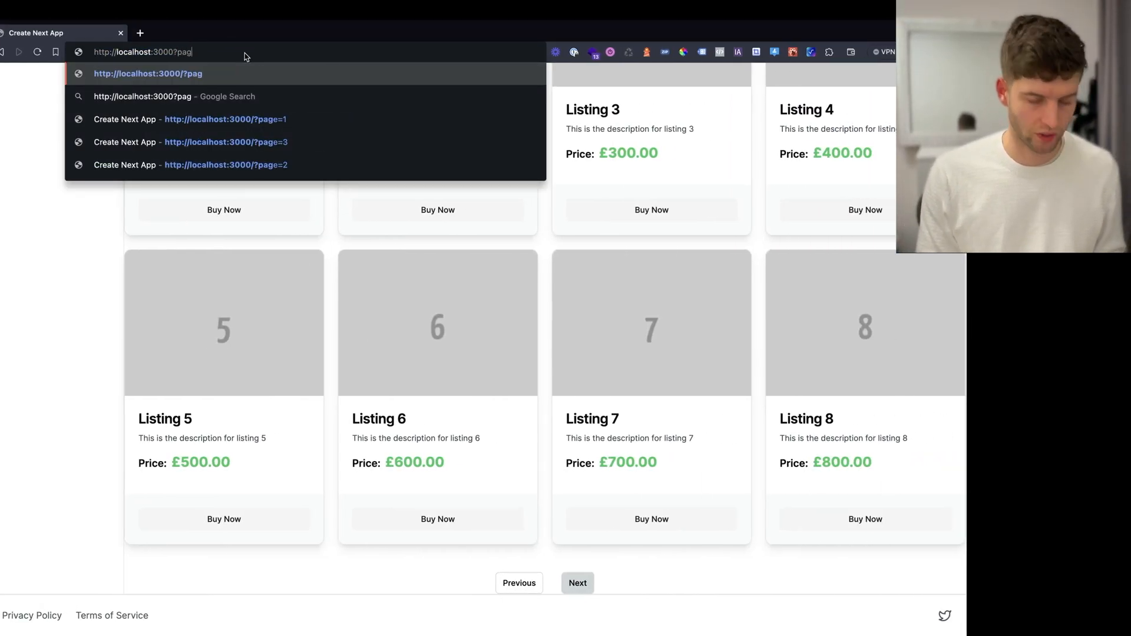
pyautogui.click(224, 119)
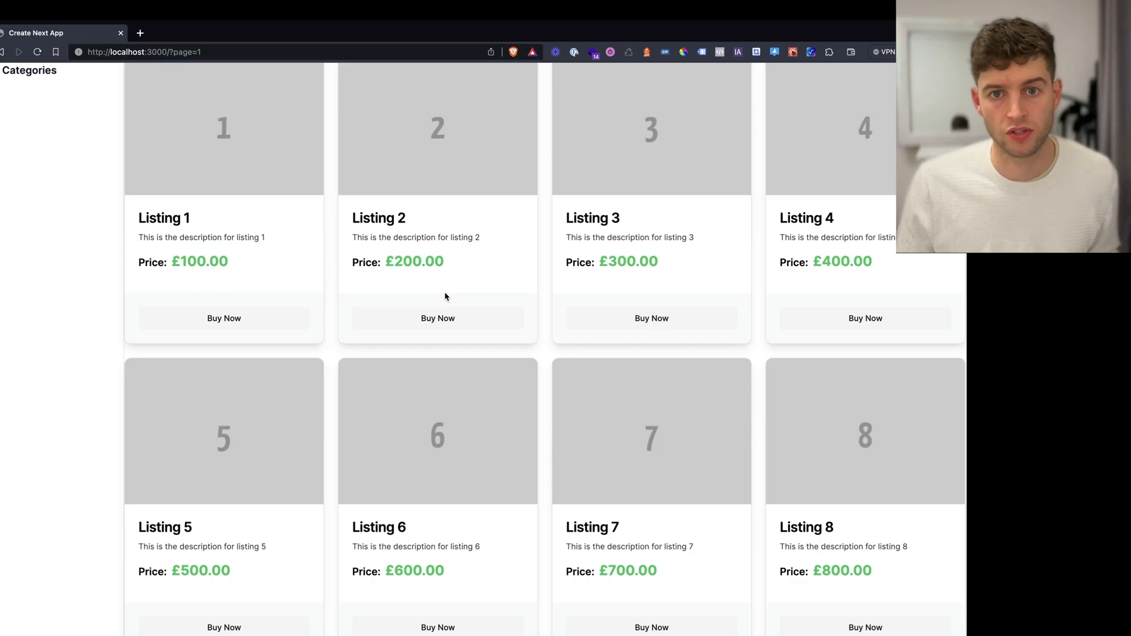
pyautogui.scroll(-3)
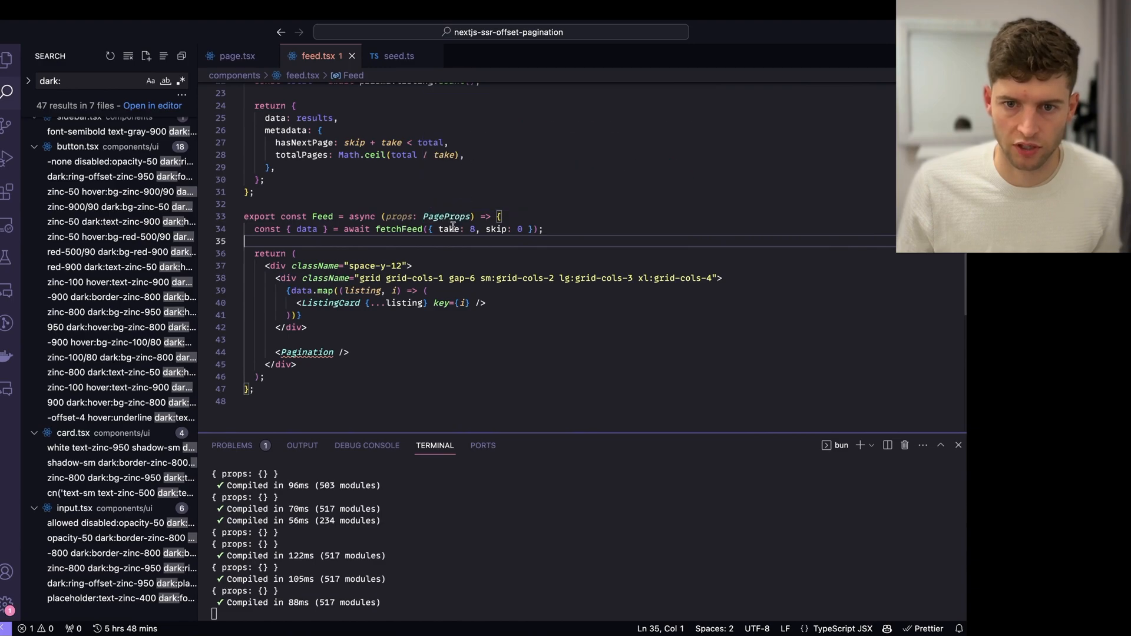
pyautogui.moveTo(447, 216)
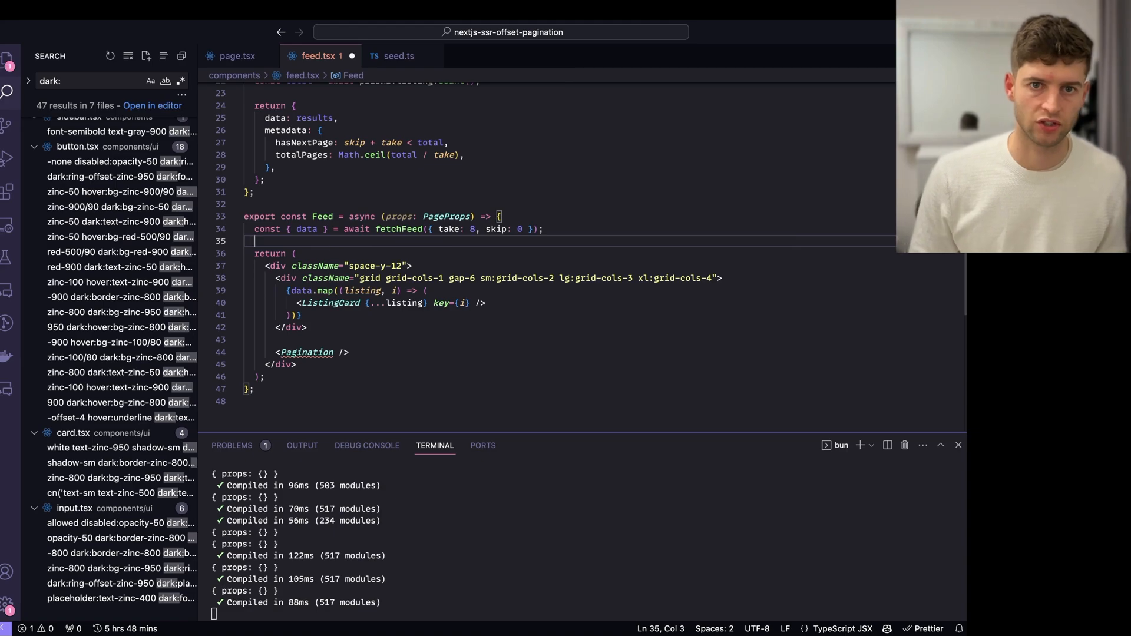
# Log props.searchParams inside Feed, then load page 2 to check the terminal output
pyautogui.write('console.log(data);')
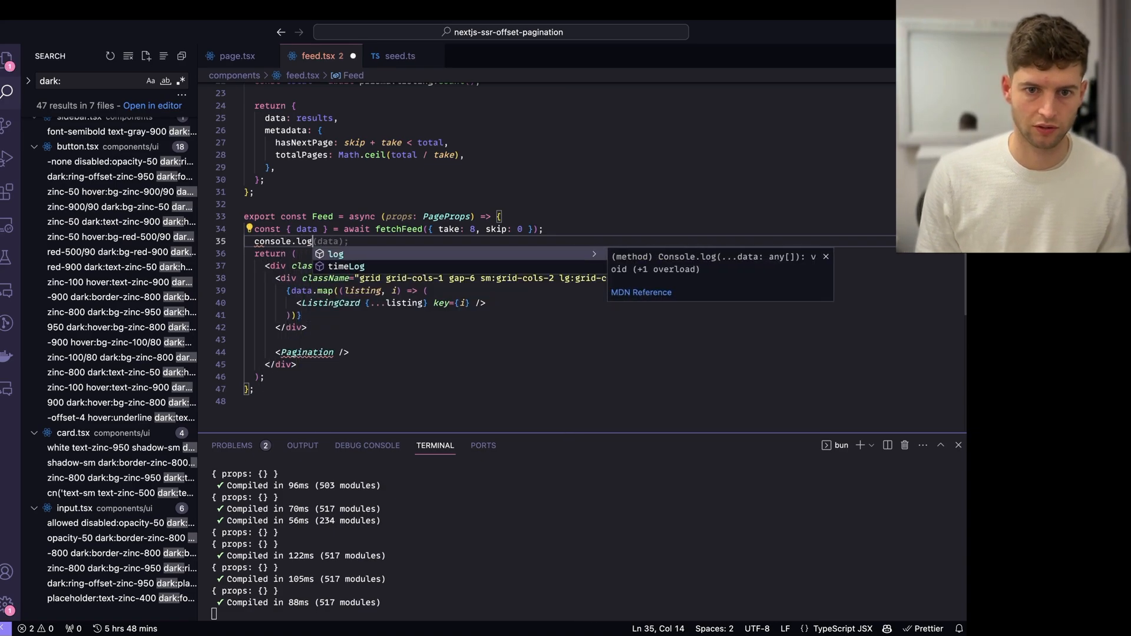
pyautogui.write('{props.searchParams})')
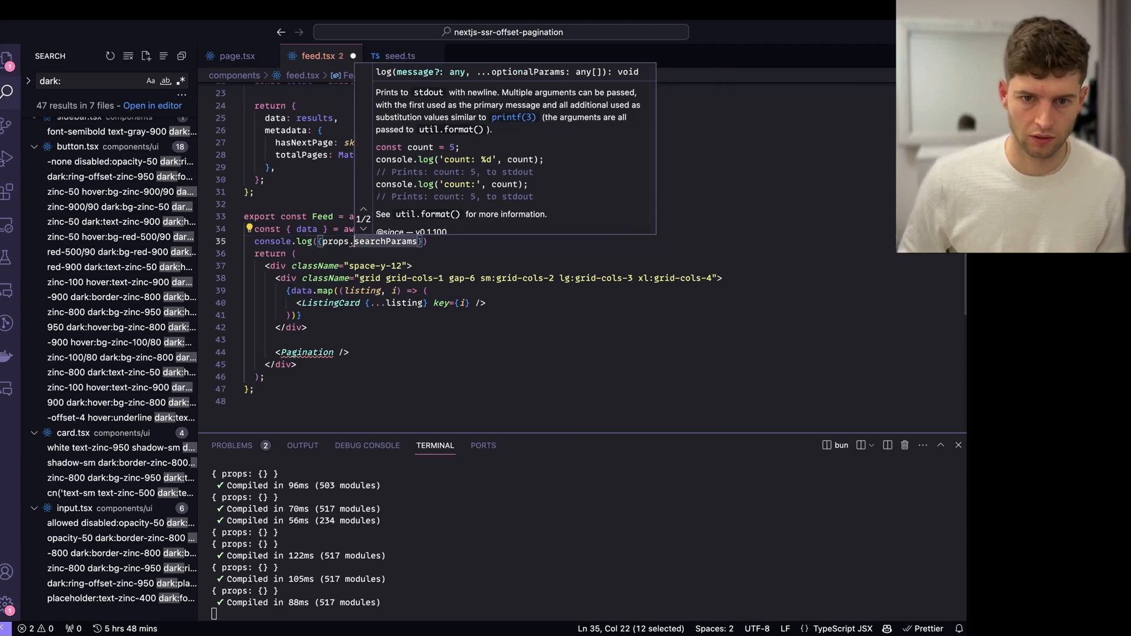
pyautogui.write('prop')
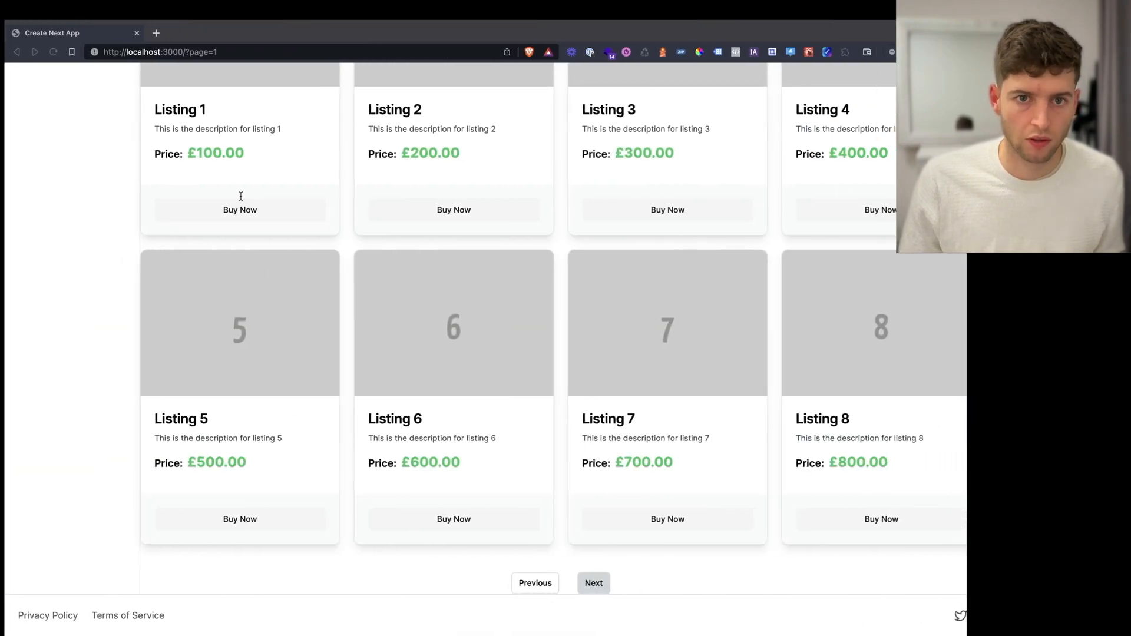
pyautogui.click(593, 582)
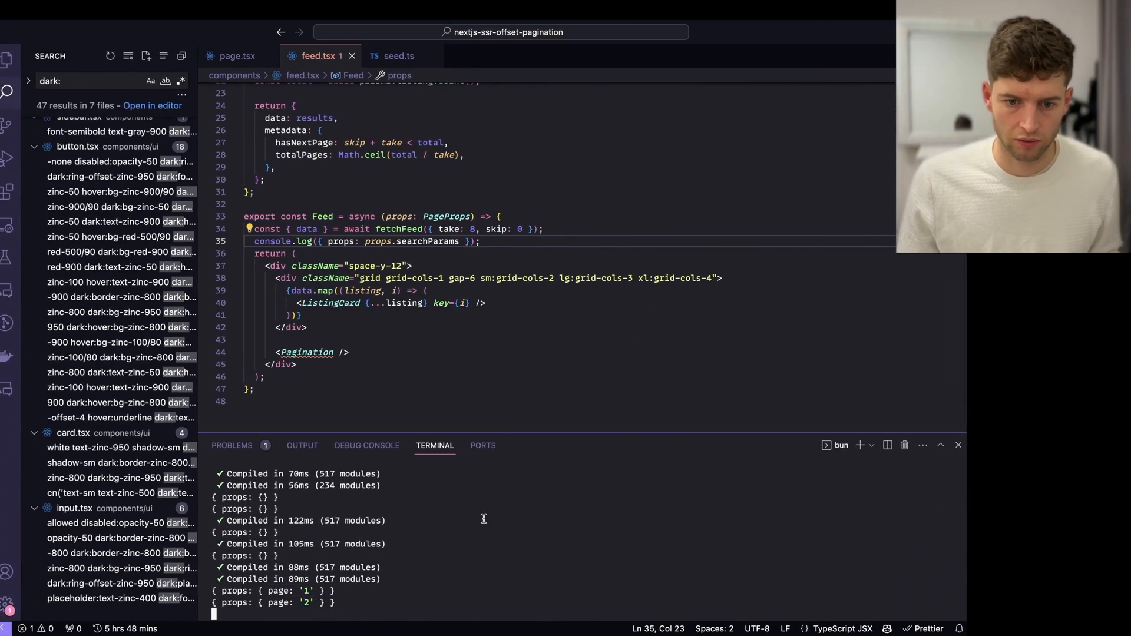
pyautogui.scroll(-3)
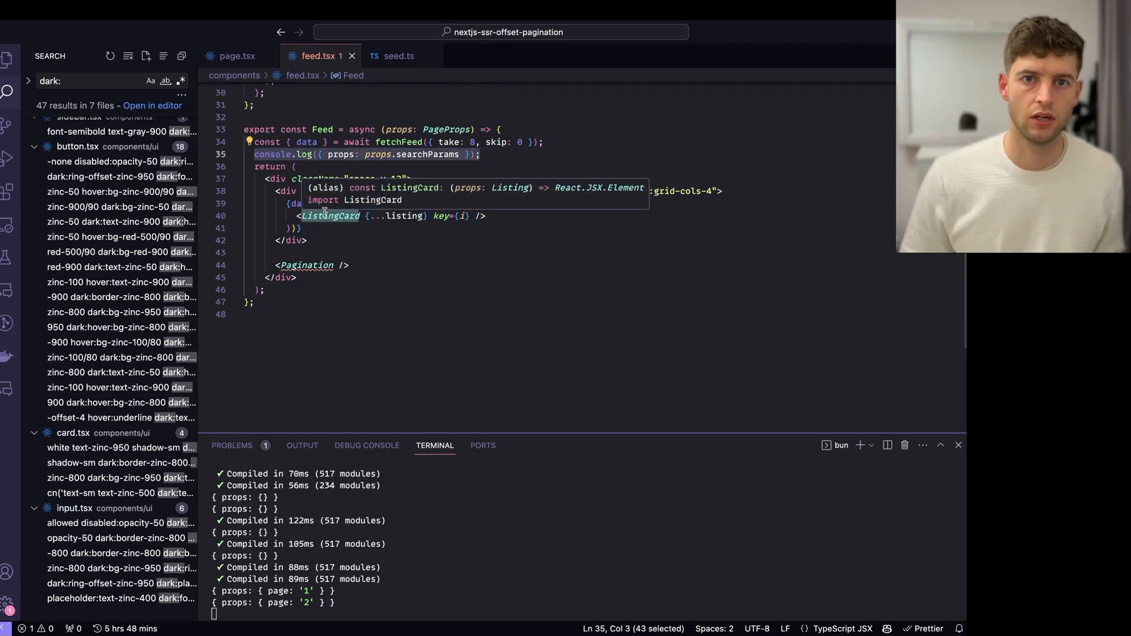
# Replace the console.log with {...props.searchParams} {...metadata} on <Pagination />, destructuring metadata from fetchFeed
pyautogui.press('Delete')
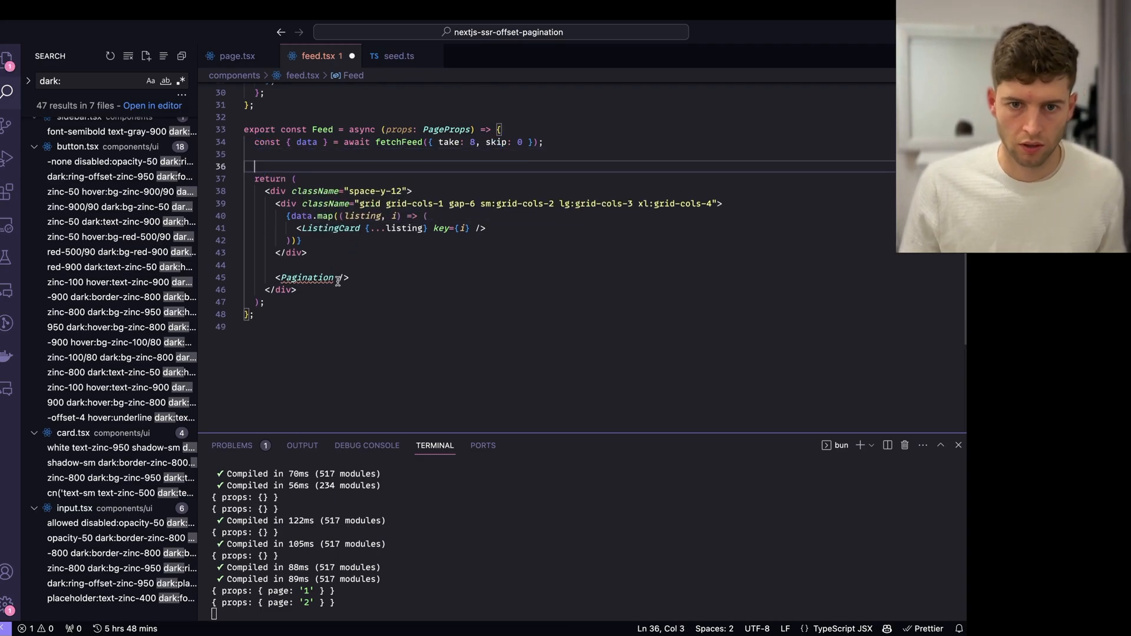
pyautogui.write('{...props}')
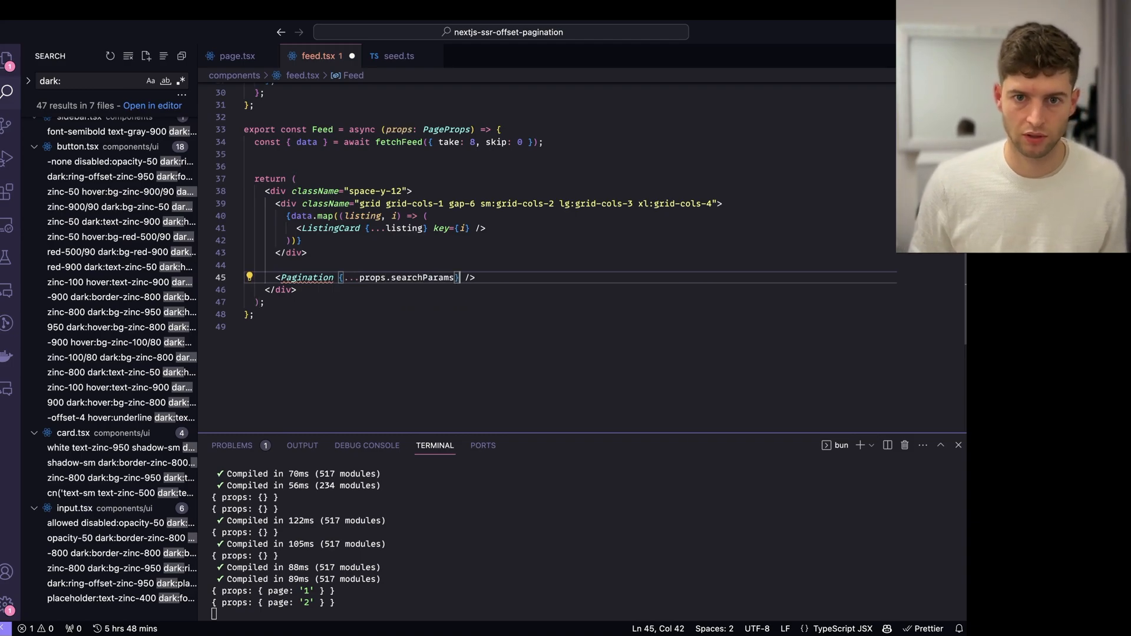
pyautogui.write('{}')
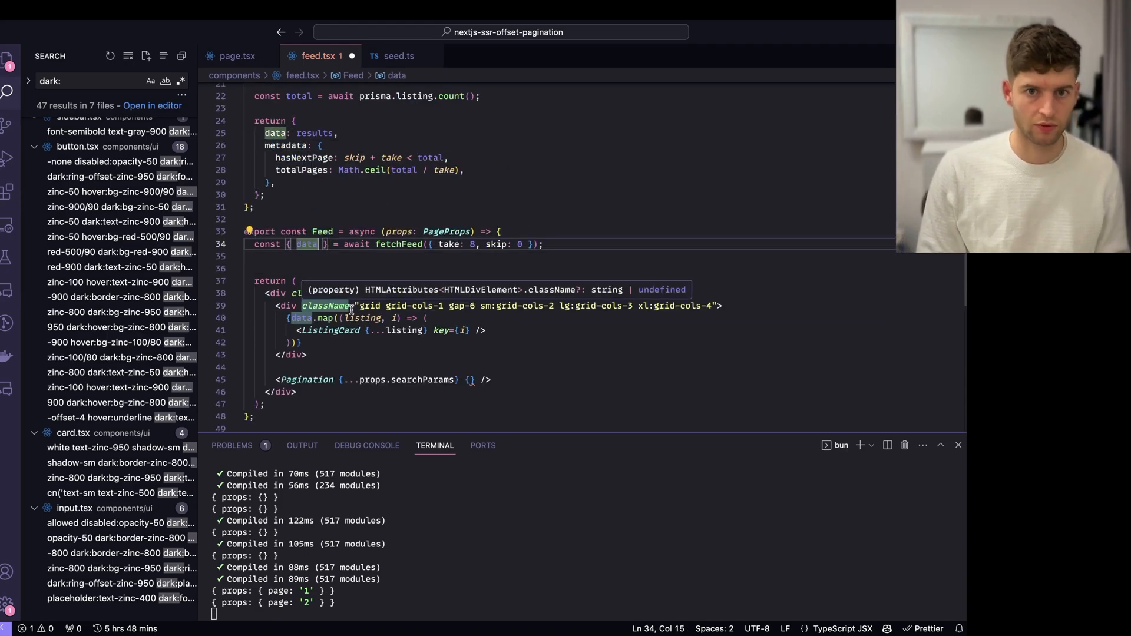
pyautogui.write(', metadata')
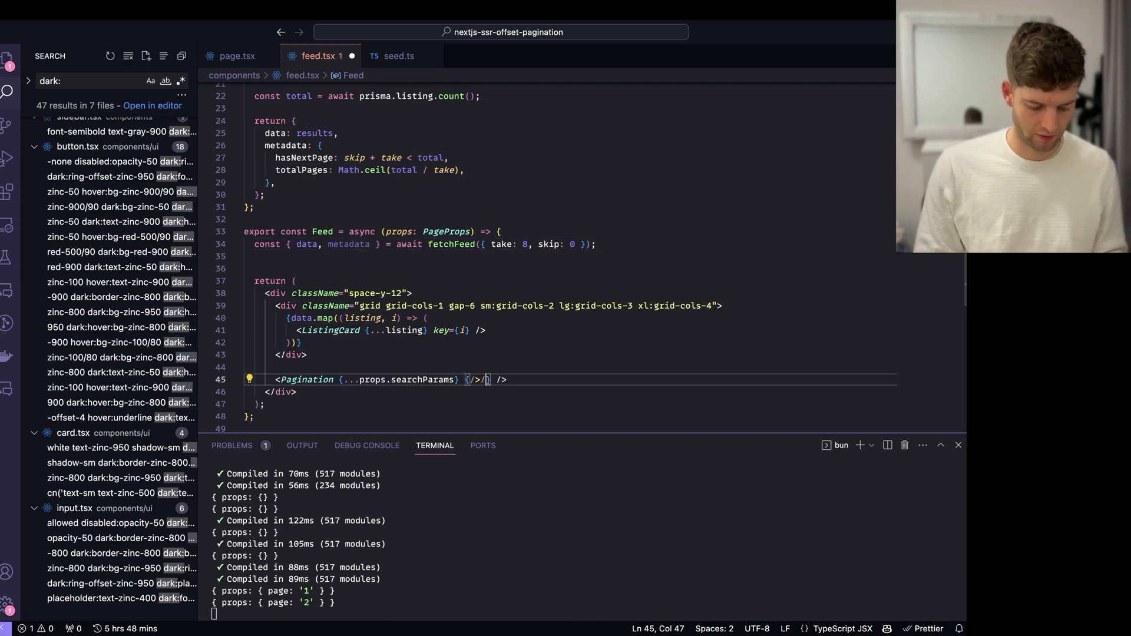
pyautogui.write('m')
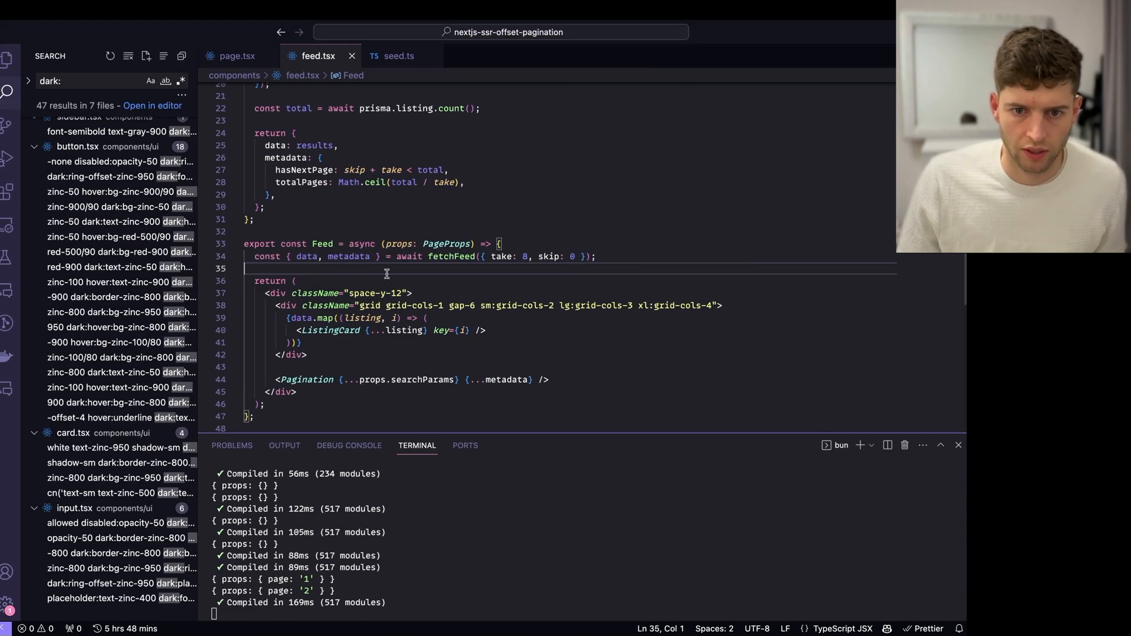
pyautogui.write('console.log')
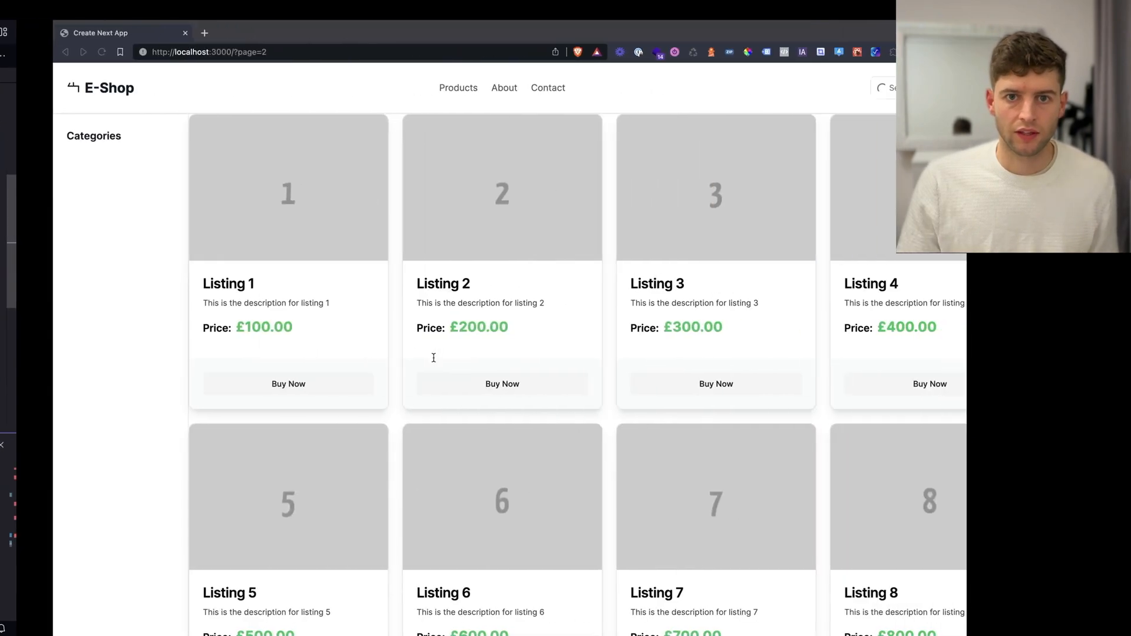
pyautogui.scroll(-3)
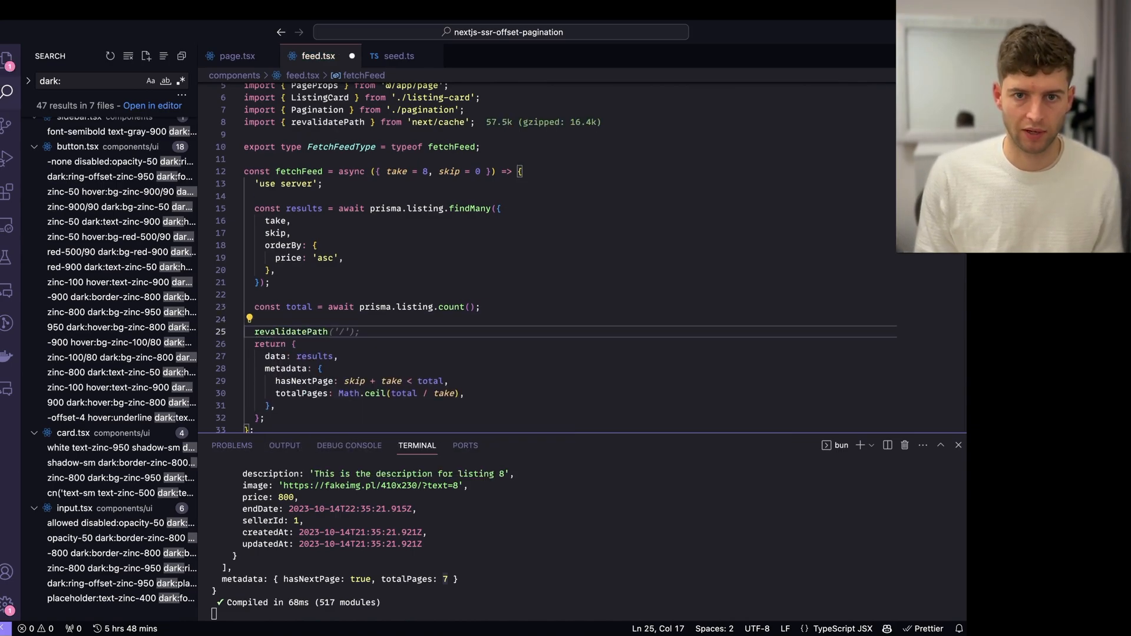
# Add revalidatePath('/') to fetchFeed and default take to a PAGE_SIZE constant of 8
pyautogui.click(348, 331)
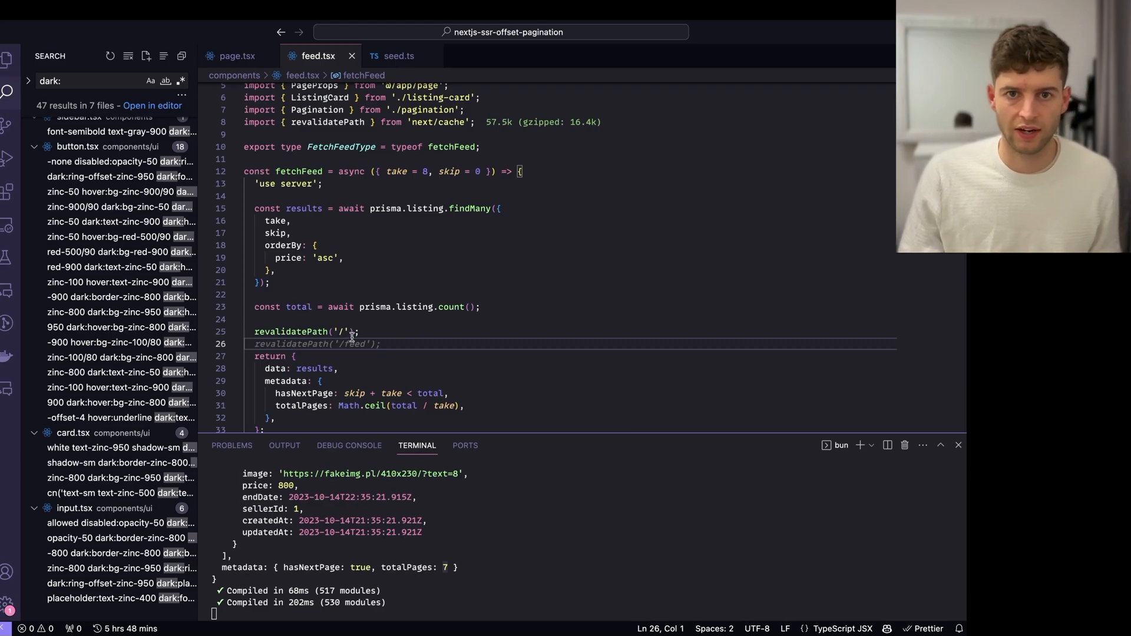
pyautogui.scroll(-3)
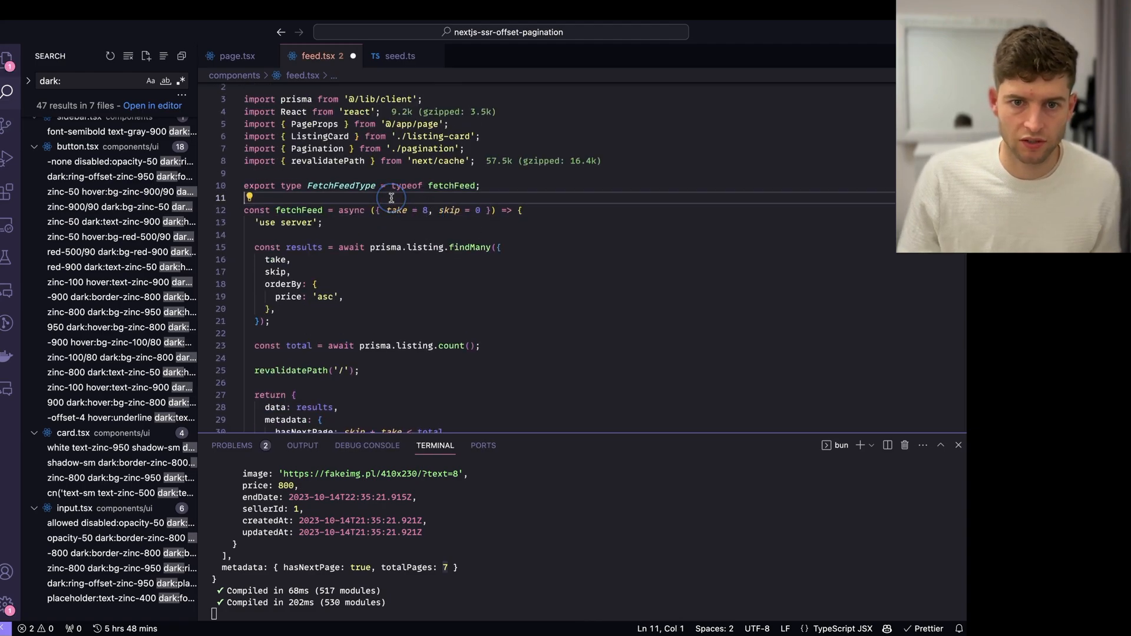
pyautogui.write('const')
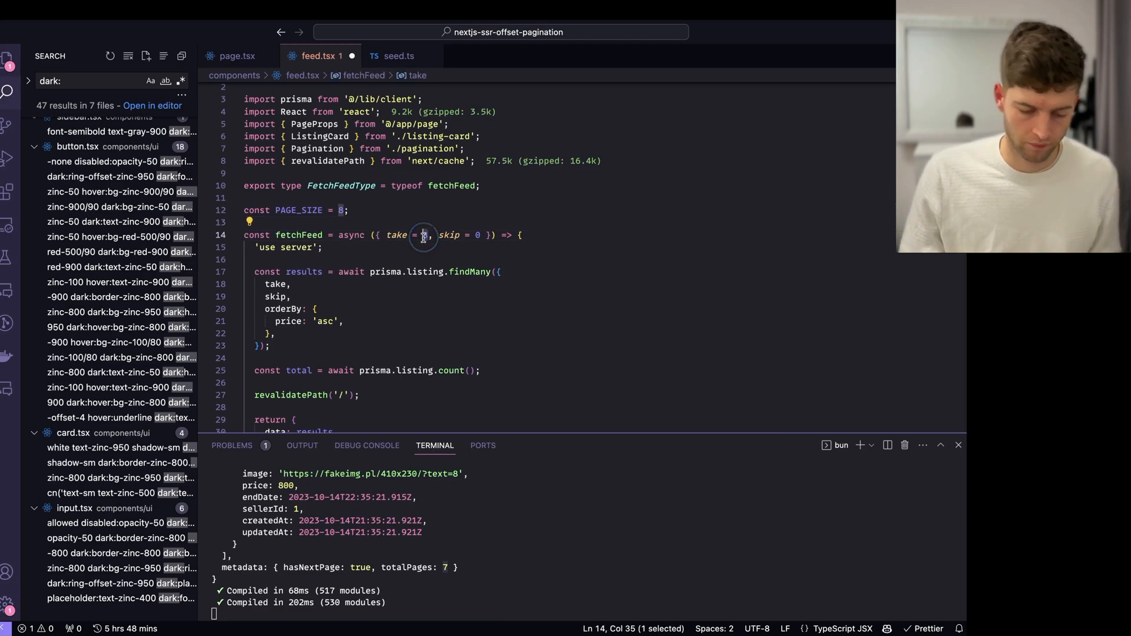
pyautogui.write('PAGE_SIZE')
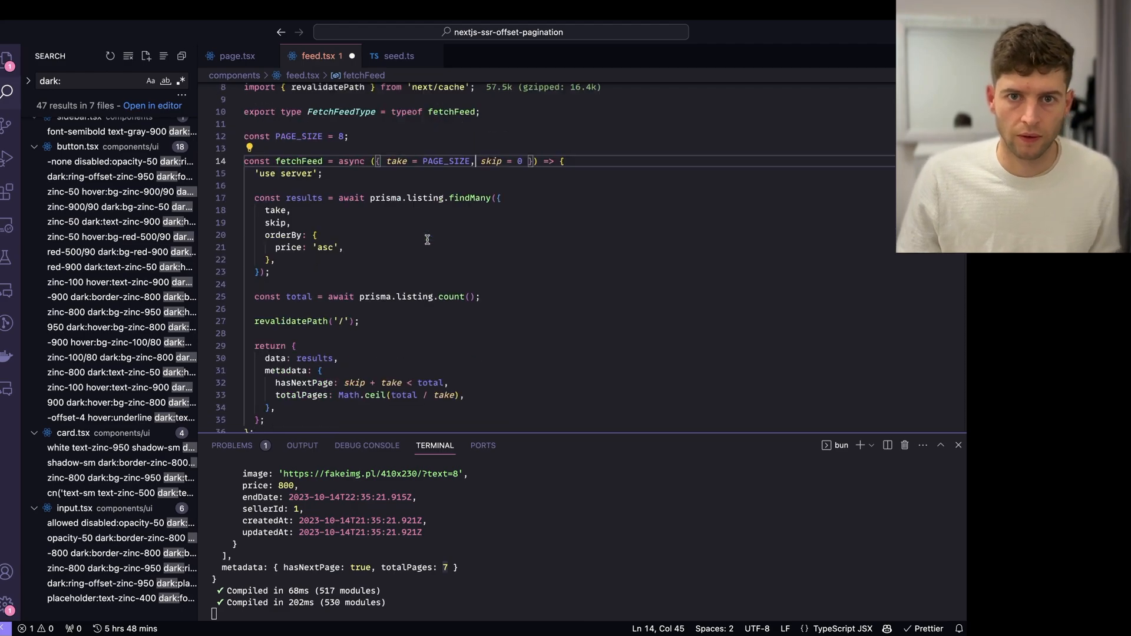
pyautogui.scroll(-3)
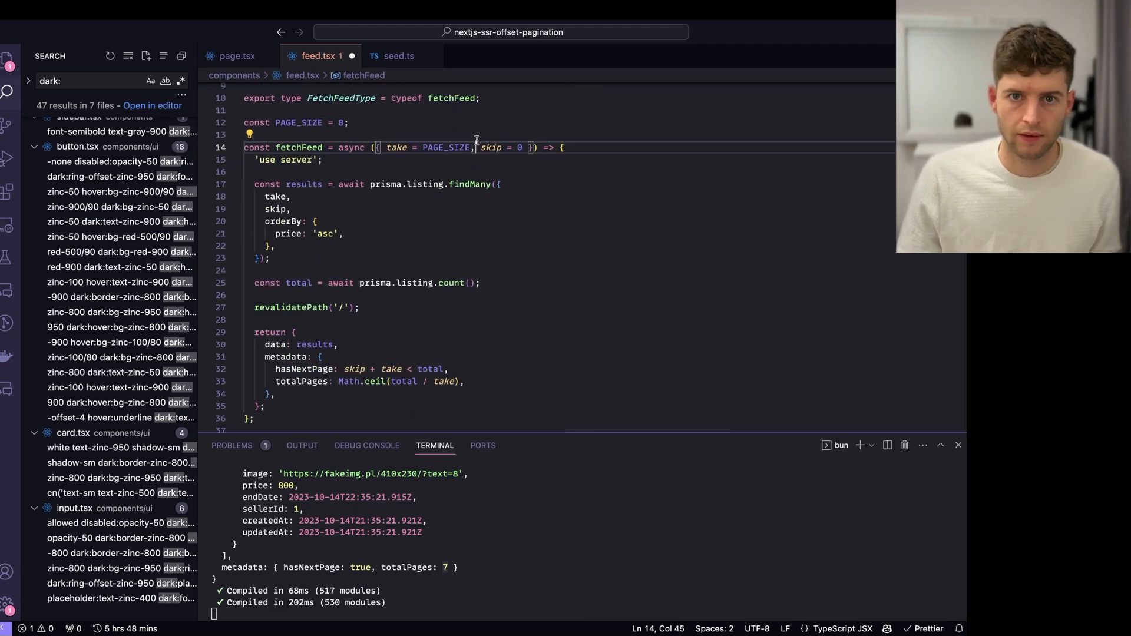
pyautogui.doubleClick(492, 149)
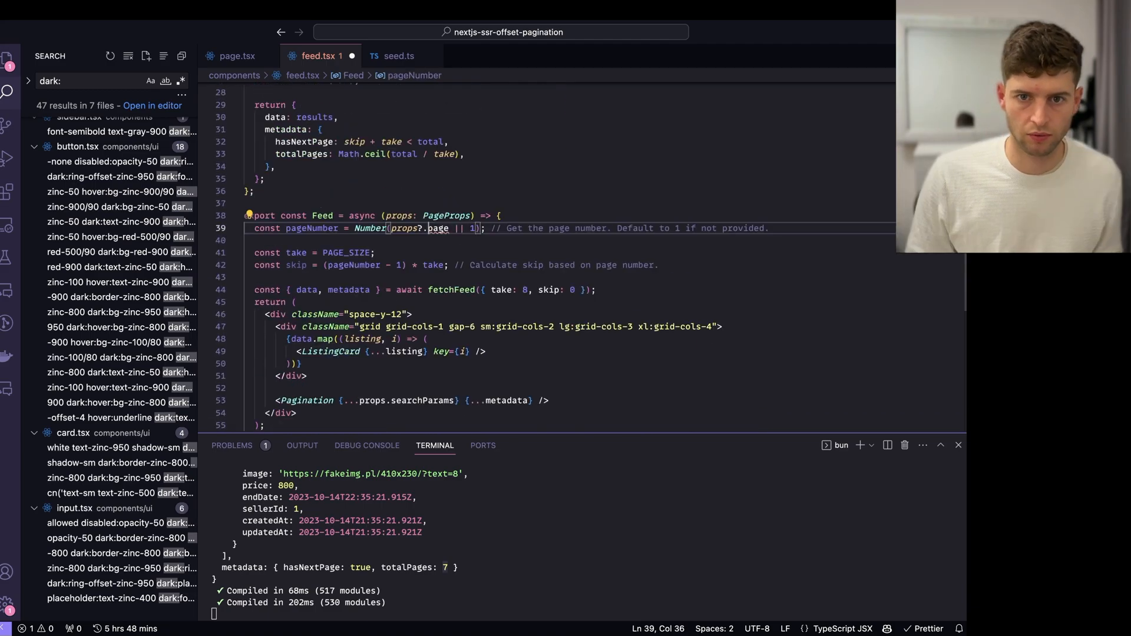
# In Feed, compute take and skip from searchParams.page and pass them to fetchFeed, saving feed.tsx
pyautogui.write('ser')
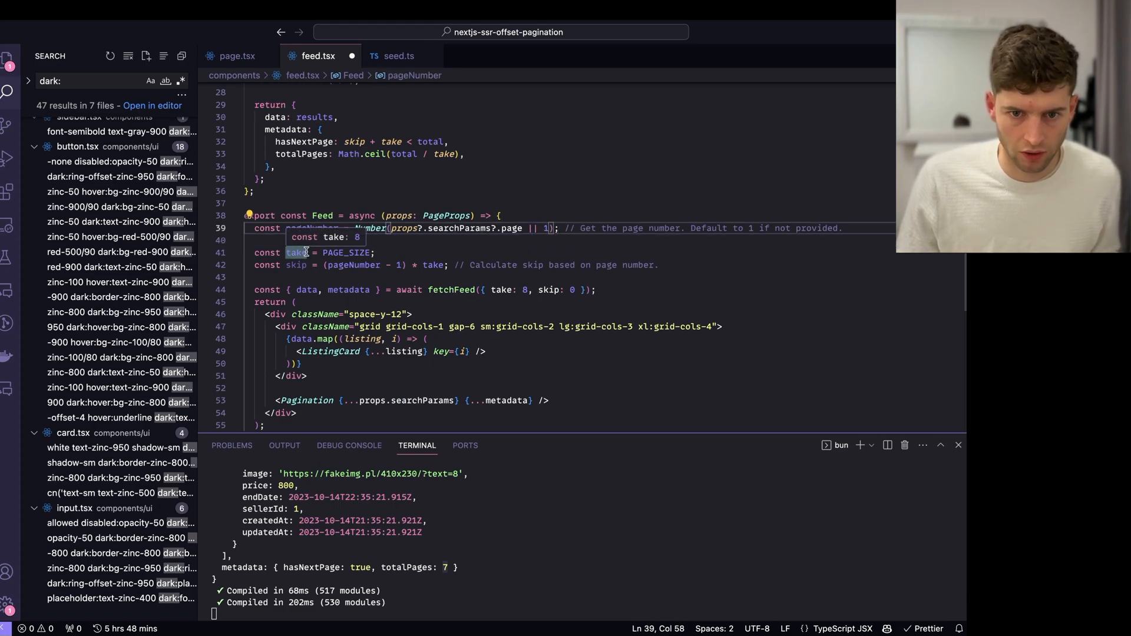
pyautogui.moveTo(343, 252)
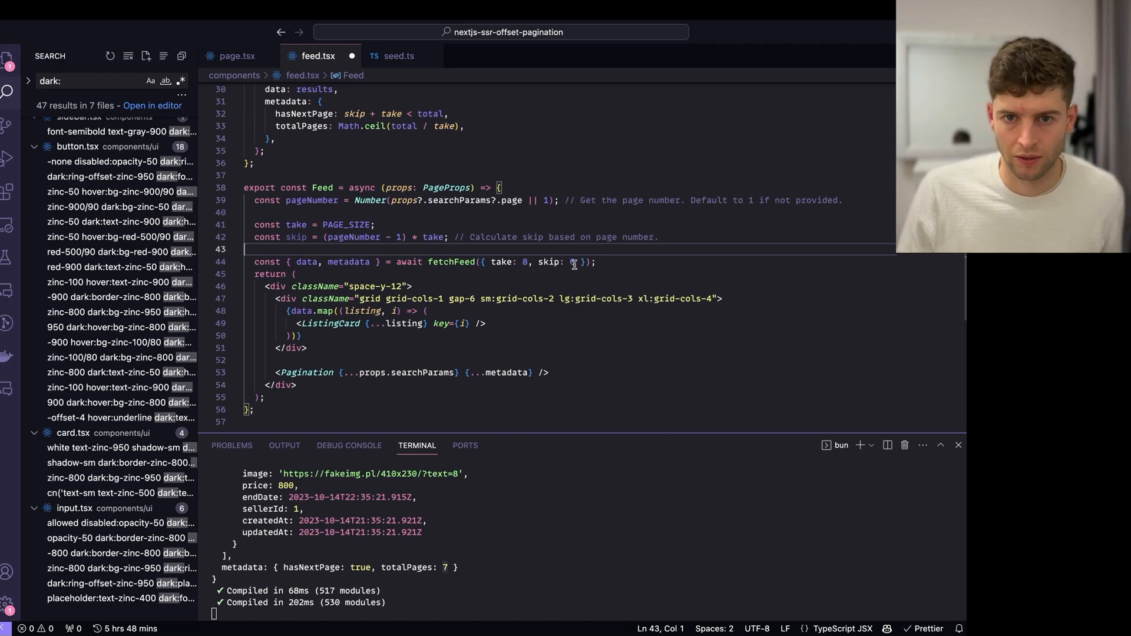
pyautogui.doubleClick(523, 261)
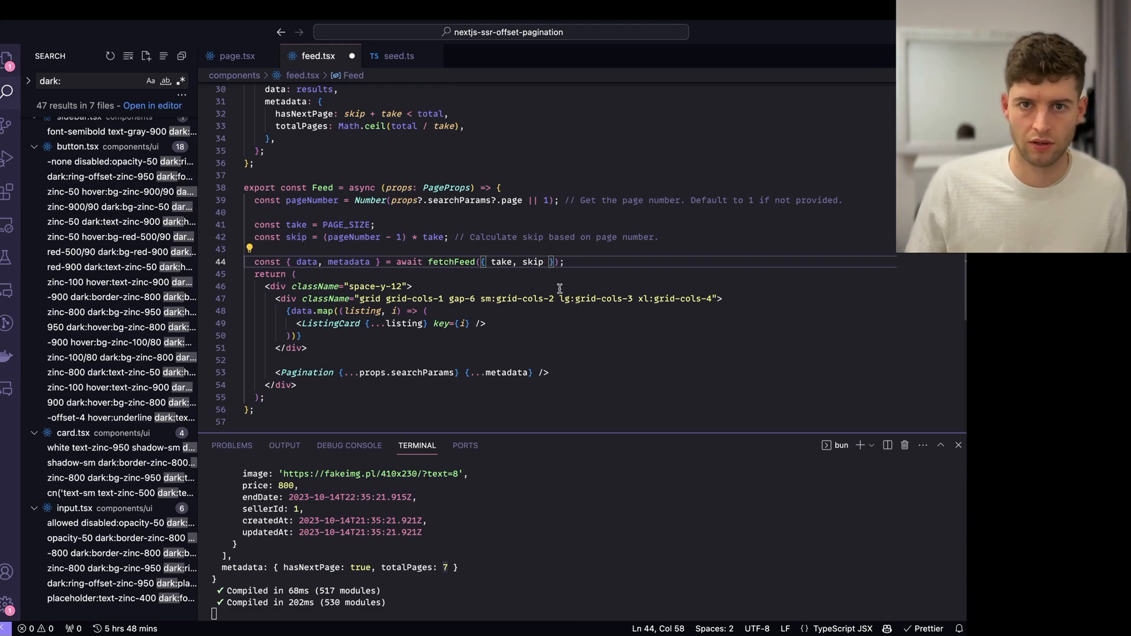
pyautogui.press('Enter')
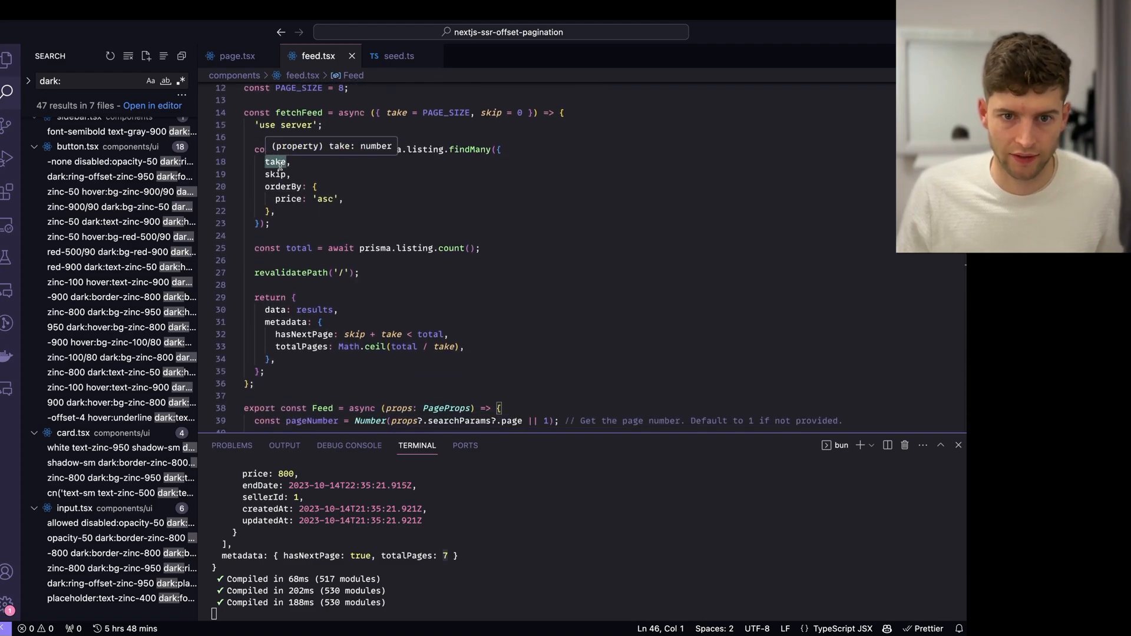
pyautogui.scroll(-3)
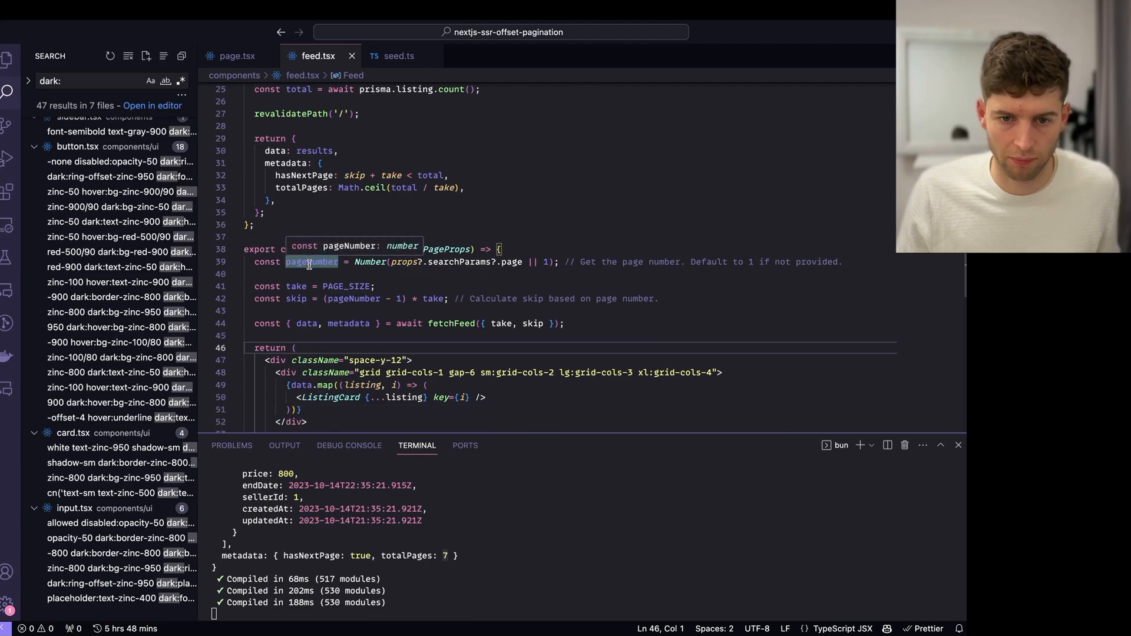
pyautogui.moveTo(303, 199)
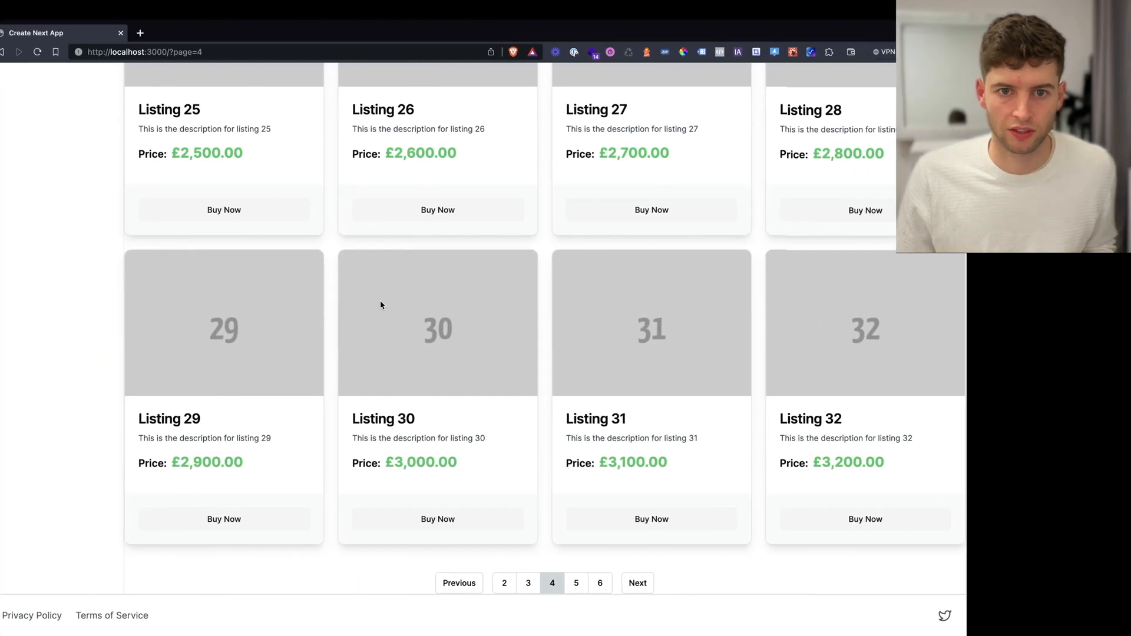
pyautogui.moveTo(463, 294)
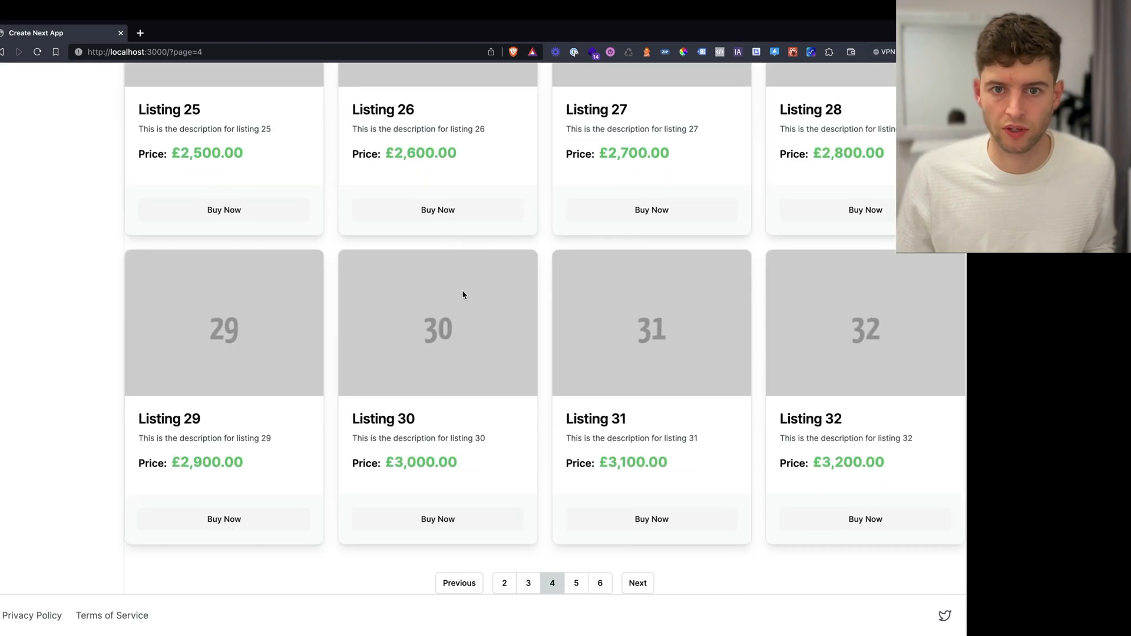
# Switch between page 1, the last page and back to page 1, checking the listing cards change
pyautogui.click(503, 582)
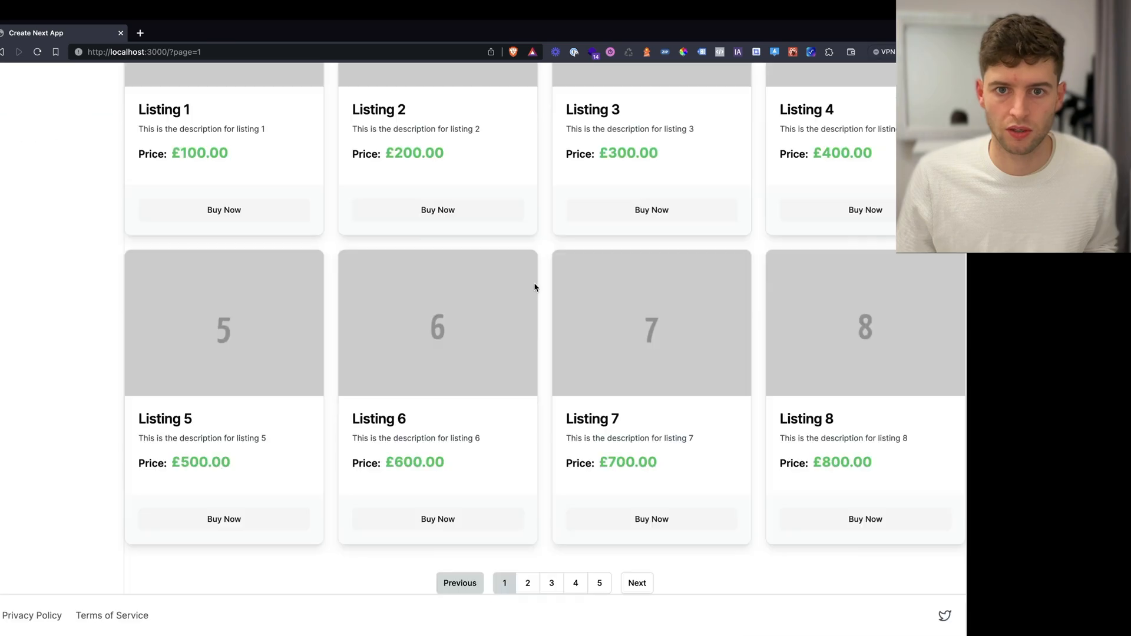
pyautogui.click(527, 582)
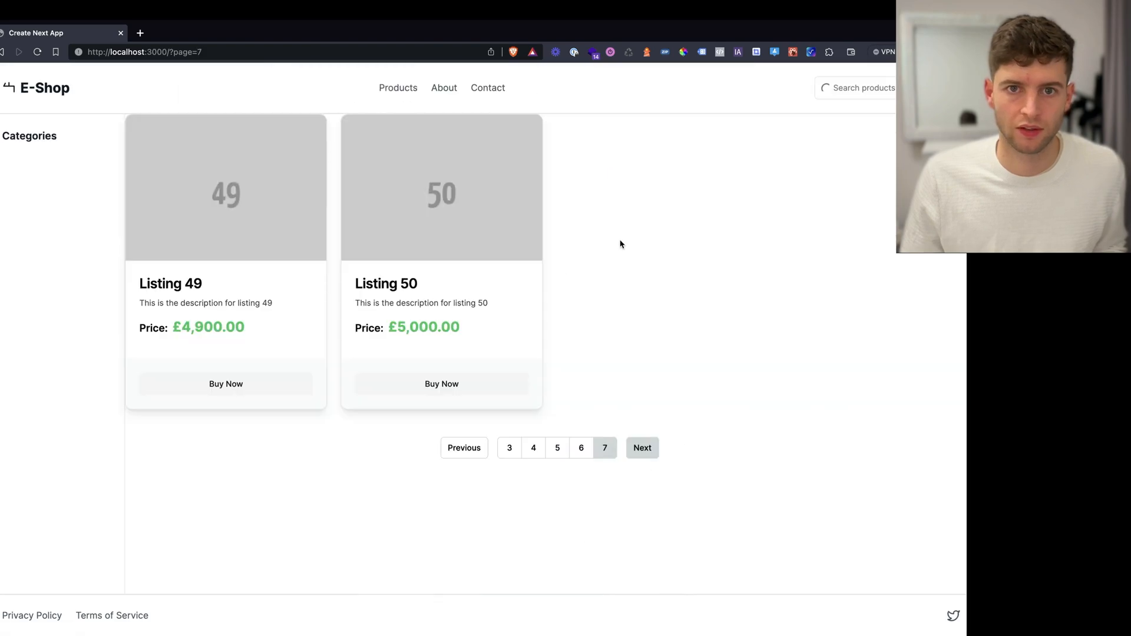
pyautogui.moveTo(638, 269)
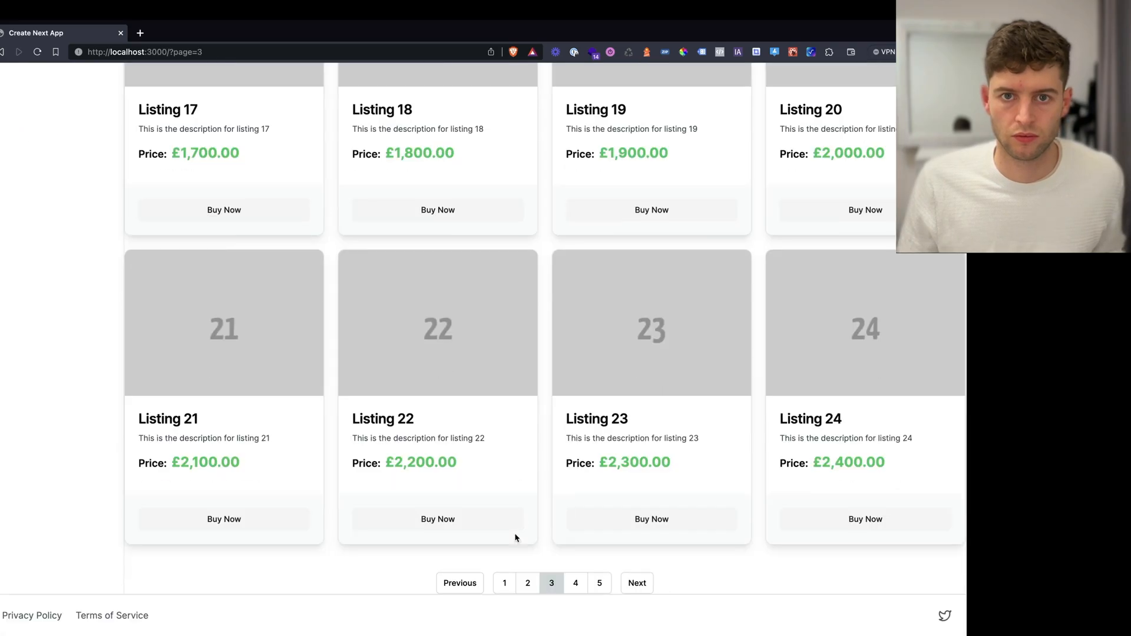
pyautogui.click(503, 582)
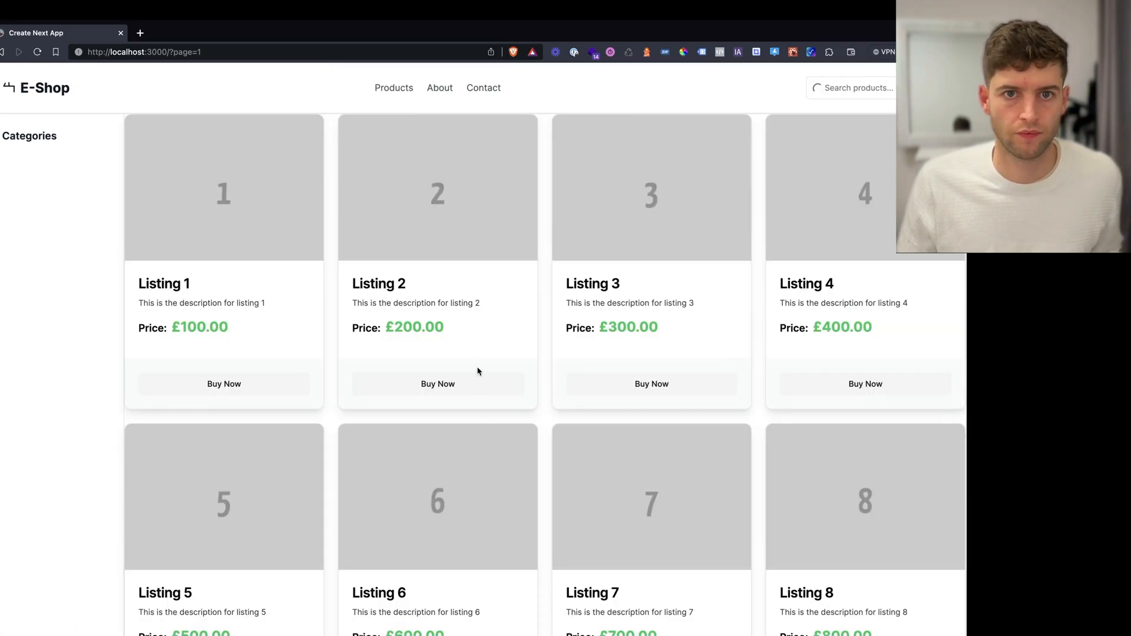